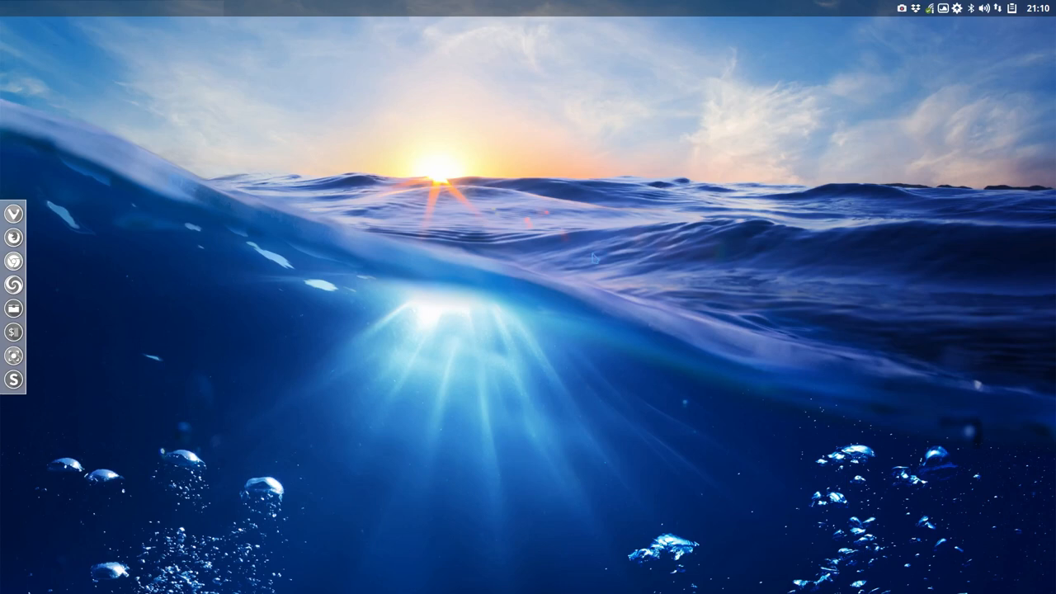
Step: Bring up a termite terminal showing the neofetch system summary, then move to Firefox
click(13, 7)
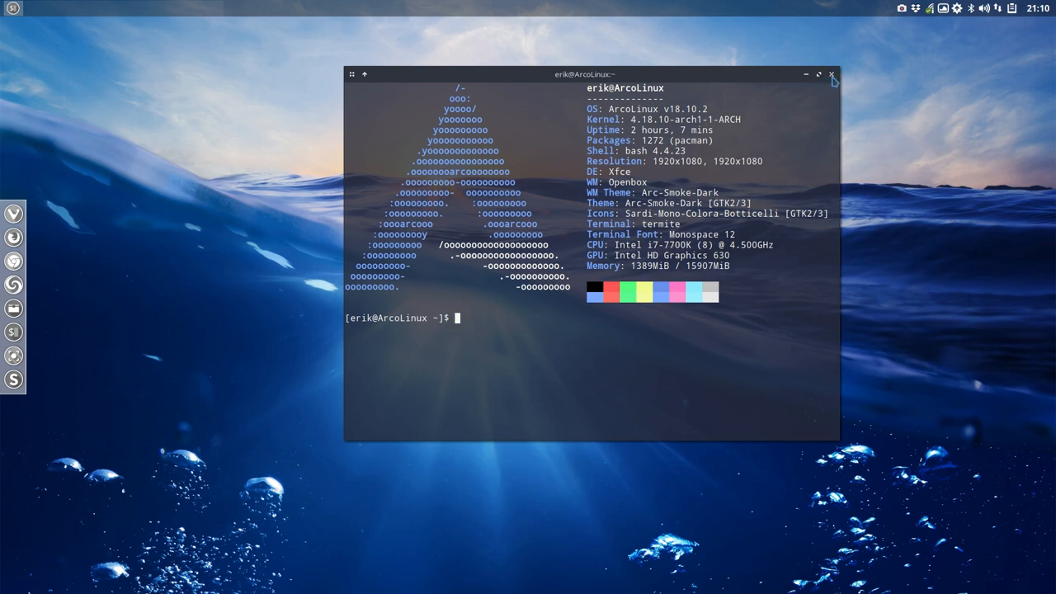
click(832, 74)
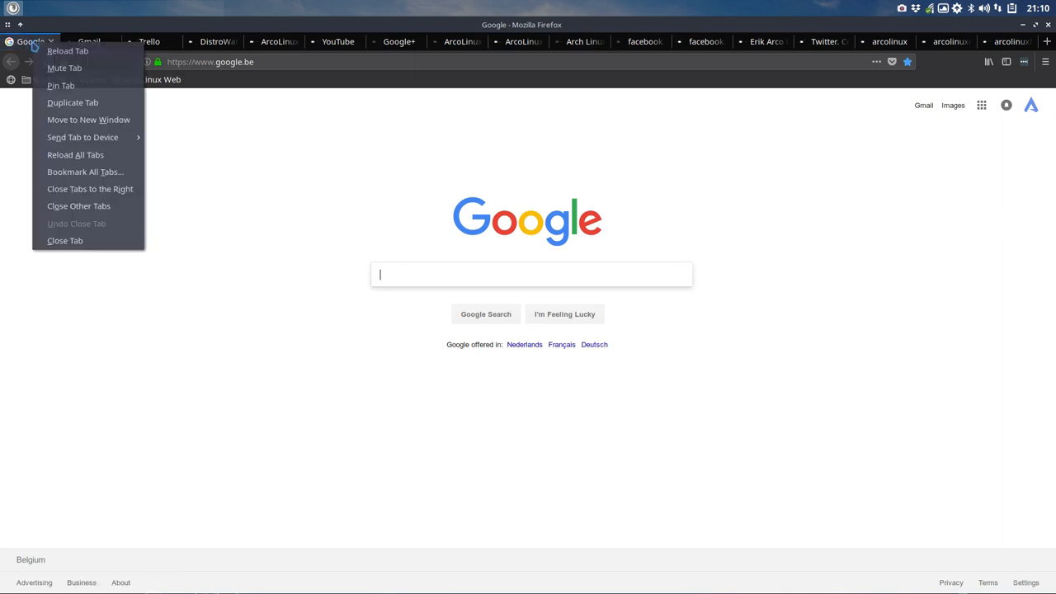
Step: Close all tabs but Google and search Google for 'aur packages'
click(99, 211)
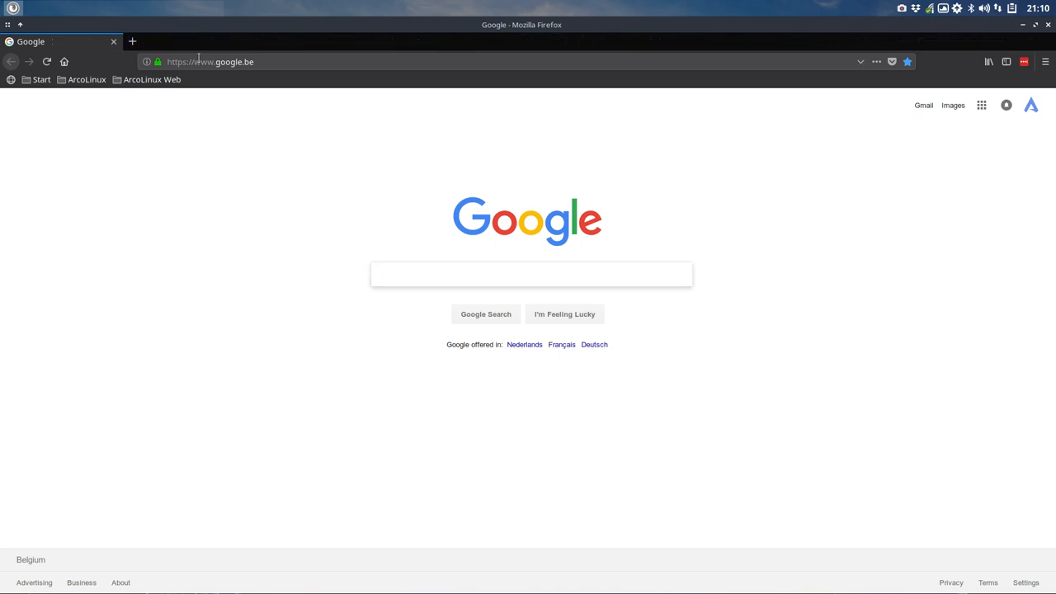
click(531, 274)
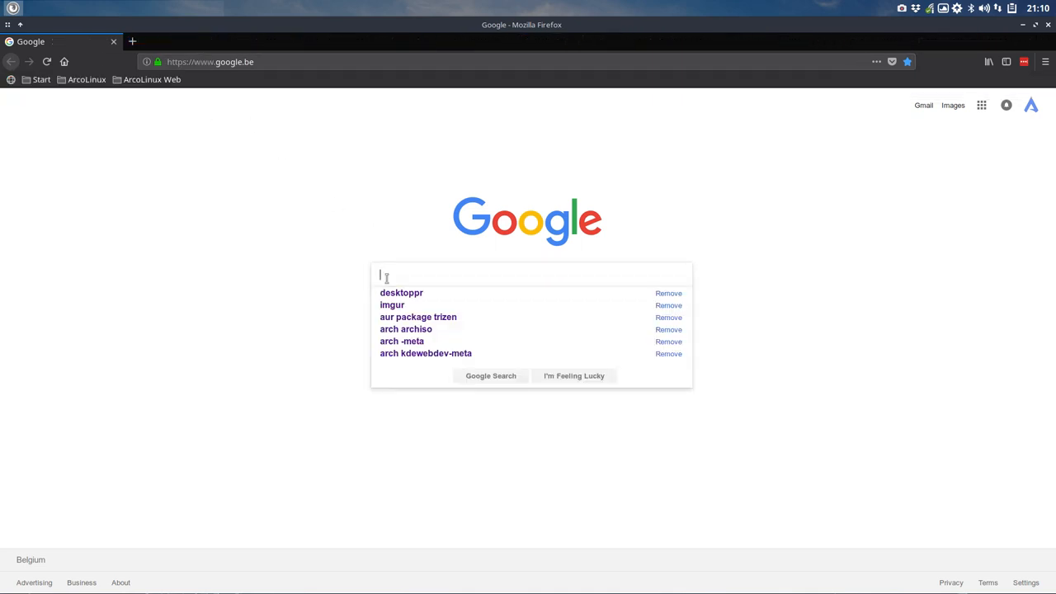
text(aur packa)
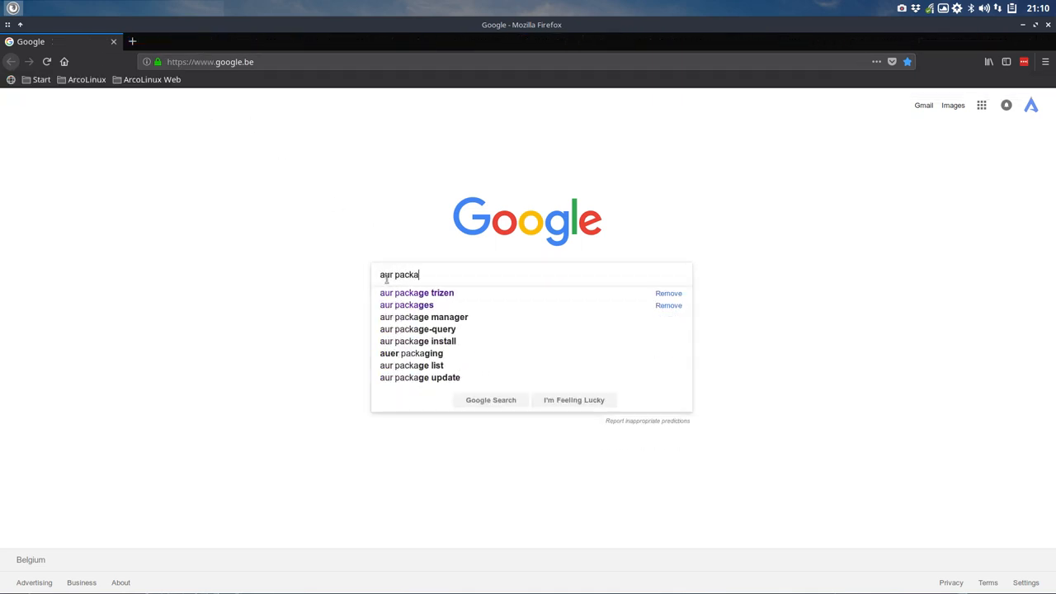
click(406, 304)
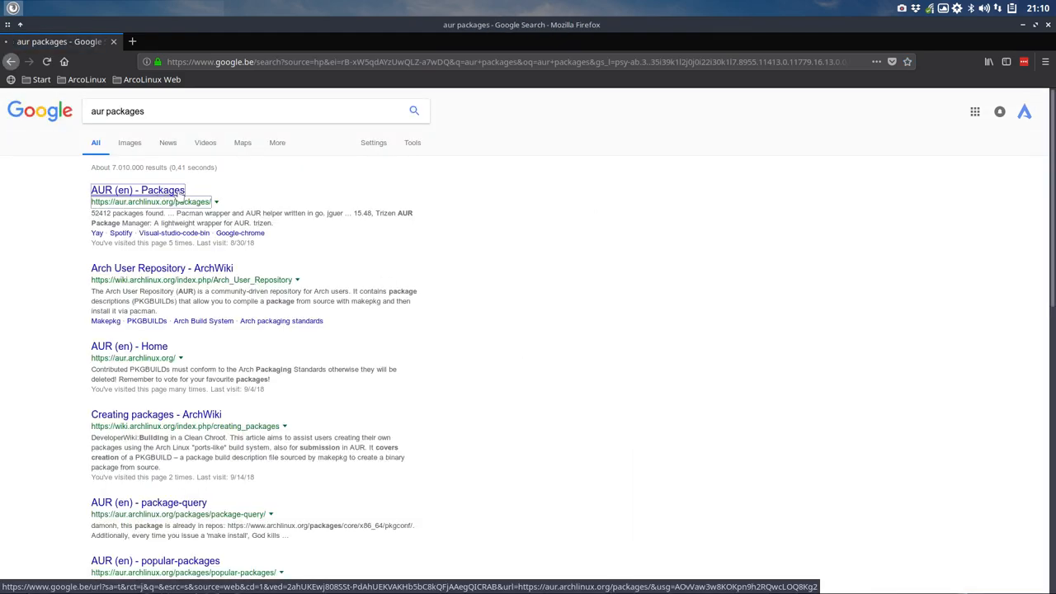
Step: Search the AUR package list for keyword 'game', sorted by votes descending
click(137, 190)
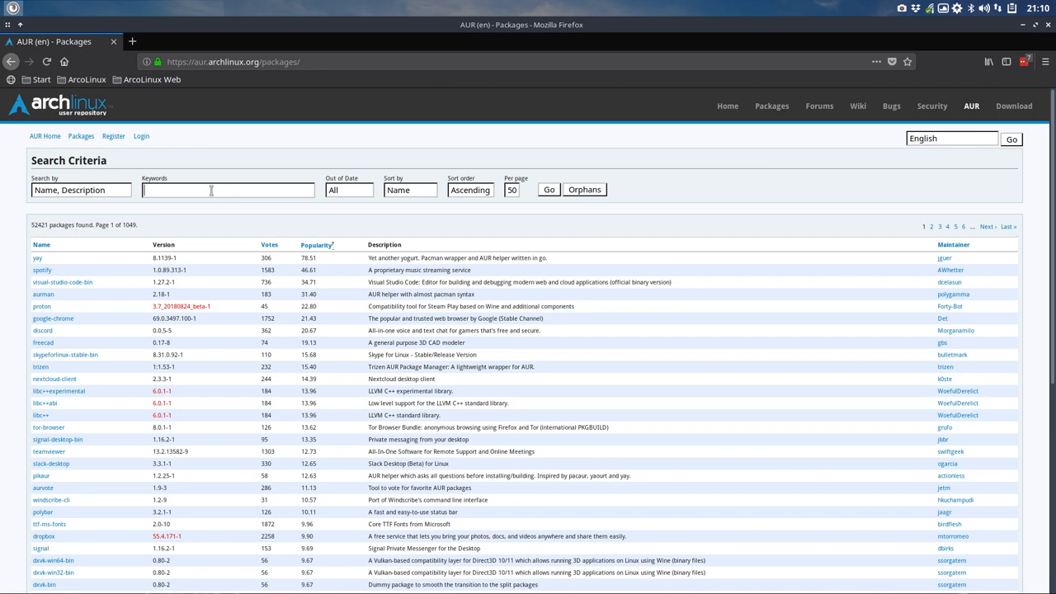
text(game)
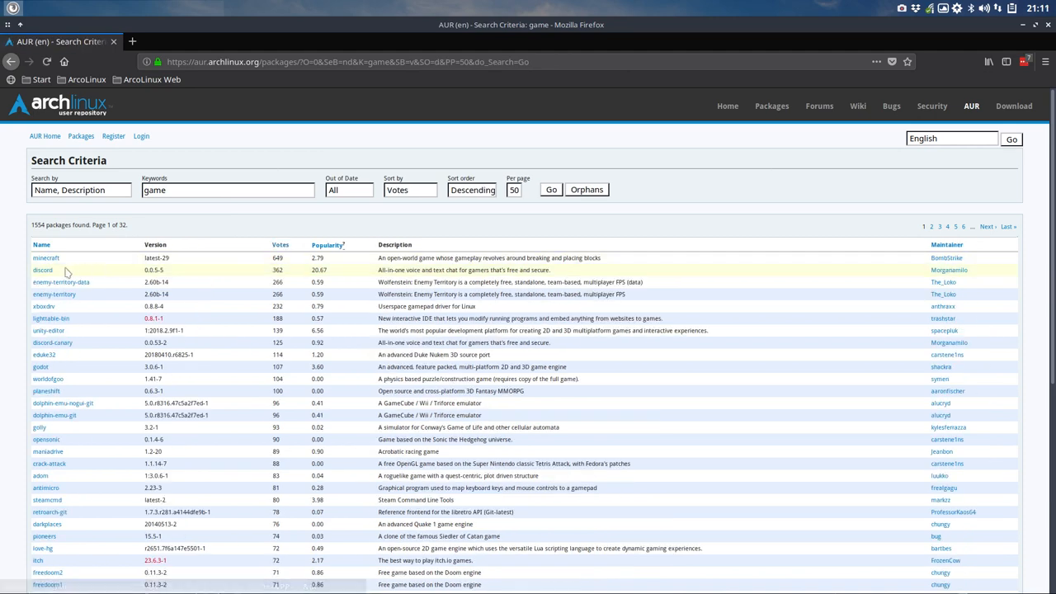
mouse_move(607, 48)
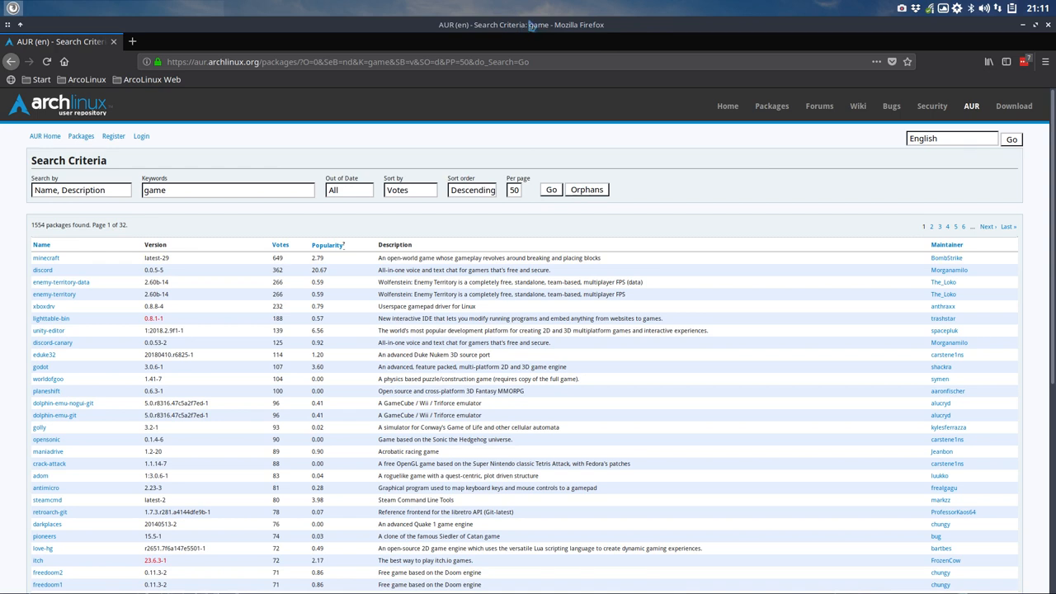
mouse_move(531, 27)
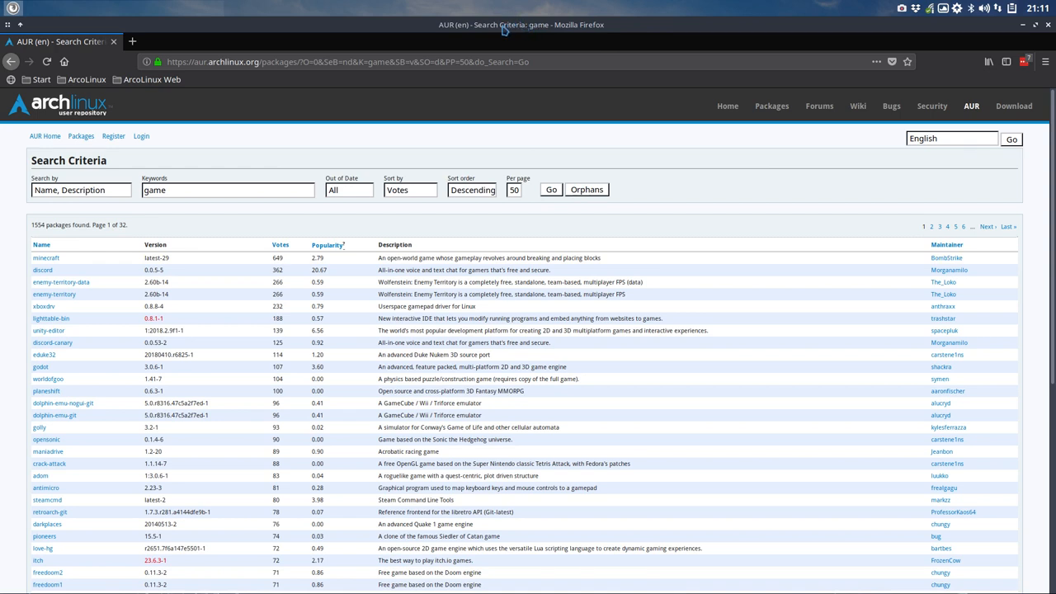
click(1037, 24)
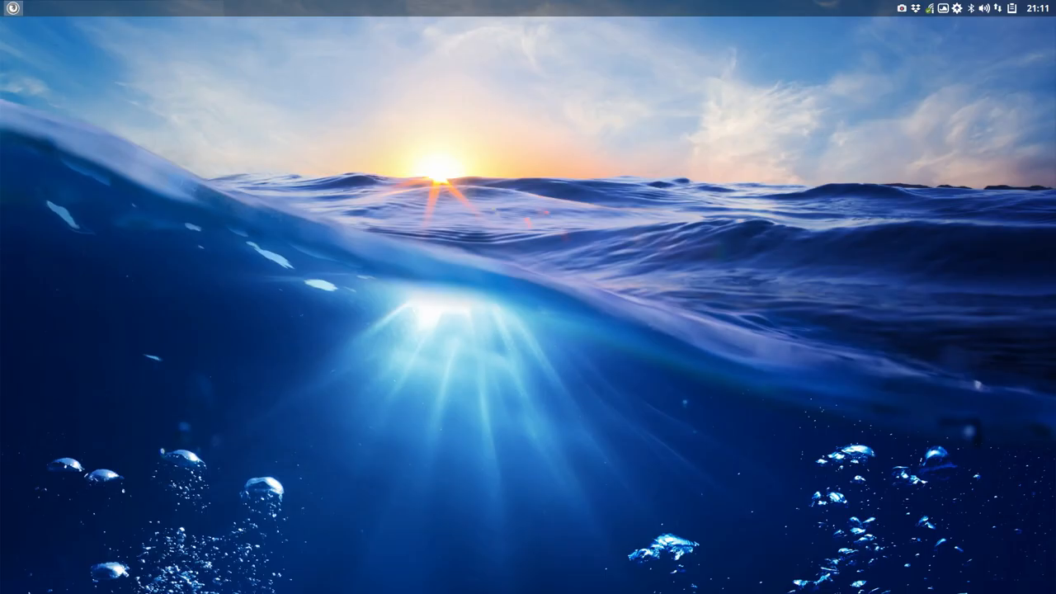
click(11, 10)
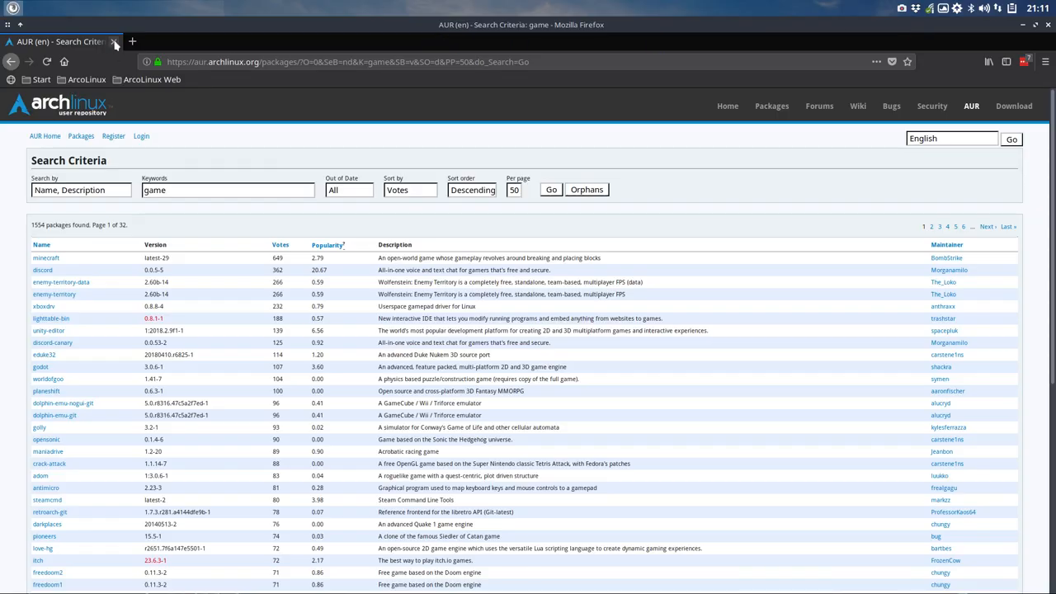
Step: Open a new tab and visit arcolinuxforum.com
click(132, 41)
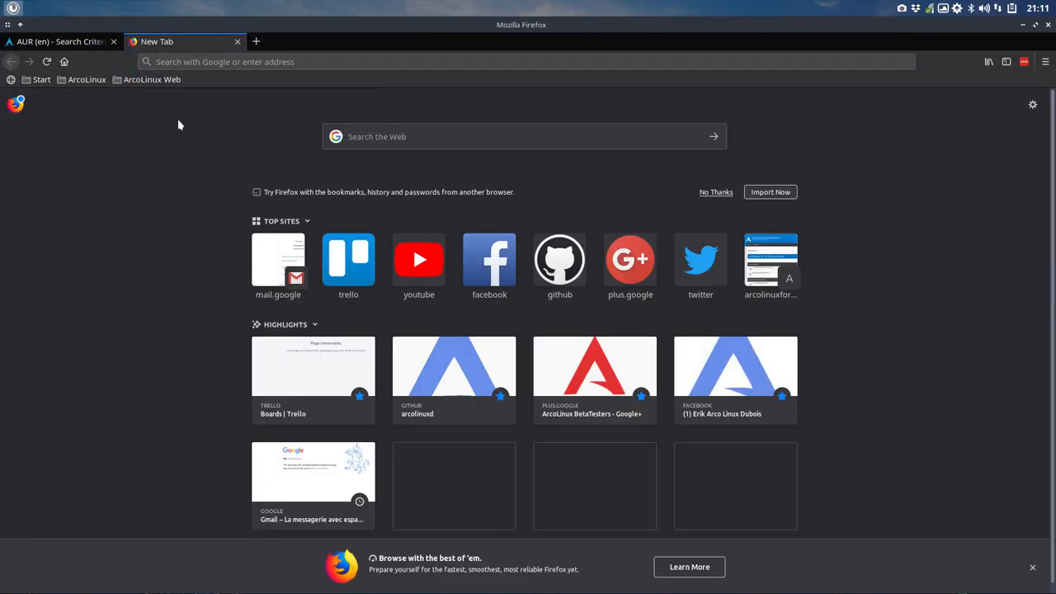
click(152, 79)
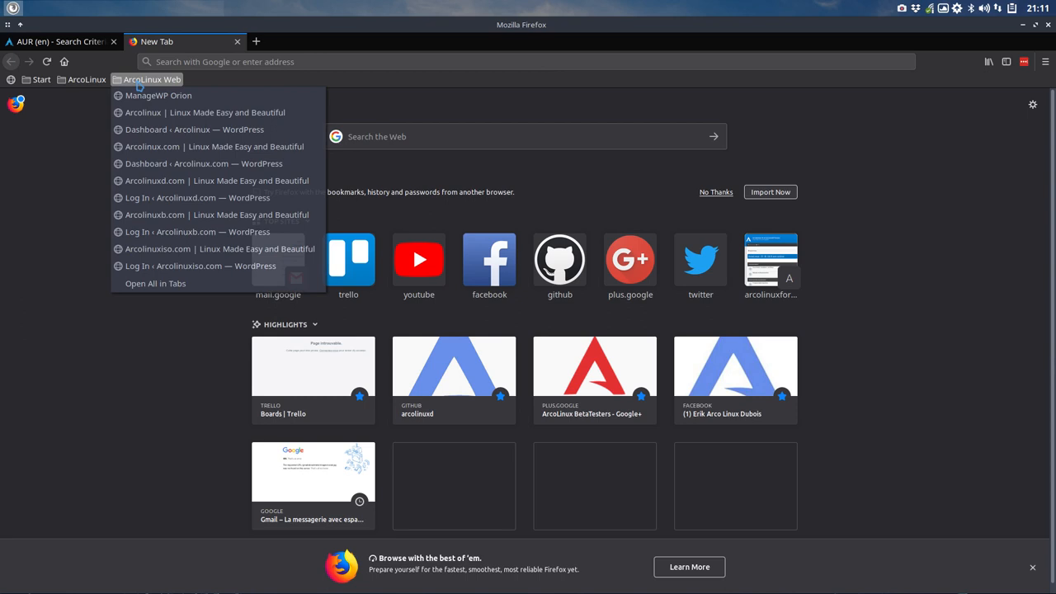
click(528, 61)
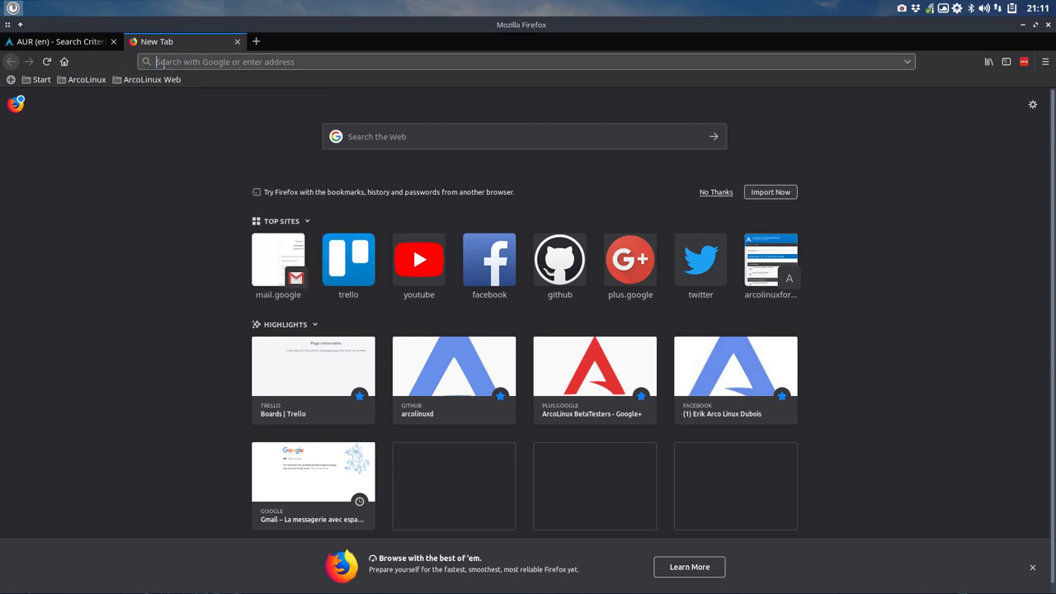
text(arcolinuxforum.com)
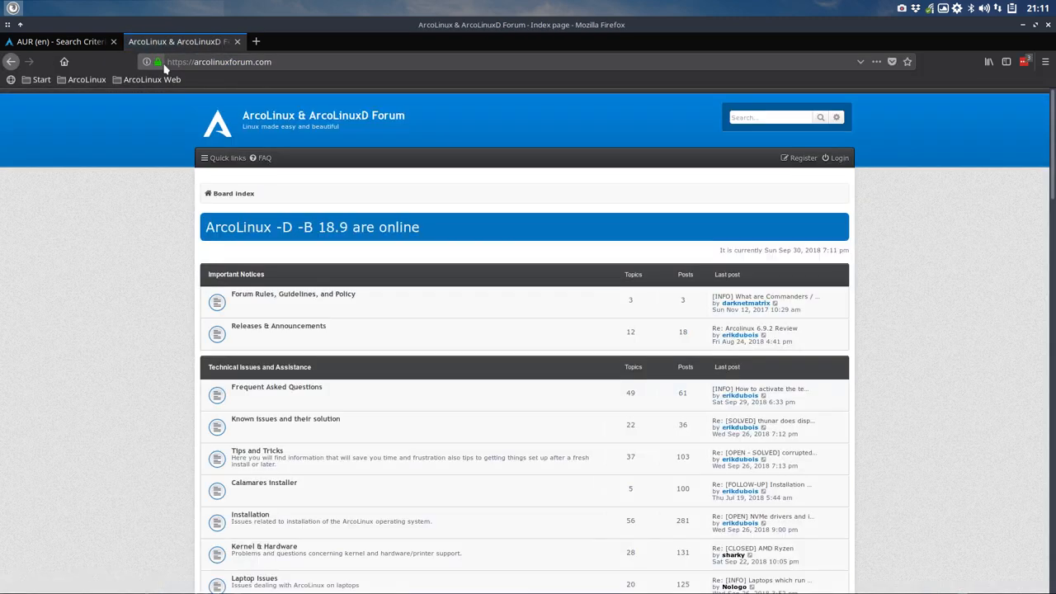
Step: Go to the ArcoLinuxB site and reveal the BYOI minimal editions submenu
click(218, 63)
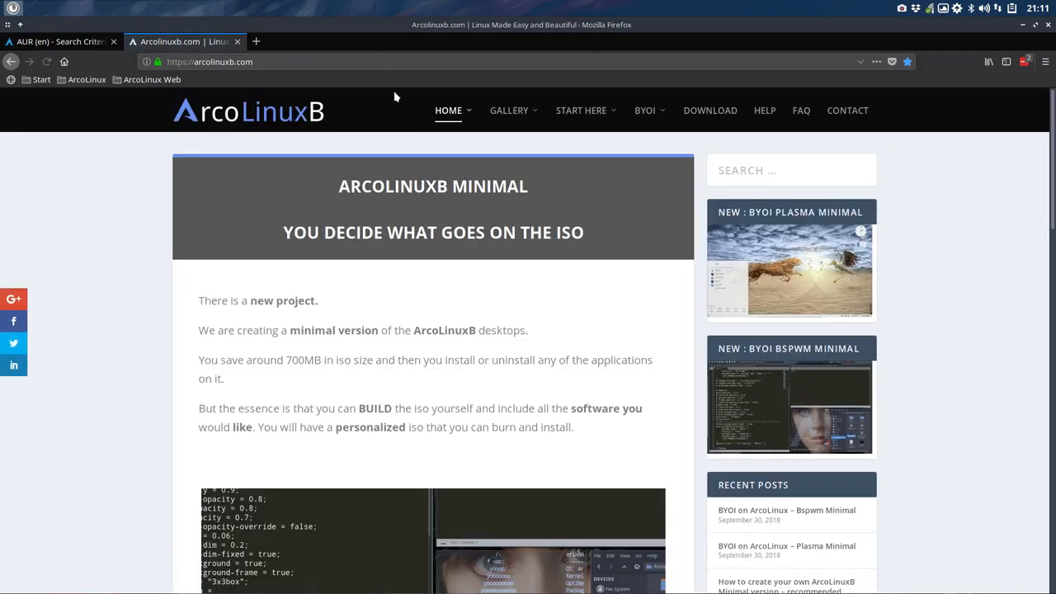
click(449, 109)
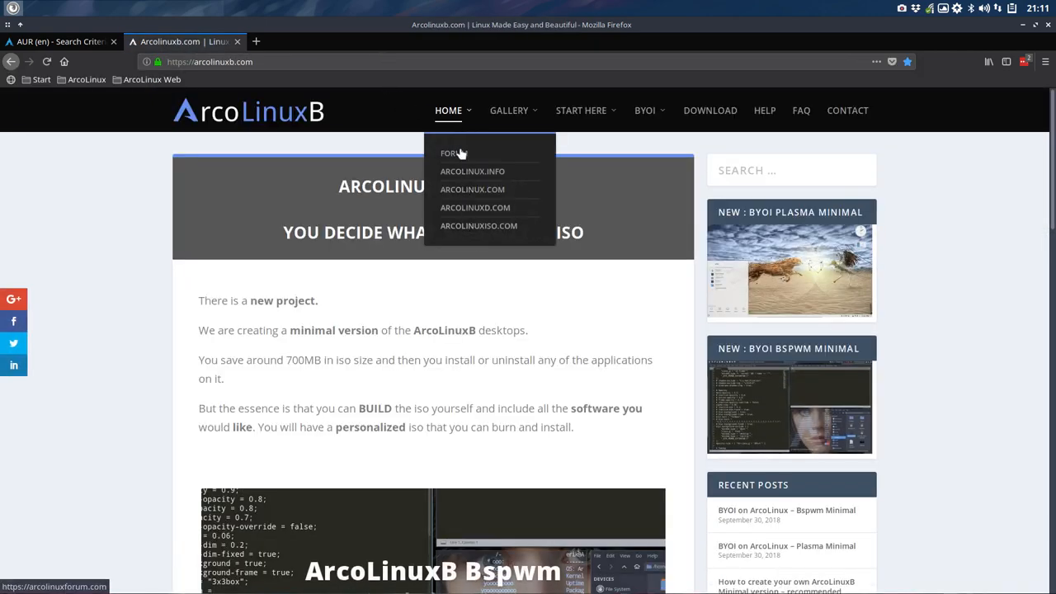
mouse_move(140, 221)
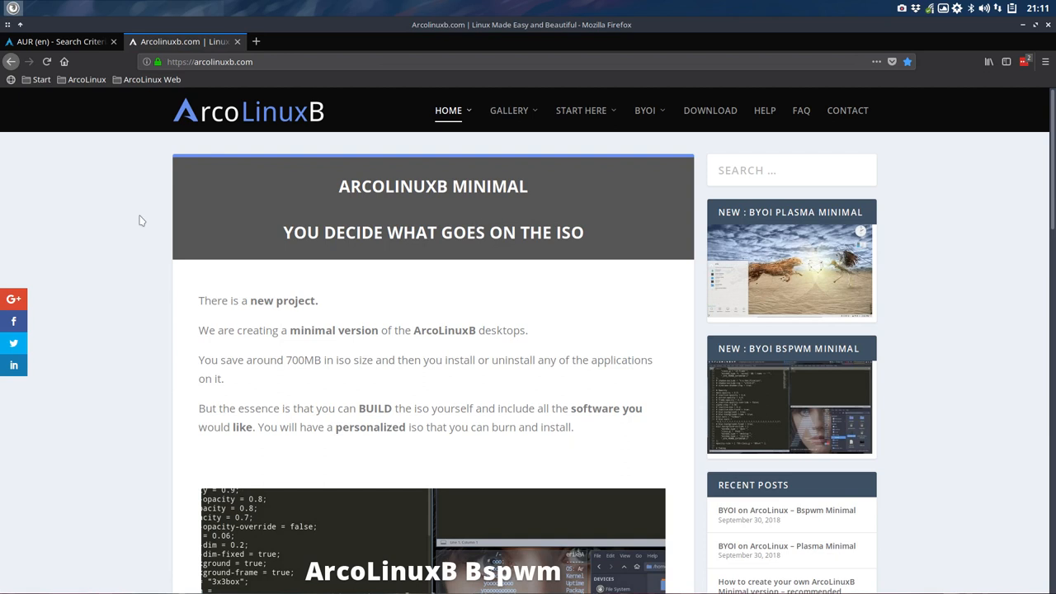
click(645, 109)
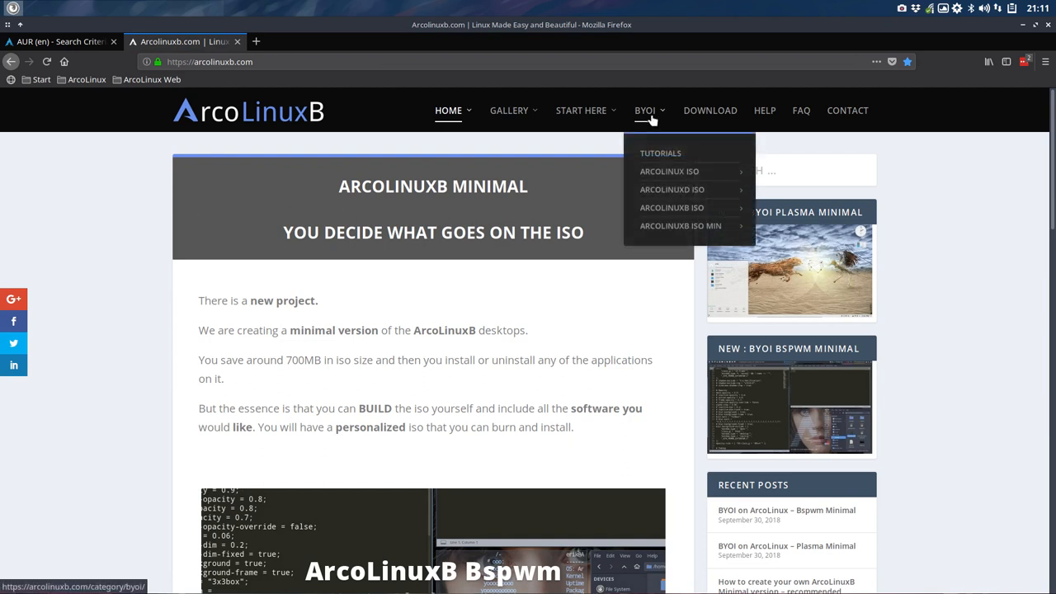
mouse_move(670, 170)
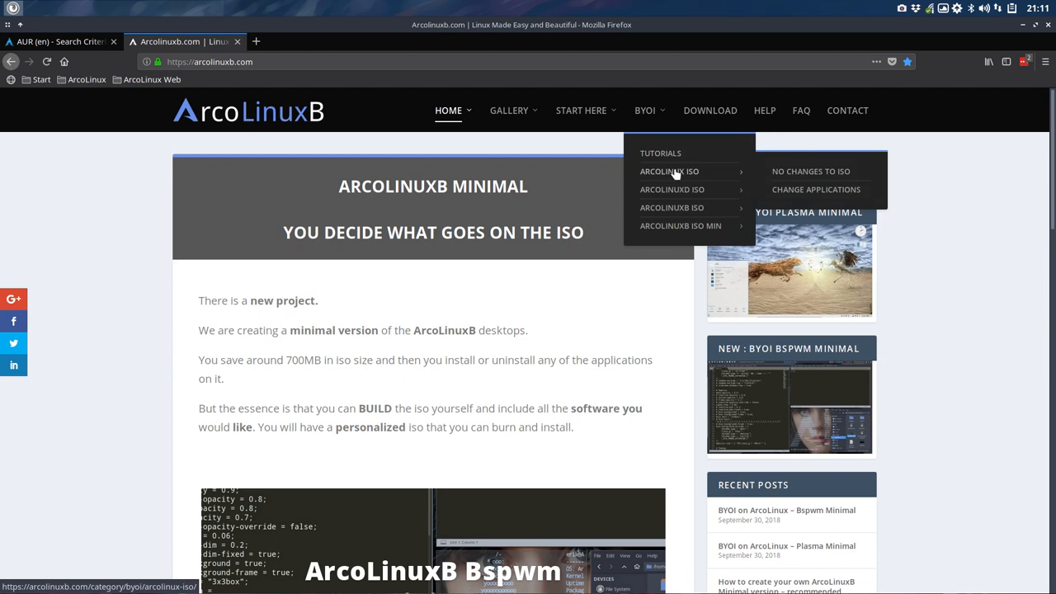
mouse_move(696, 178)
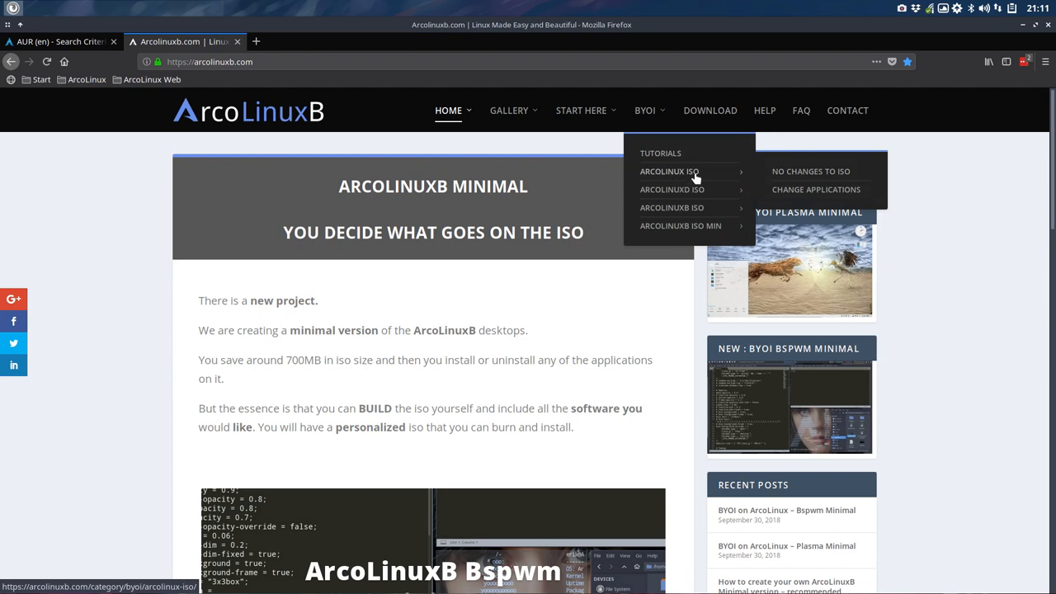
mouse_move(671, 177)
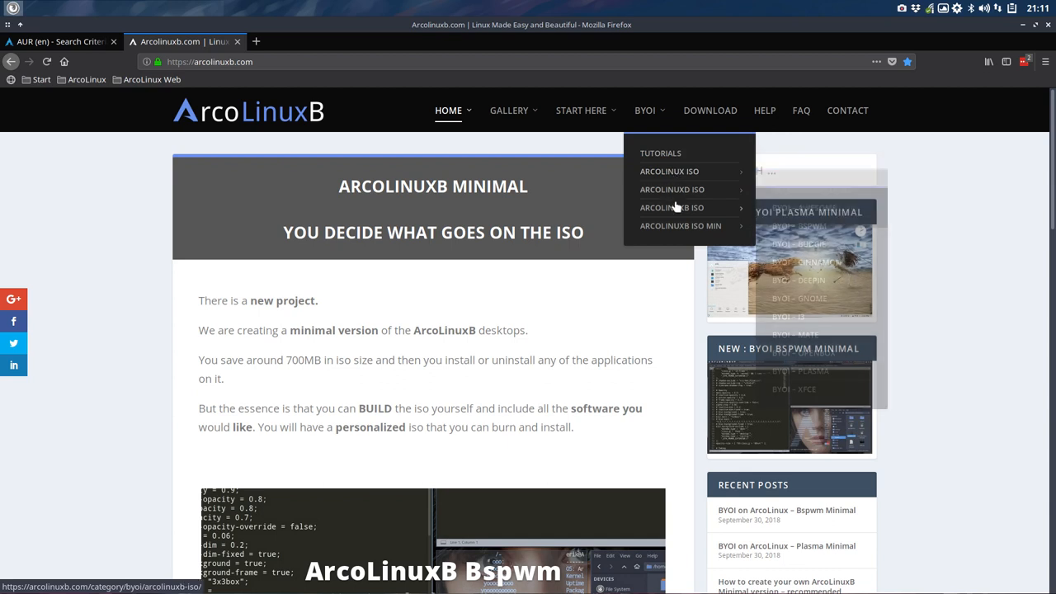
mouse_move(673, 208)
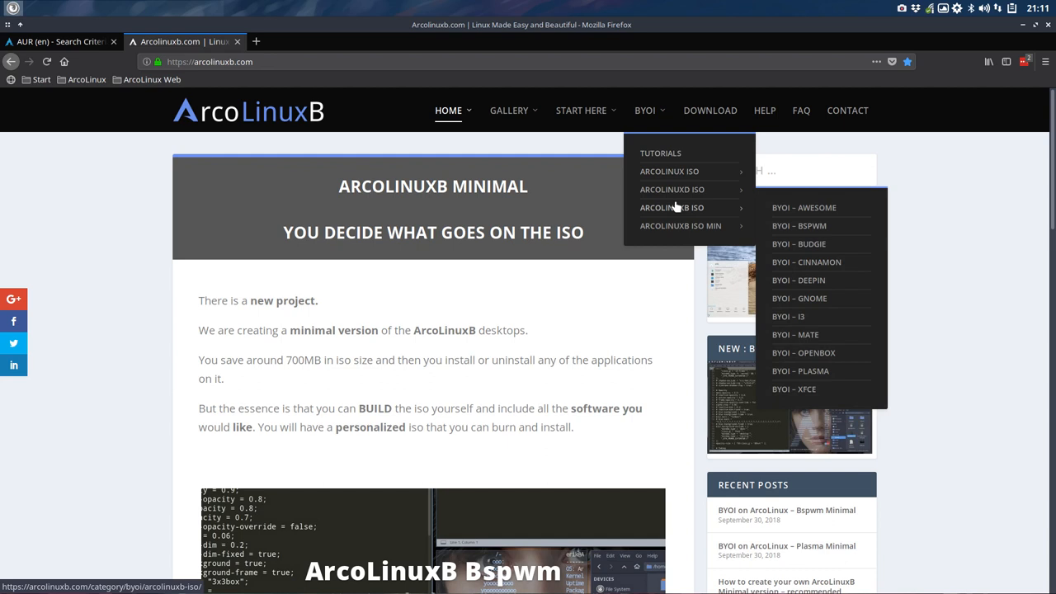
mouse_move(680, 224)
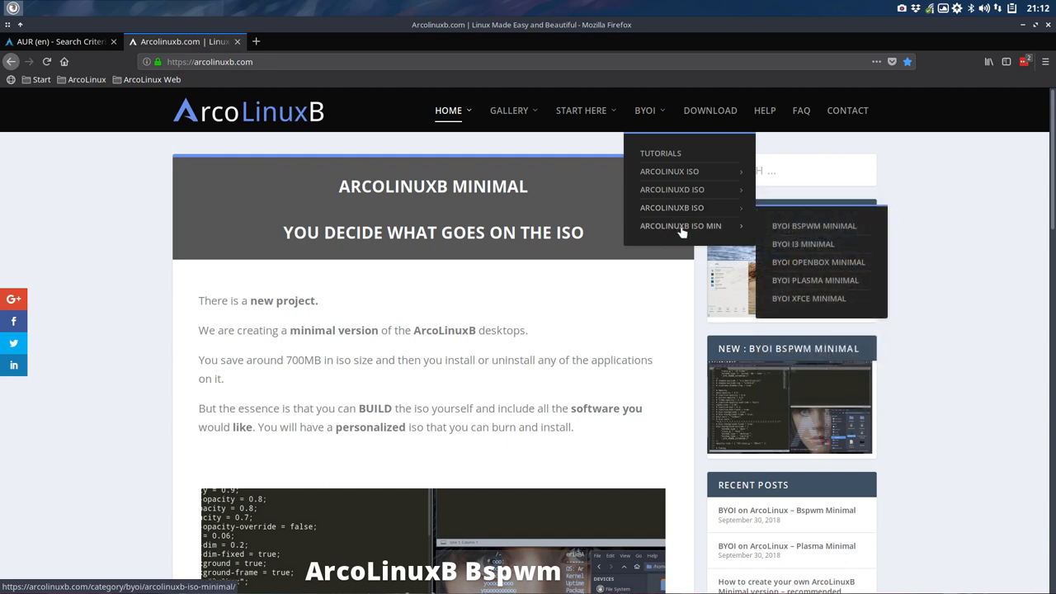
mouse_move(786, 223)
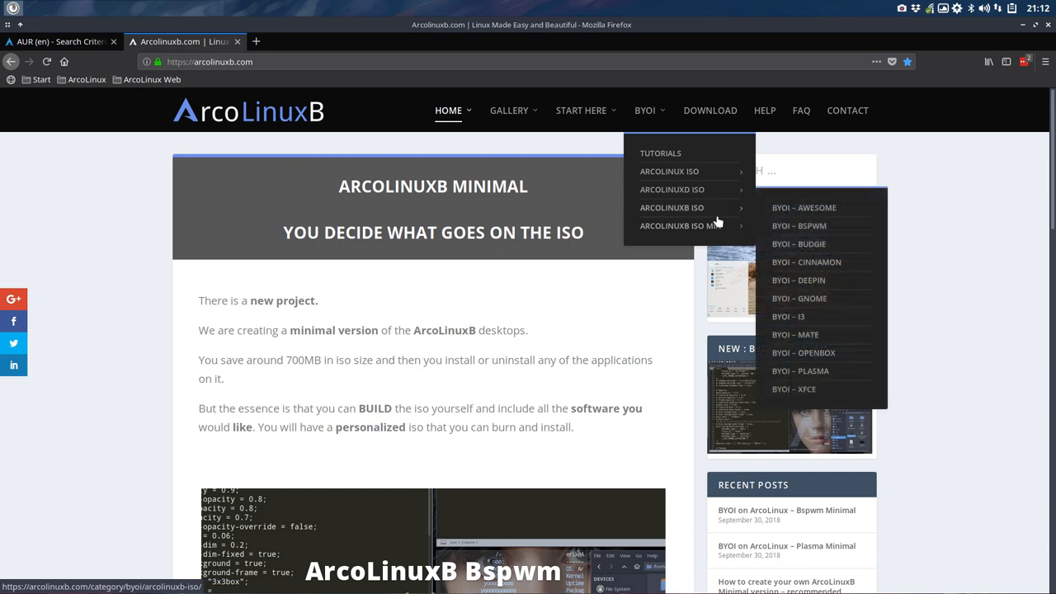
mouse_move(680, 224)
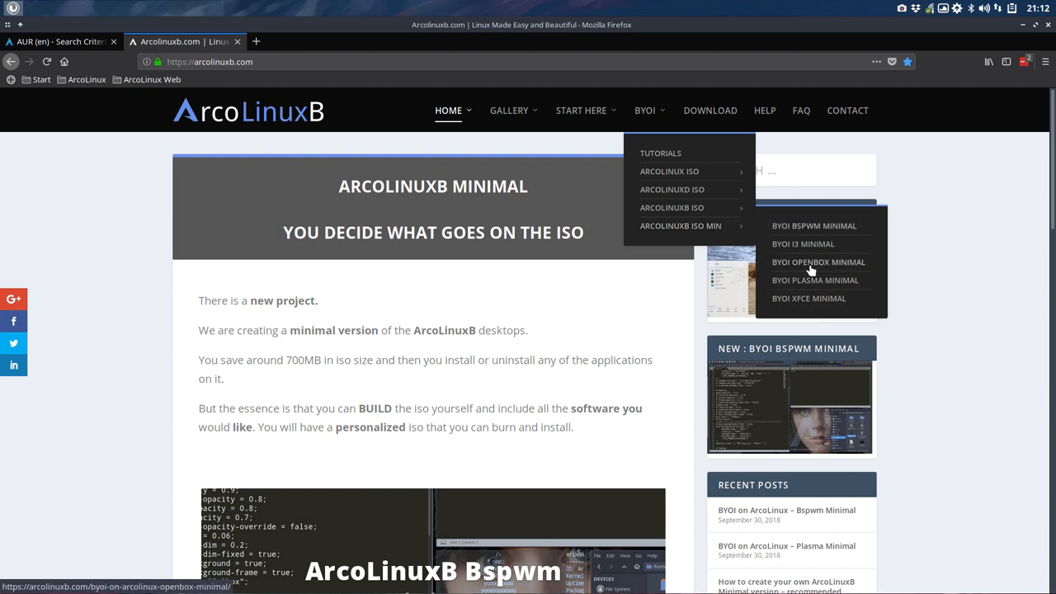
mouse_move(812, 280)
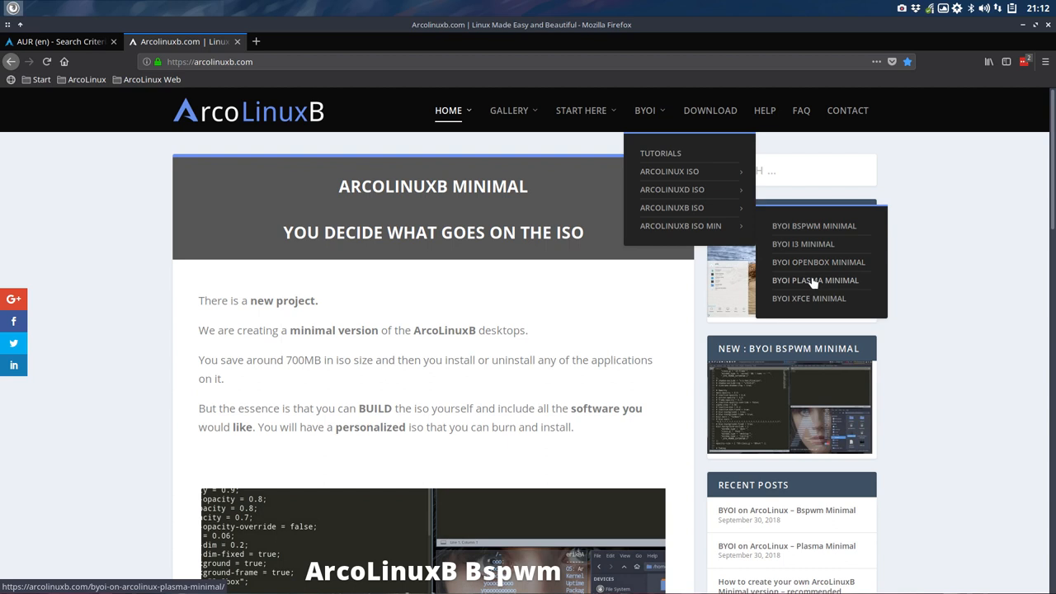
mouse_move(809, 297)
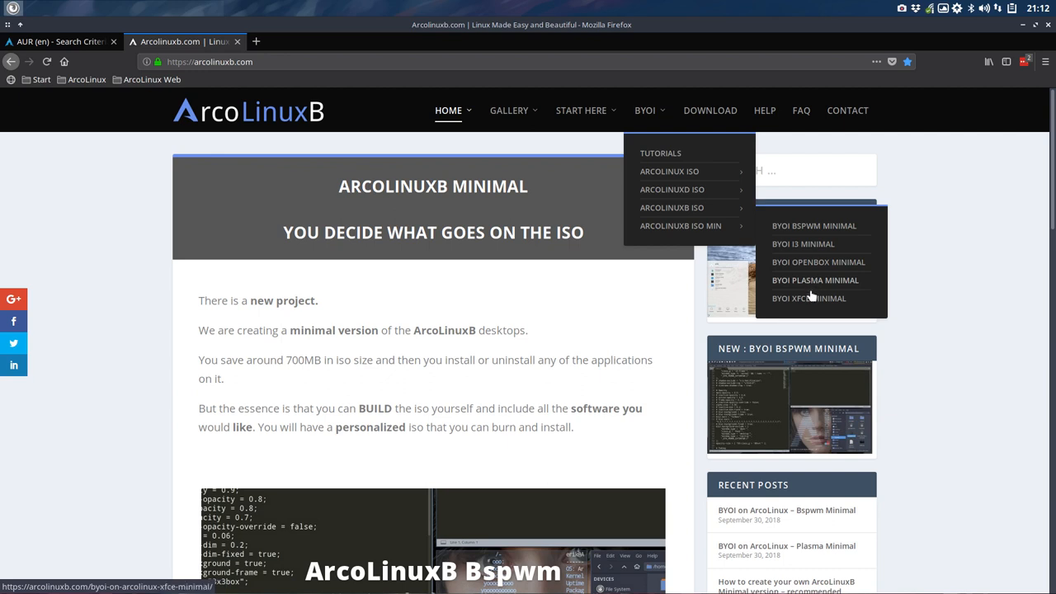
mouse_move(801, 245)
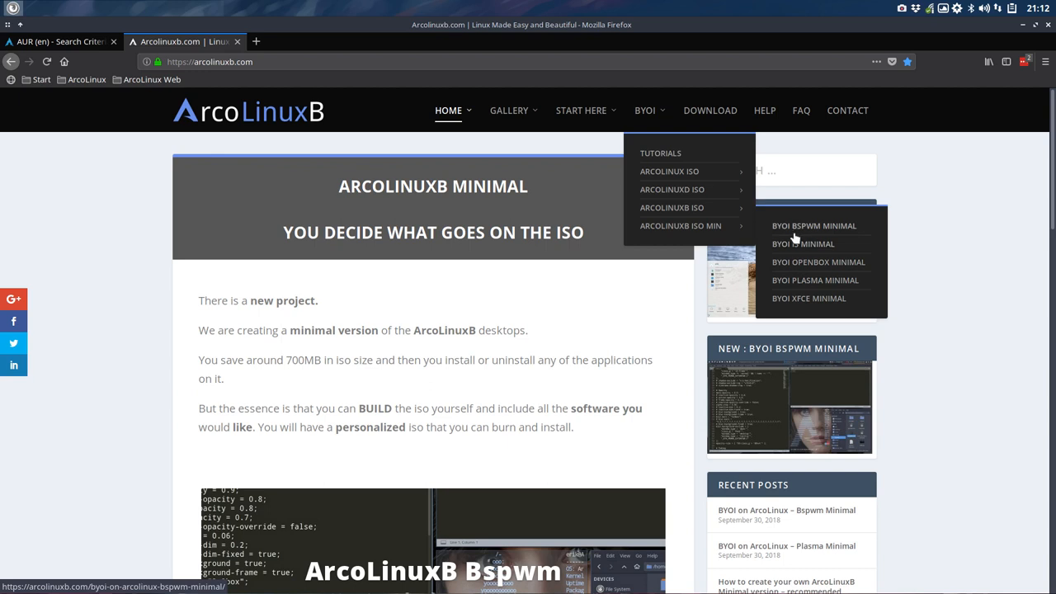
mouse_move(849, 271)
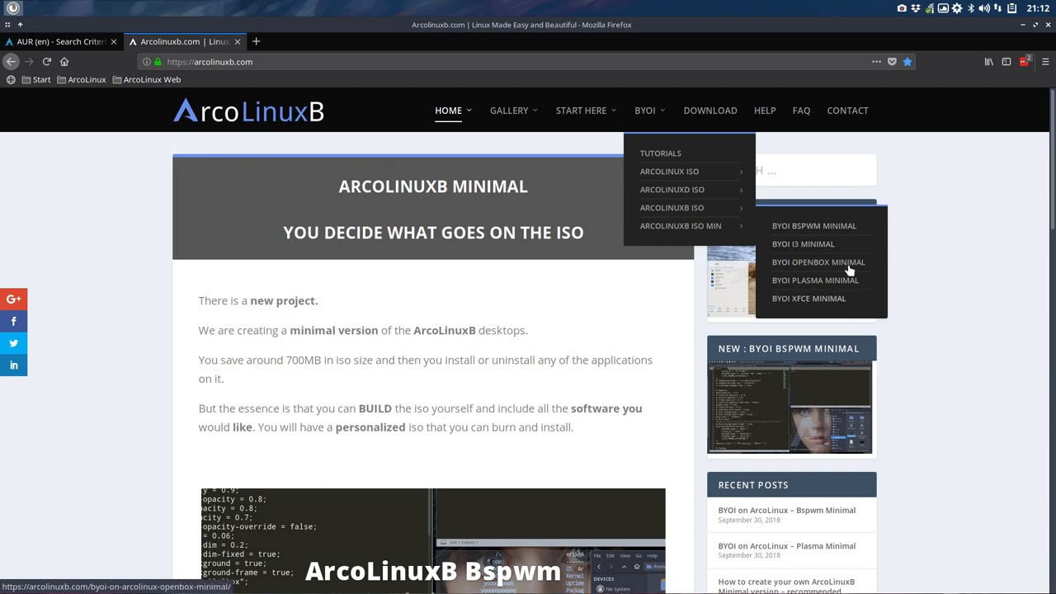
mouse_move(808, 297)
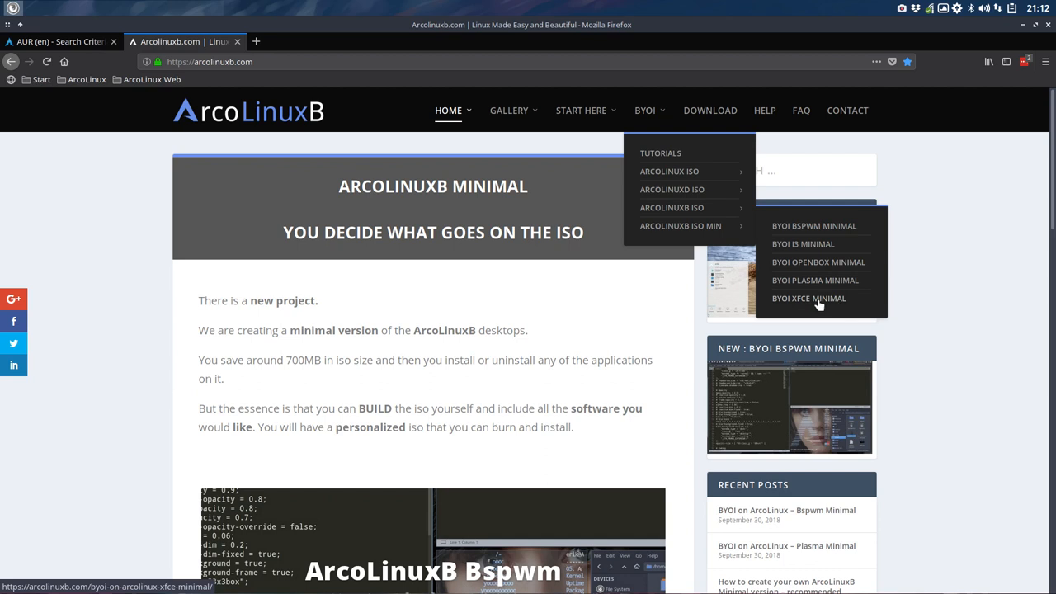
mouse_move(812, 303)
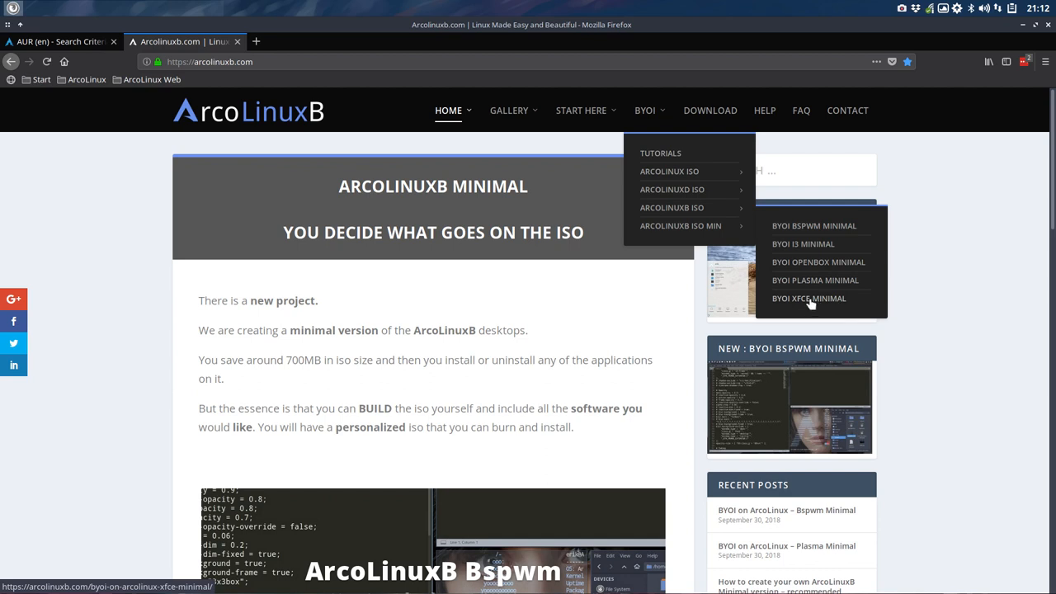
mouse_move(819, 265)
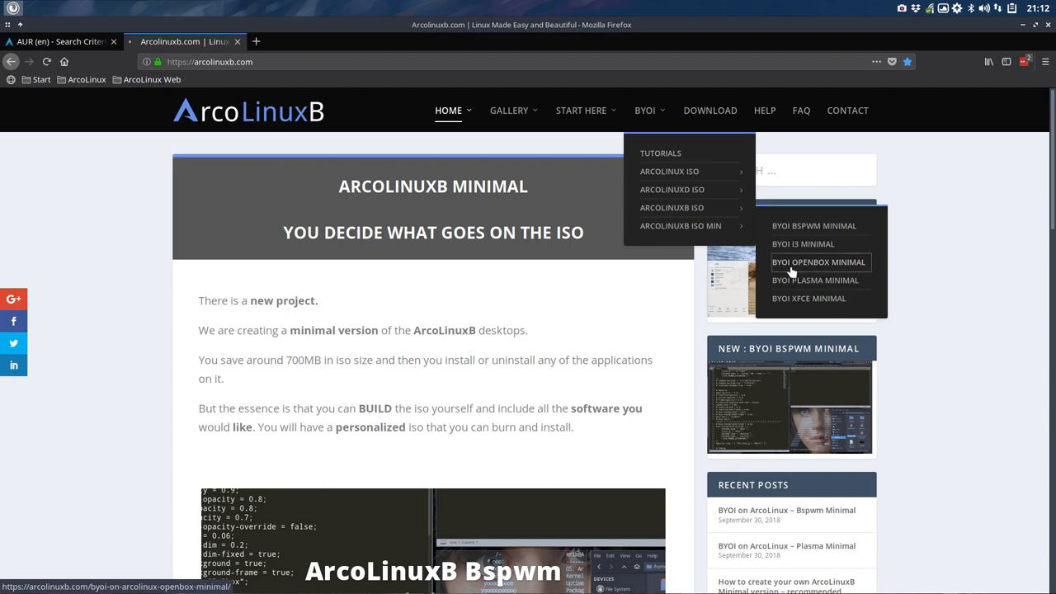
Step: Open the BYOI Openbox Minimal guide and select its git clone command
click(819, 260)
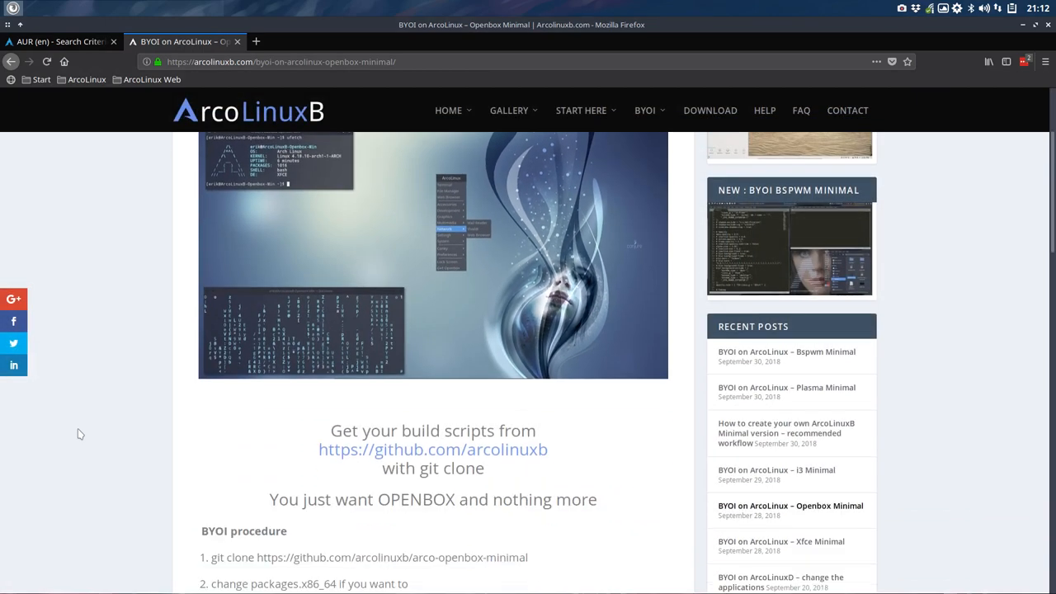
scroll(down, 3)
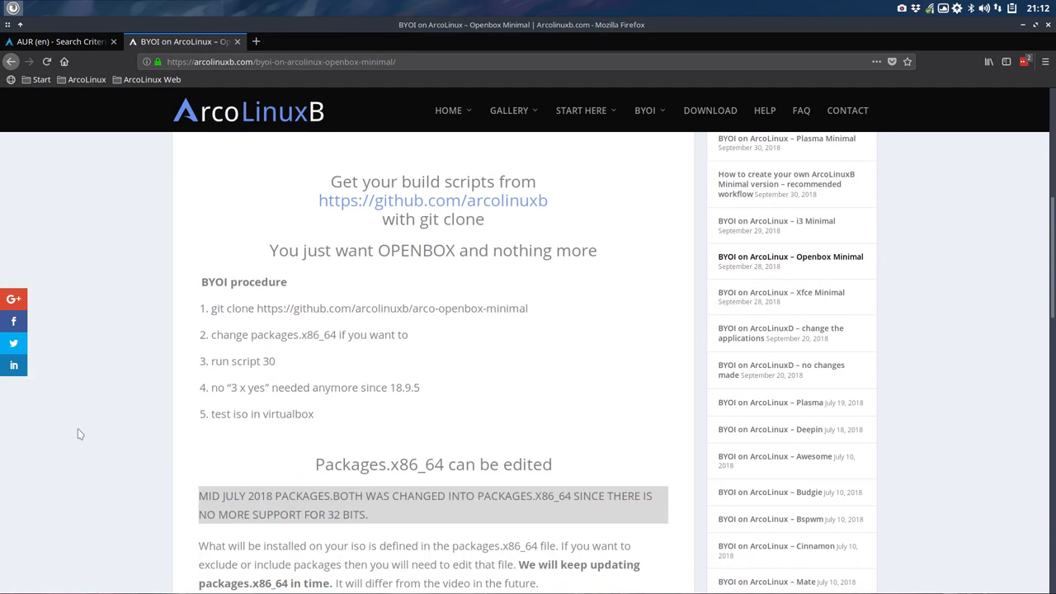
double_click(235, 309)
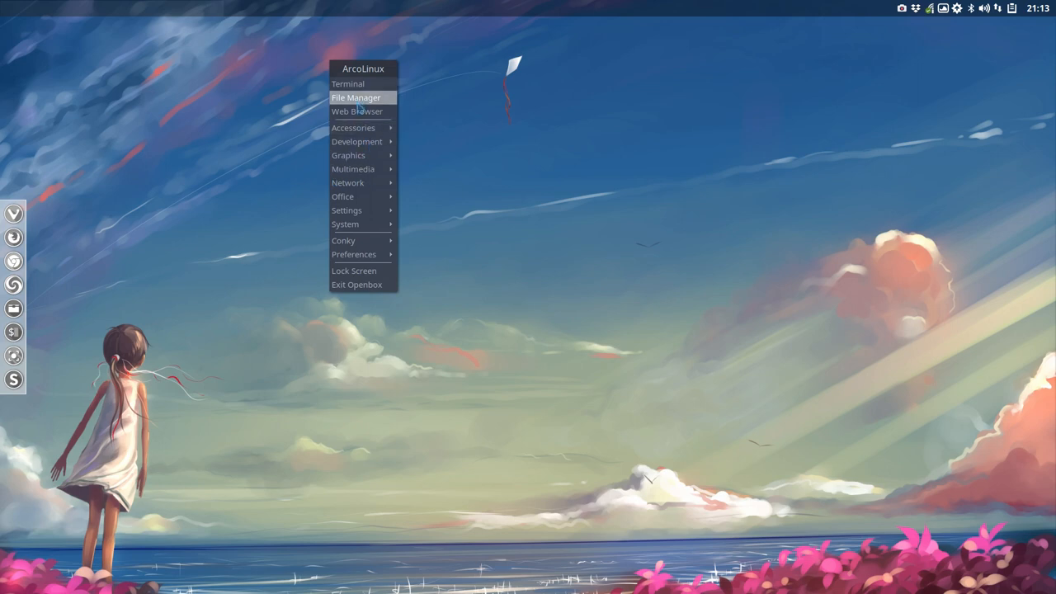
Step: Clone arco-openbox-minimal onto the Desktop via a terminal and enter its installation-scripts folder
click(356, 98)
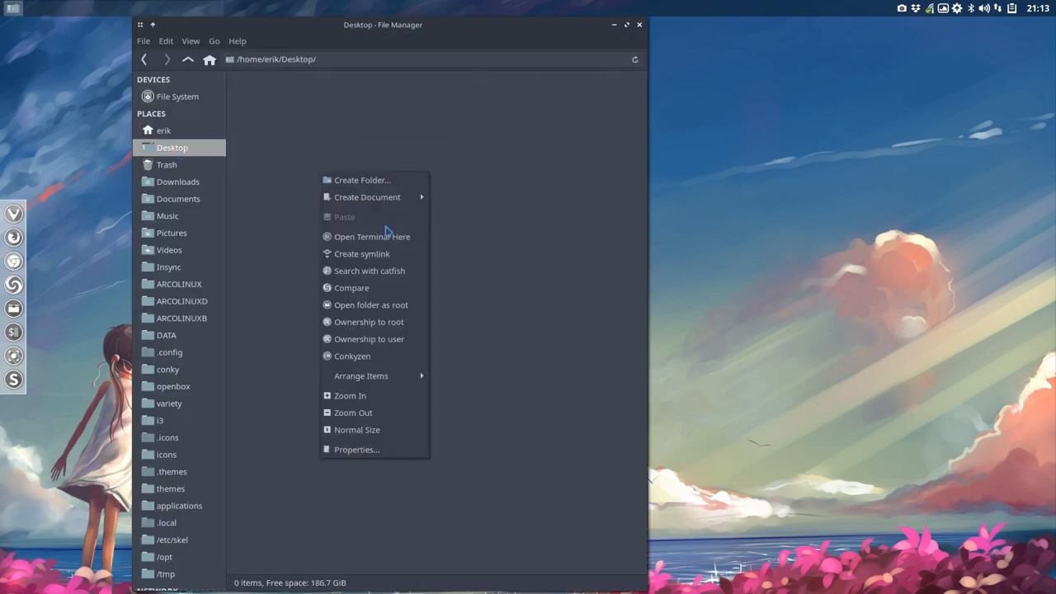
click(372, 238)
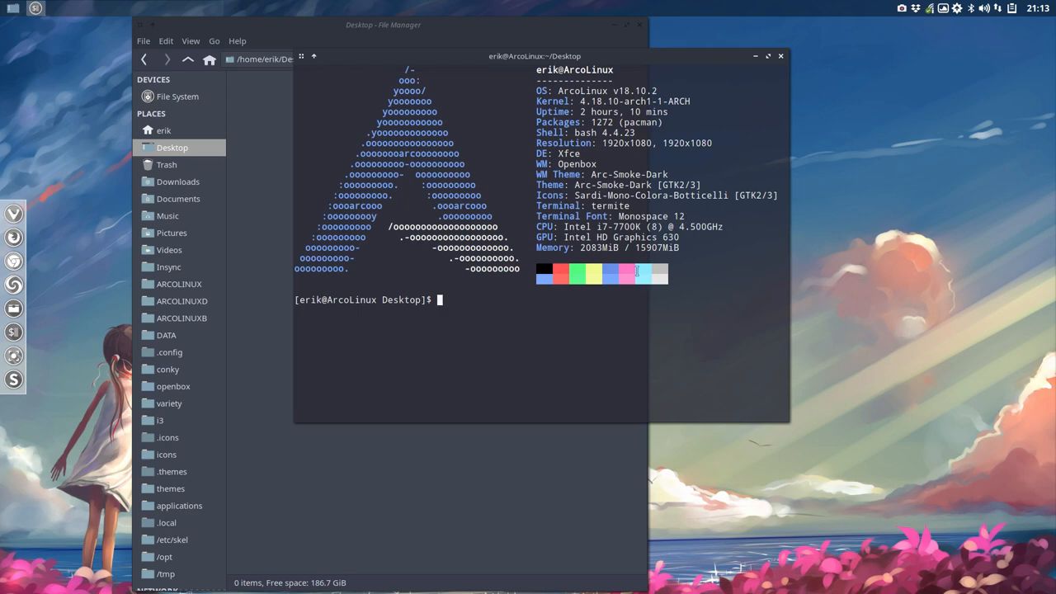
text(git clone https://github.com/arcolinuxb/arco-openbox-minimal)
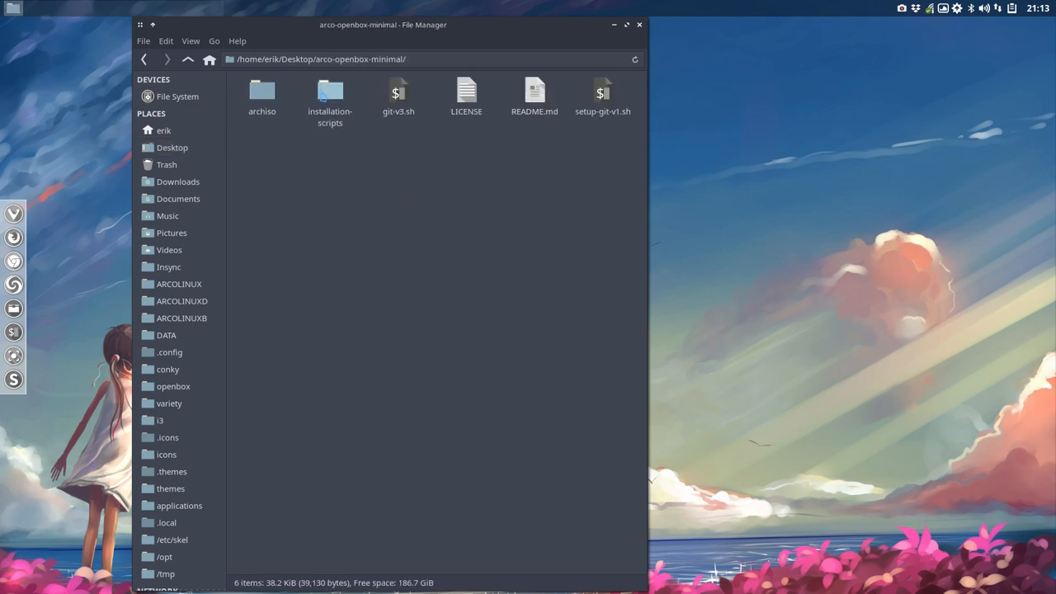
click(330, 94)
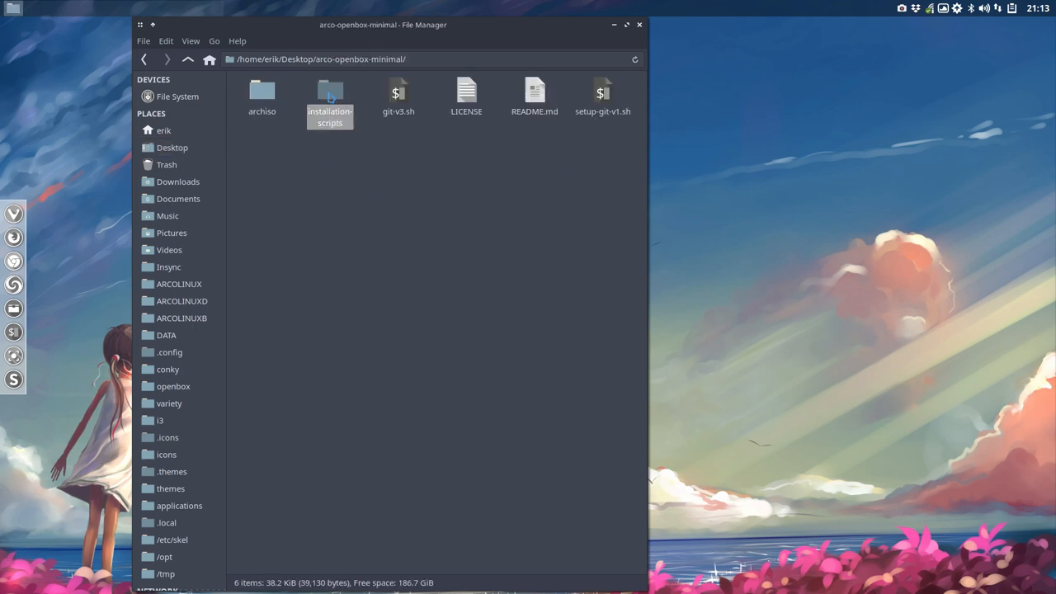
double_click(330, 99)
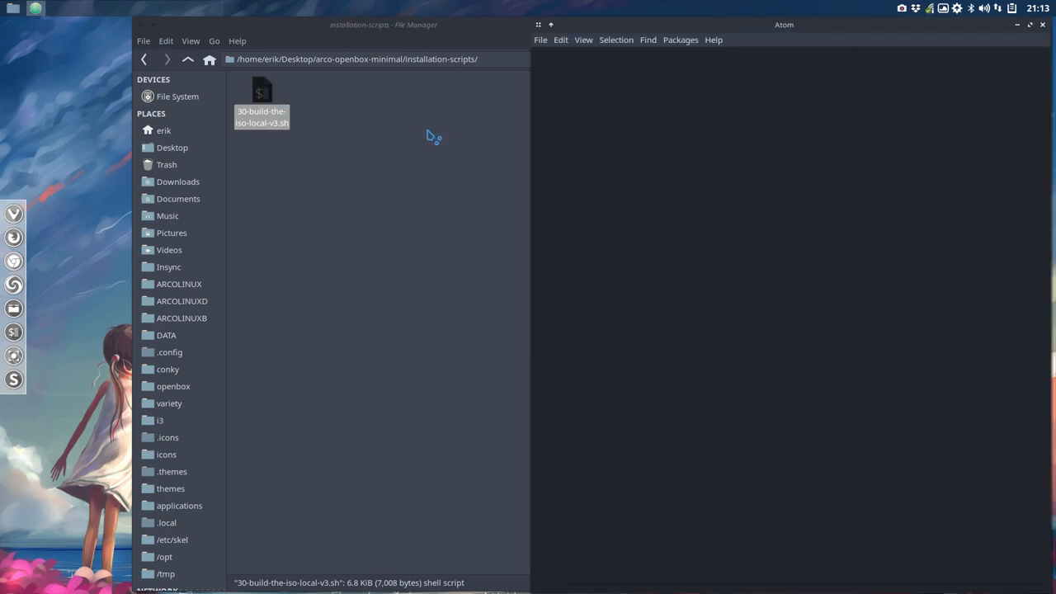
Step: Edit 30-build-the-iso-local-v3.sh so desktop="Gaming" and close Atom
double_click(261, 94)
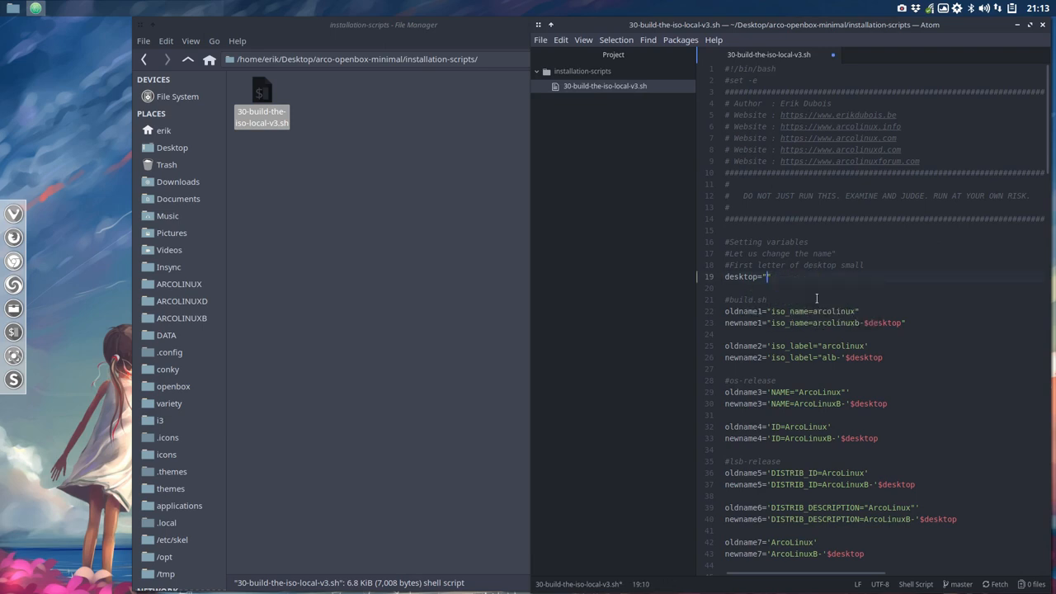
text(Gaming")
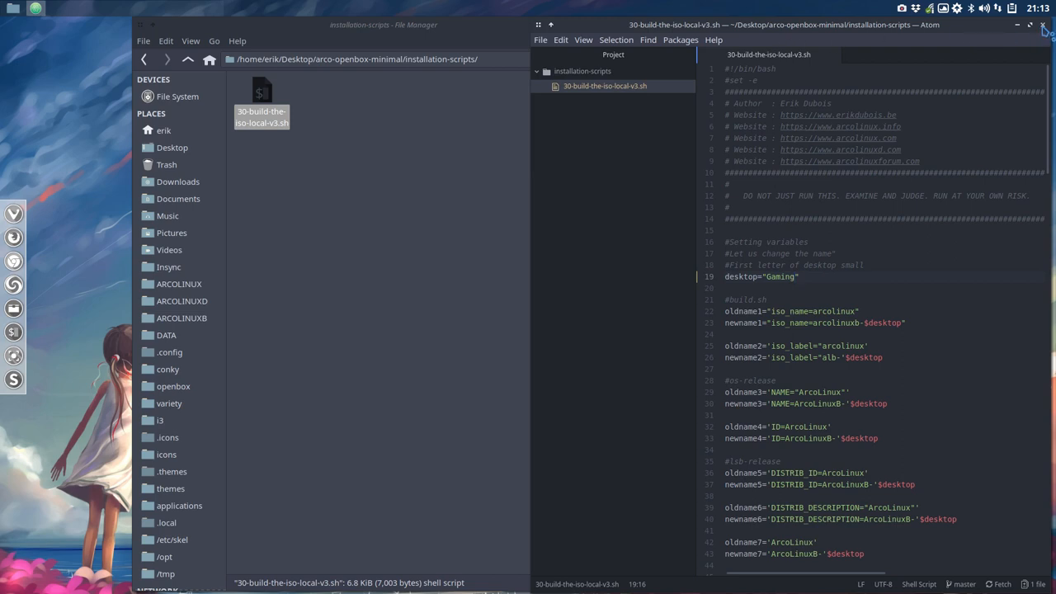
click(1043, 25)
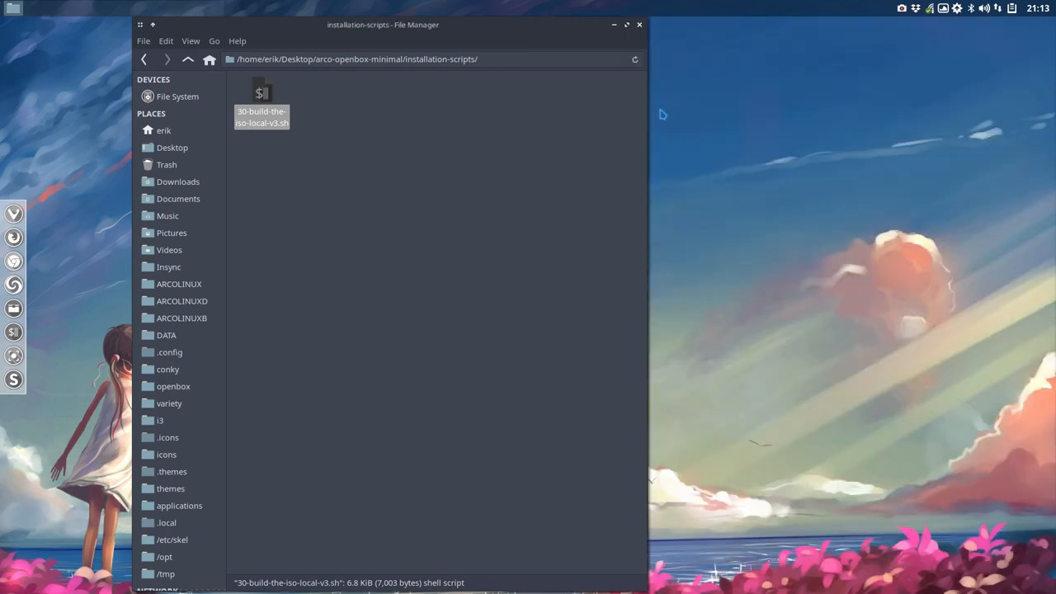
Step: Go up to arco-openbox-minimal, enter archiso and select packages.x86_64
click(188, 60)
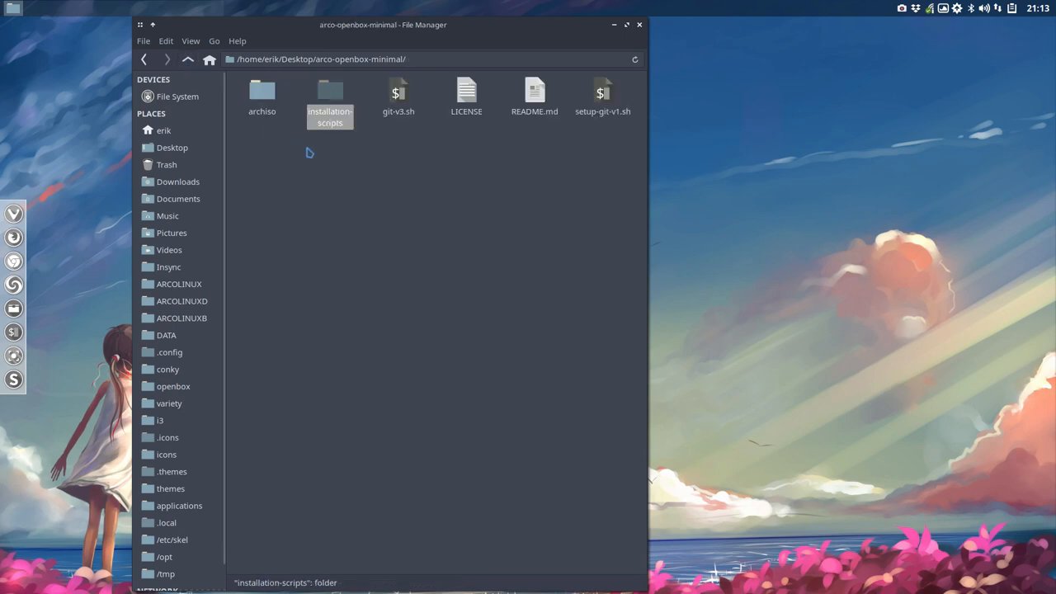
double_click(261, 93)
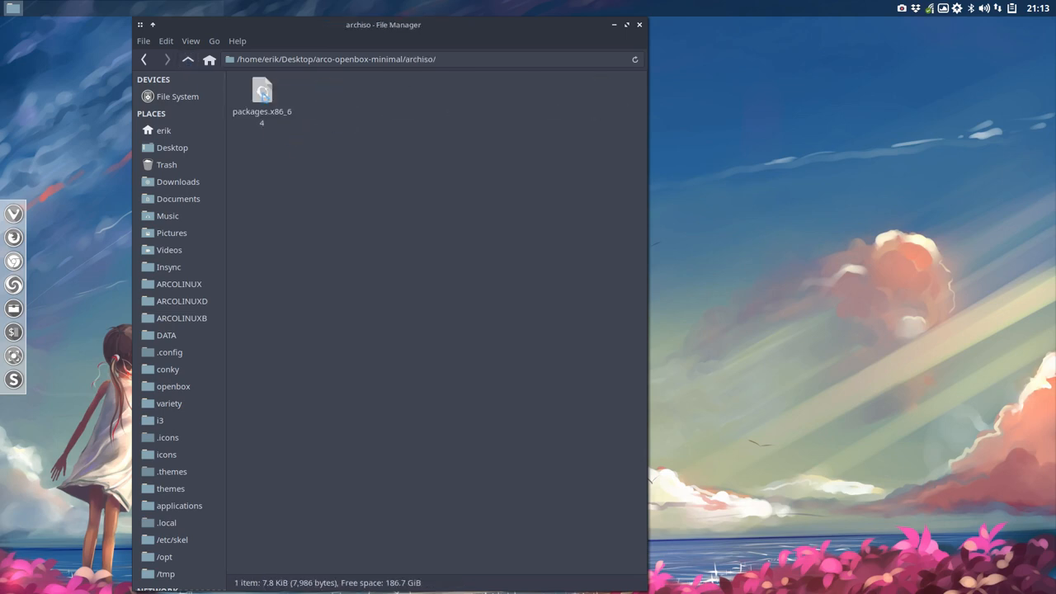
click(261, 99)
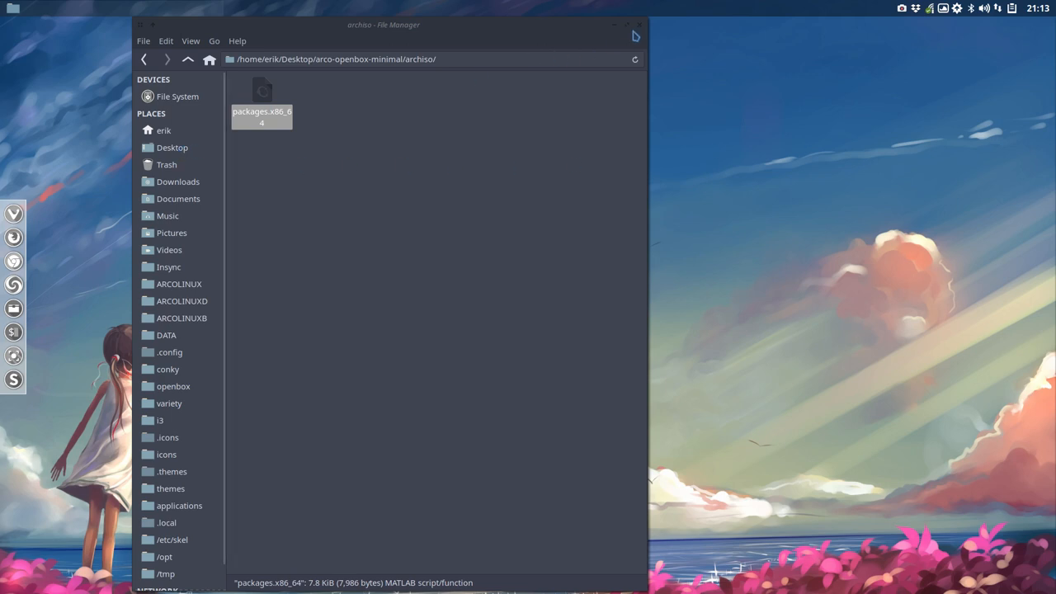
Step: Open packages.x86_64 in Sublime Text and find its Games section (steam, lutris, sauerbraten, xonotic)
click(641, 25)
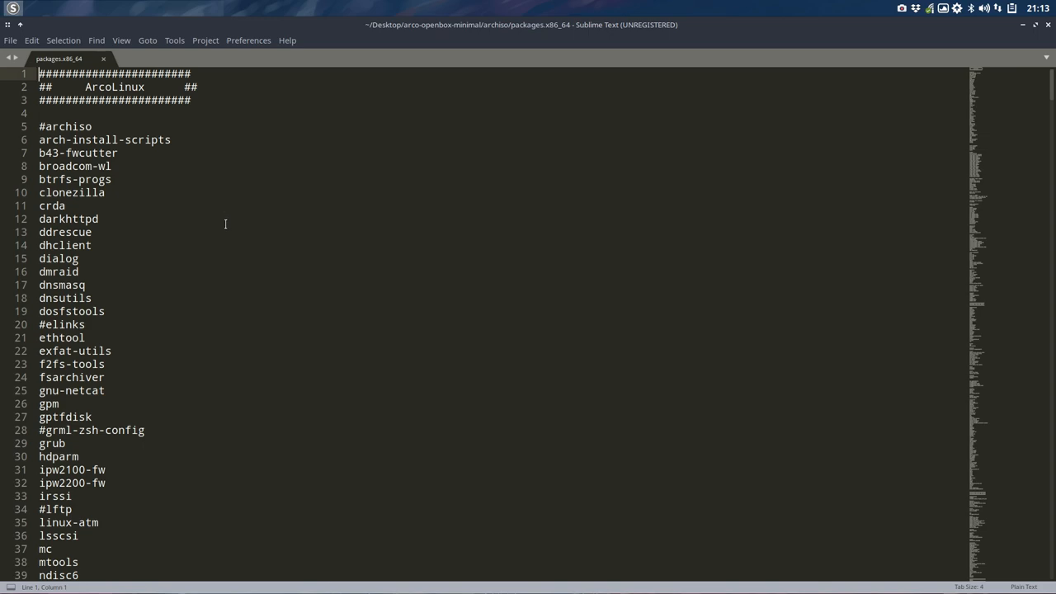
scroll(down, 3)
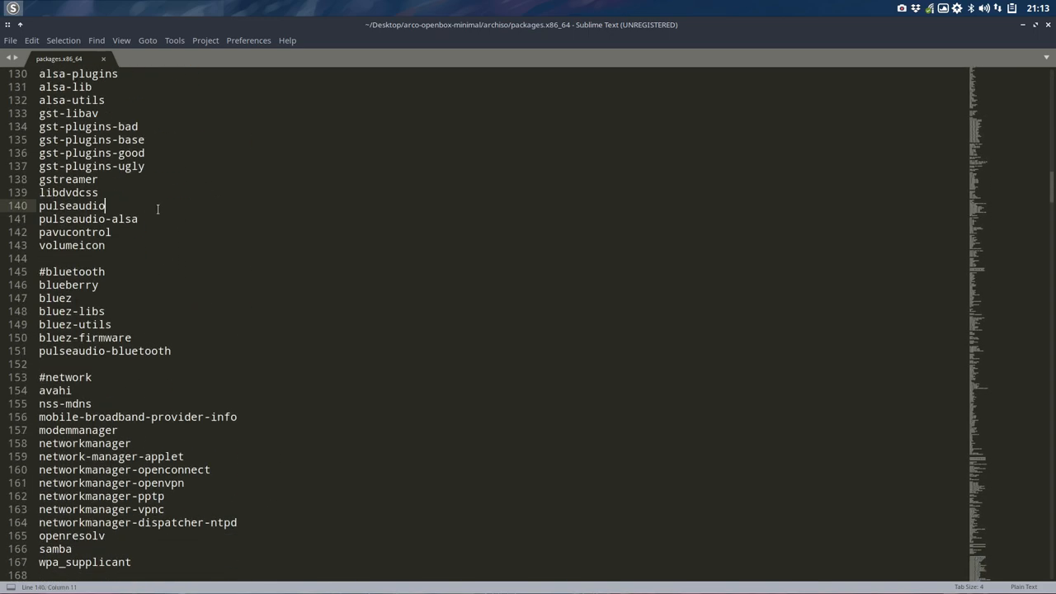
text(games)
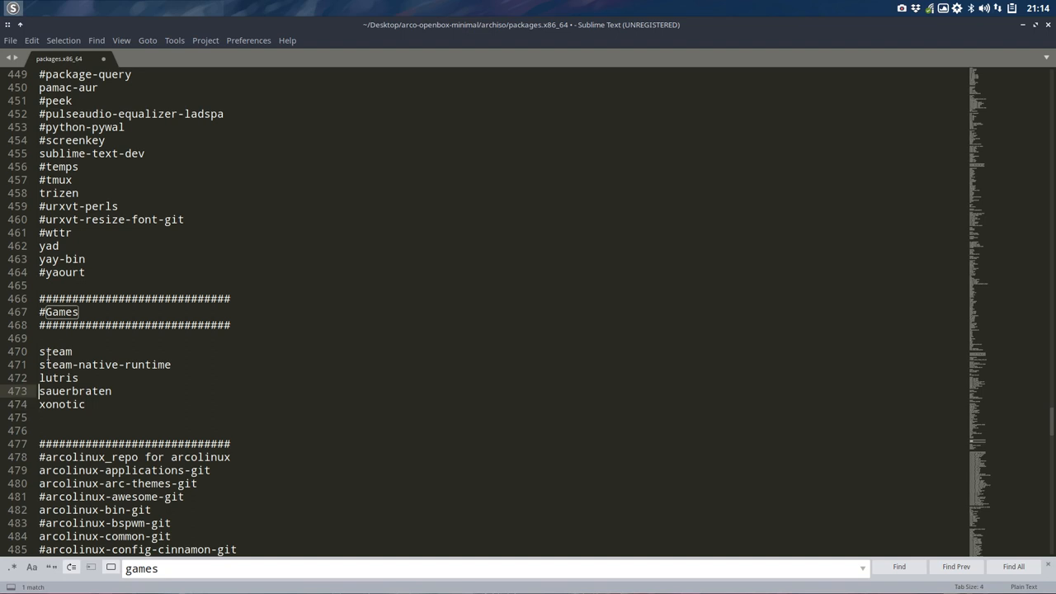
key(ctrl+s)
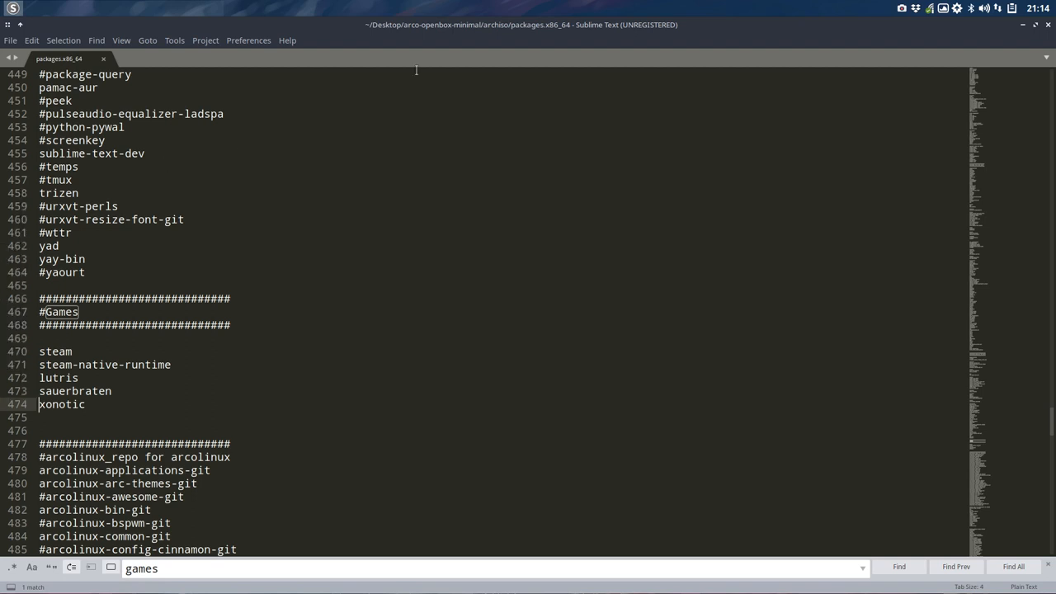
mouse_move(647, 70)
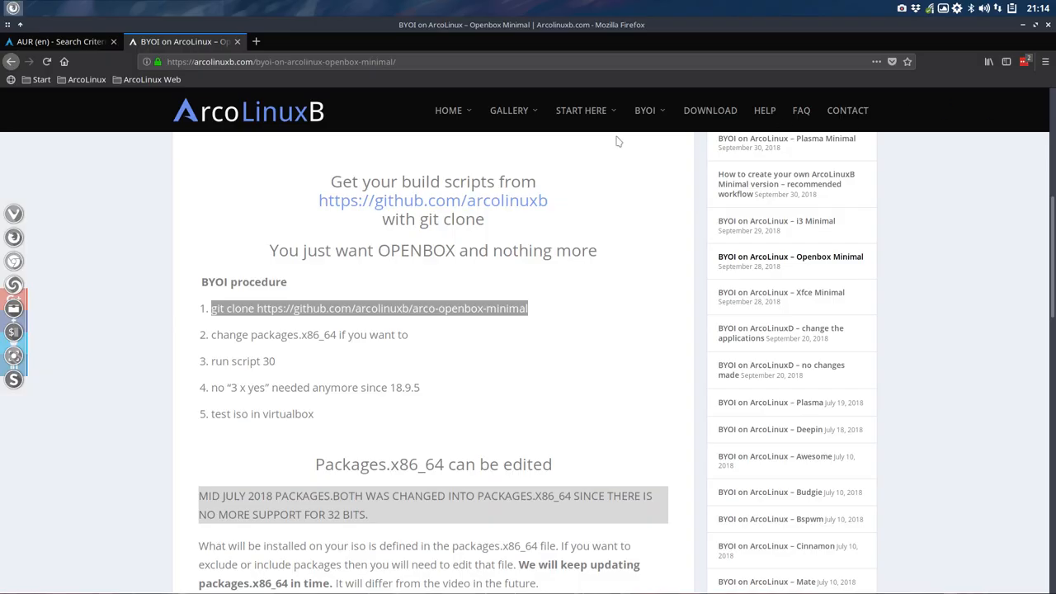
Step: Switch Firefox back to the AUR 'game' results beside the package list
click(59, 41)
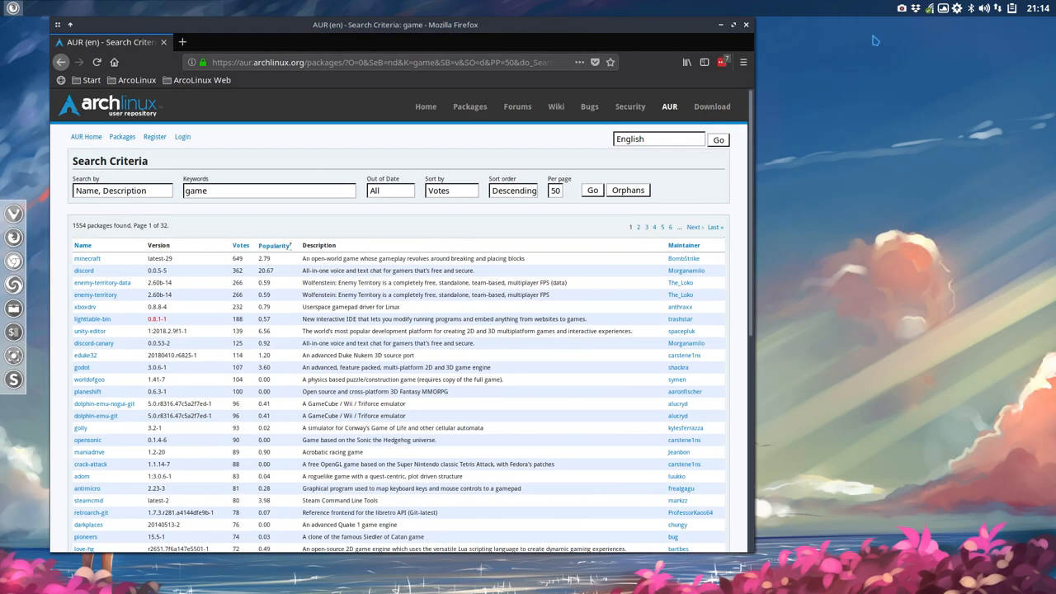
mouse_move(475, 31)
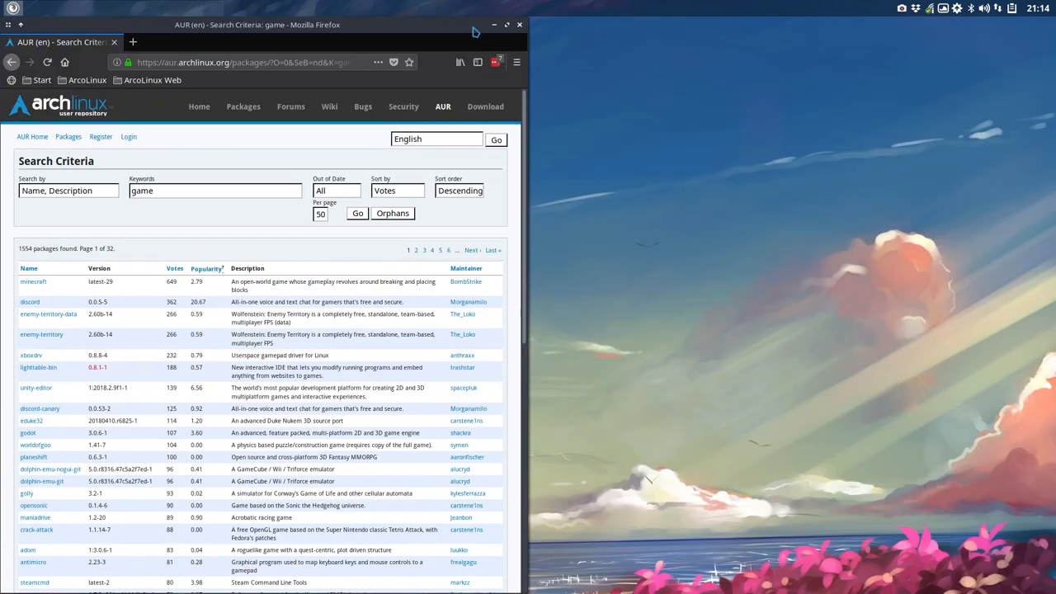
mouse_move(475, 31)
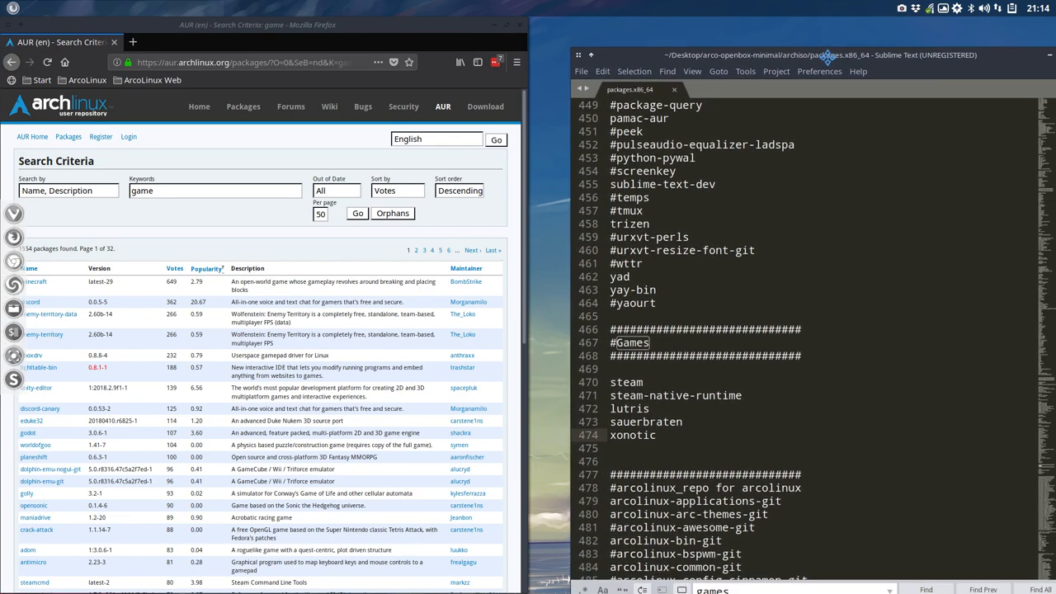
mouse_move(823, 74)
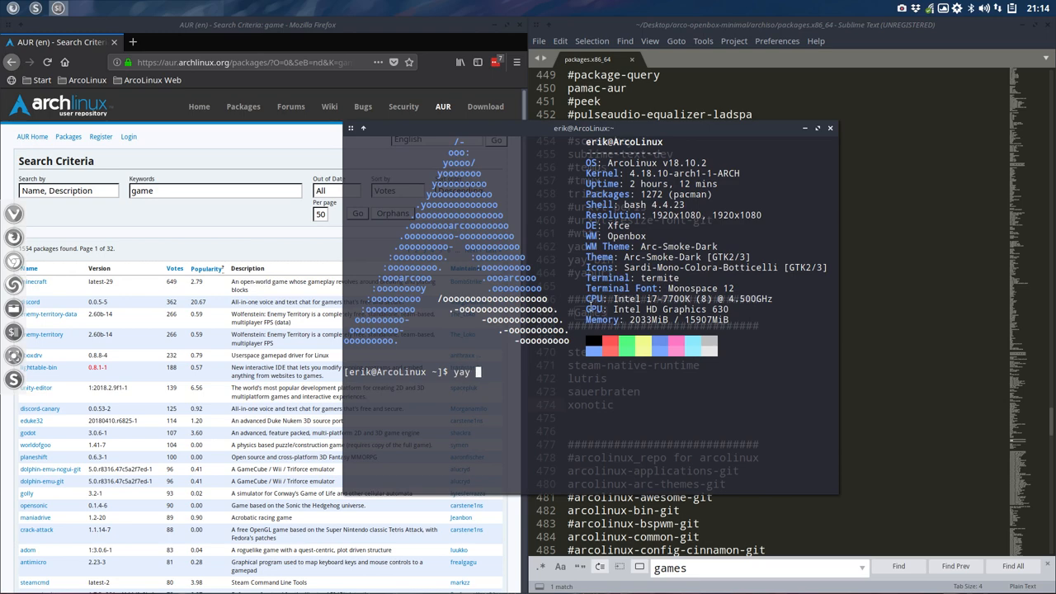
Step: Run a yay search for minecraft, cancel the prompt, and dock the terminal under Sublime Text
text(minecra)
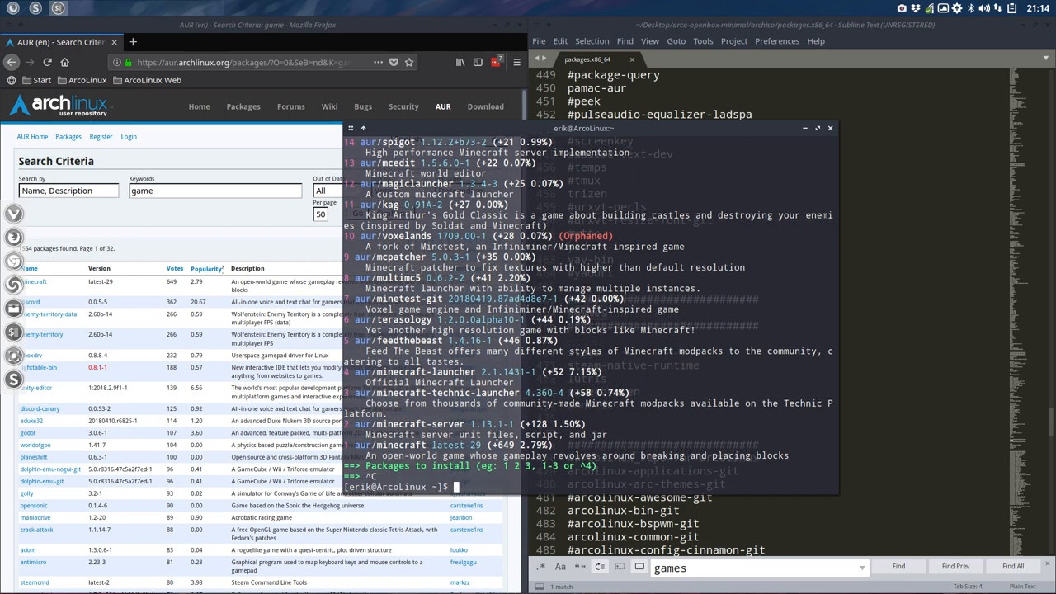
click(858, 25)
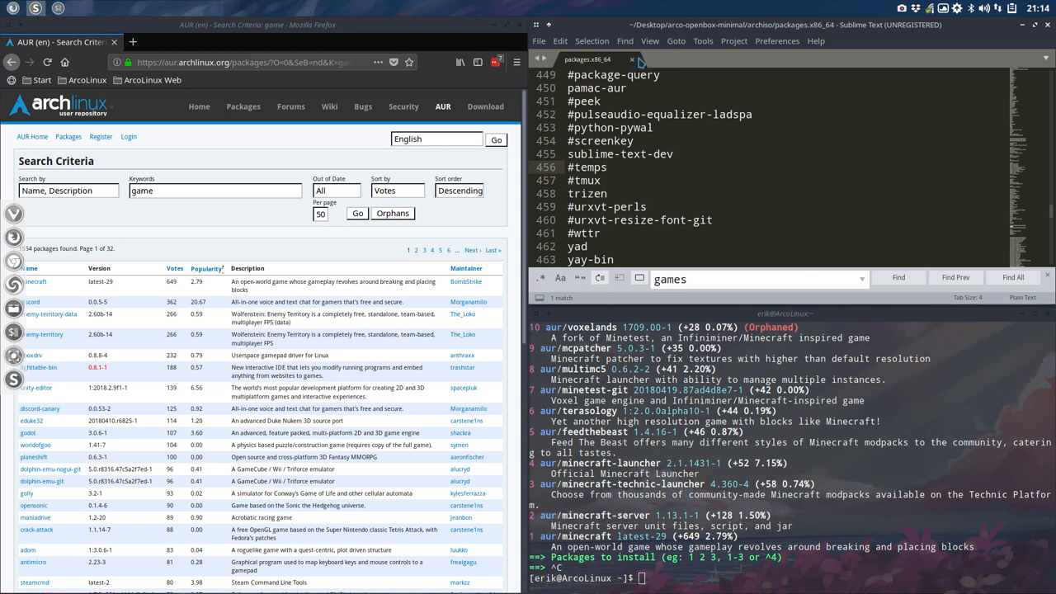
click(607, 167)
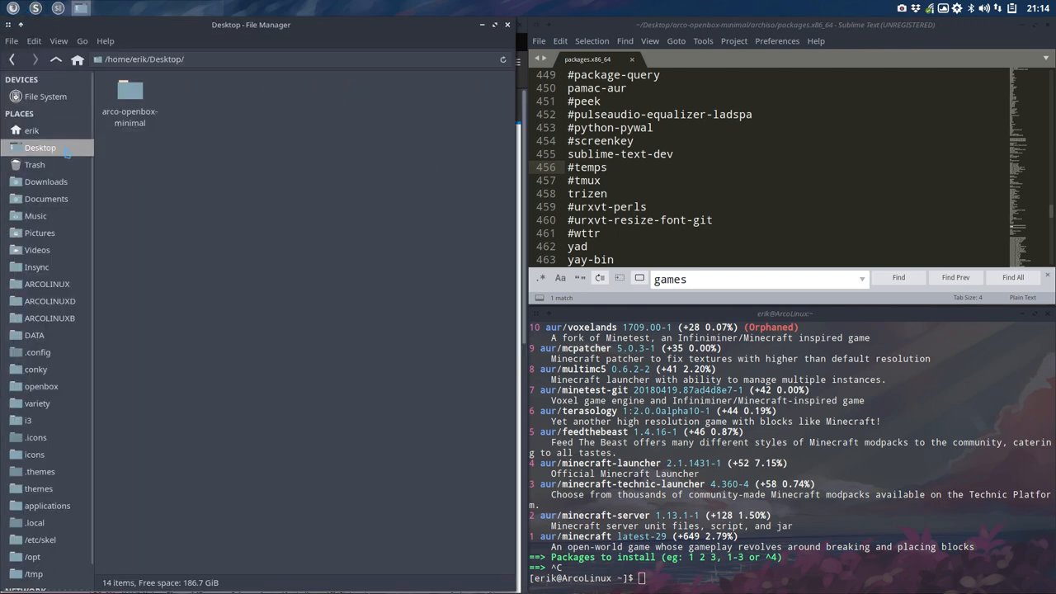
Step: Inside the arco-openbox-minimal folders, rename the copied script to run-after-installation.sh
double_click(128, 94)
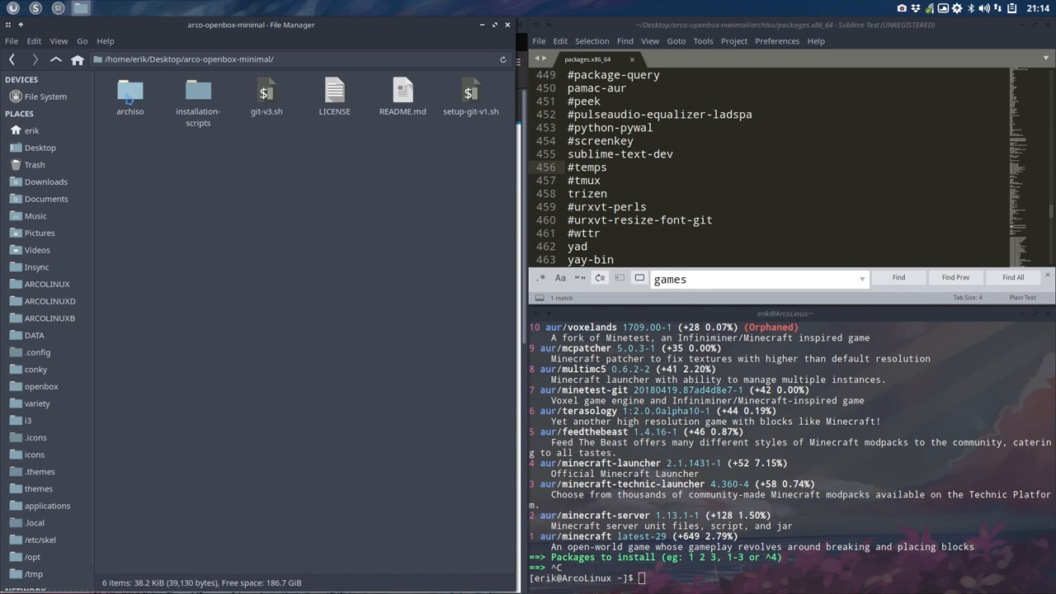
double_click(198, 94)
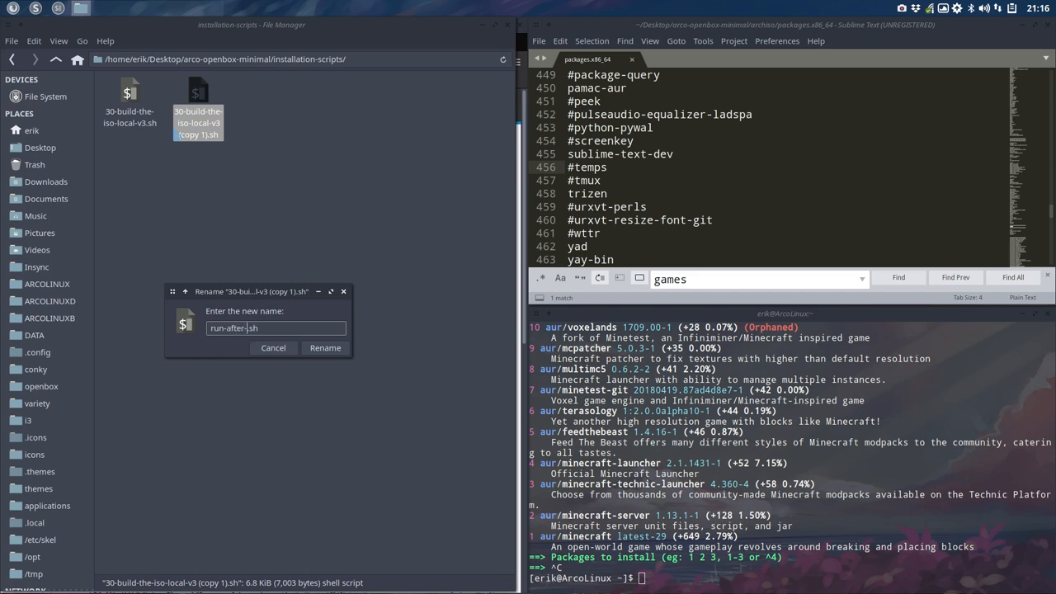
text(installation)
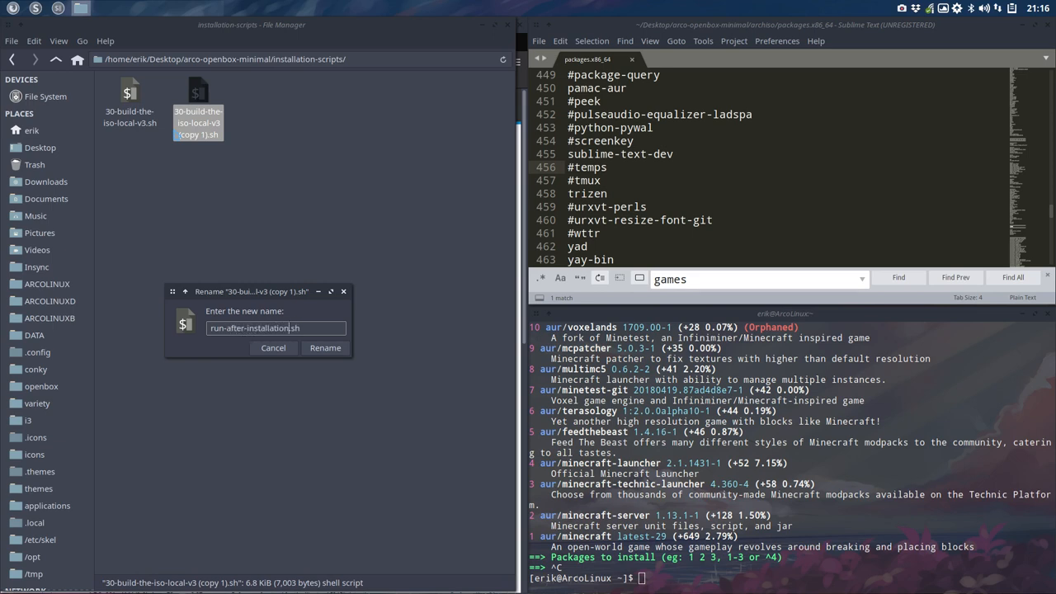
click(323, 347)
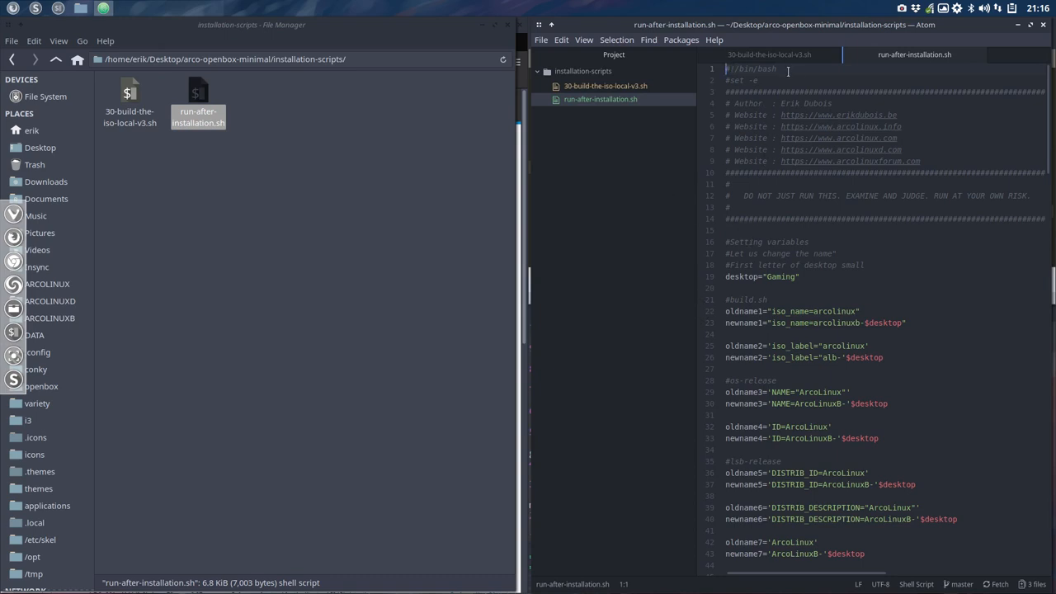
Step: Replace the script's old contents with a single 'yay -S minecraft' line below set -e
click(726, 92)
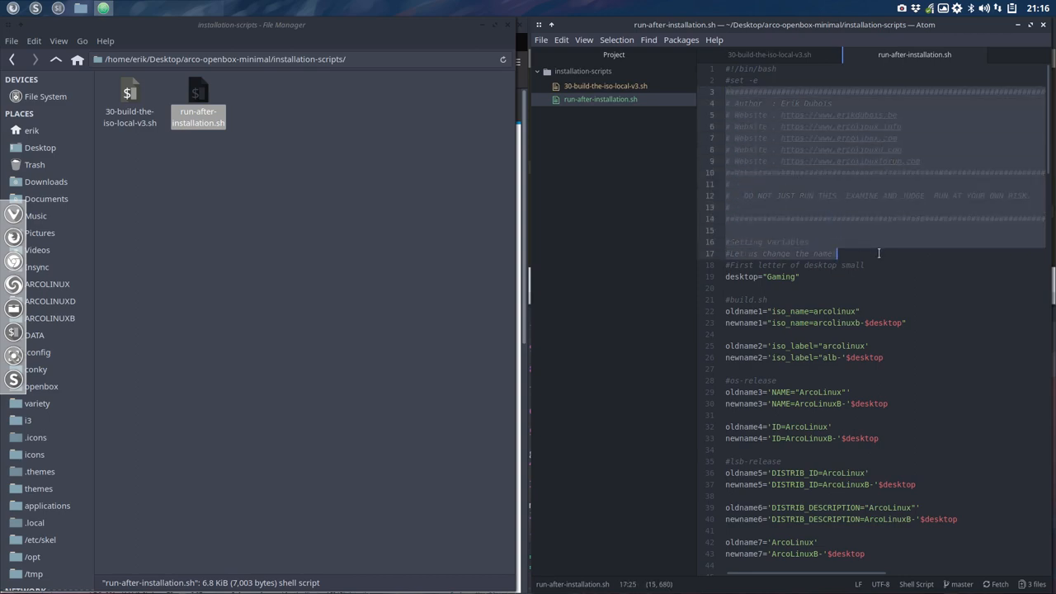
scroll(down, 3)
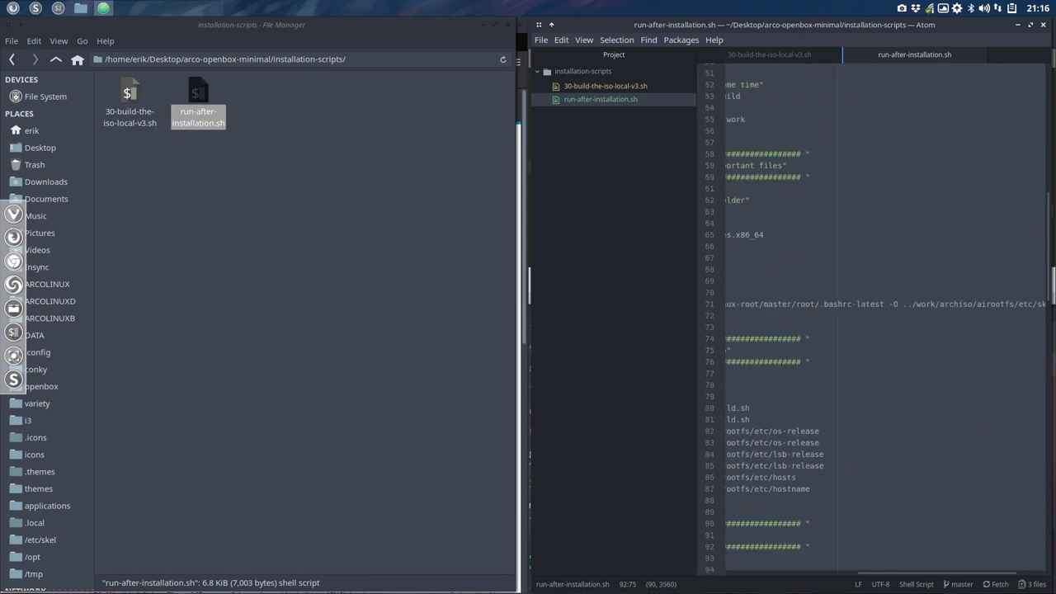
scroll(down, 3)
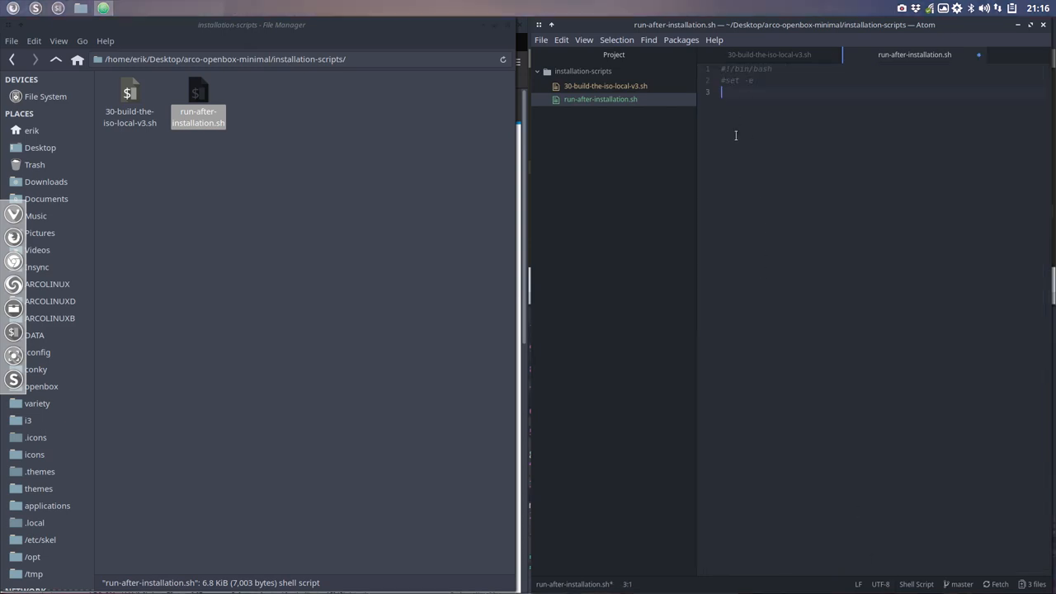
text(yay)
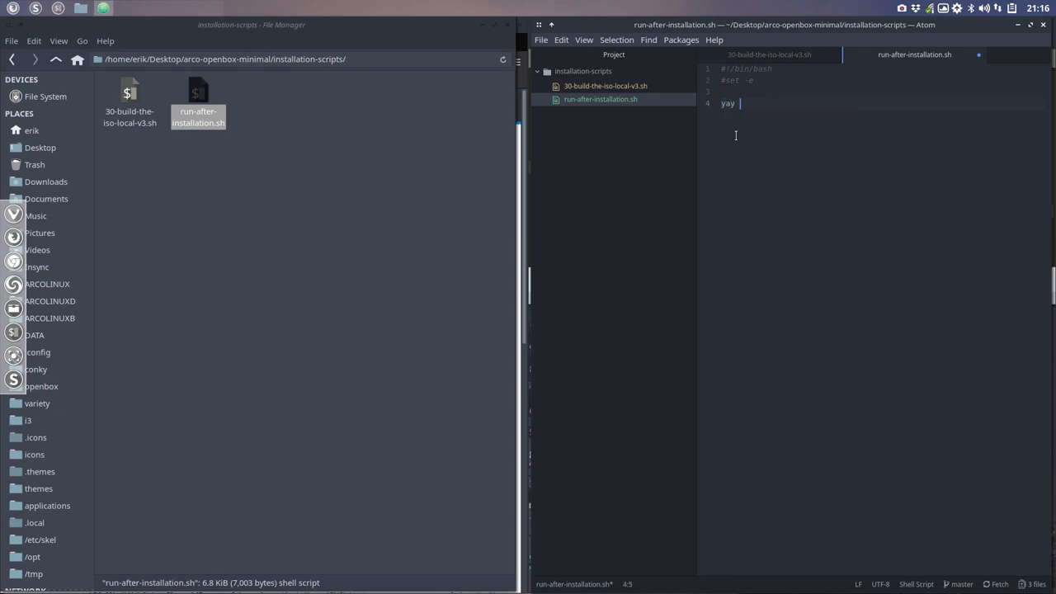
text(-S min)
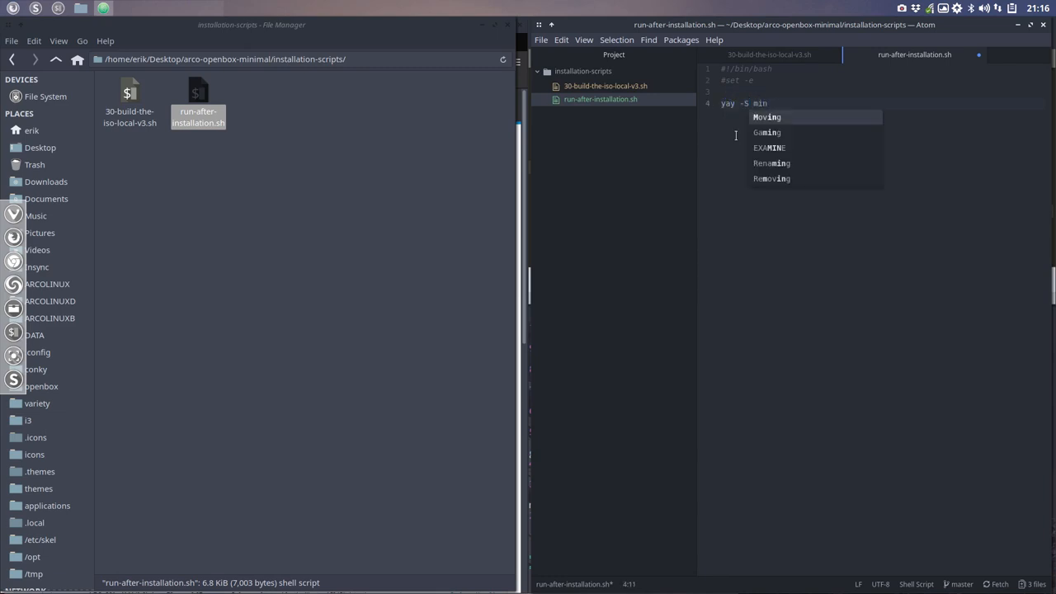
text(ecra)
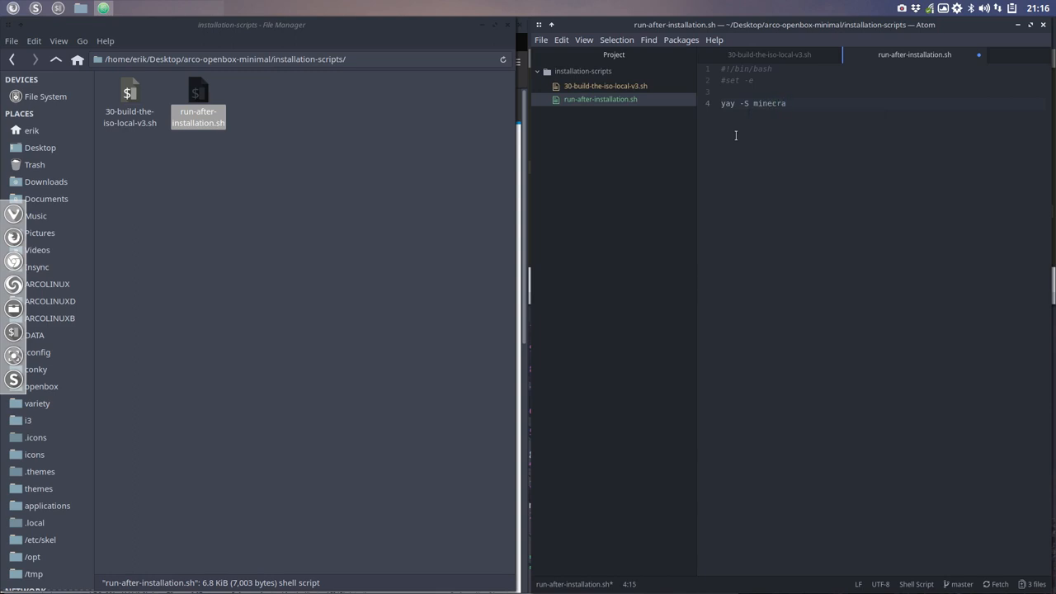
text(ft)
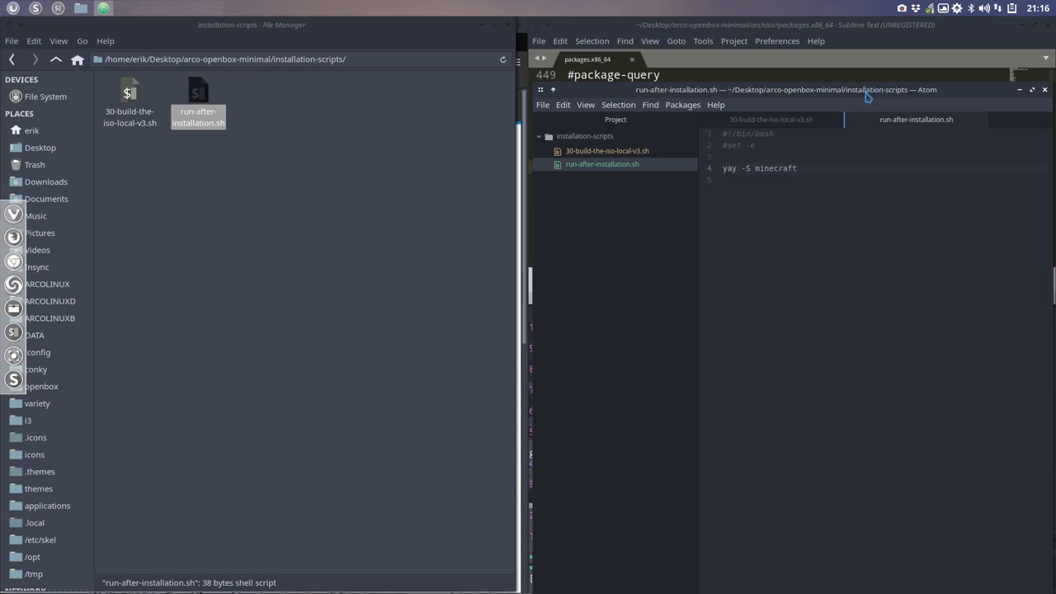
Step: Save run-after-installation.sh and close its editor window
click(797, 168)
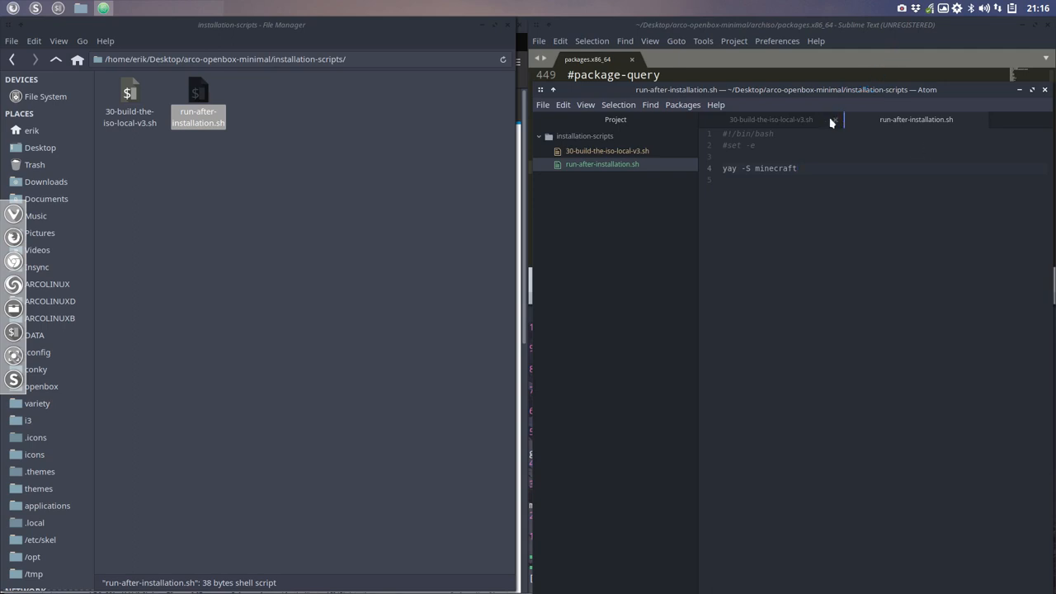
click(831, 119)
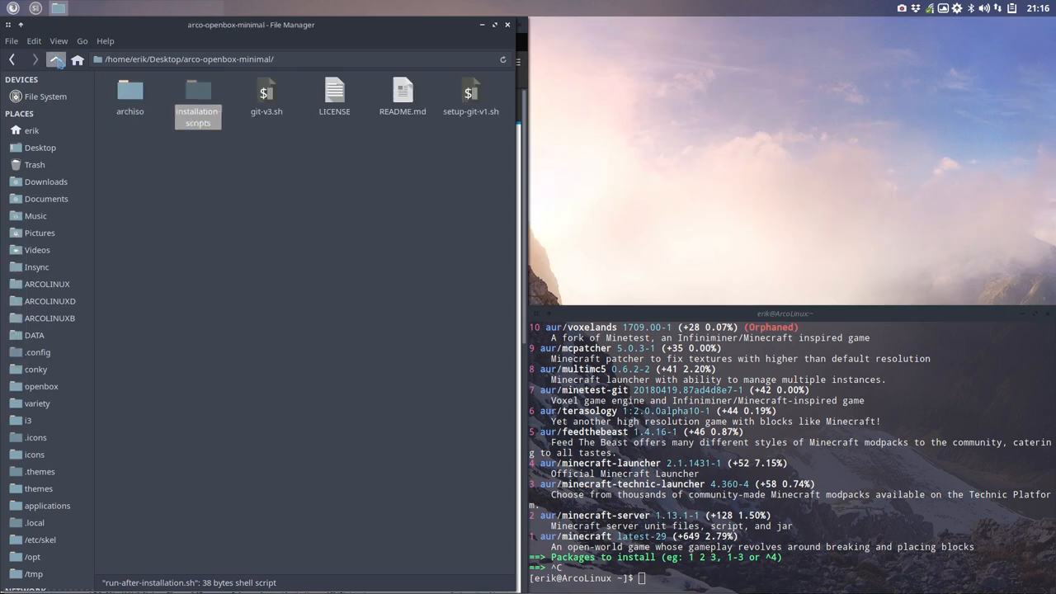
Step: Reopen the project via git-v3.sh and open run-after-installation.sh from installation-scripts
right_click(266, 90)
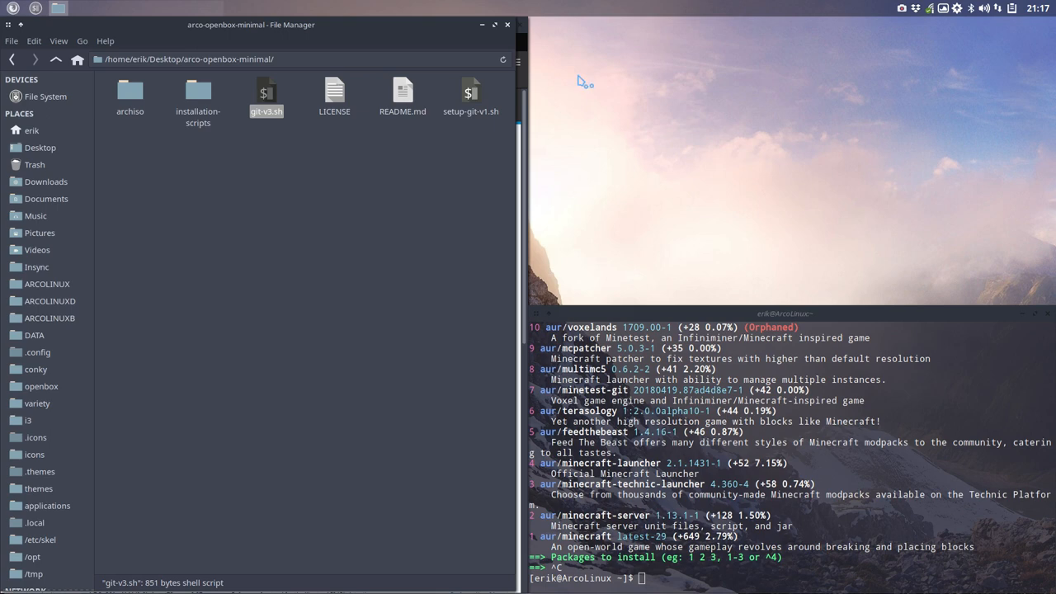
double_click(266, 91)
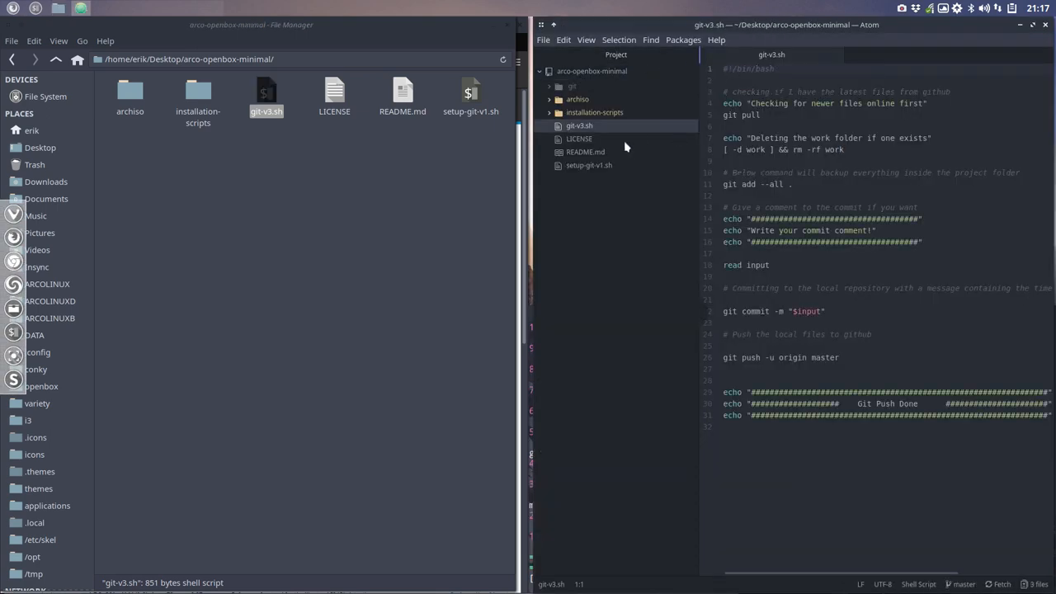
click(594, 112)
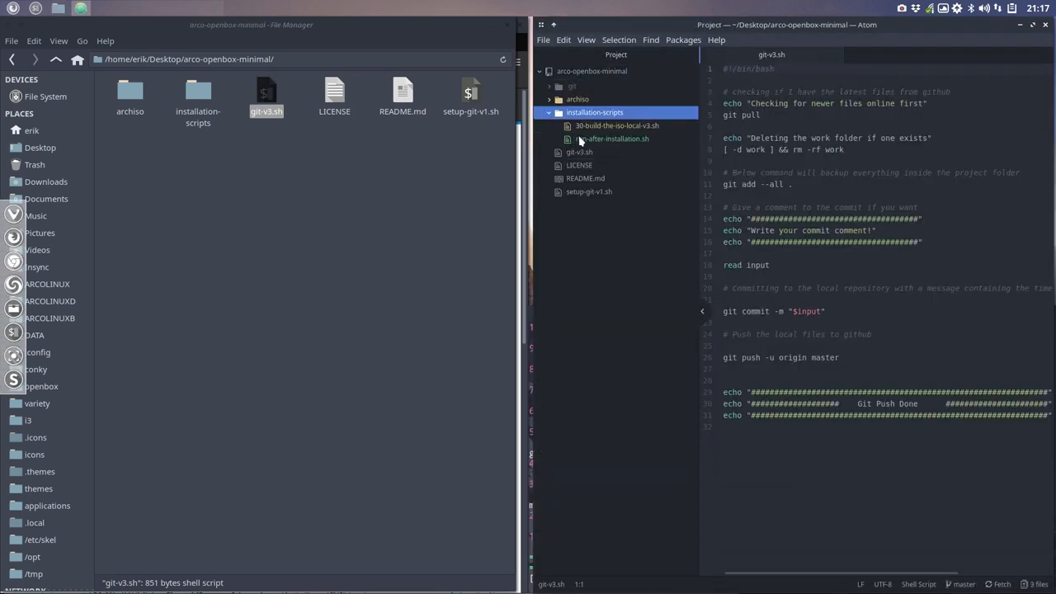
click(612, 138)
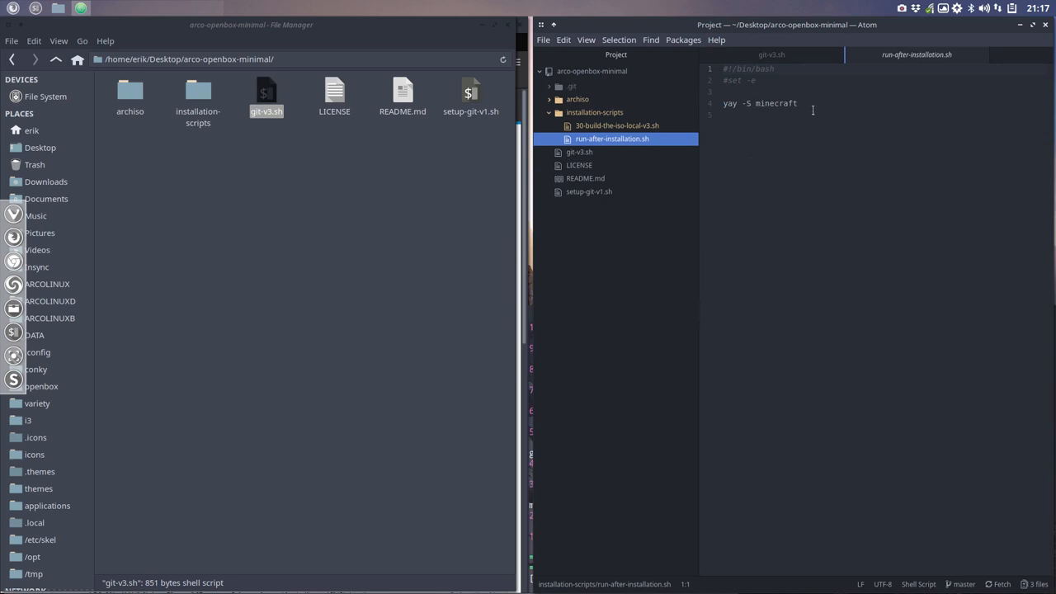
Step: Add a stack of empty 'yay -S' install lines below the minecraft line
key(Return)
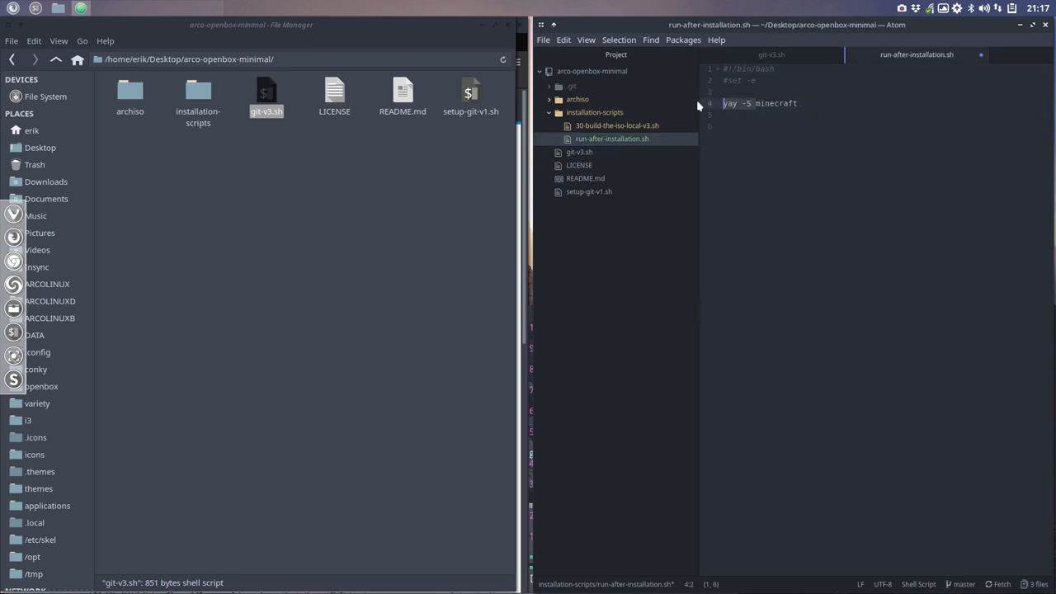
click(815, 102)
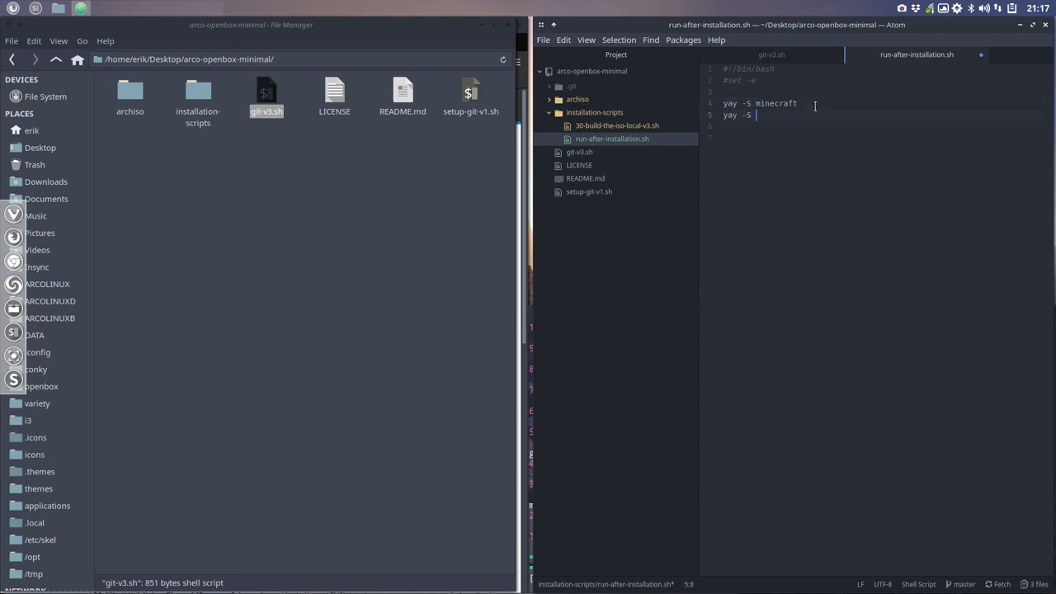
text(yay -S yay -S y)
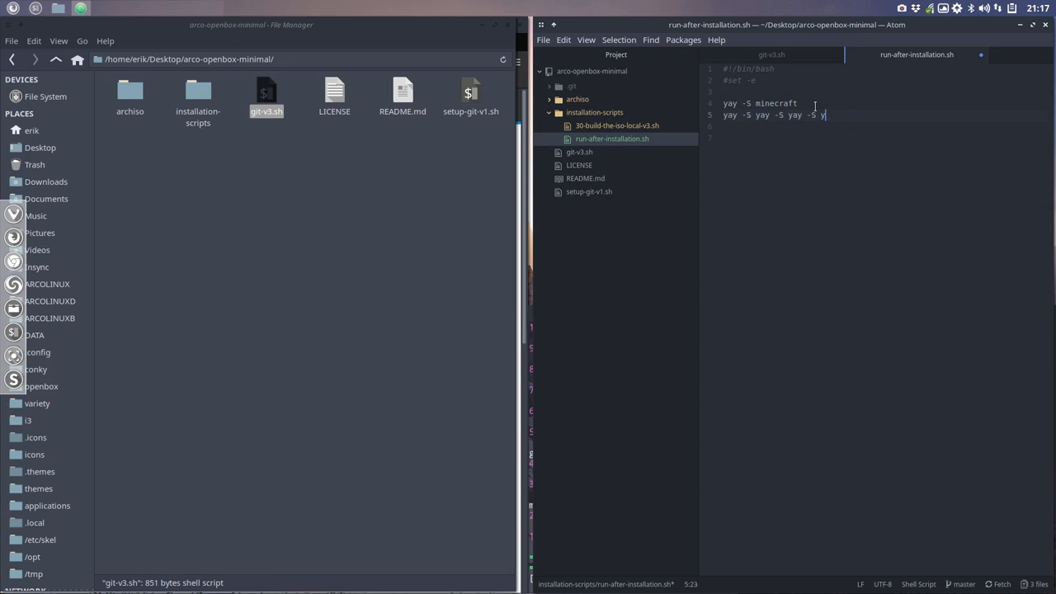
key(BackSpace)
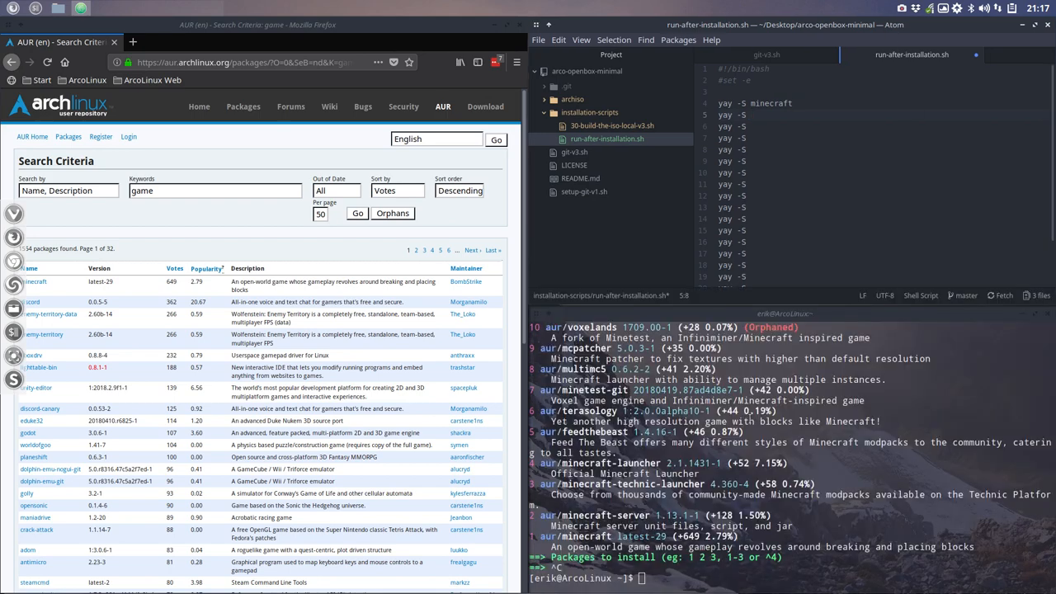
Step: Search the package list in the terminal with 'yay enemy-terr'
text(yay enemy)
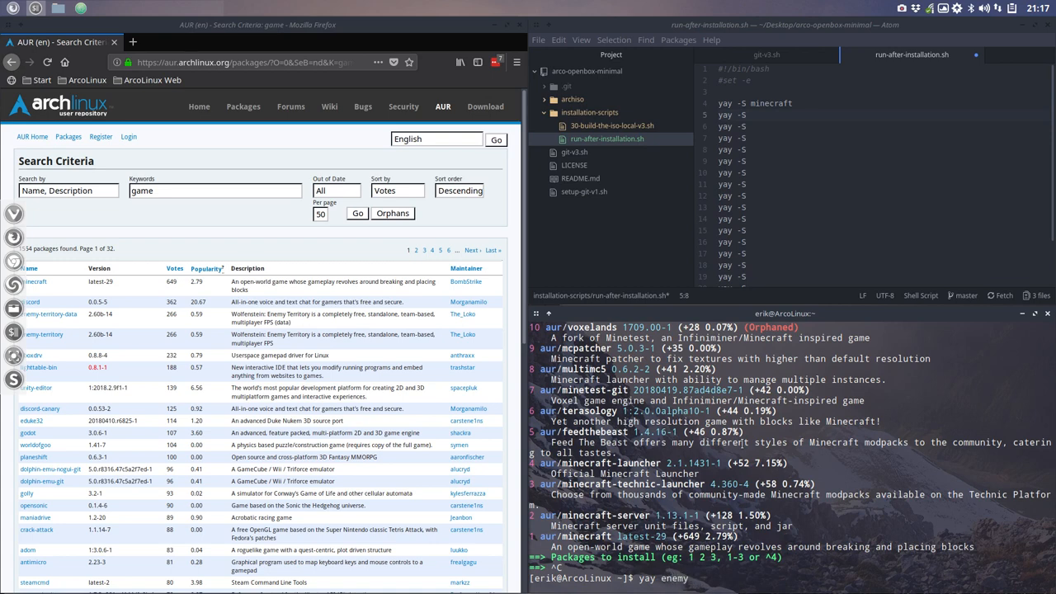
text(-terr)
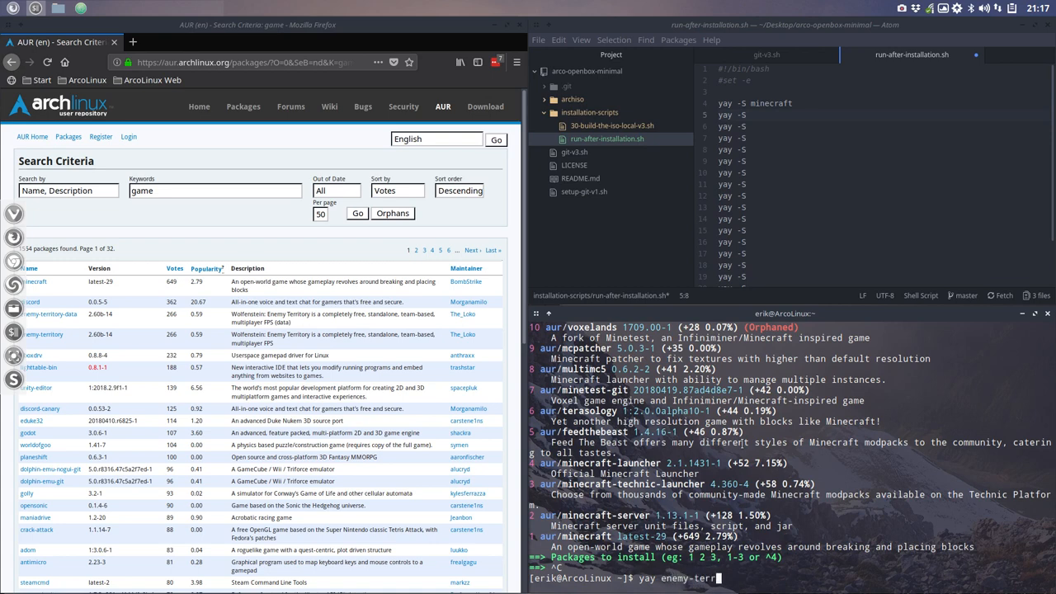
key(Return)
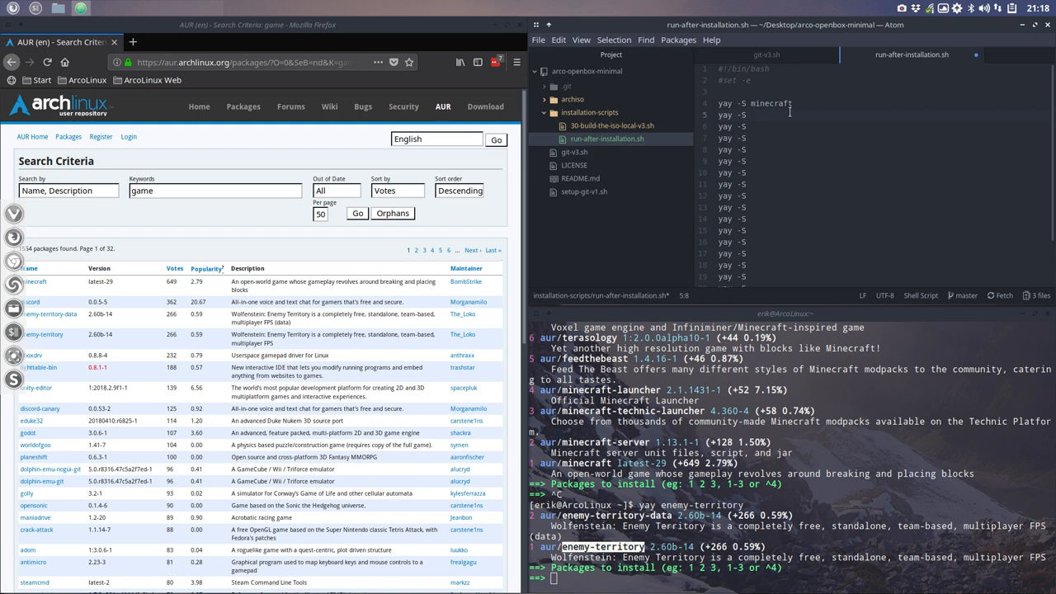
Step: Add enemy-territory and enemy-territory-data install lines, then start a yay search for eduke
text(enemy-territory)
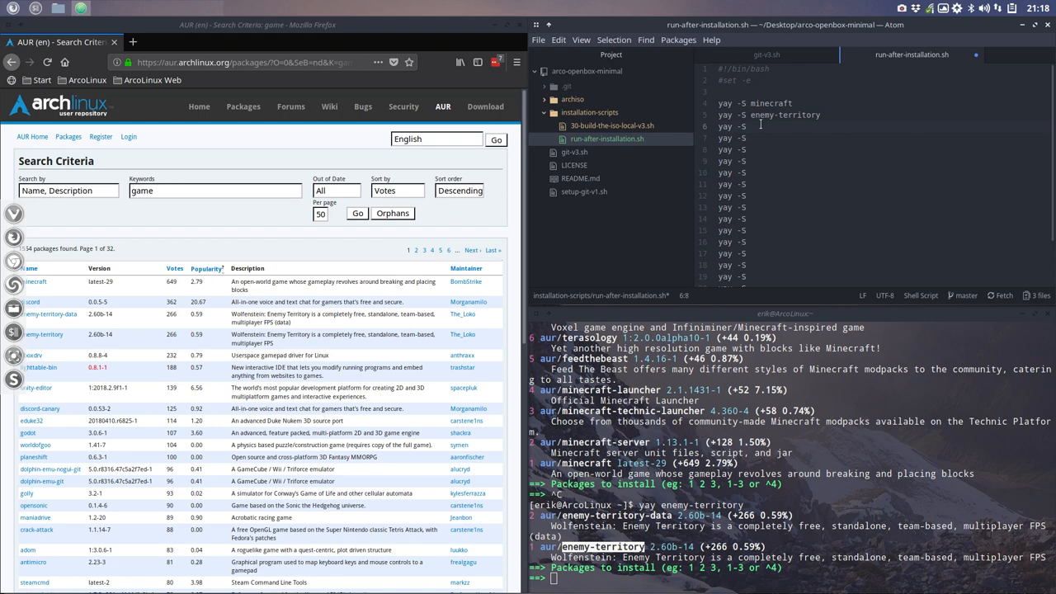
text(enemy-territory-data)
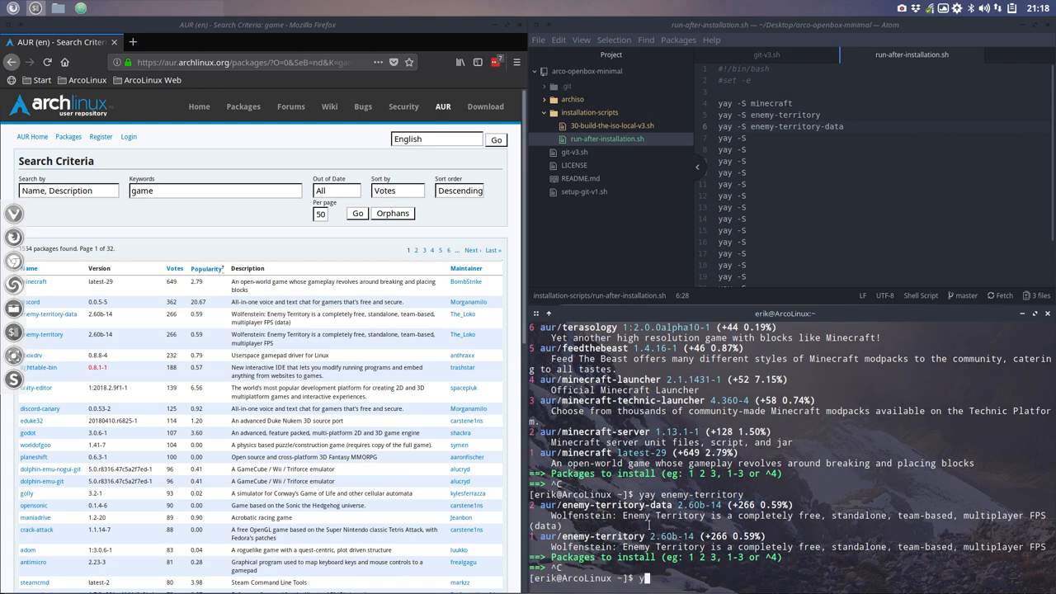
text(ay -)
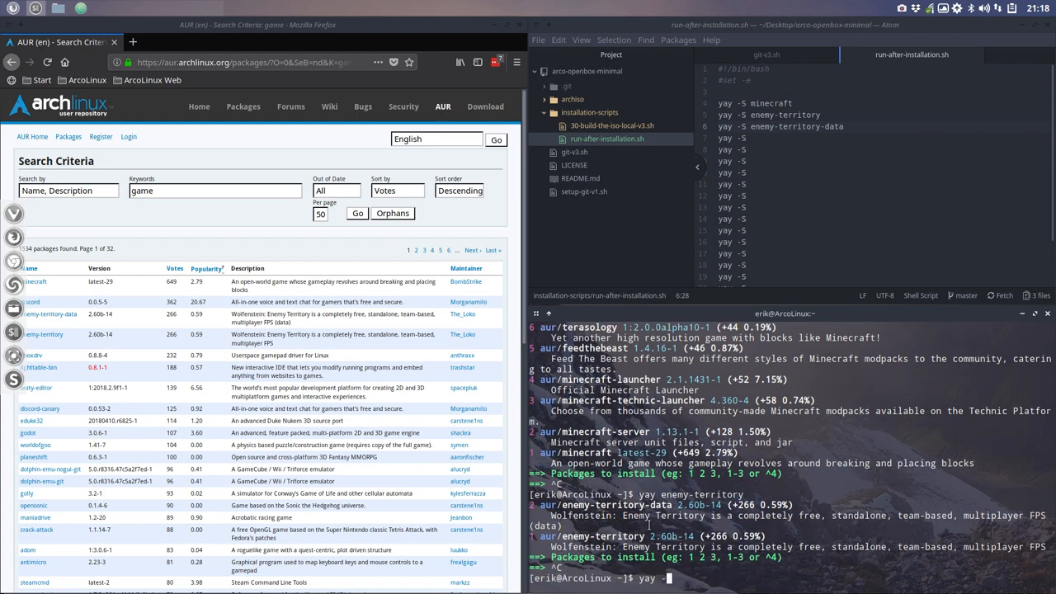
text(eduk)
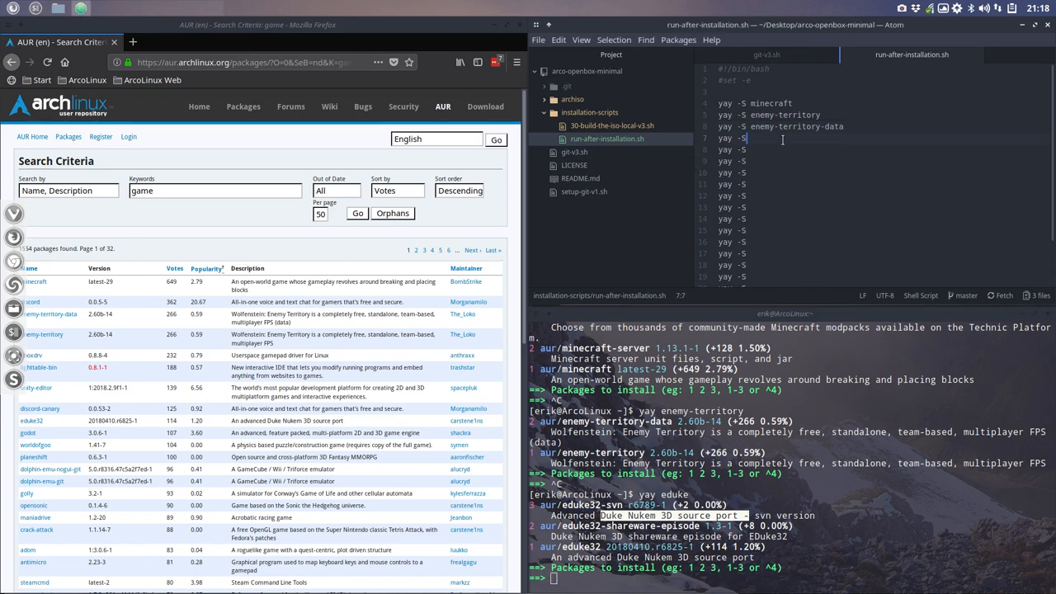
Step: Add eduke32 and worldofgoo install lines to the script
text(eduke3)
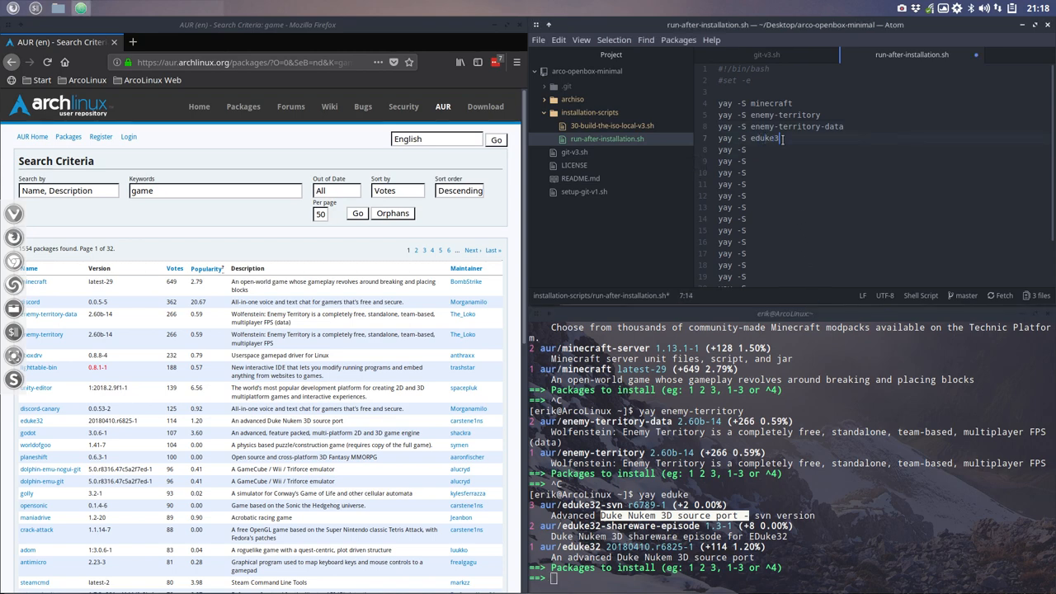
text(2)
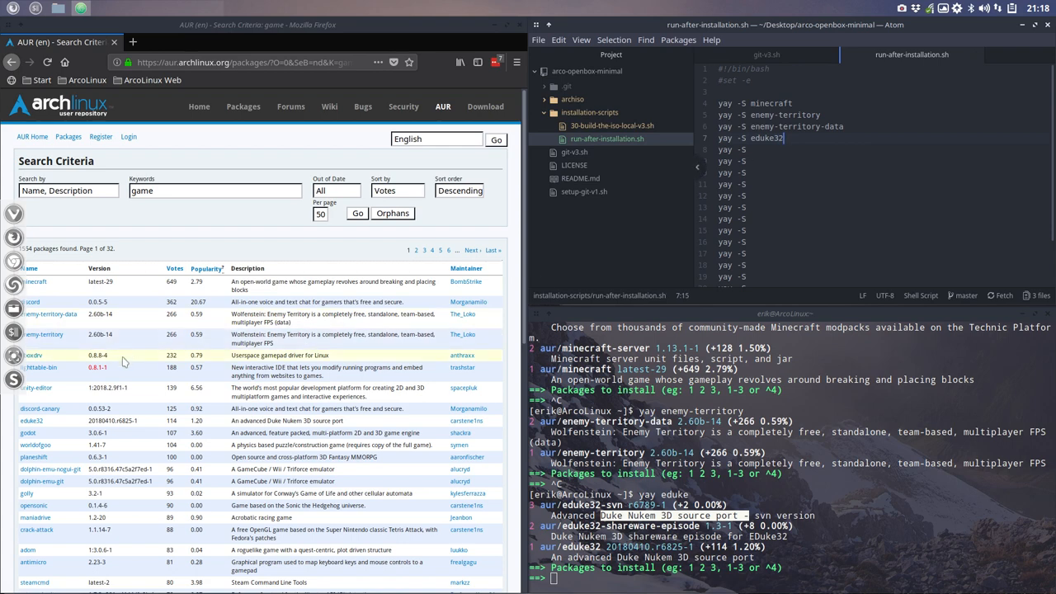
scroll(down, 3)
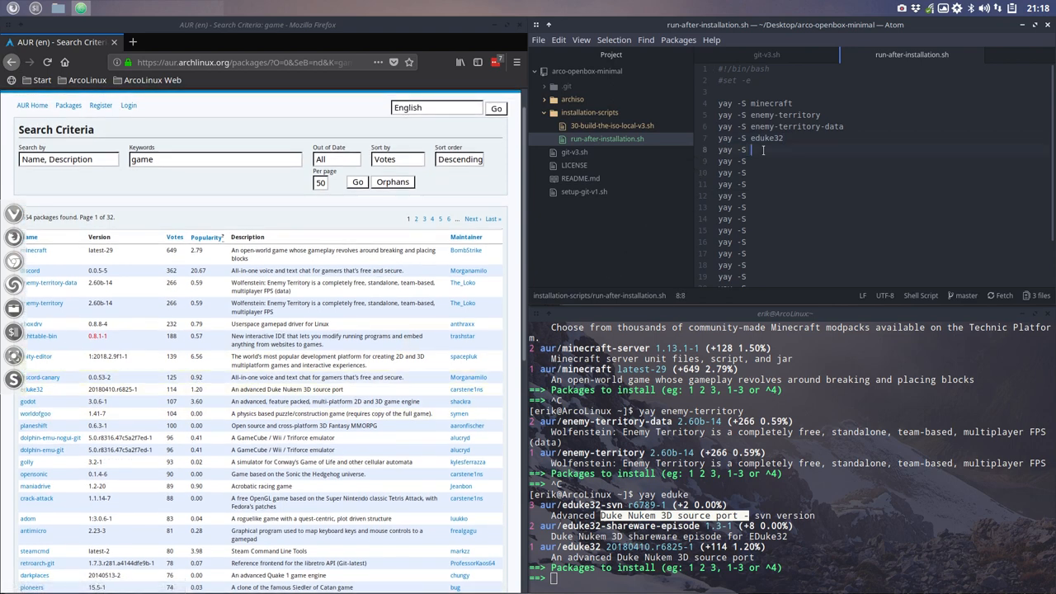
text(worldofgoo)
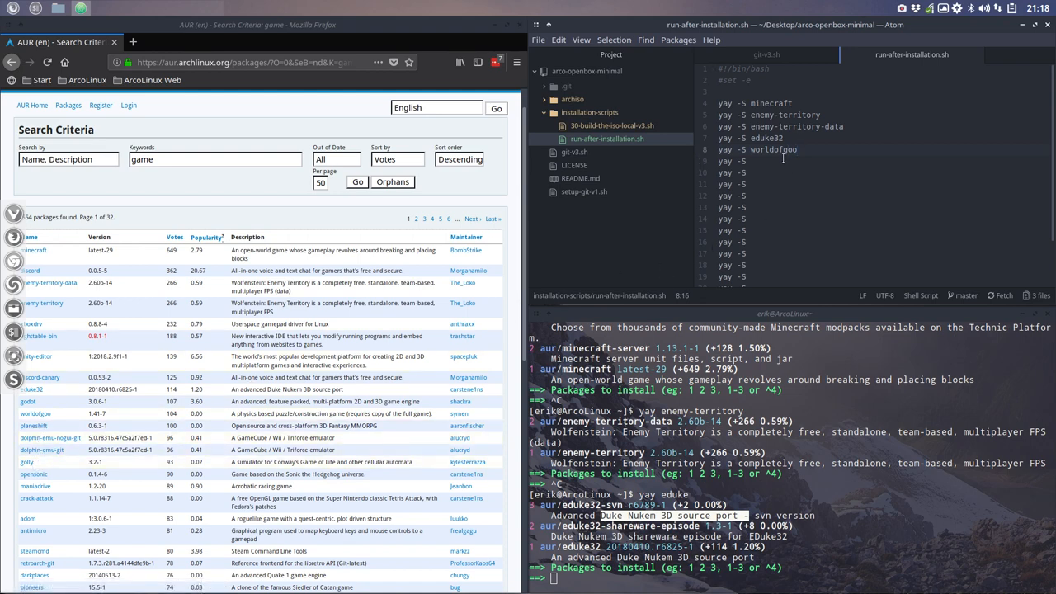
Step: Add planeshift and crack-attack install lines
text(plan)
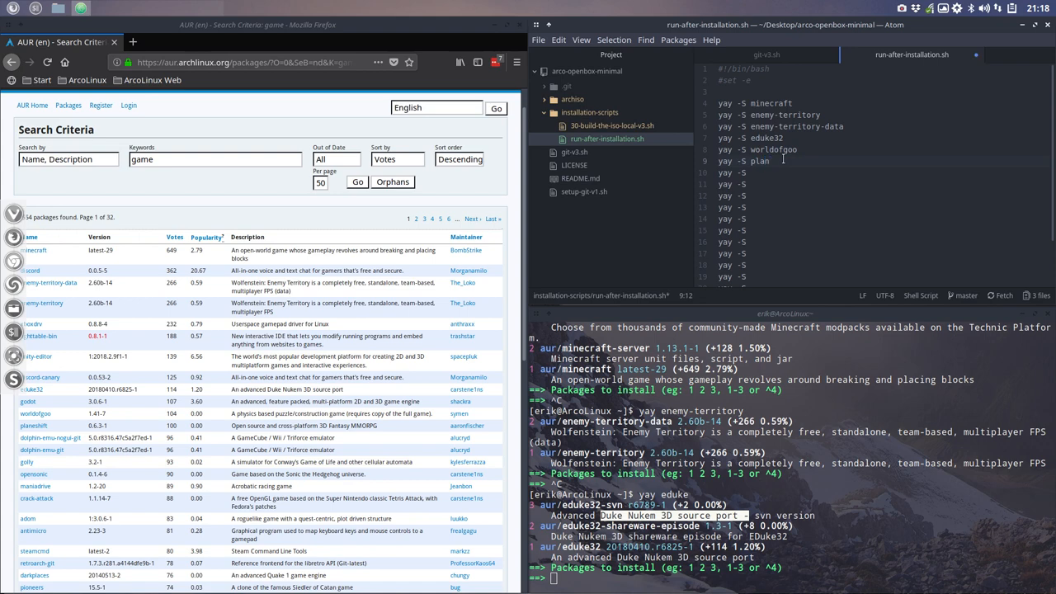
text(planeshift)
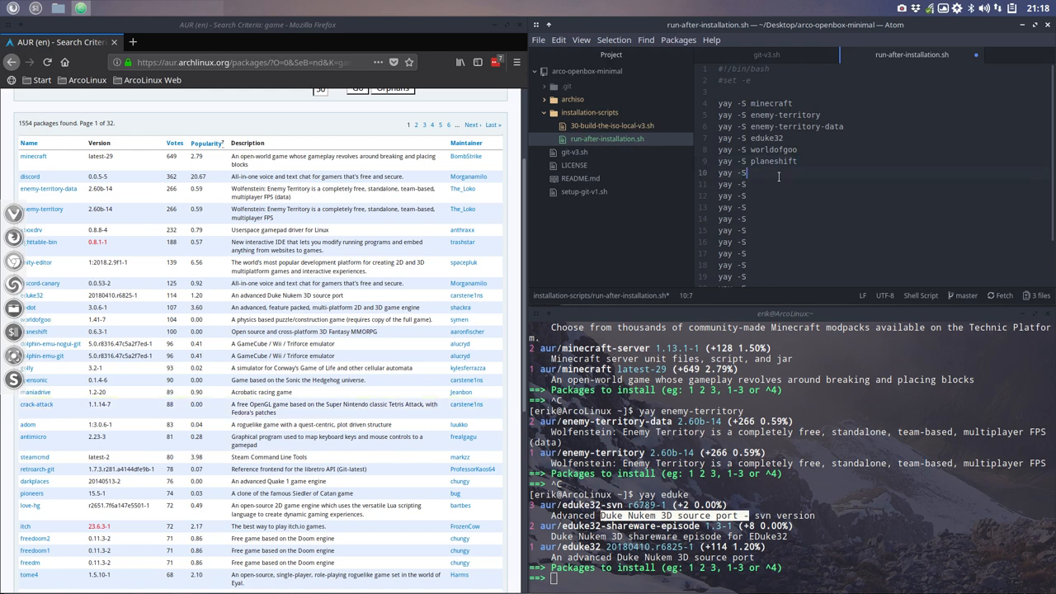
text(crack)
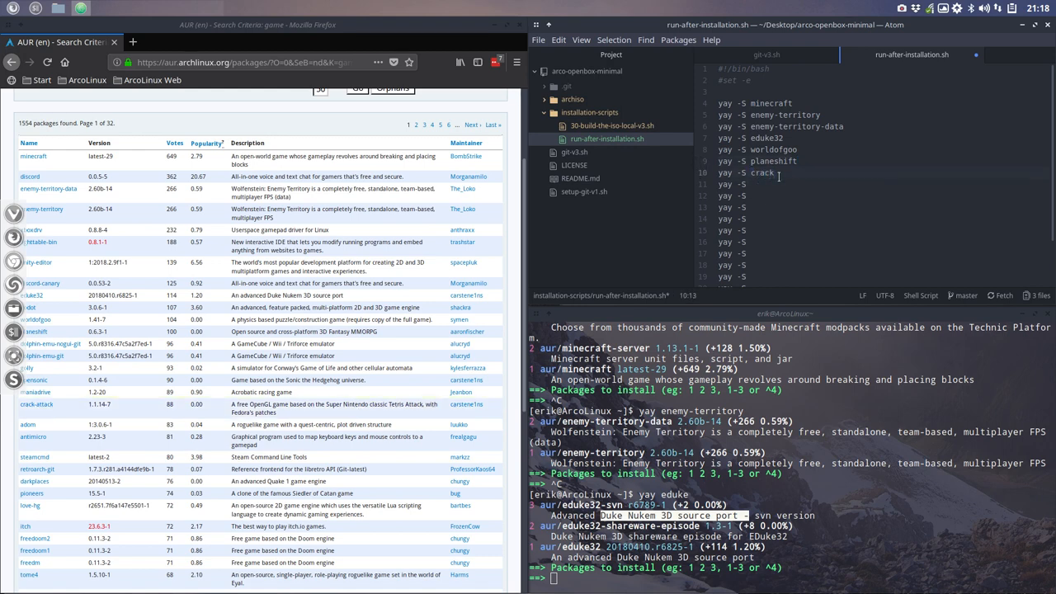
text(attack)
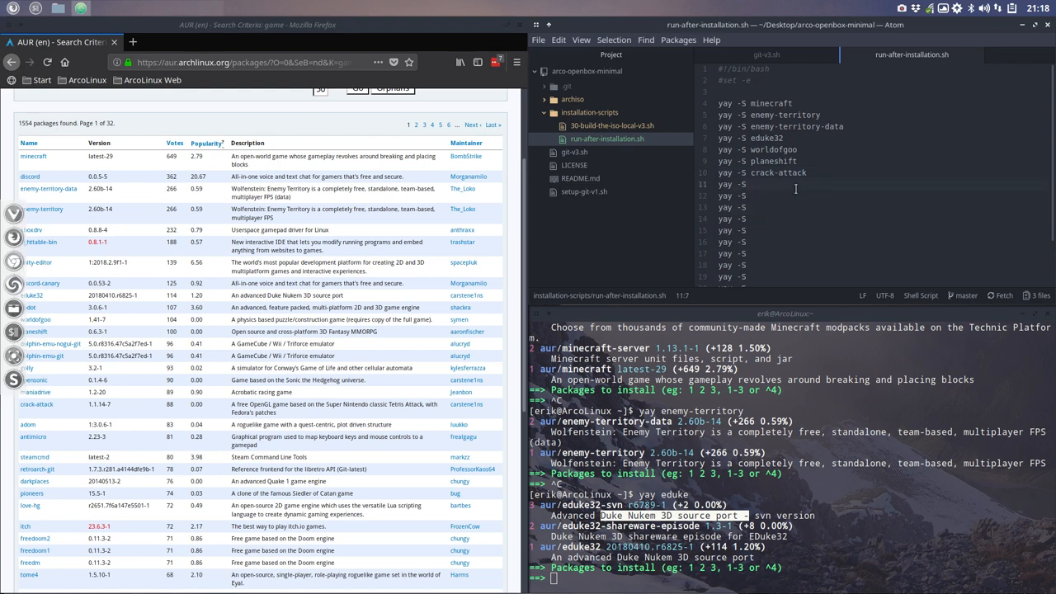
Step: Add the opensonic install line, correcting the misspelled package name
text(opensoci)
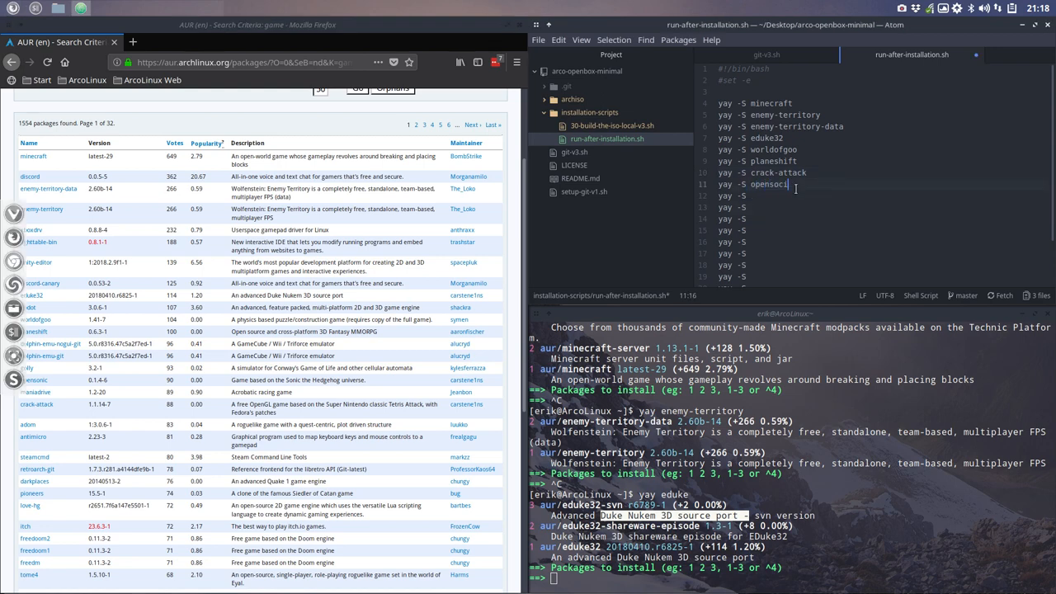
text(c)
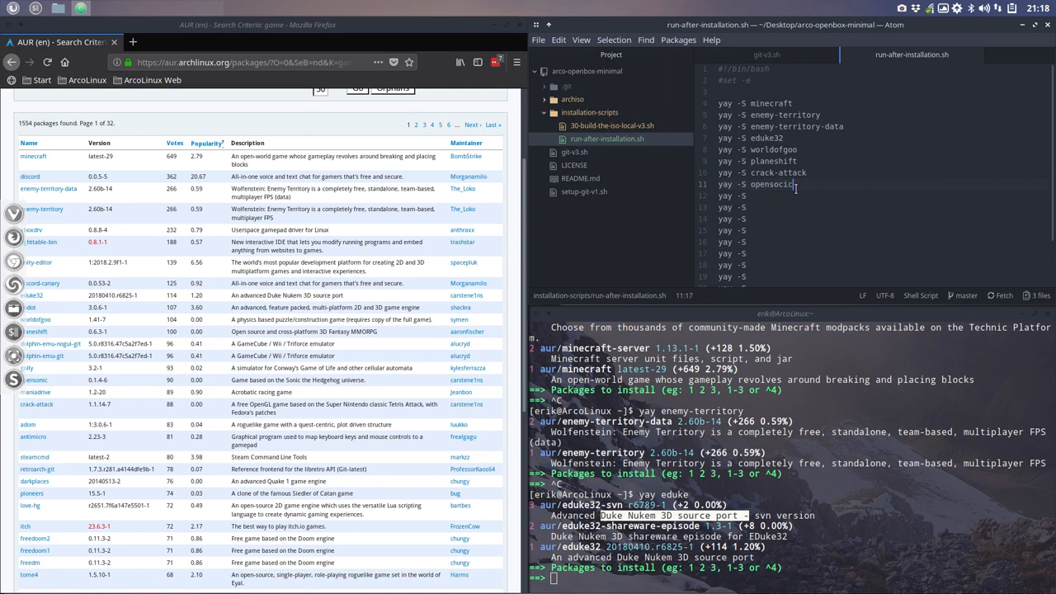
key(BackSpace)
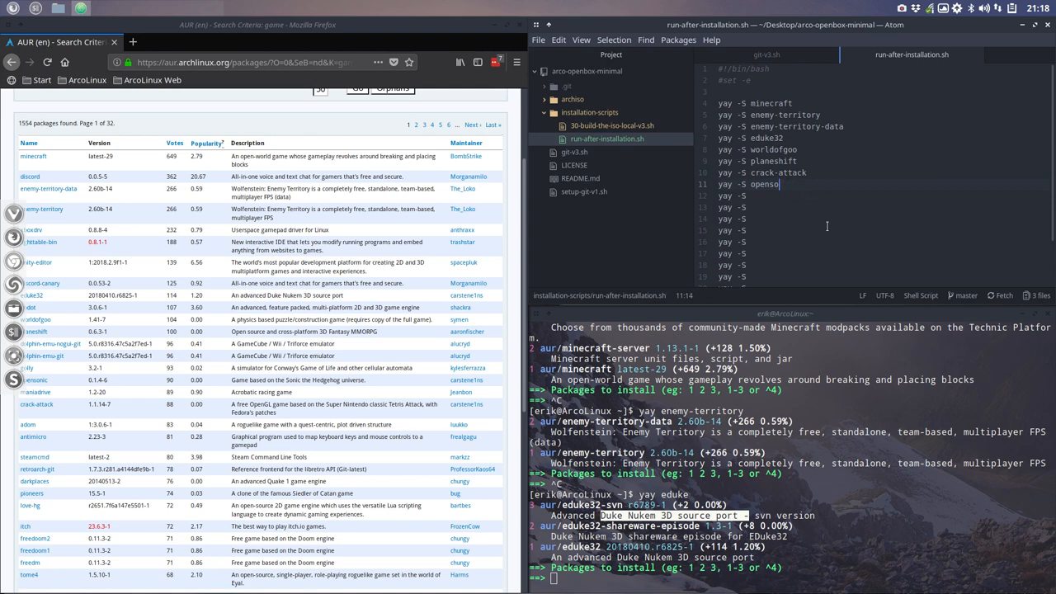
text(nic)
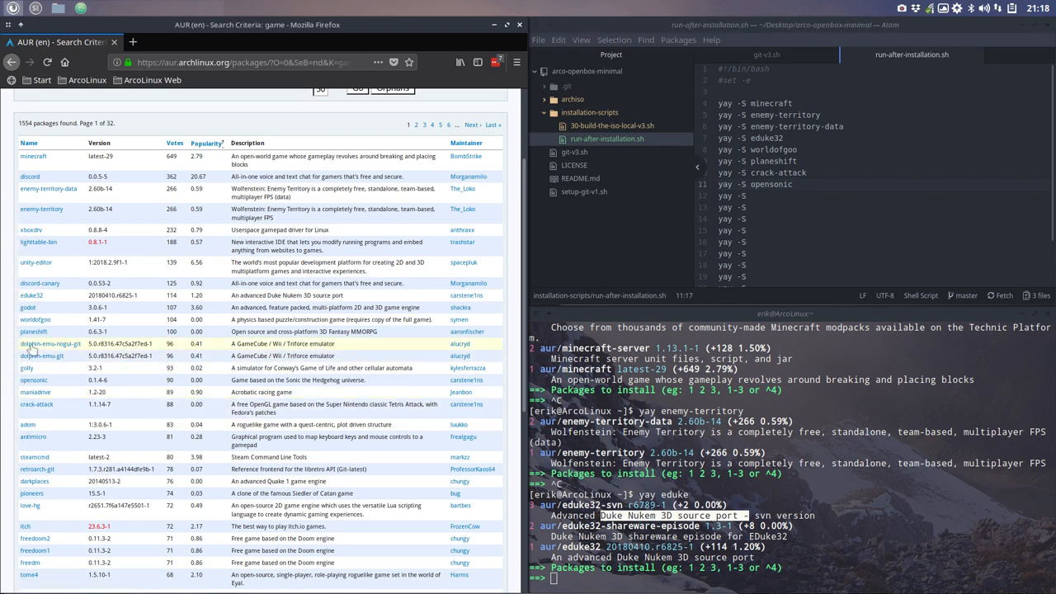
mouse_move(152, 281)
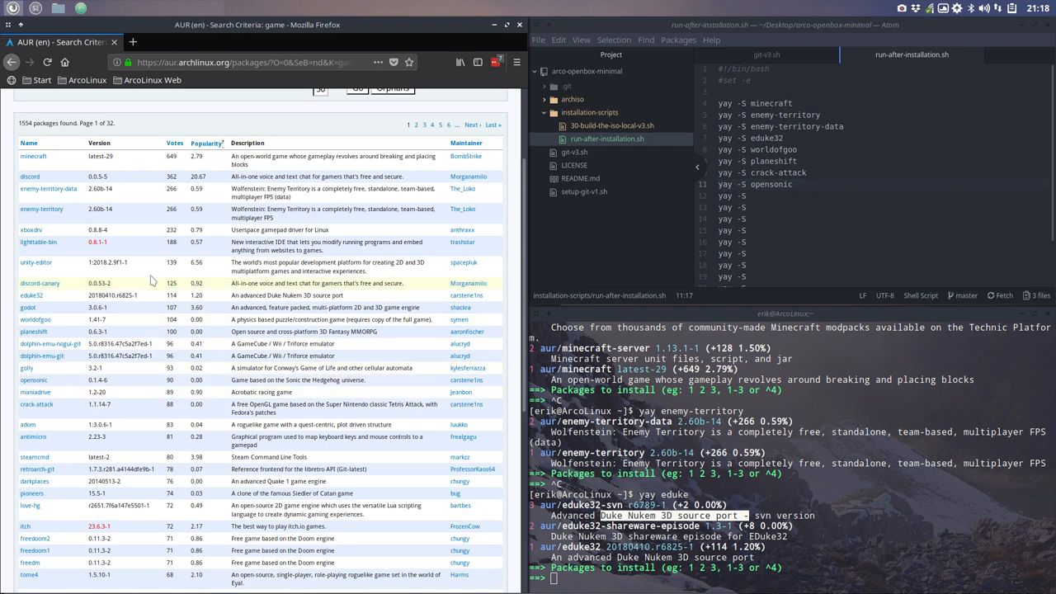
mouse_move(168, 298)
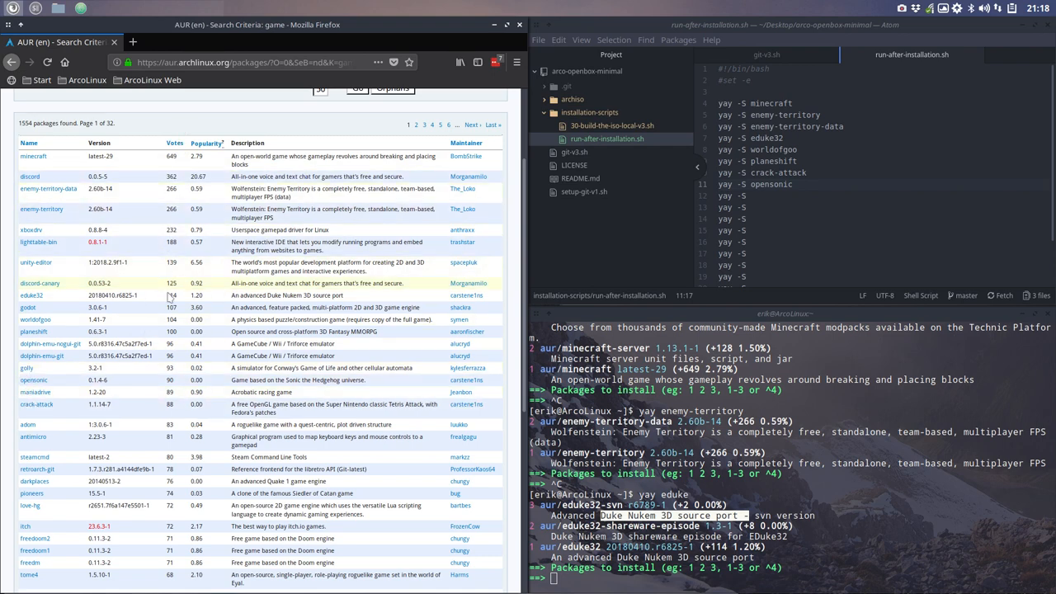
Step: Scroll through the AUR 'game' results and move on to page 2
scroll(down, 3)
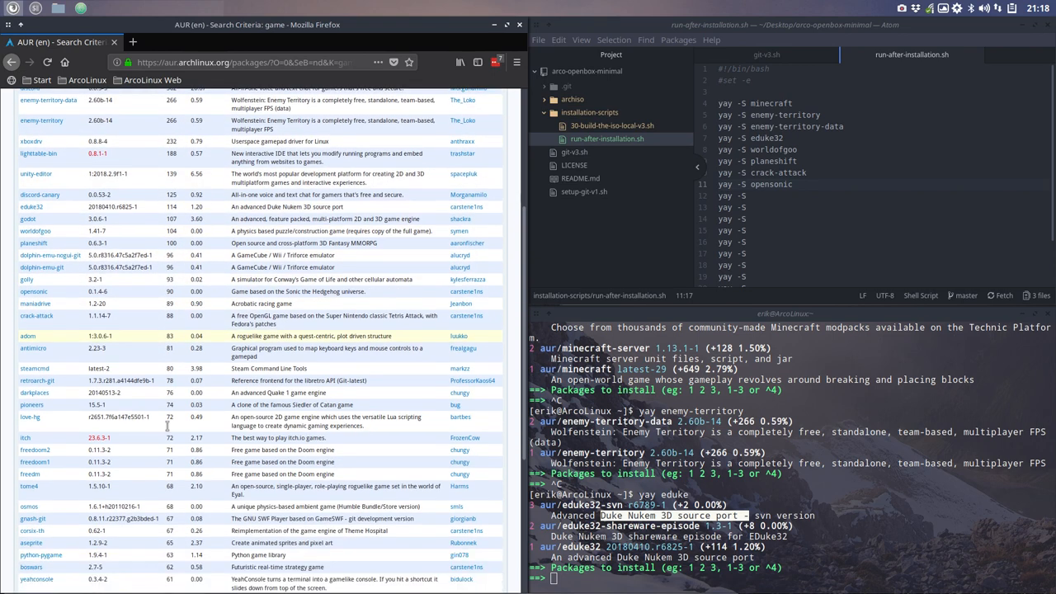
scroll(down, 3)
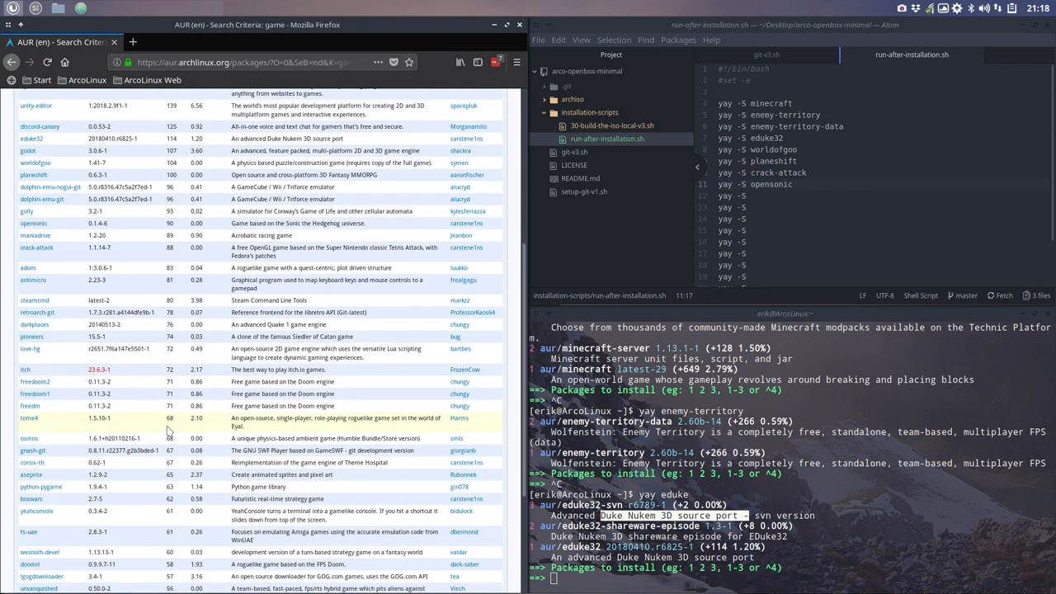
scroll(down, 3)
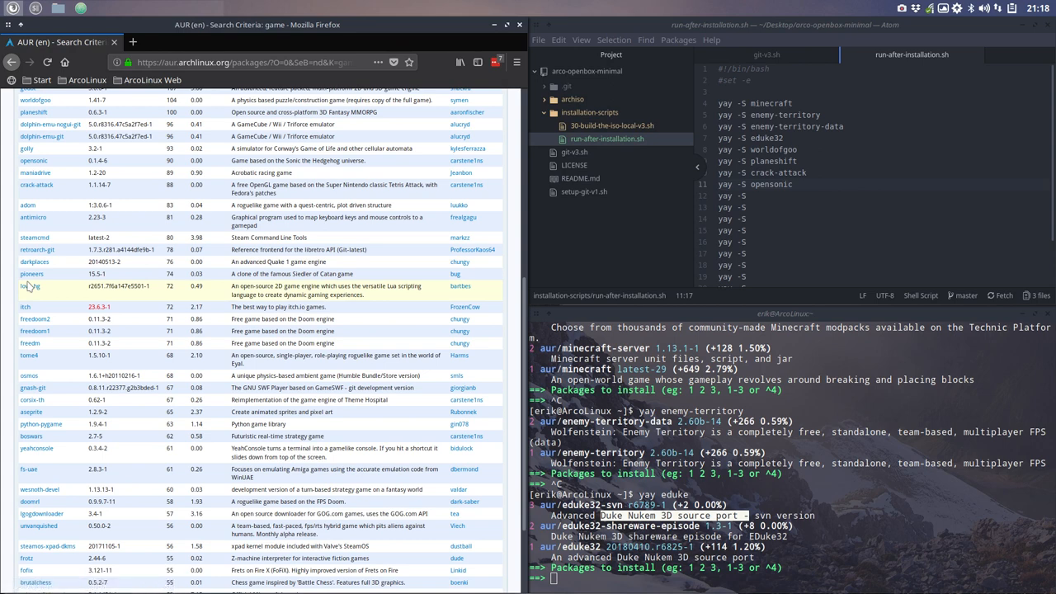
mouse_move(26, 287)
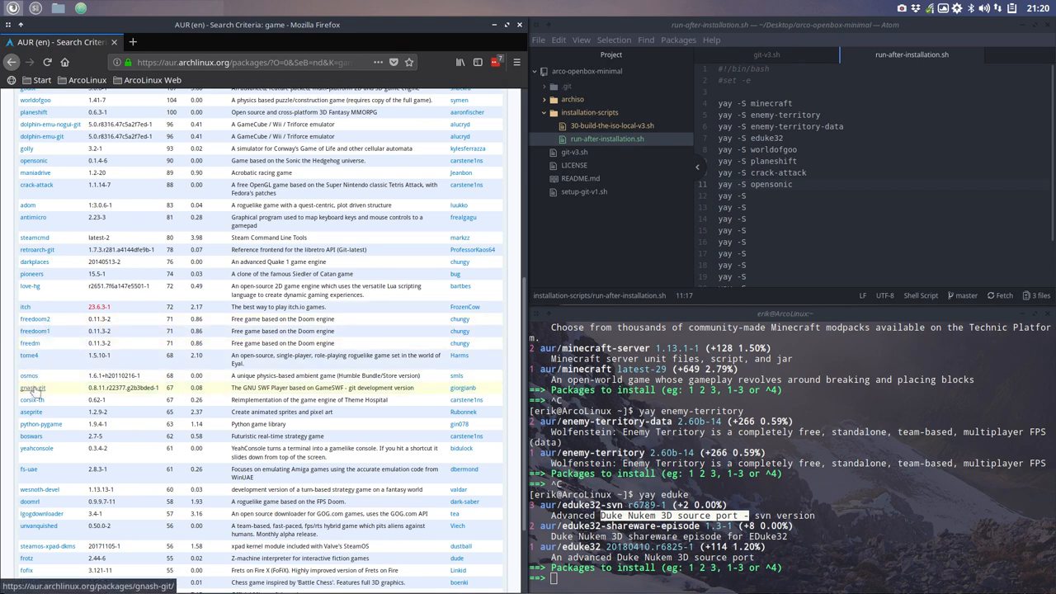
scroll(down, 3)
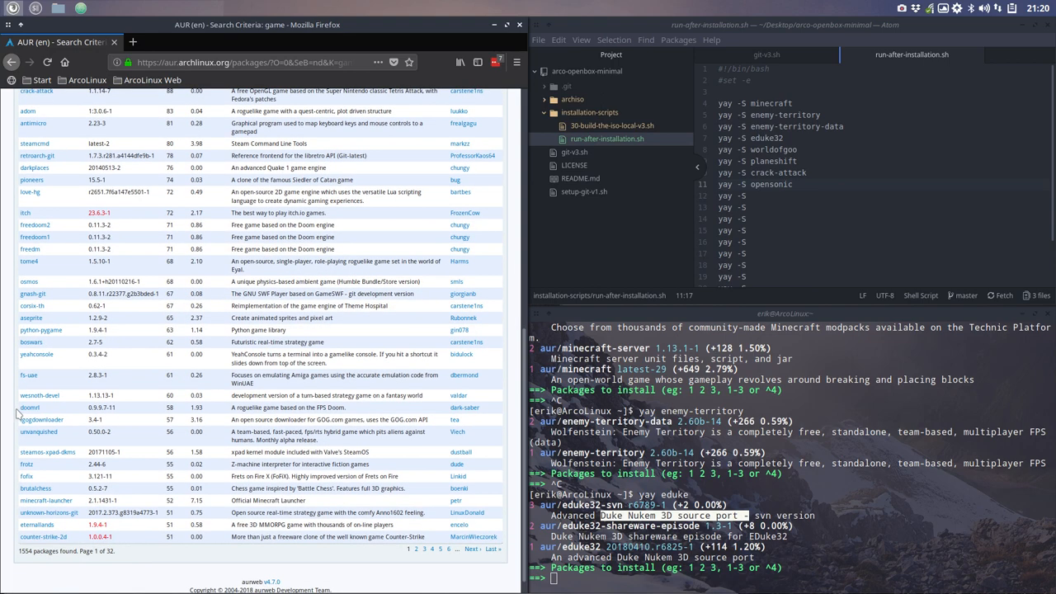
scroll(down, 3)
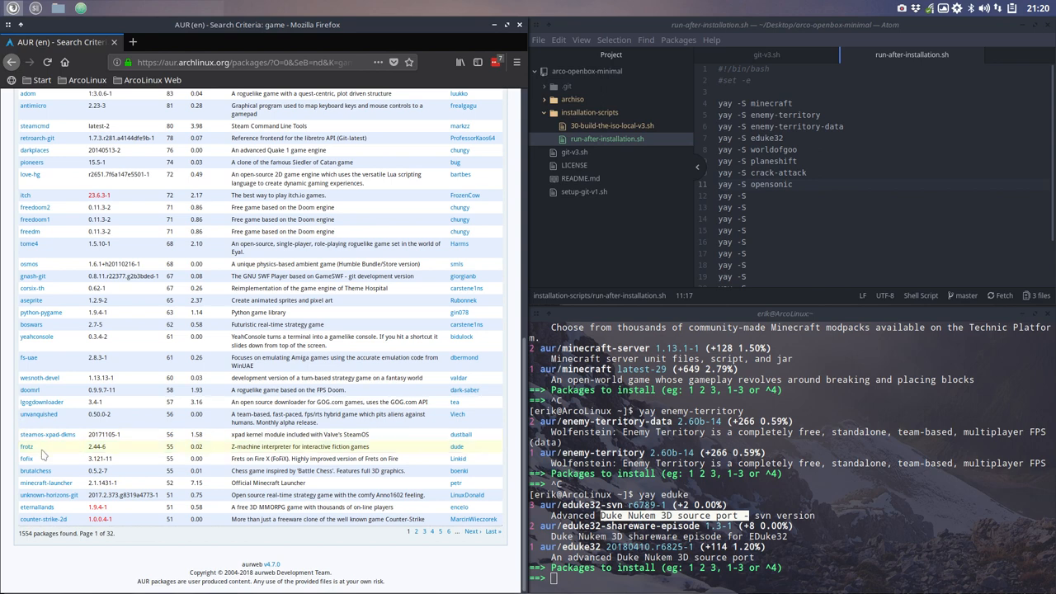
mouse_move(171, 508)
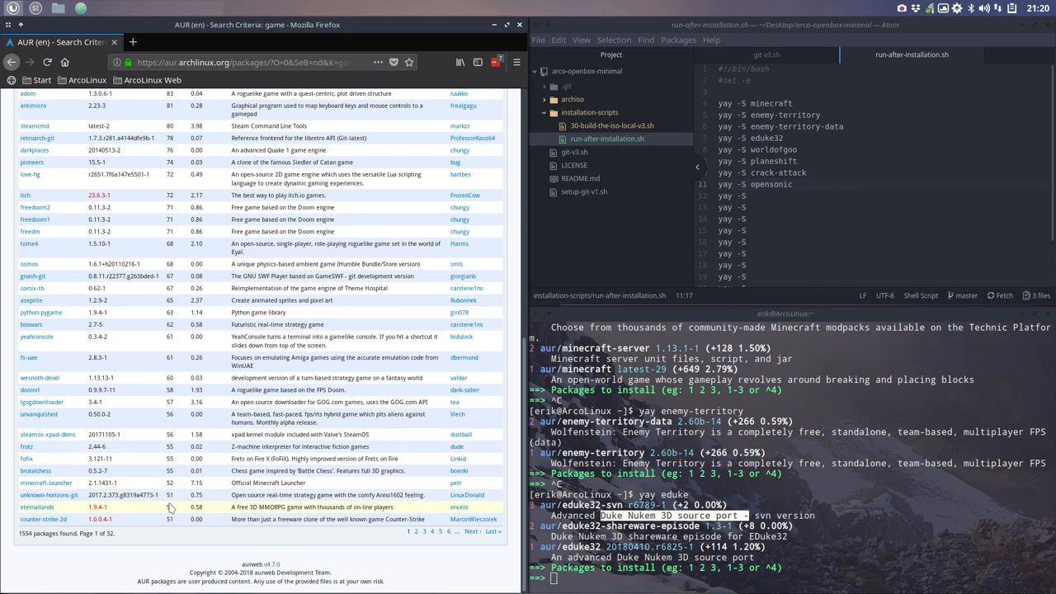
mouse_move(47, 482)
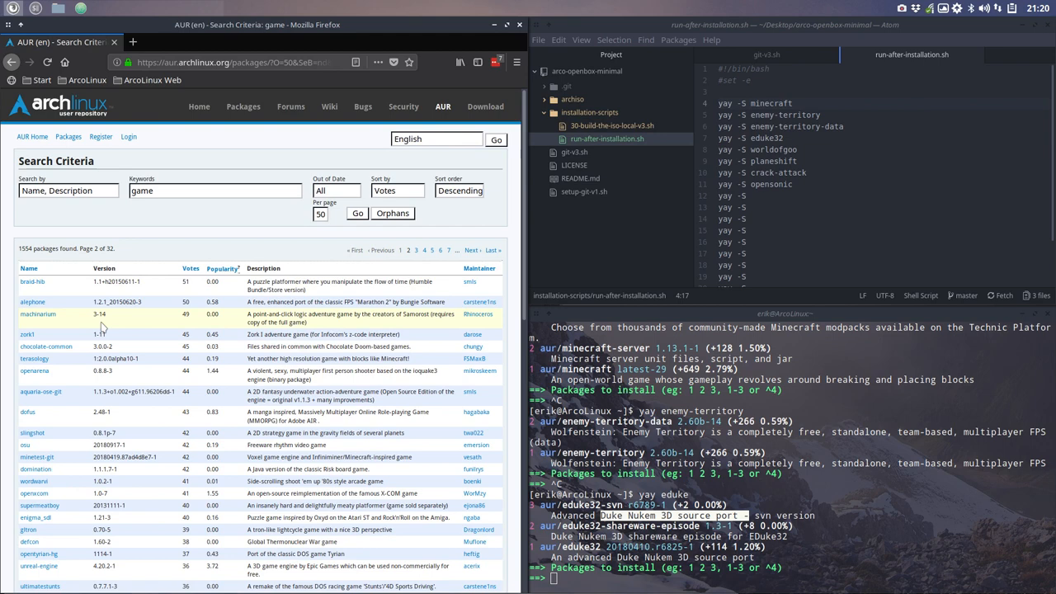
scroll(down, 3)
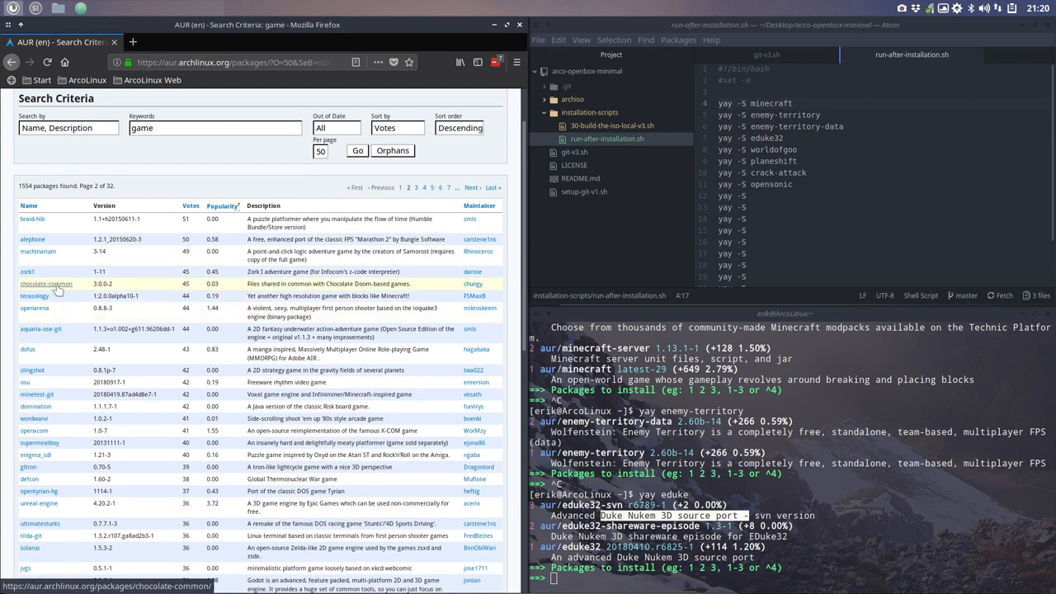
mouse_move(53, 310)
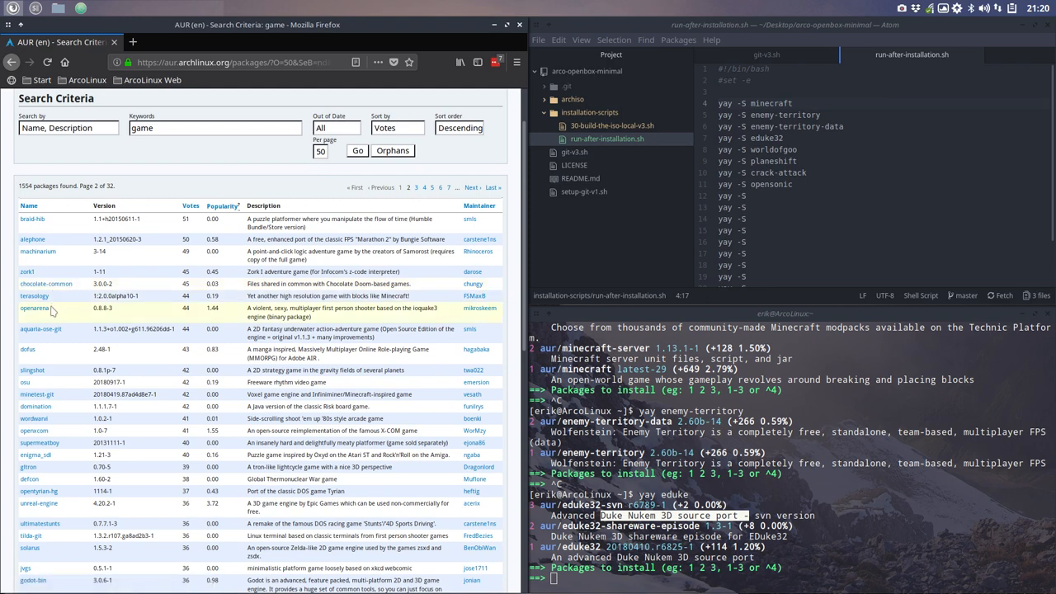
mouse_move(40, 328)
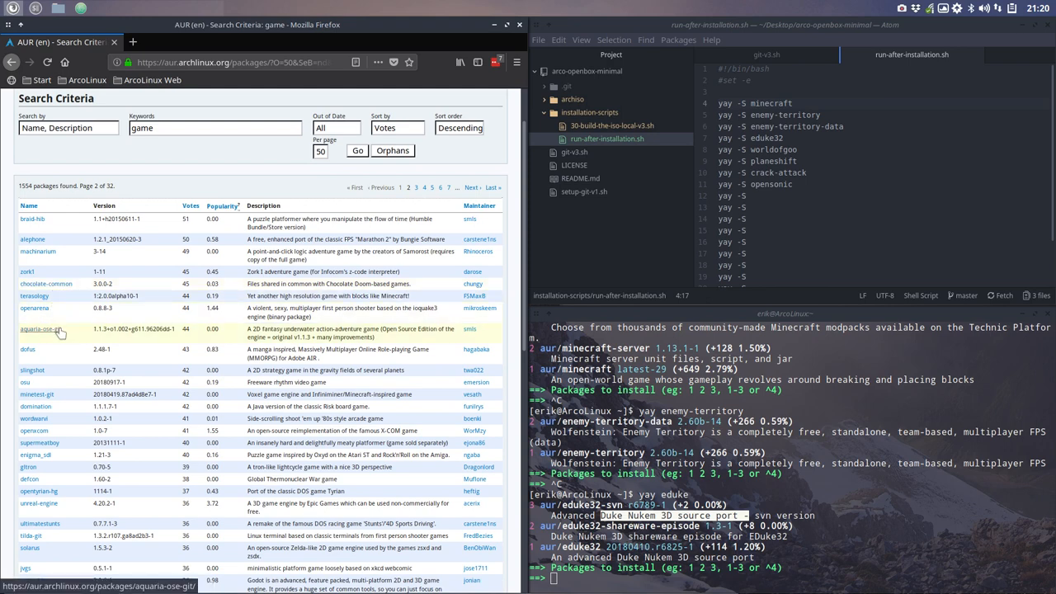
scroll(down, 3)
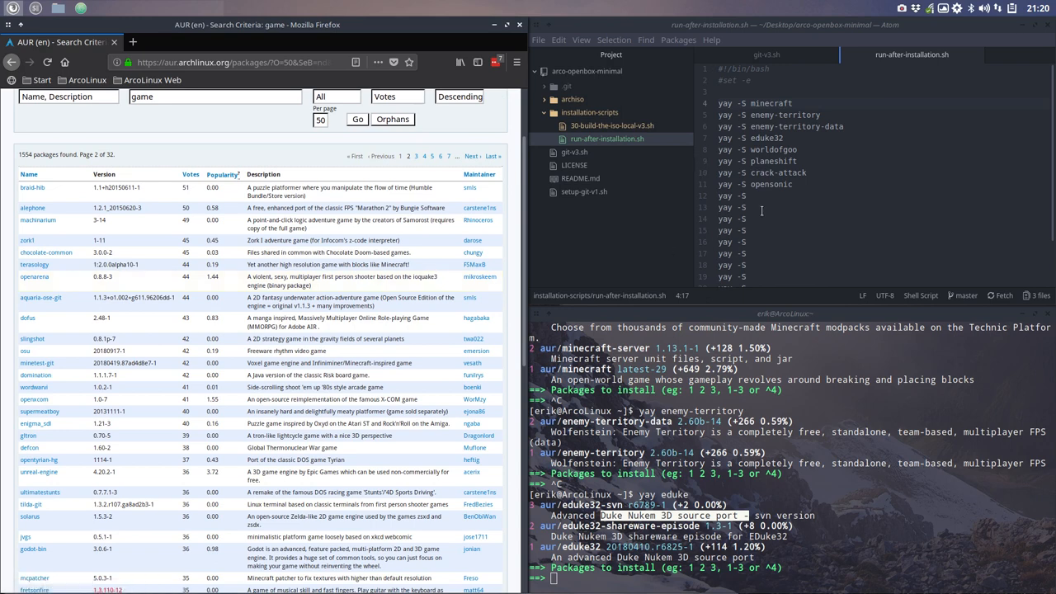
Step: Add an openarena install line on a new line after opensonic
click(750, 195)
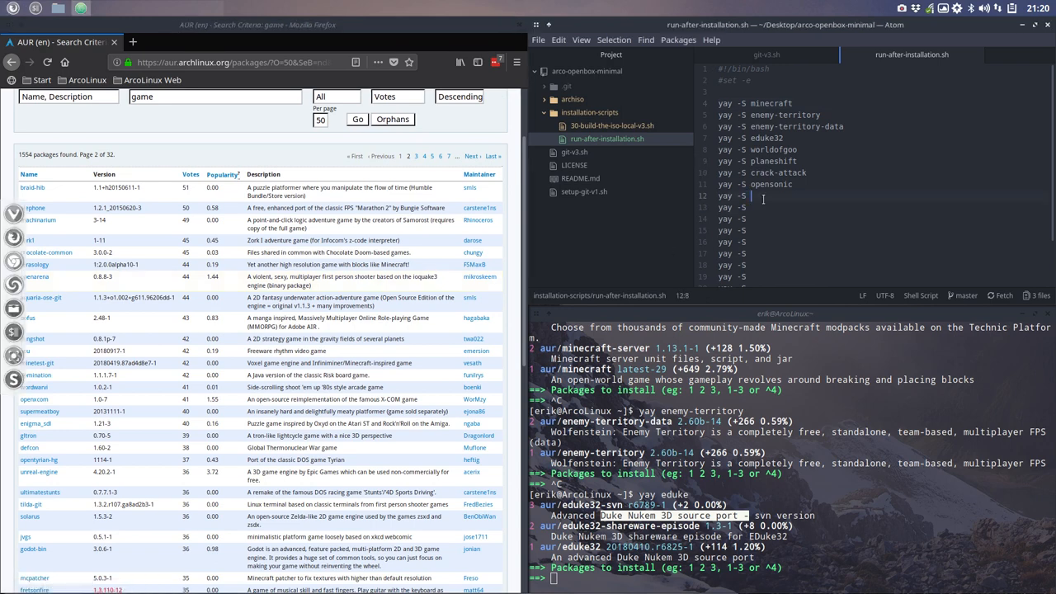
text(opmare)
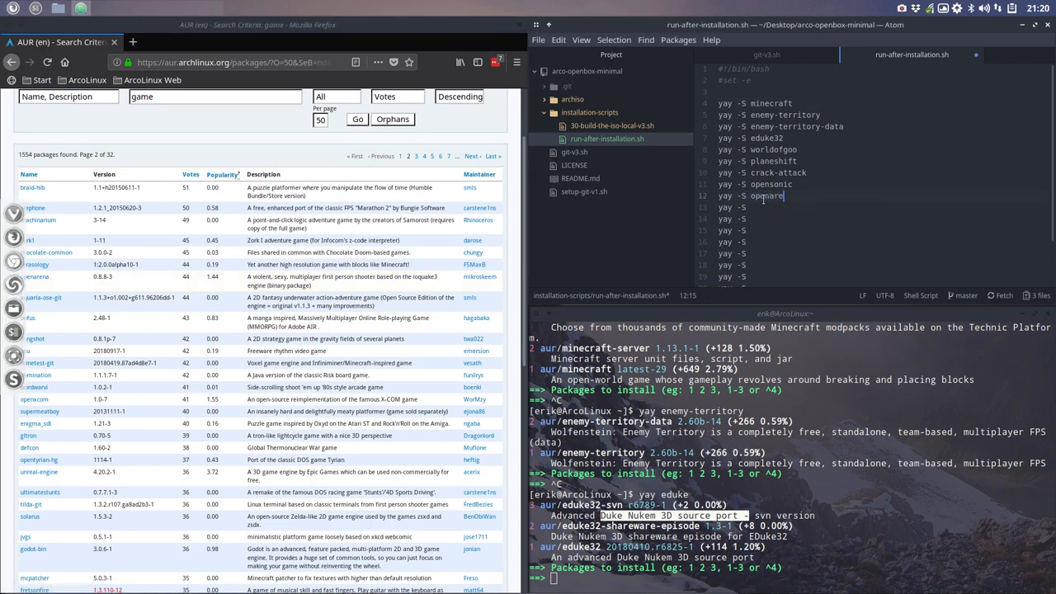
text(arena)
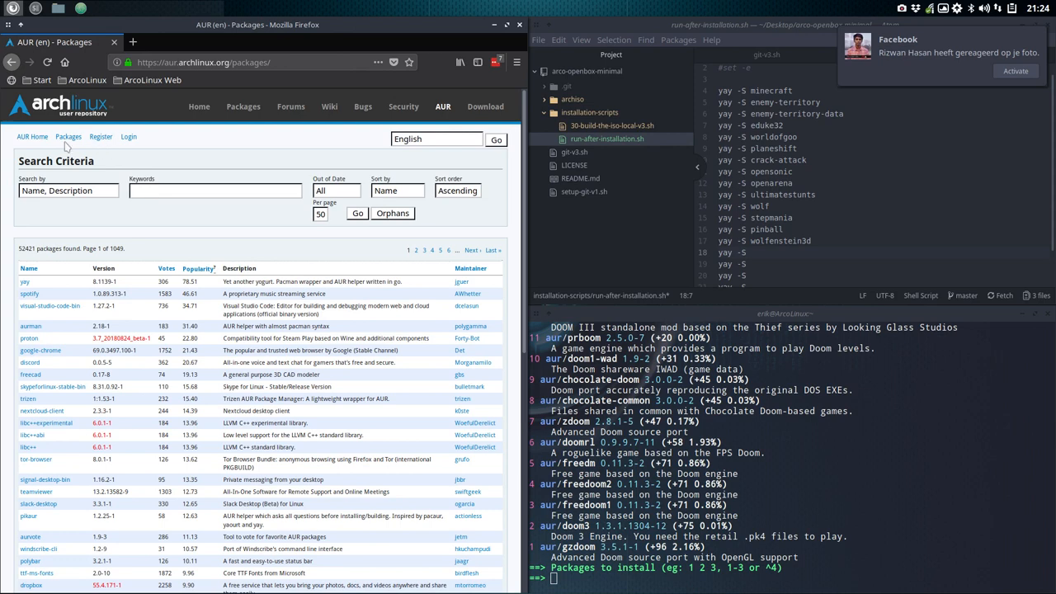
Step: Search the official Arch Linux packages on archlinux.org for the keyword 'game'
click(243, 105)
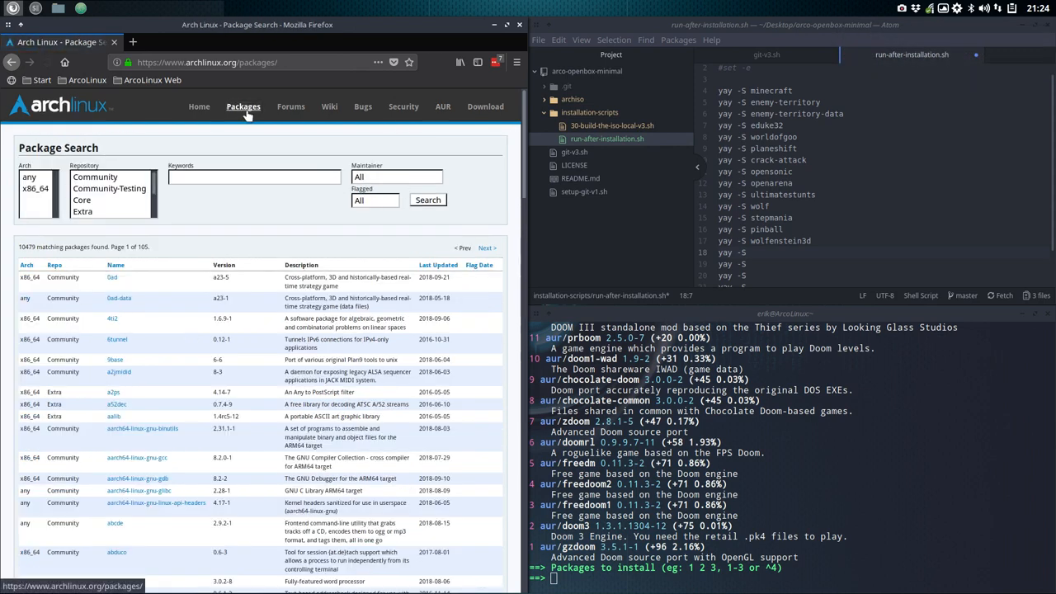
click(254, 176)
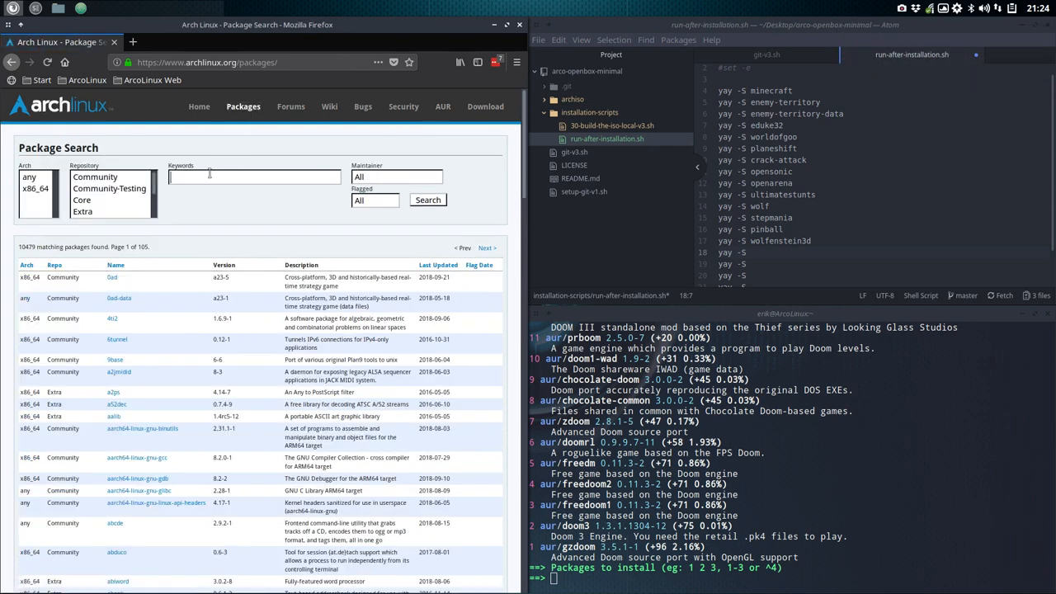
text(game)
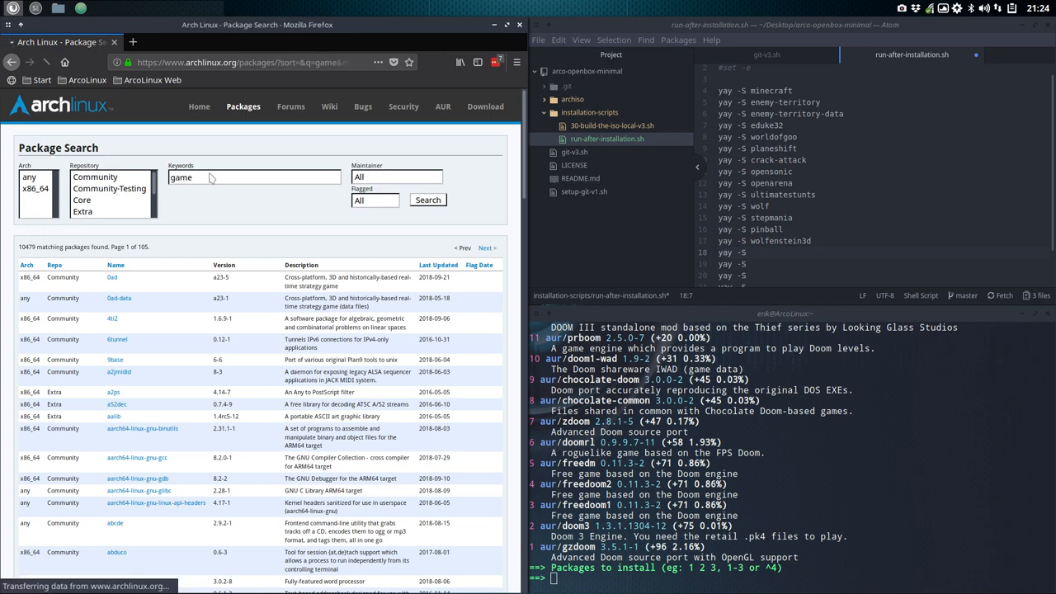
click(428, 199)
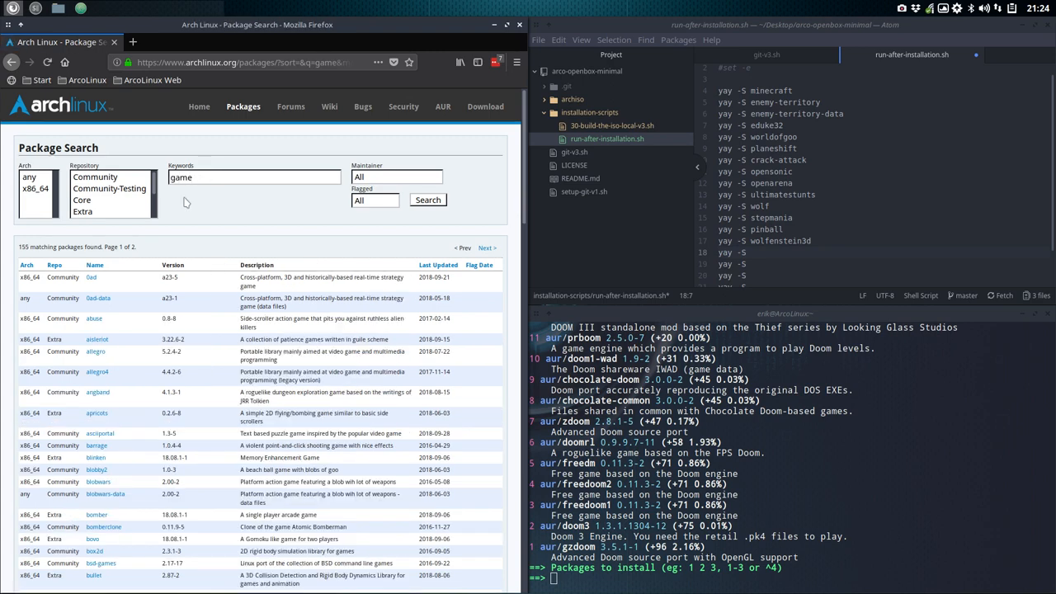
mouse_move(96, 281)
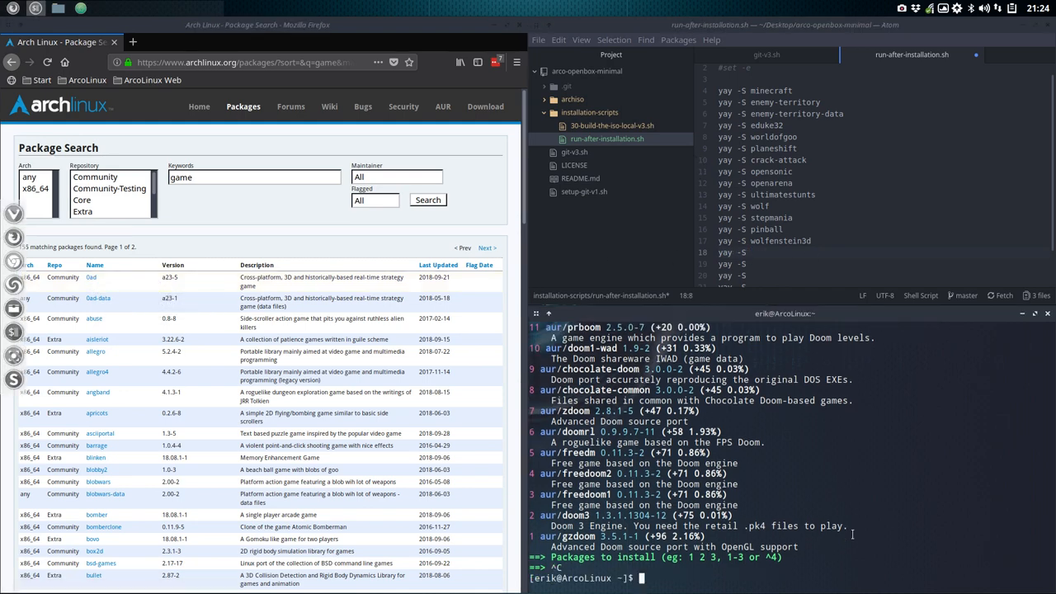
Step: Run a yay search for 0ad, then switch between the git script and post-installation script tabs
text(yay)
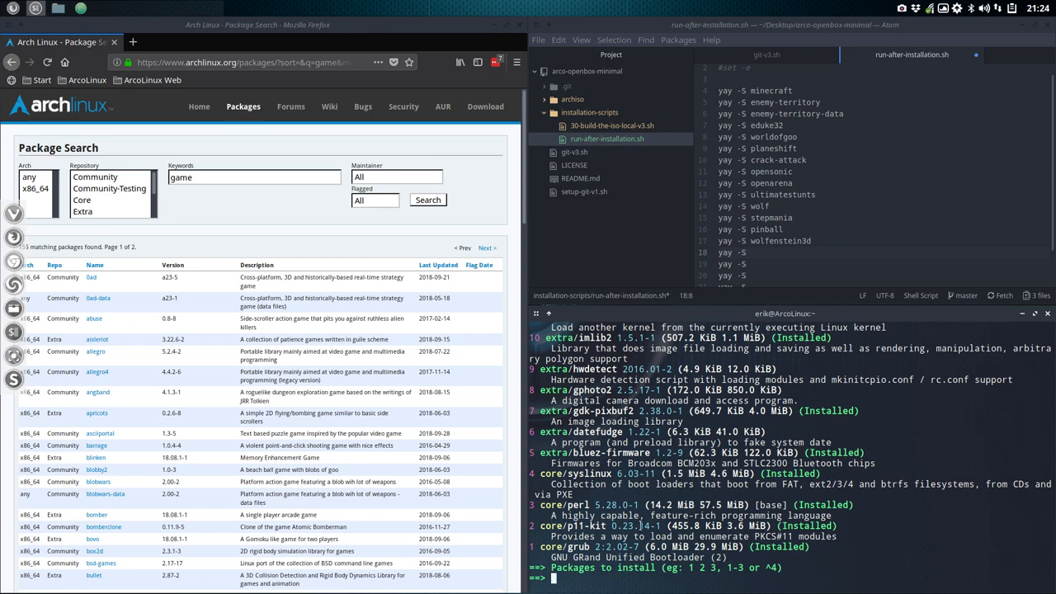
text(yay 0ad)
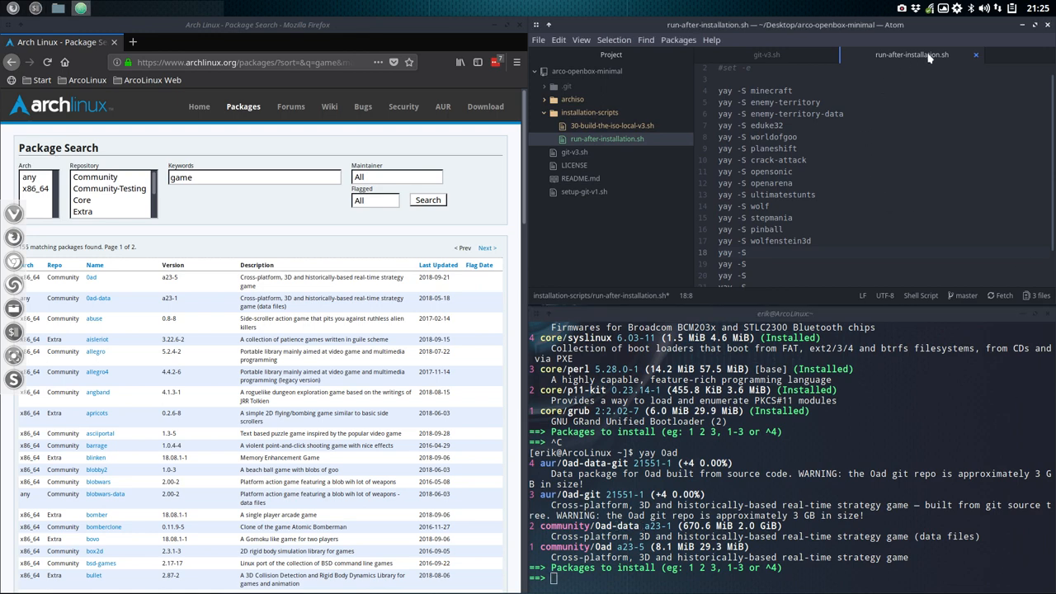
mouse_move(911, 54)
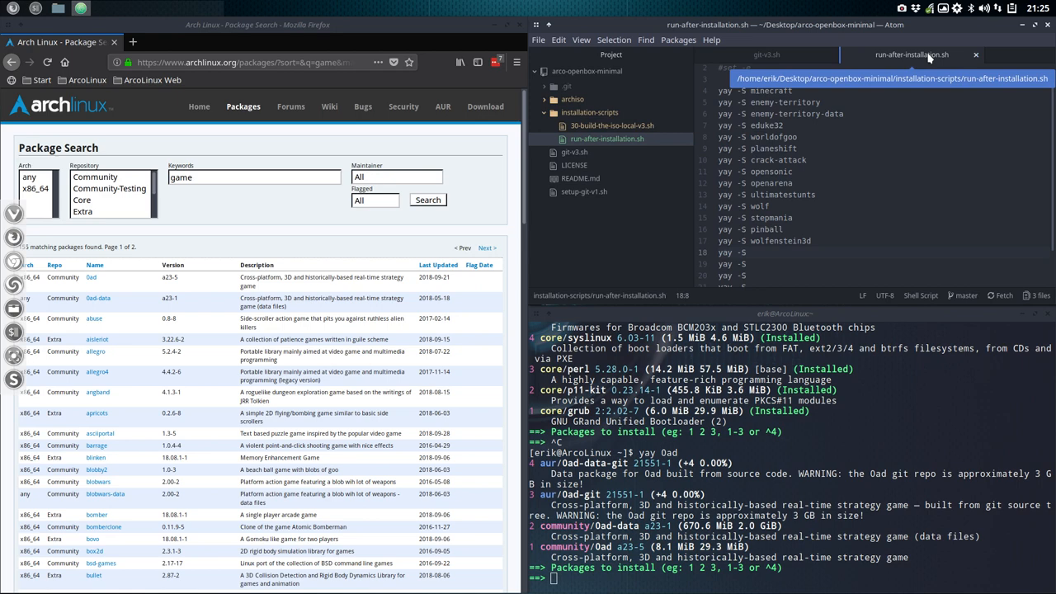
click(767, 55)
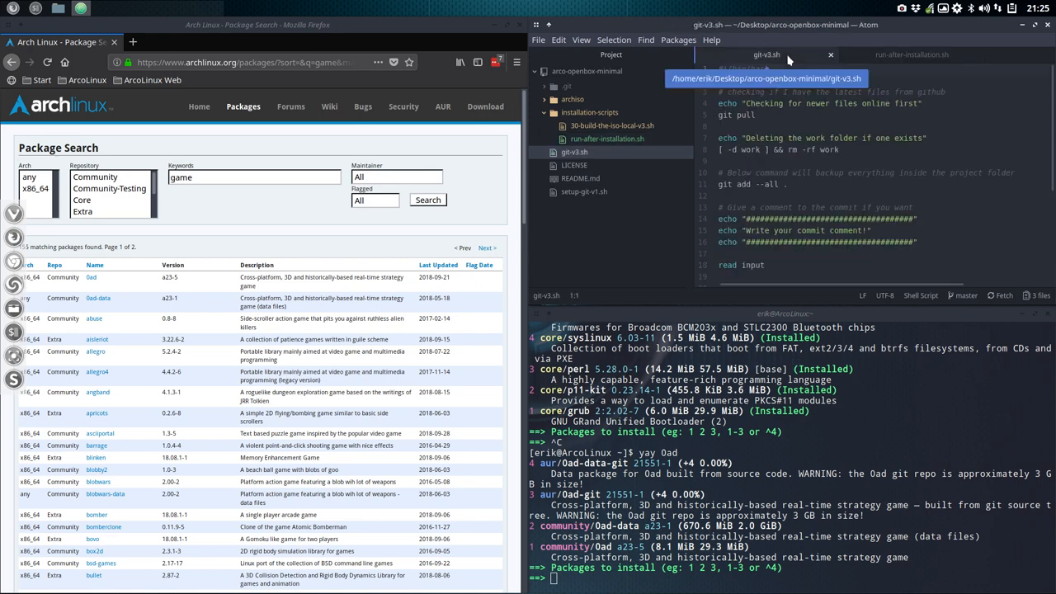
click(608, 139)
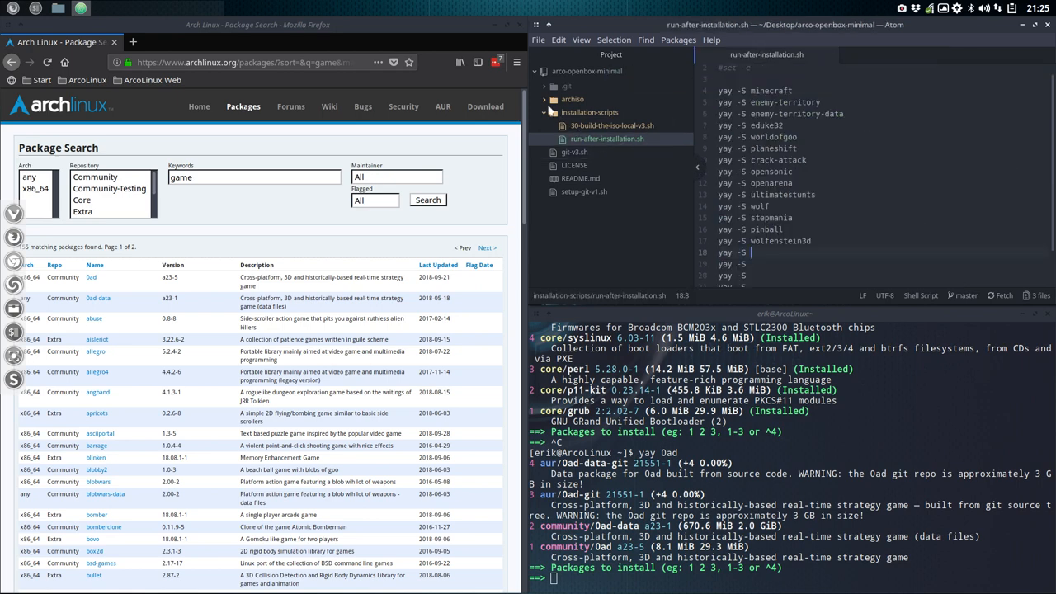
Step: Add 0ad and 0ad-data to packages.x86_64 below xonotic, undoing a wrong darktable autocompletion
click(597, 112)
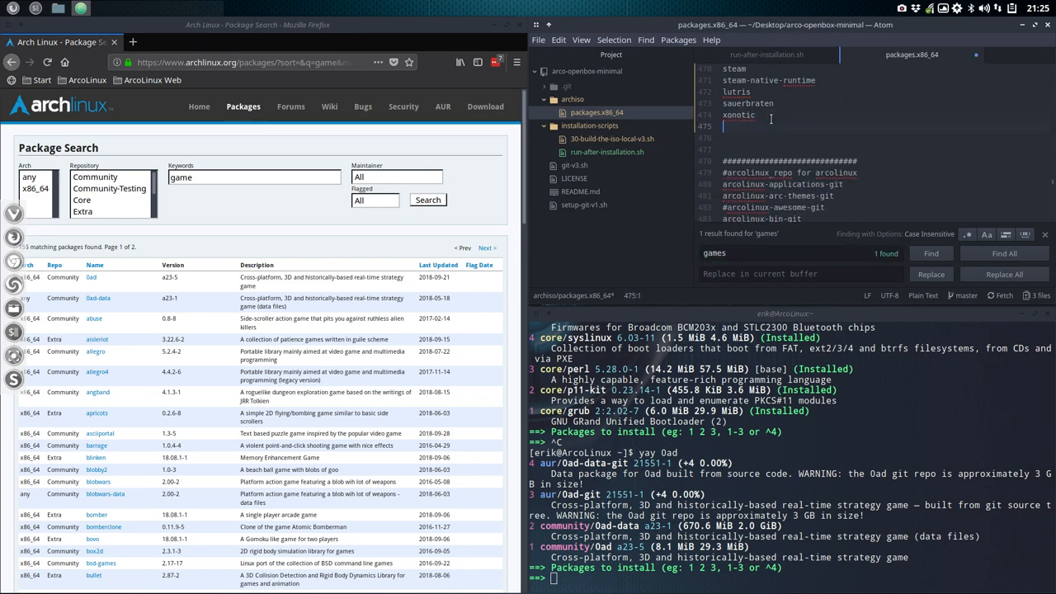
text(0ad)
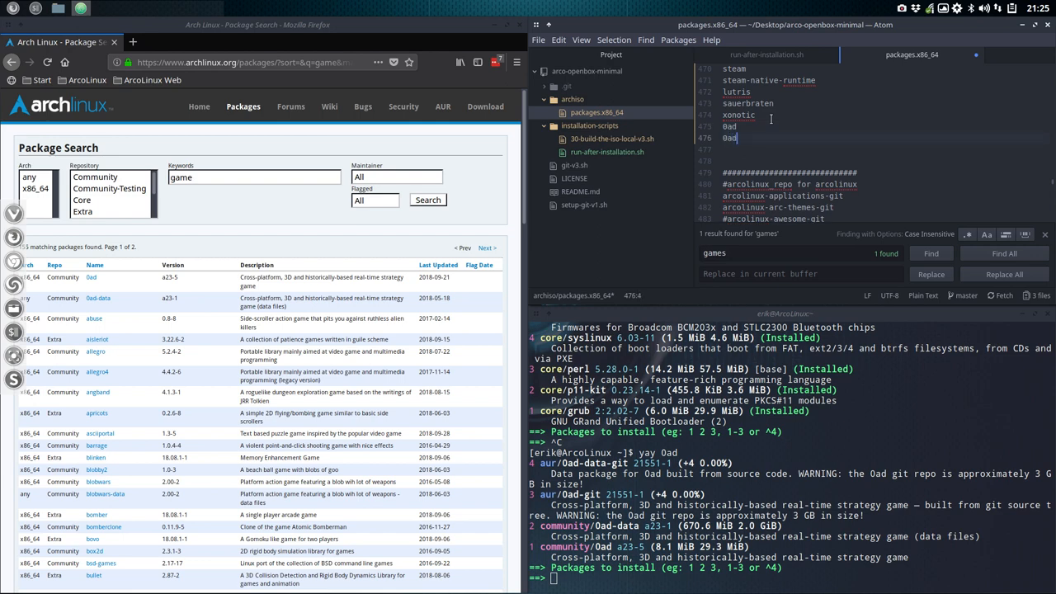
text(-darktable)
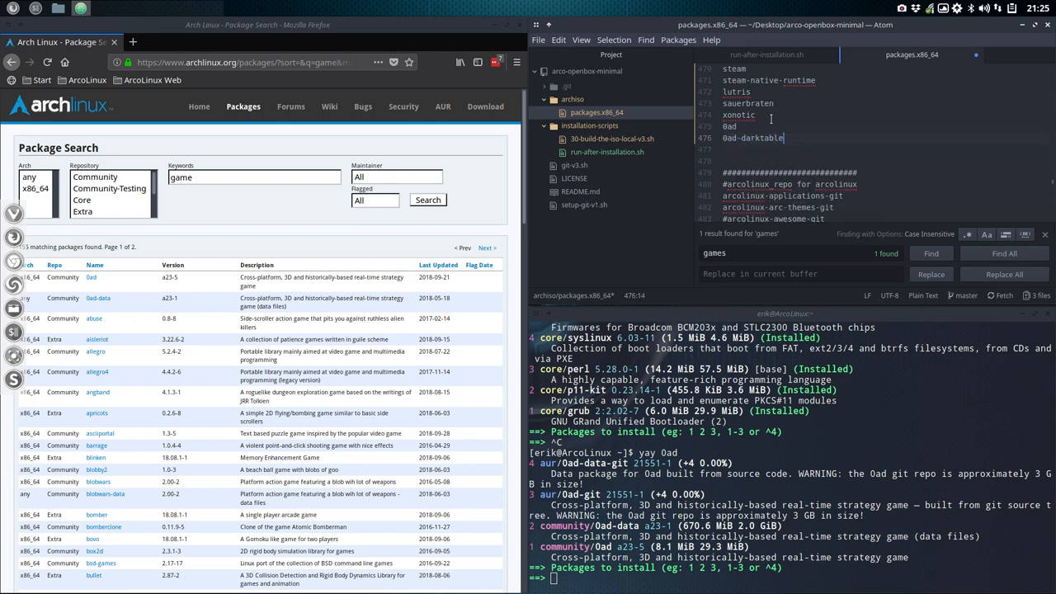
key(BackSpace)
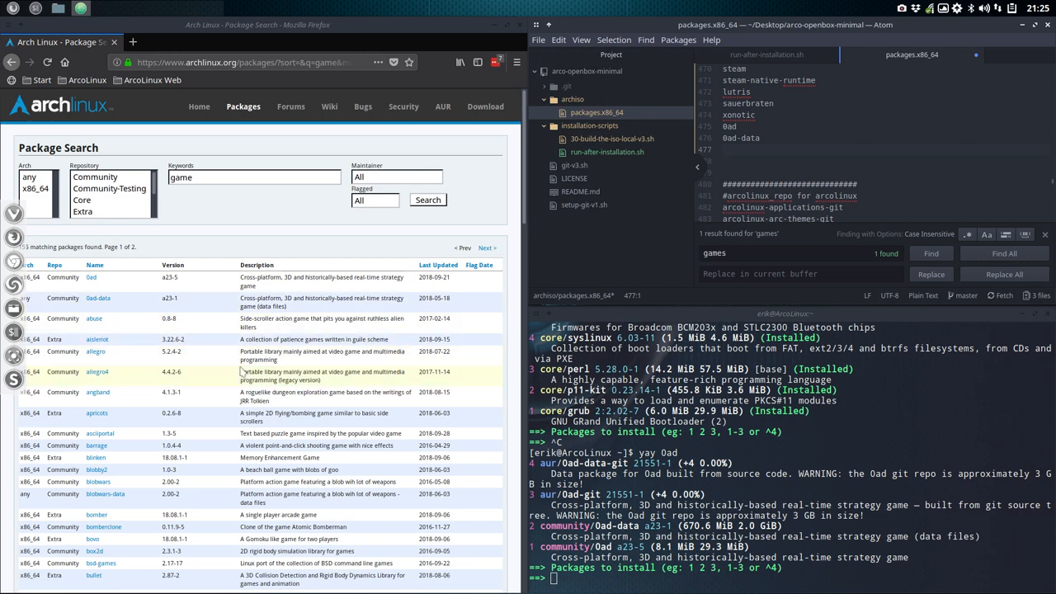
scroll(down, 3)
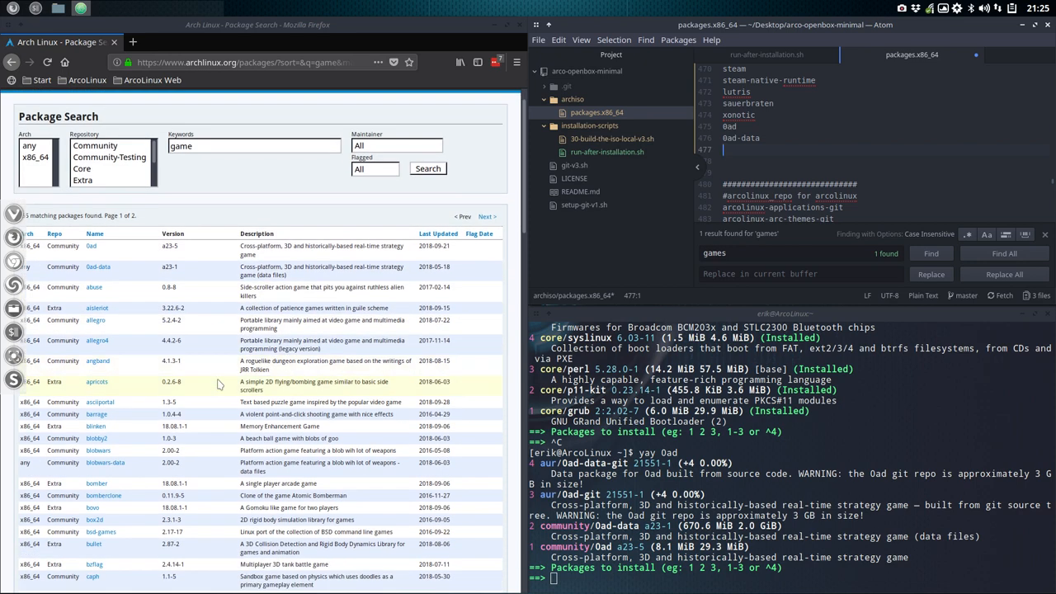
Step: Add blinken after 0ad-data in the Games section while browsing the Arch games results
scroll(down, 3)
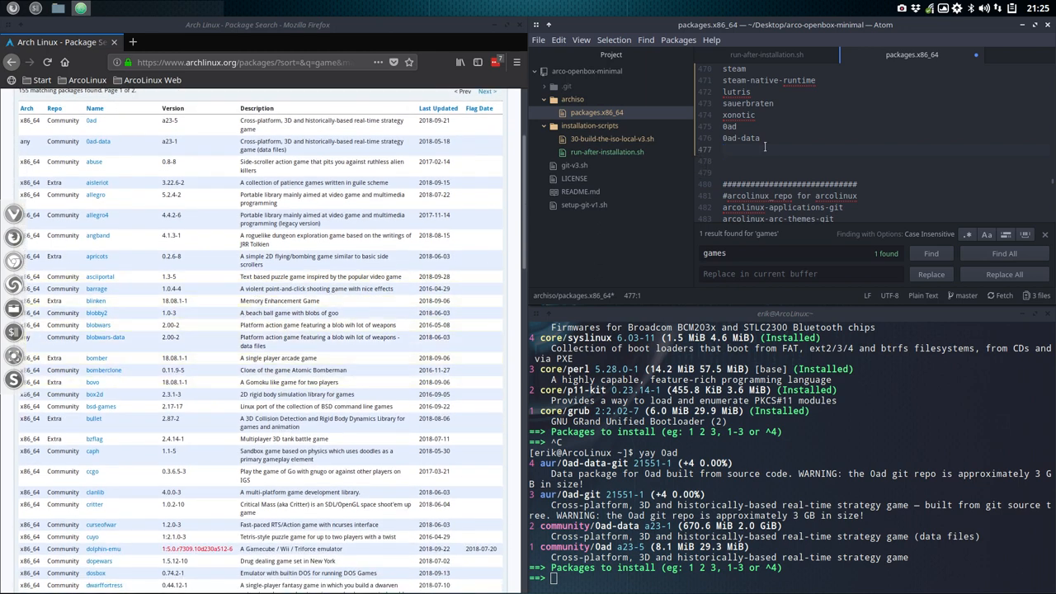
text(blink)
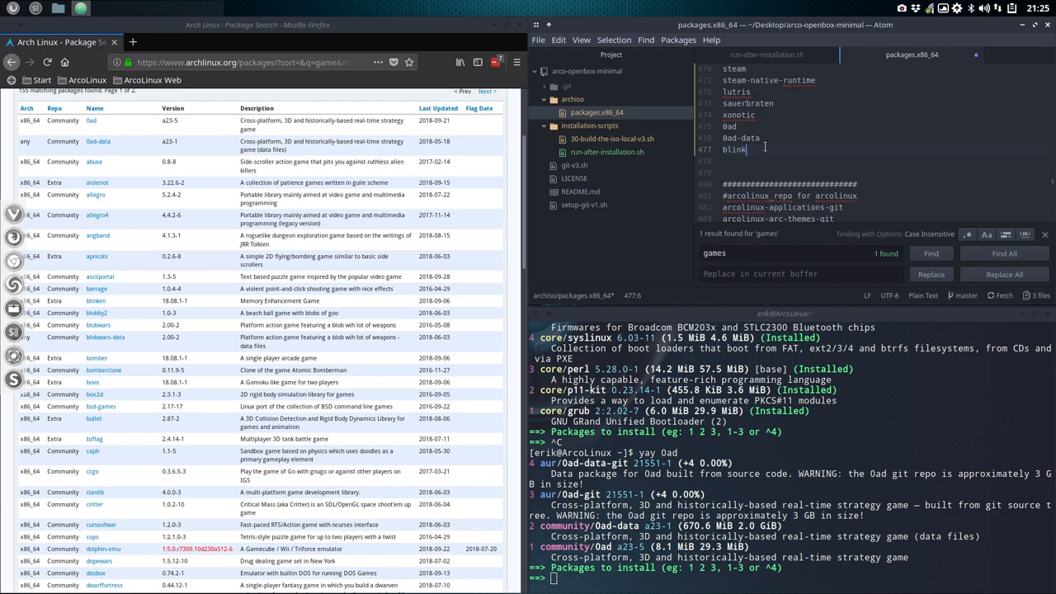
text(en)
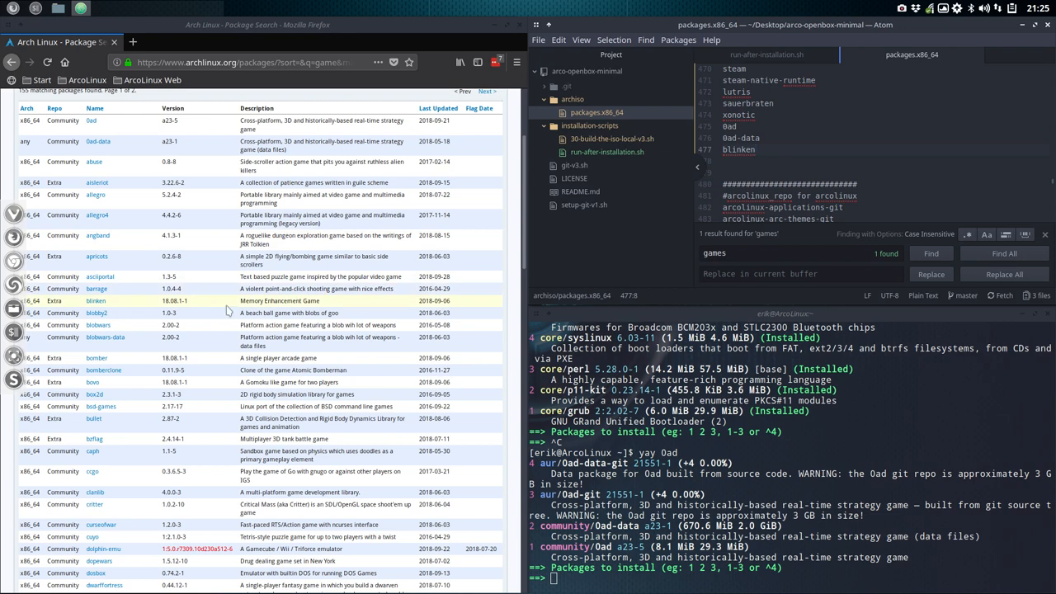
scroll(down, 3)
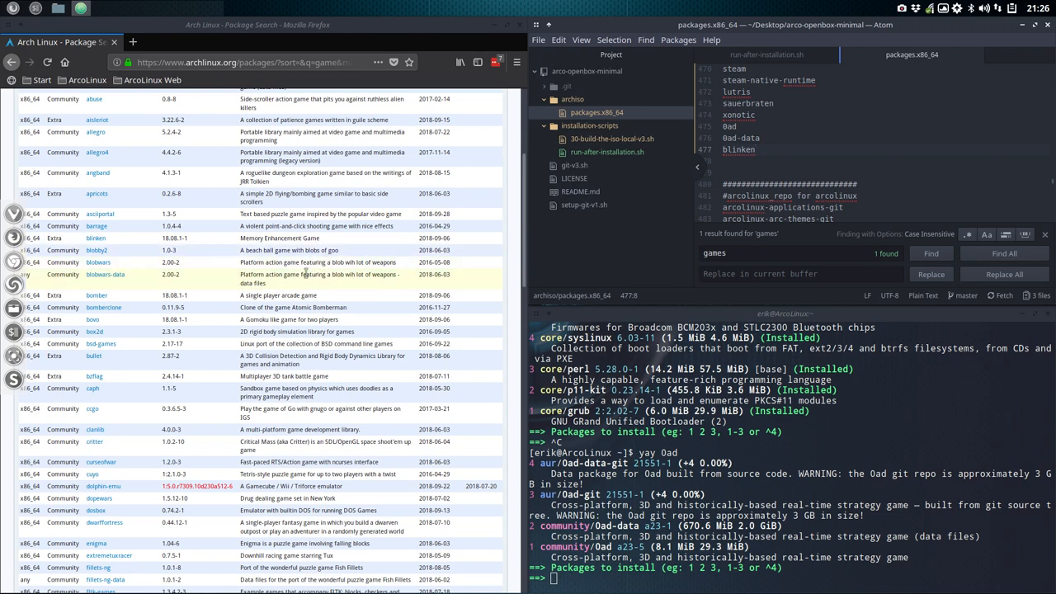
scroll(down, 3)
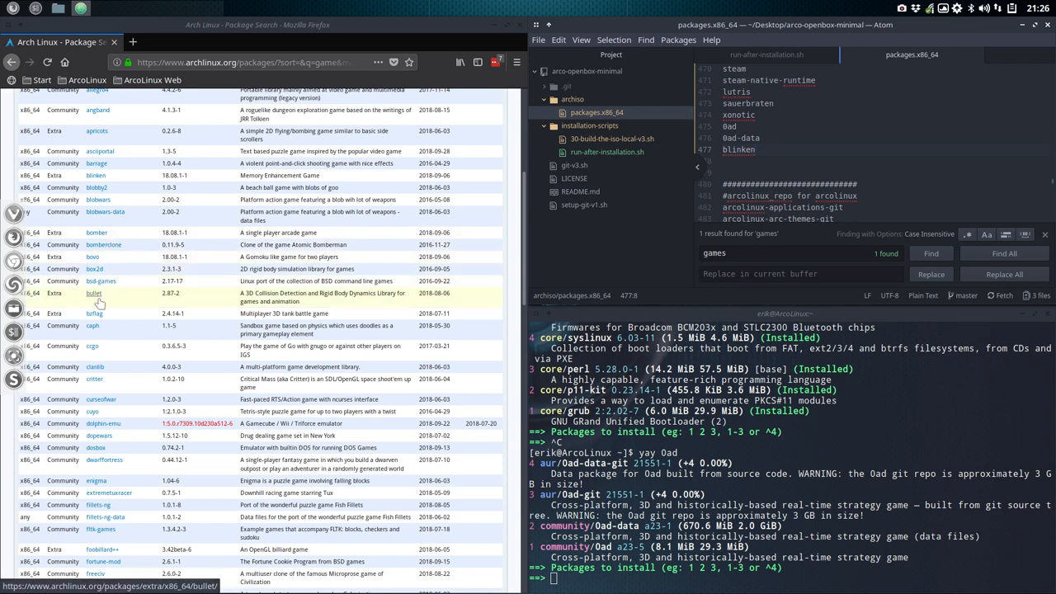
scroll(down, 3)
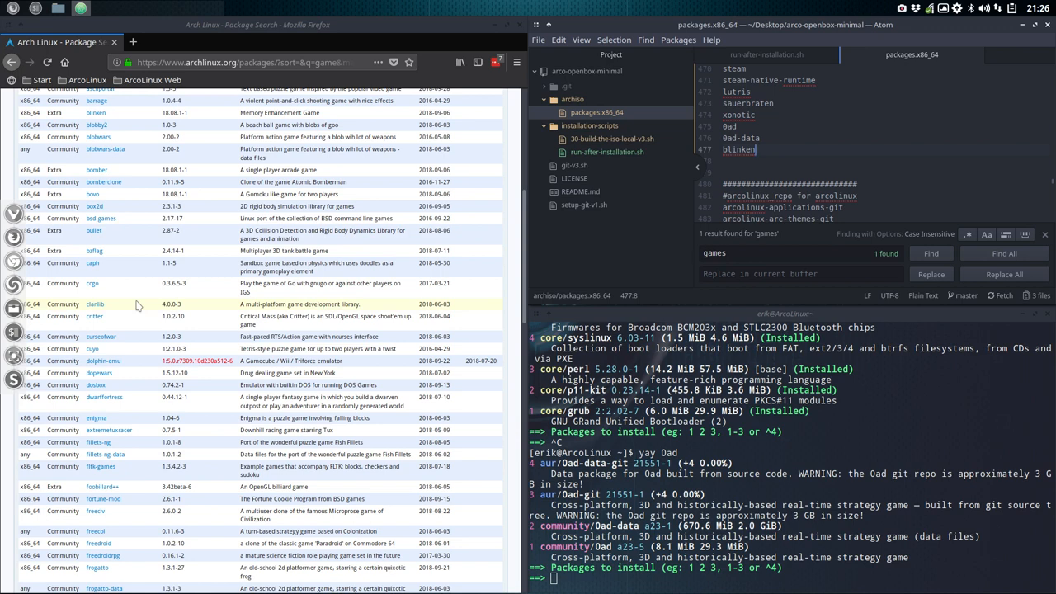
scroll(down, 3)
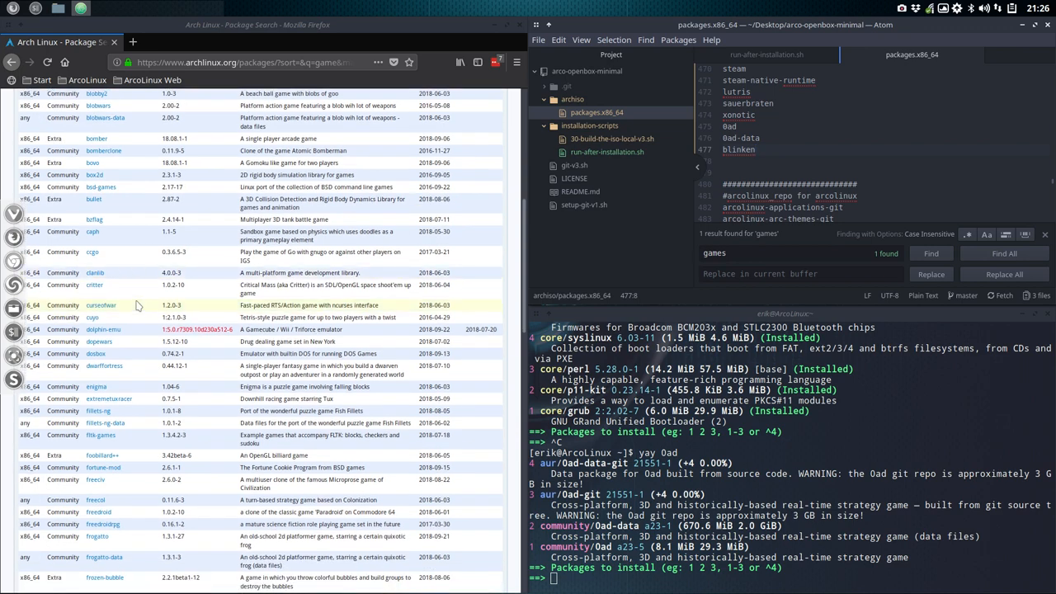
scroll(down, 3)
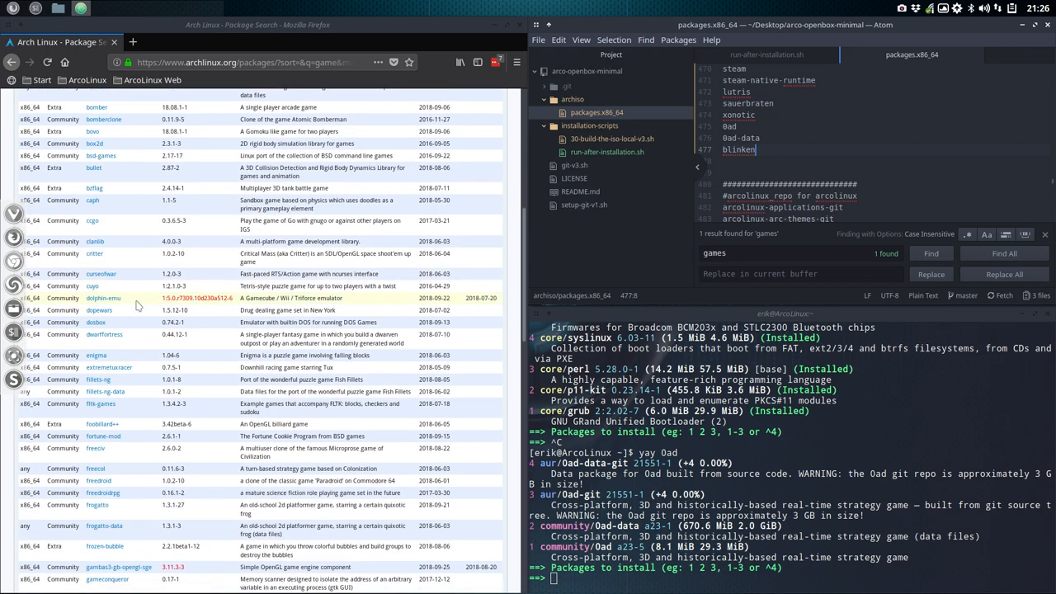
scroll(down, 3)
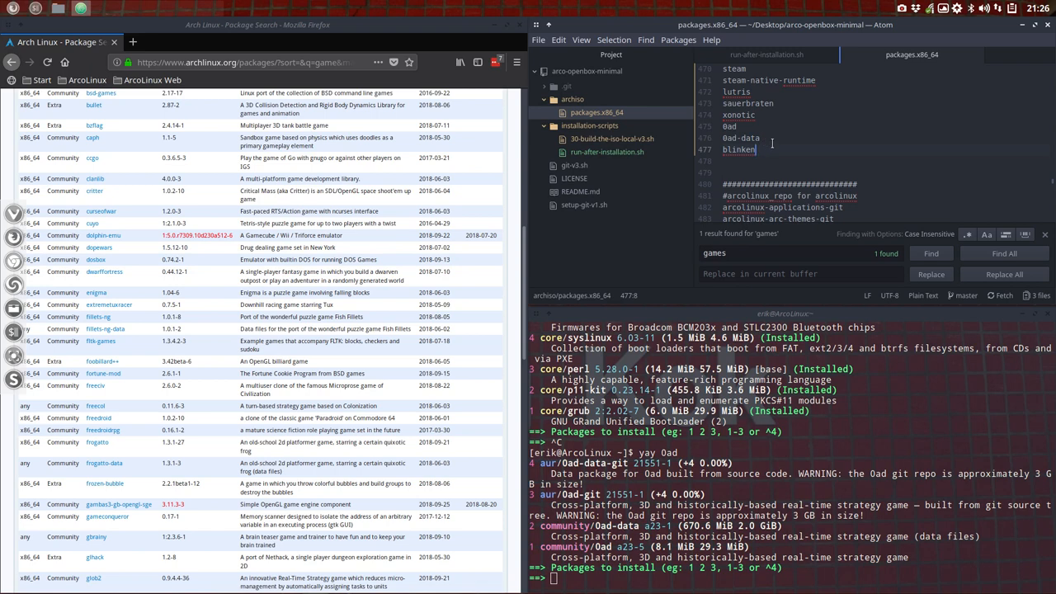
Step: Add extremetuxracer and foobillard++ to the Games section of packages.x86_64
text(extremetux)
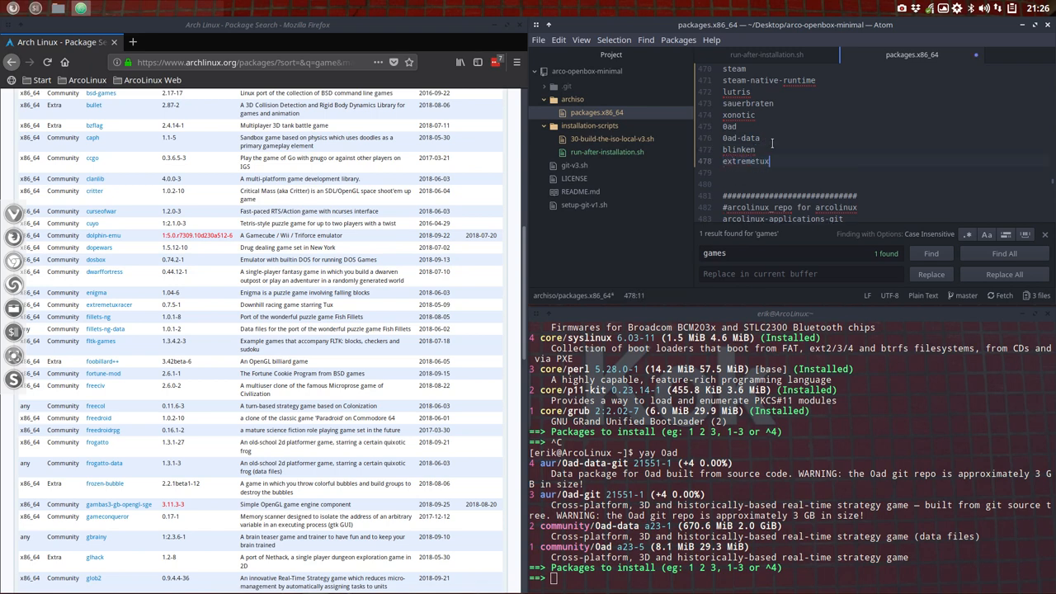
text(racer)
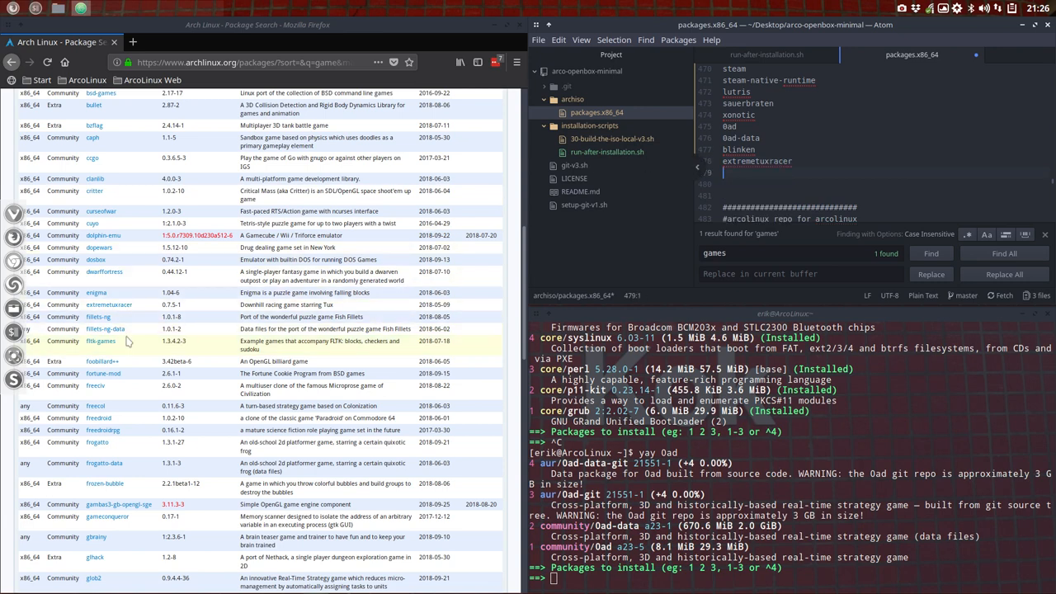
scroll(down, 3)
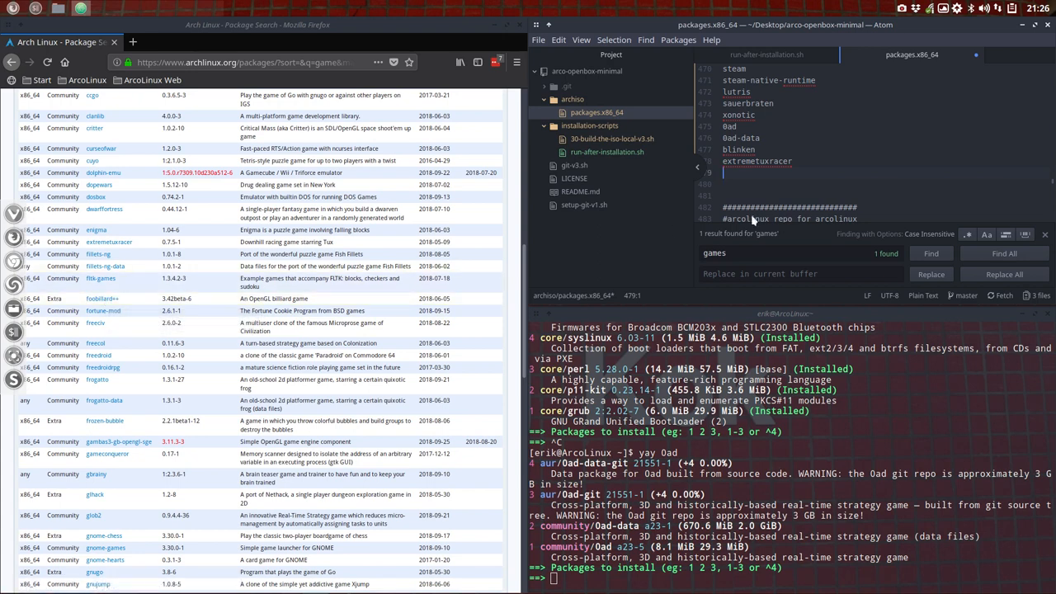
text(foob)
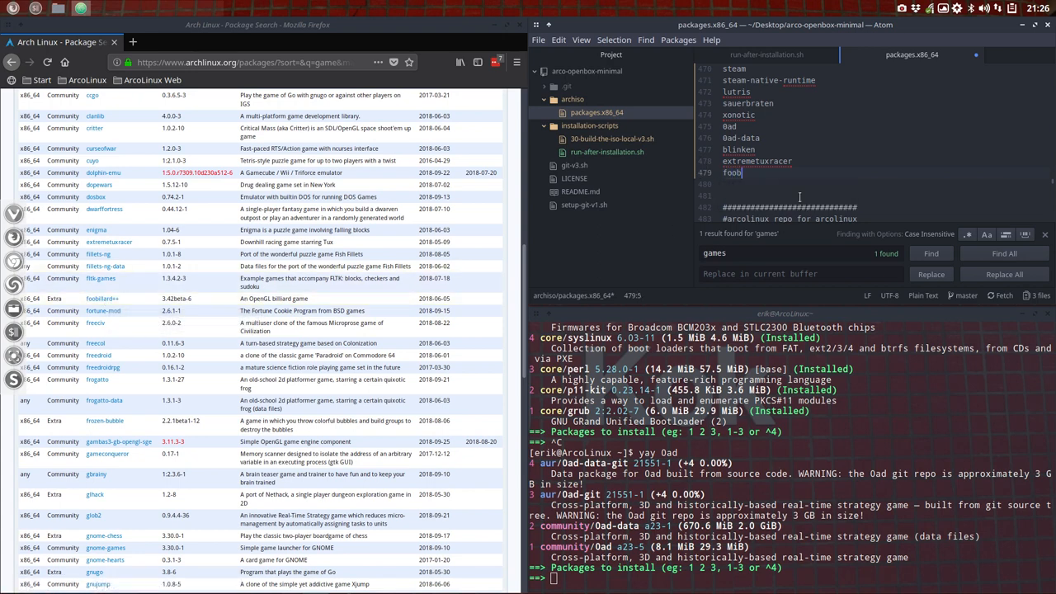
text(illar)
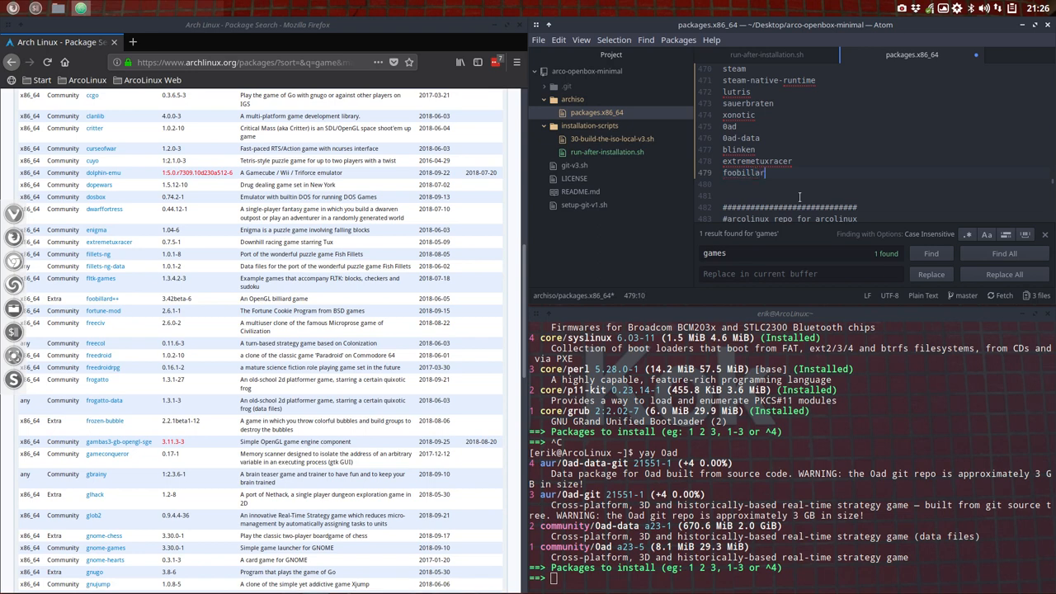
text(*)
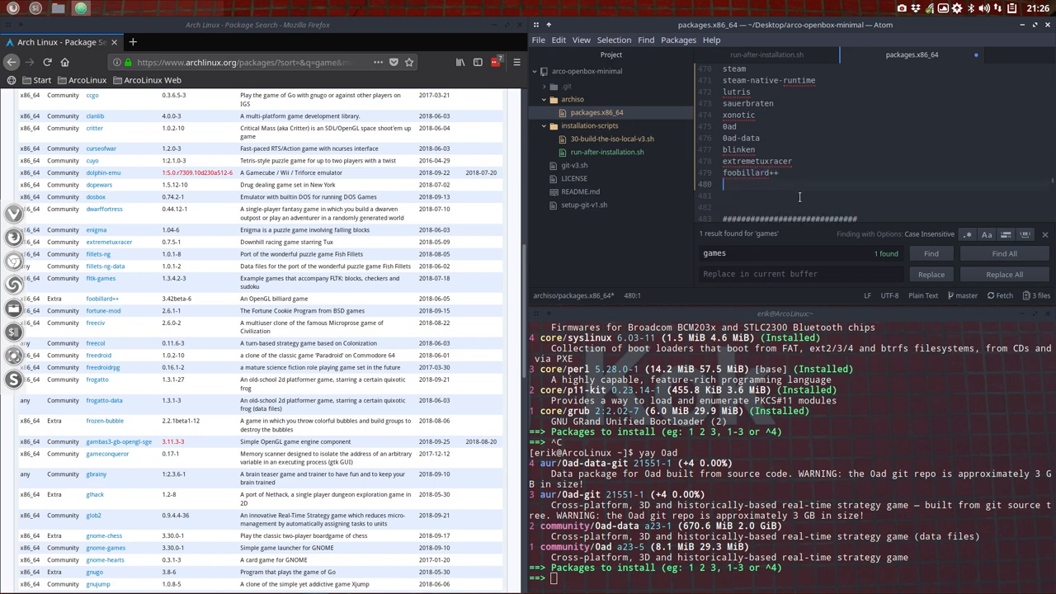
Step: Add frozen-bubble to the Games section from the further Arch games results
scroll(down, 3)
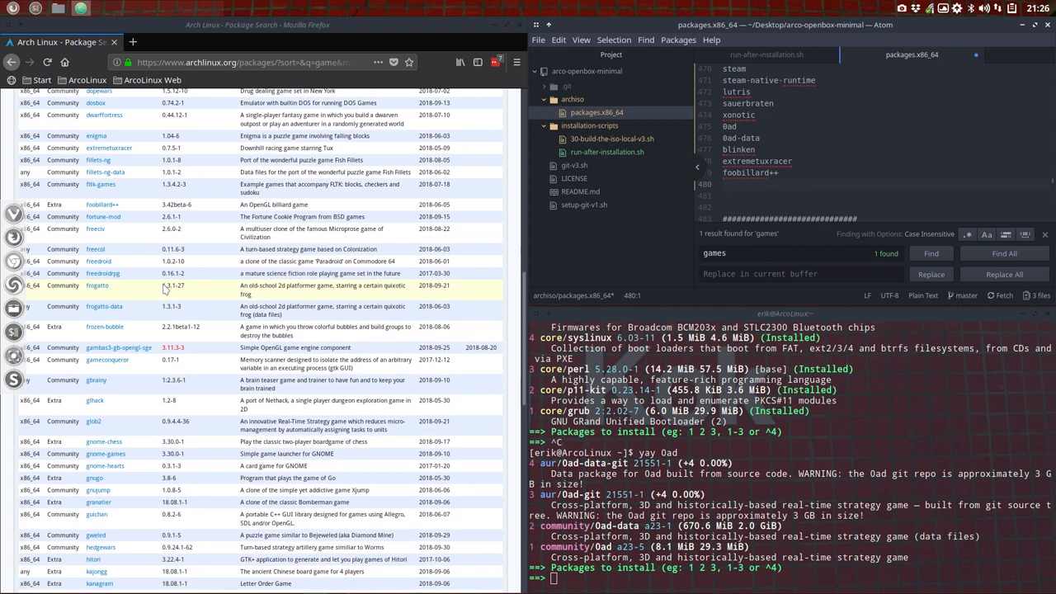
scroll(down, 3)
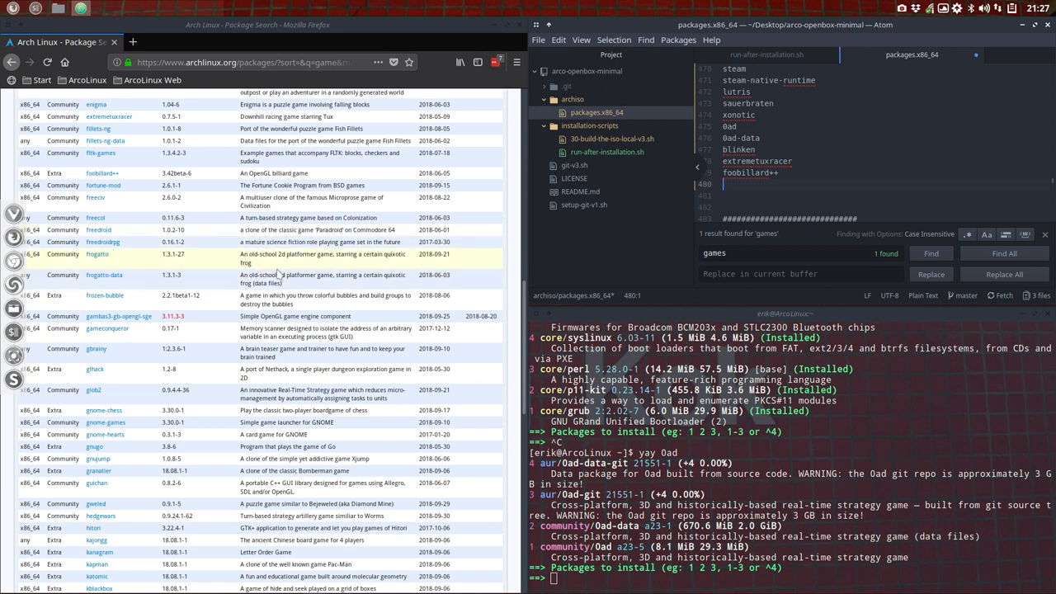
scroll(down, 3)
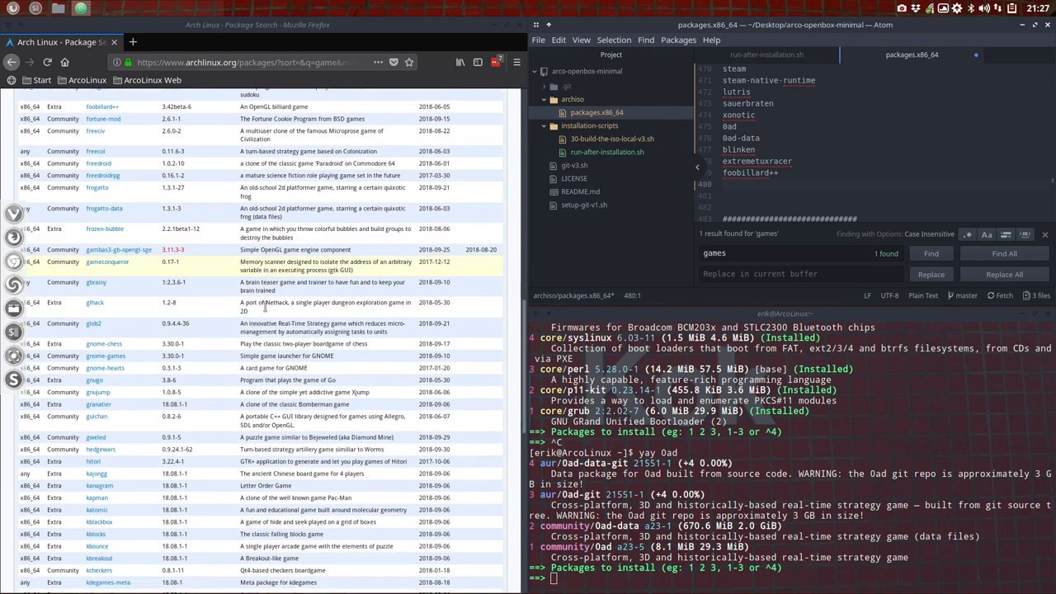
scroll(down, 3)
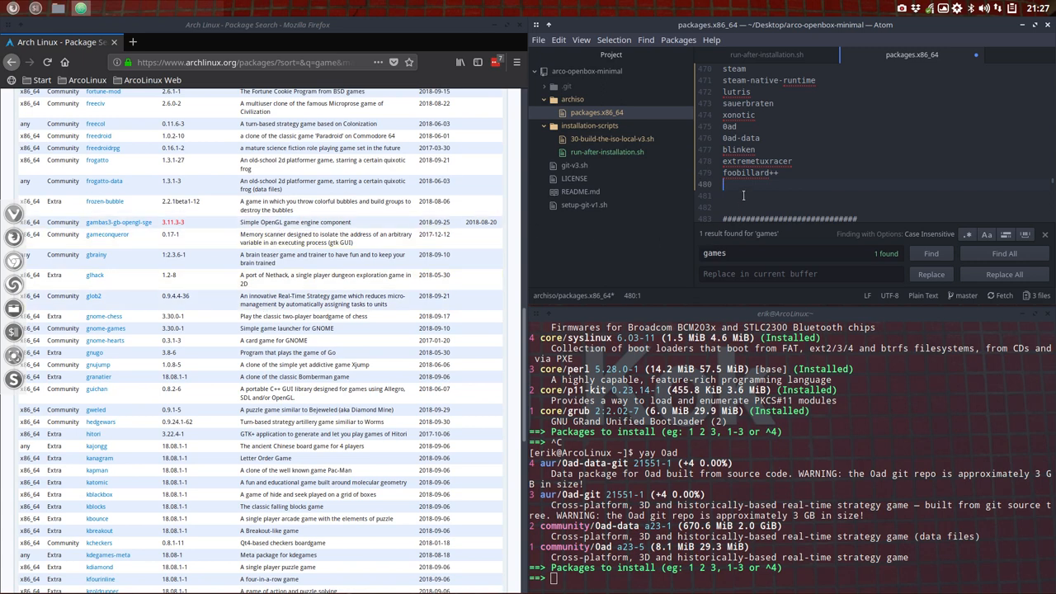
text(frozen)
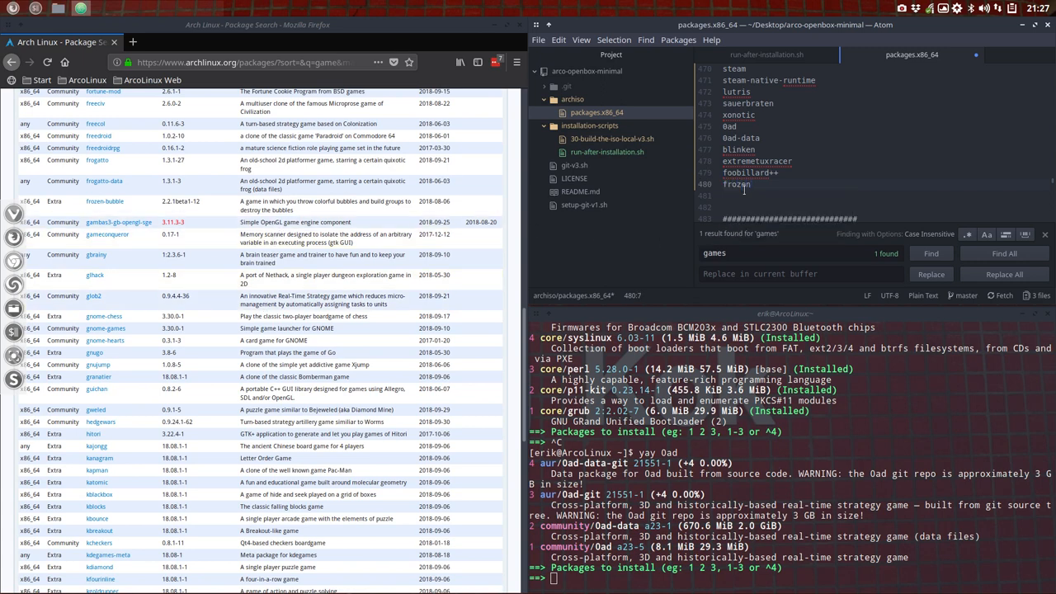
text(-bubble)
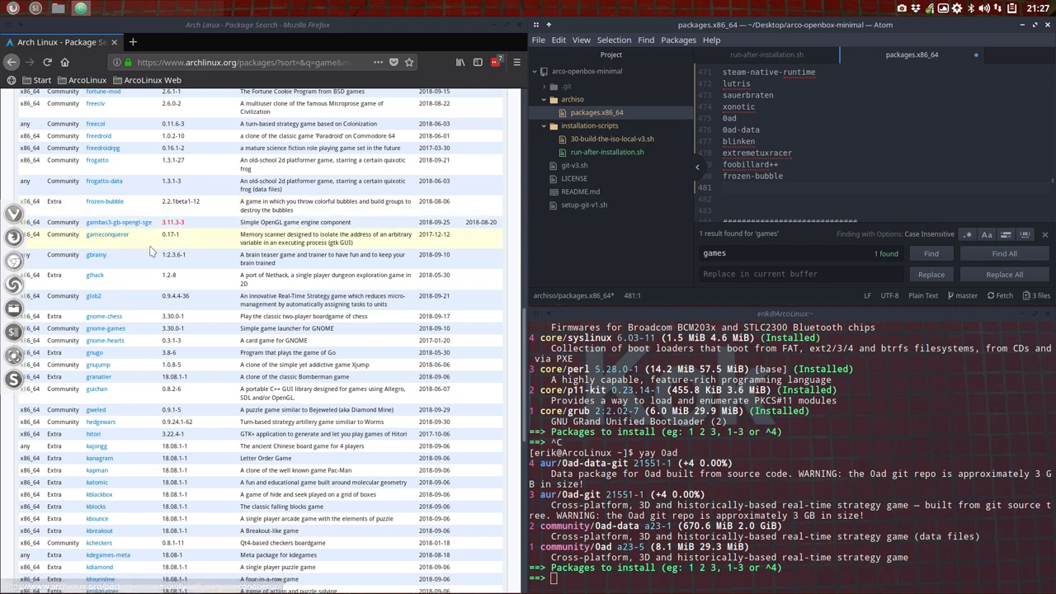
scroll(down, 3)
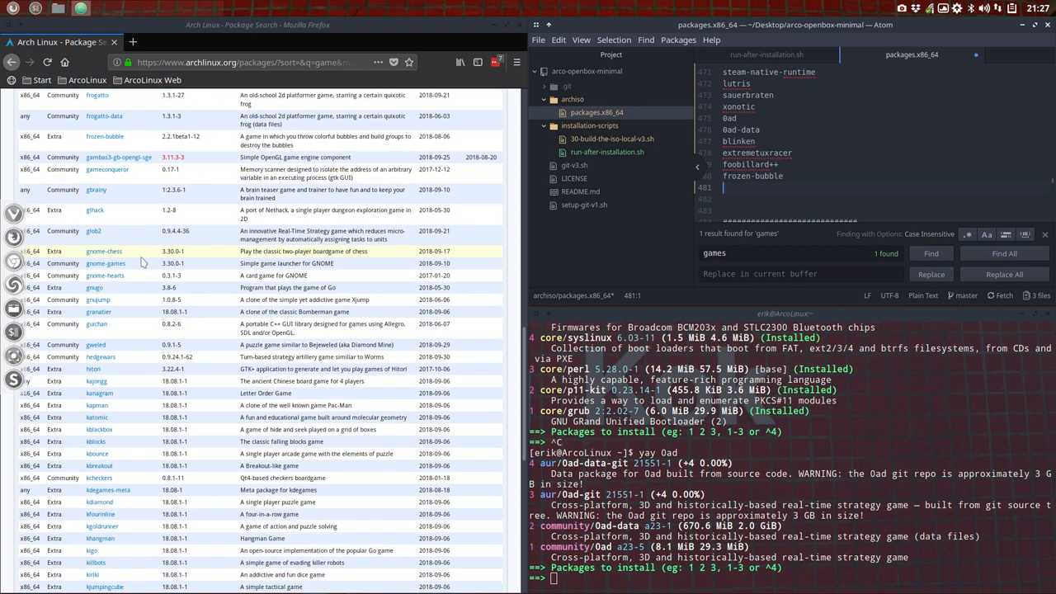
Step: Browse the remaining Arch games results, adding hedgewars and the other picks to packages.x86_64
scroll(down, 3)
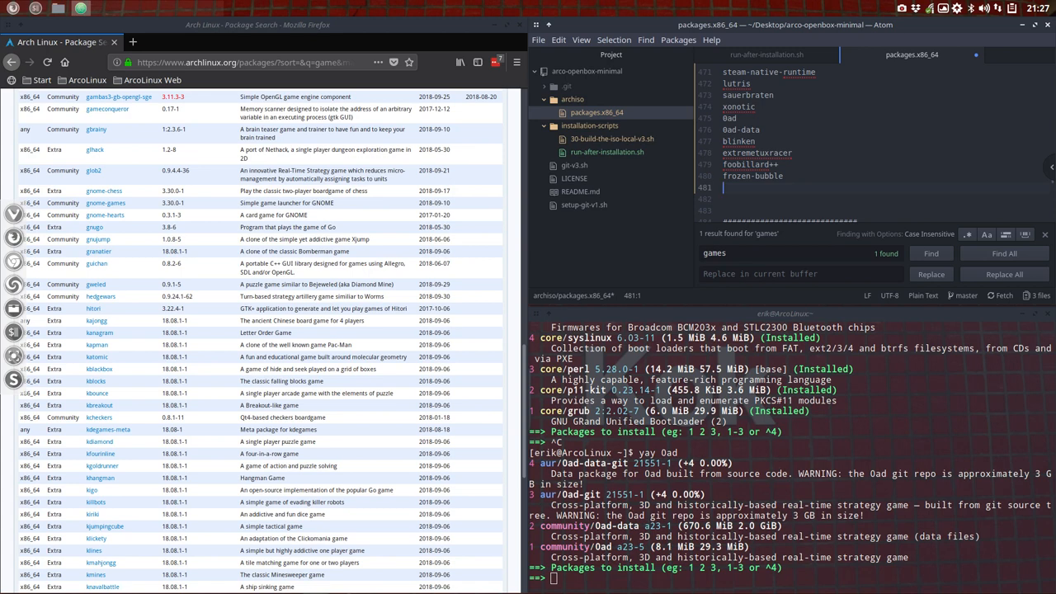
scroll(down, 3)
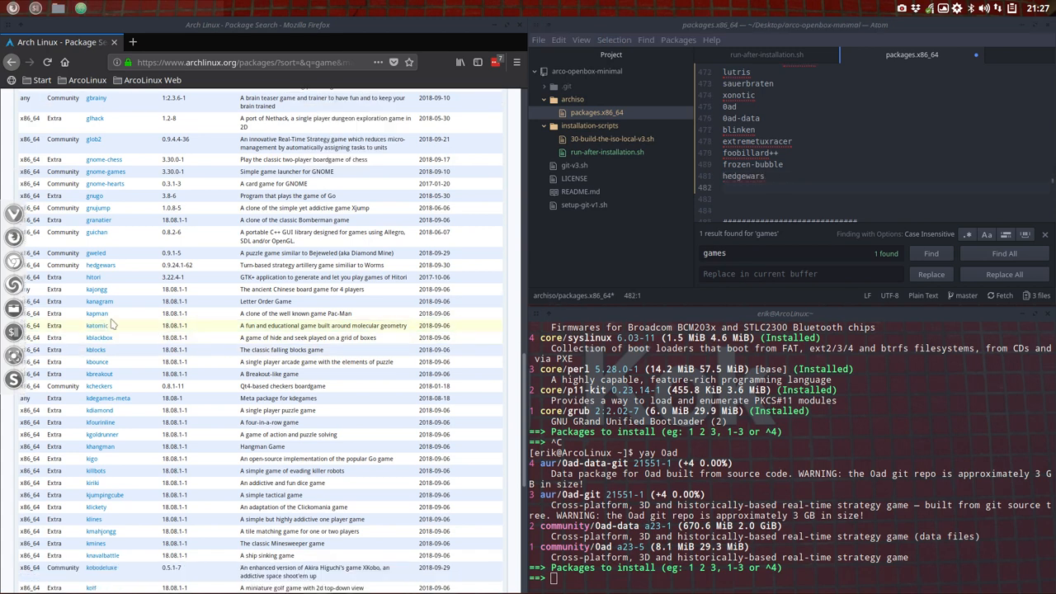
mouse_move(96, 288)
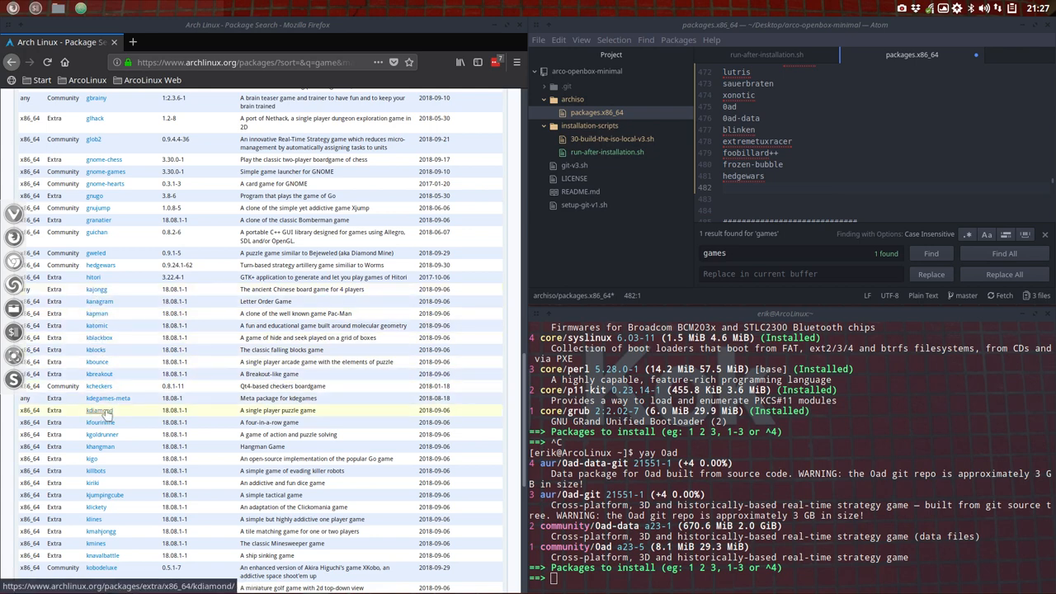
scroll(down, 3)
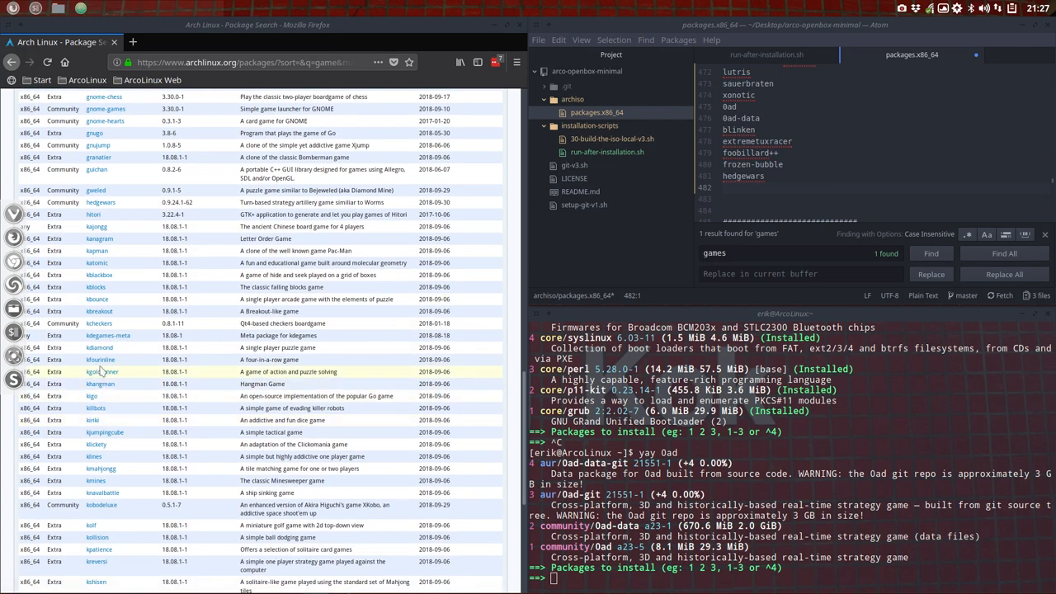
mouse_move(109, 335)
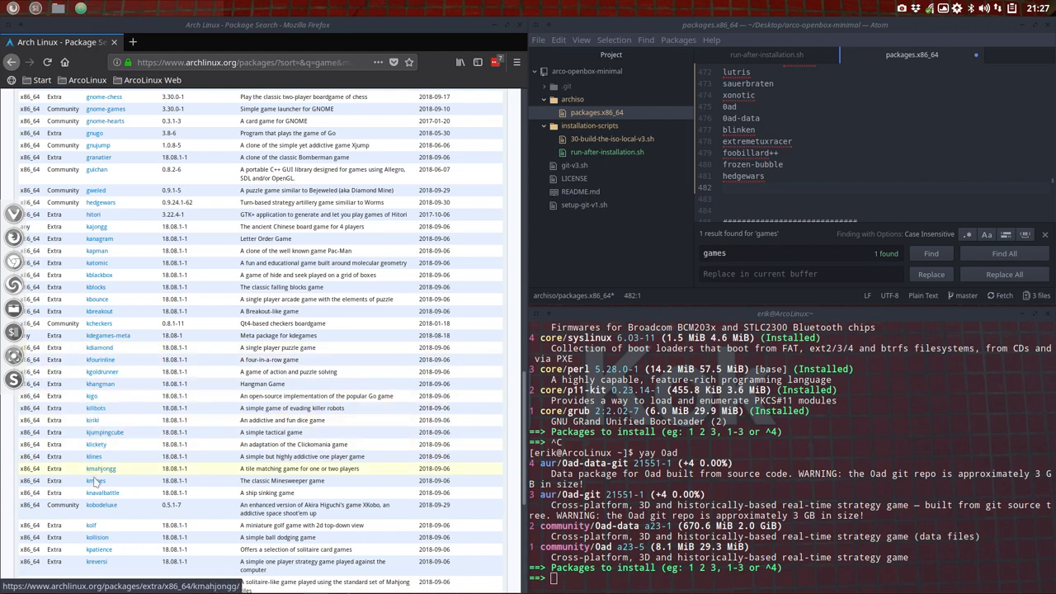
scroll(down, 3)
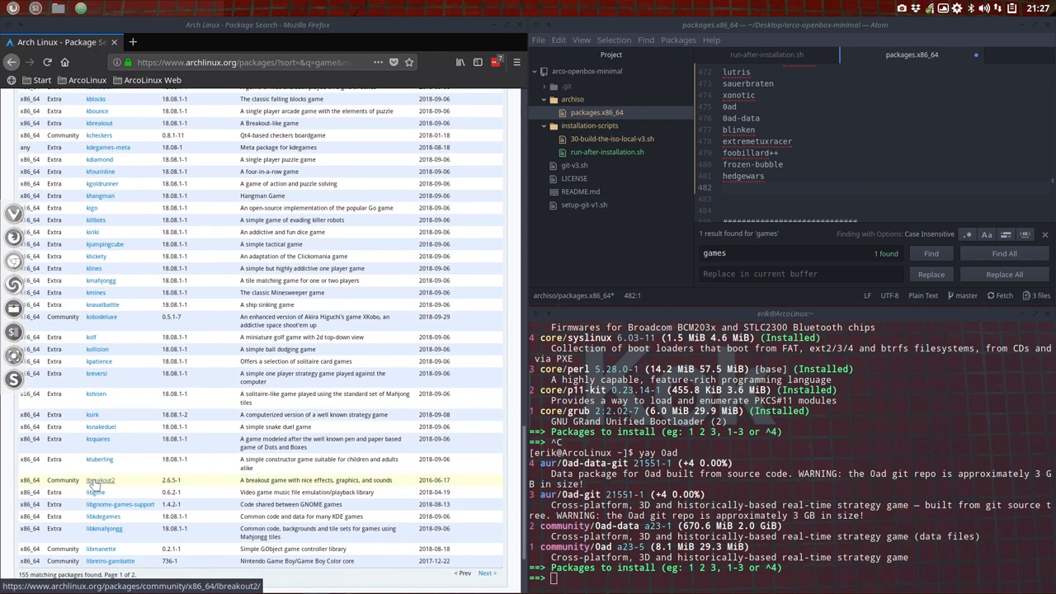
scroll(down, 3)
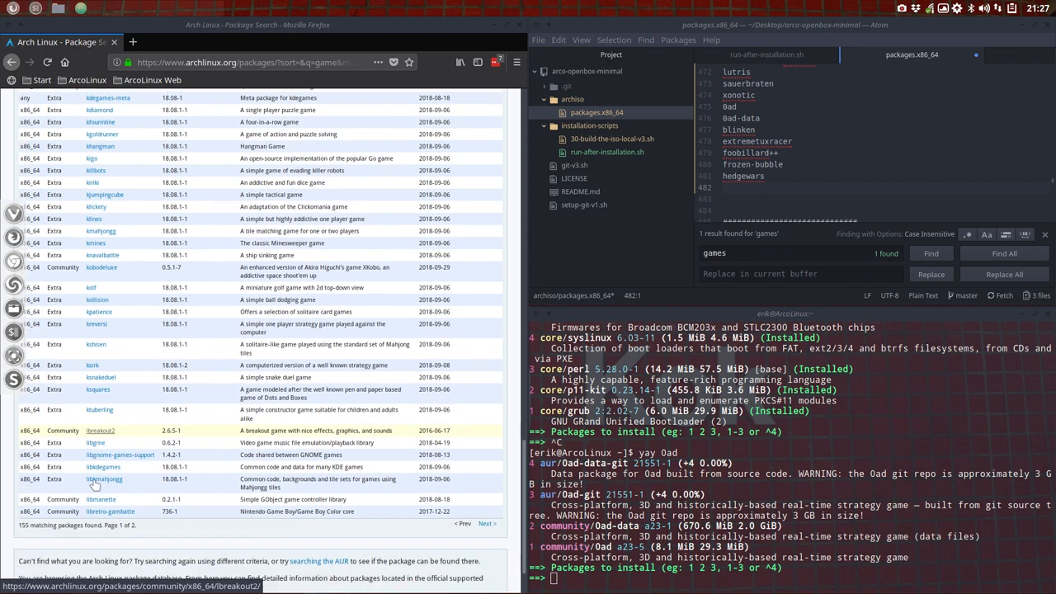
scroll(down, 3)
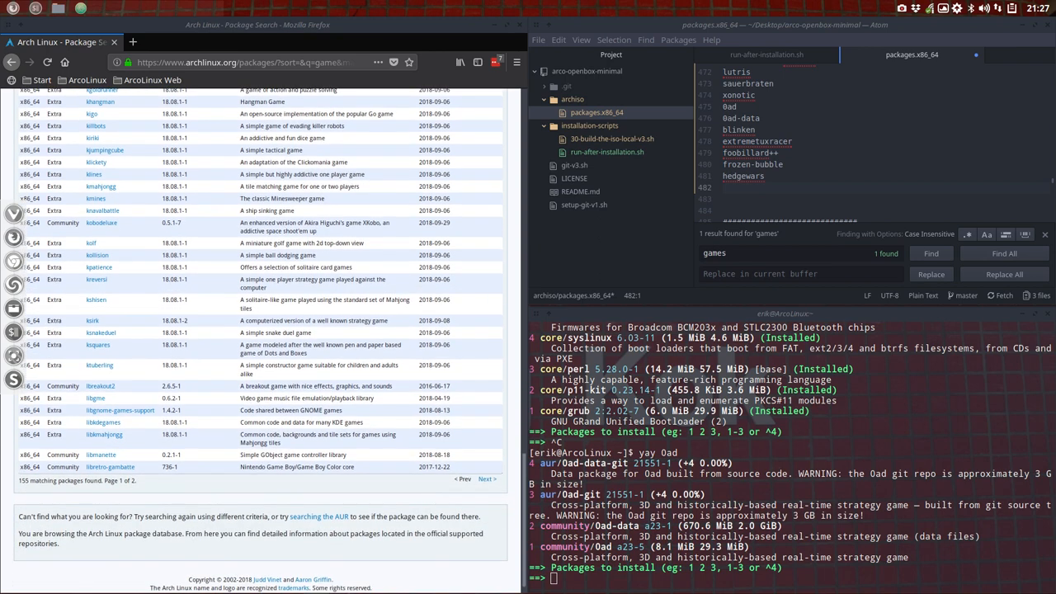
click(485, 478)
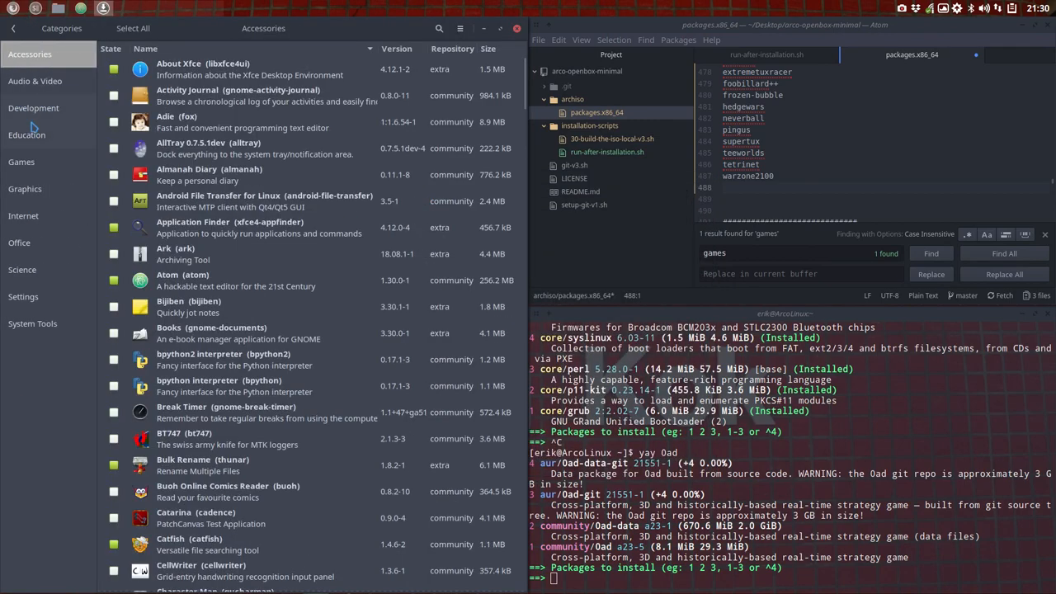
Step: Show Pamac's Games category and add armagetronad, astromenace and wesnoth to packages.x86_64
click(20, 162)
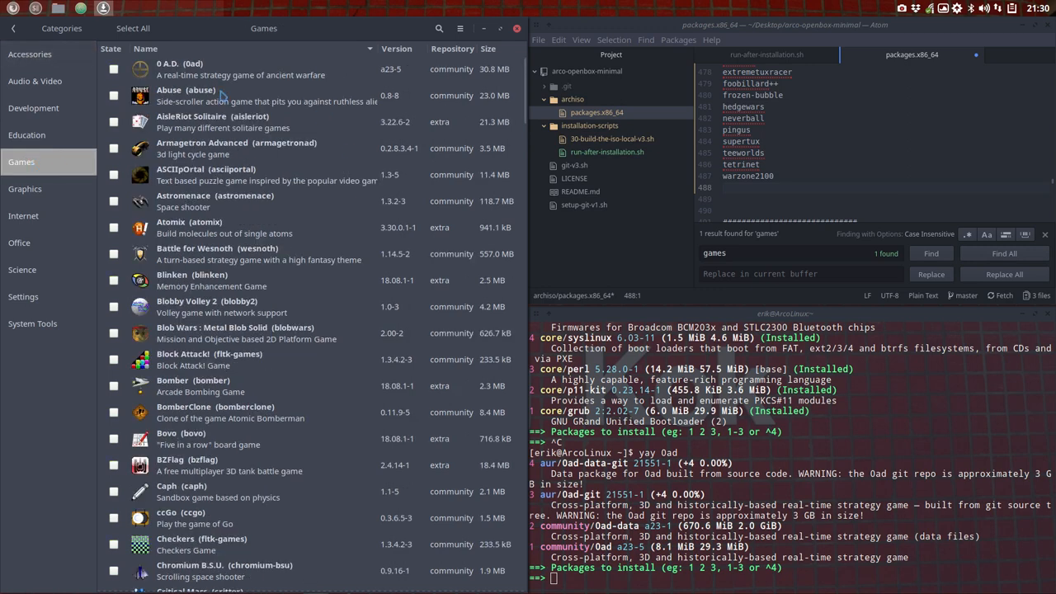
mouse_move(123, 148)
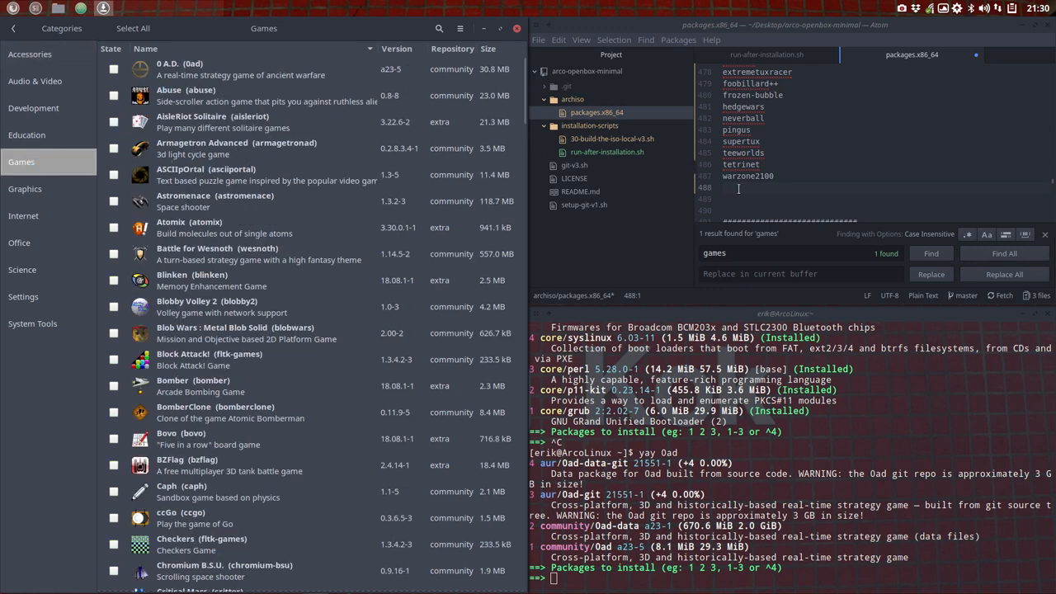
text(armag)
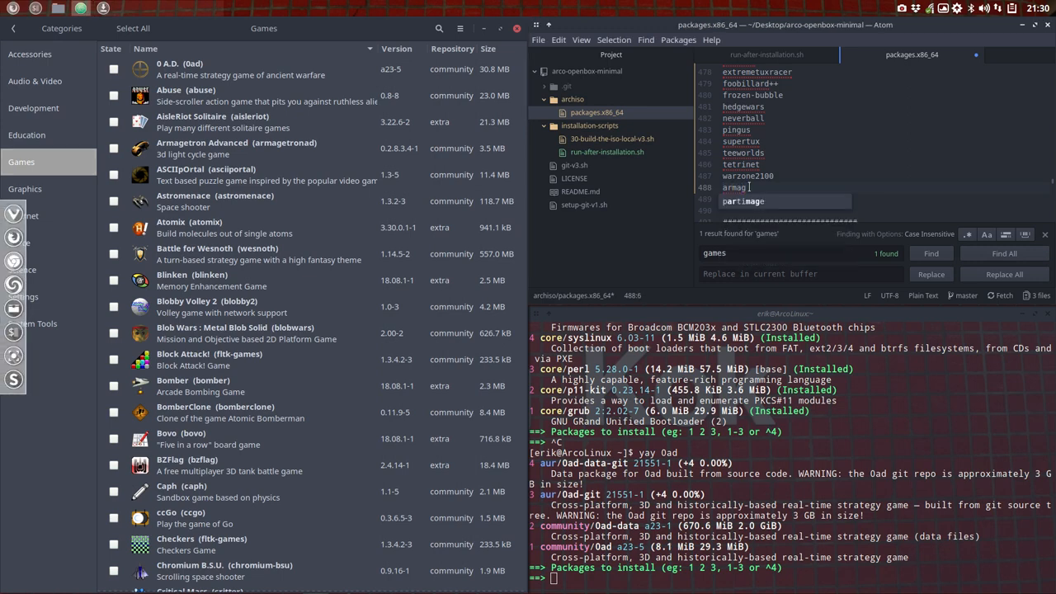
text(etro)
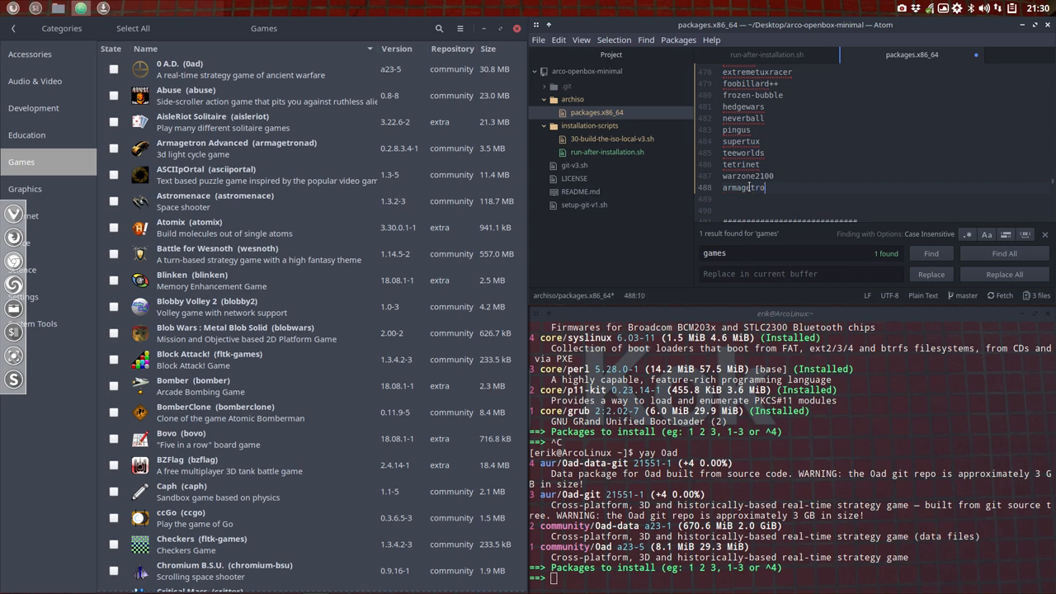
text(nad)
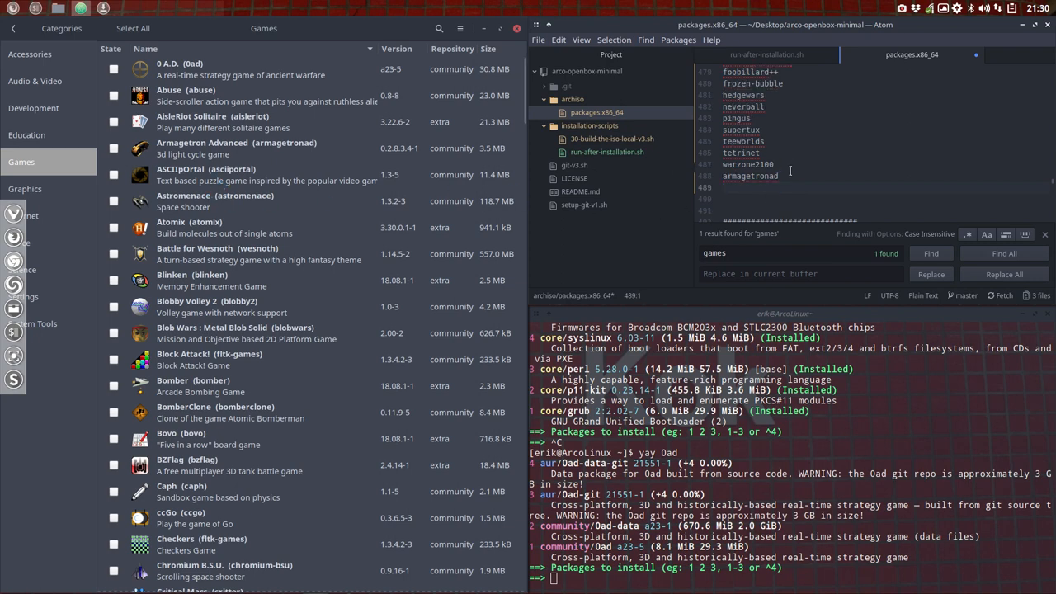
text(astromenace)
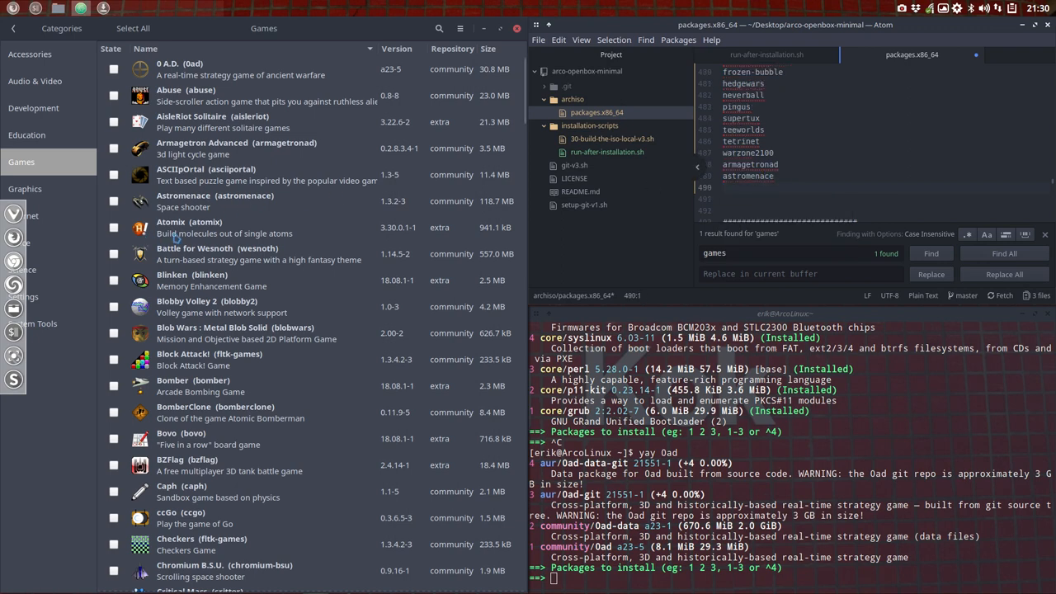
scroll(down, 3)
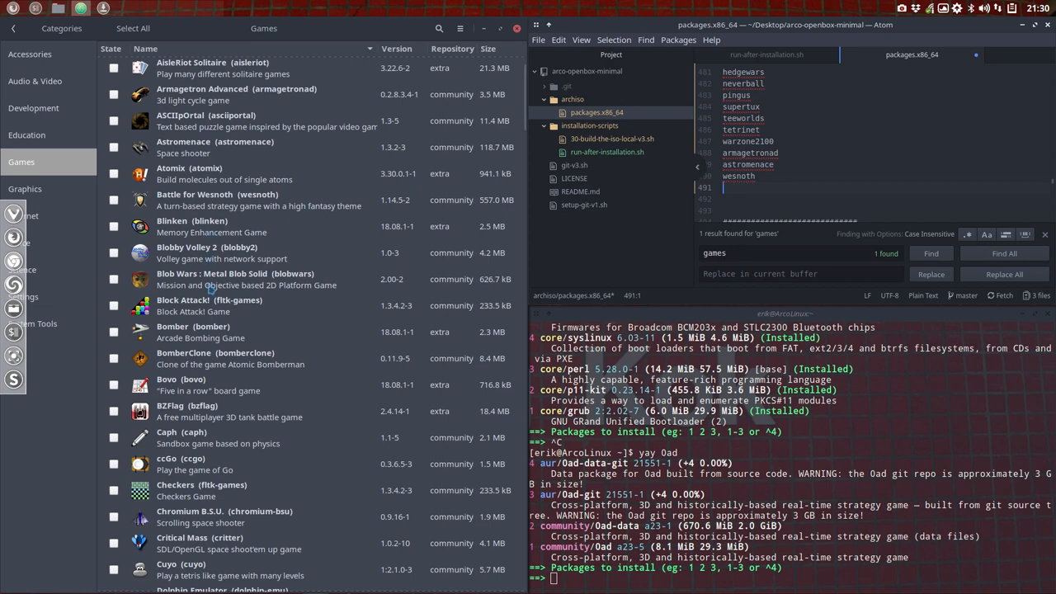
mouse_move(355, 300)
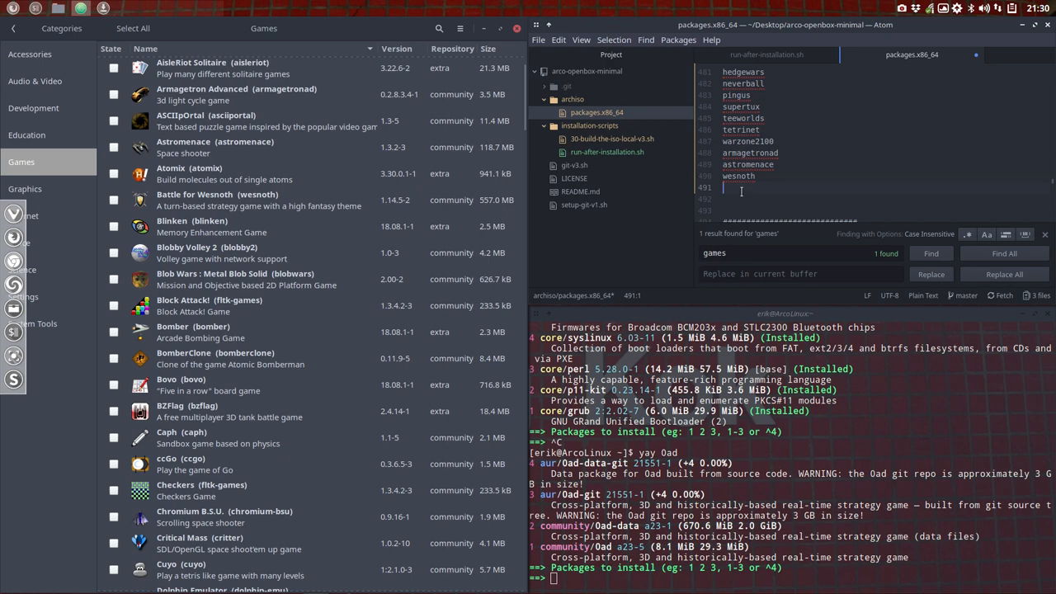
Step: Add fltk-games and bomber to the Games section of packages.x86_64
text(f)
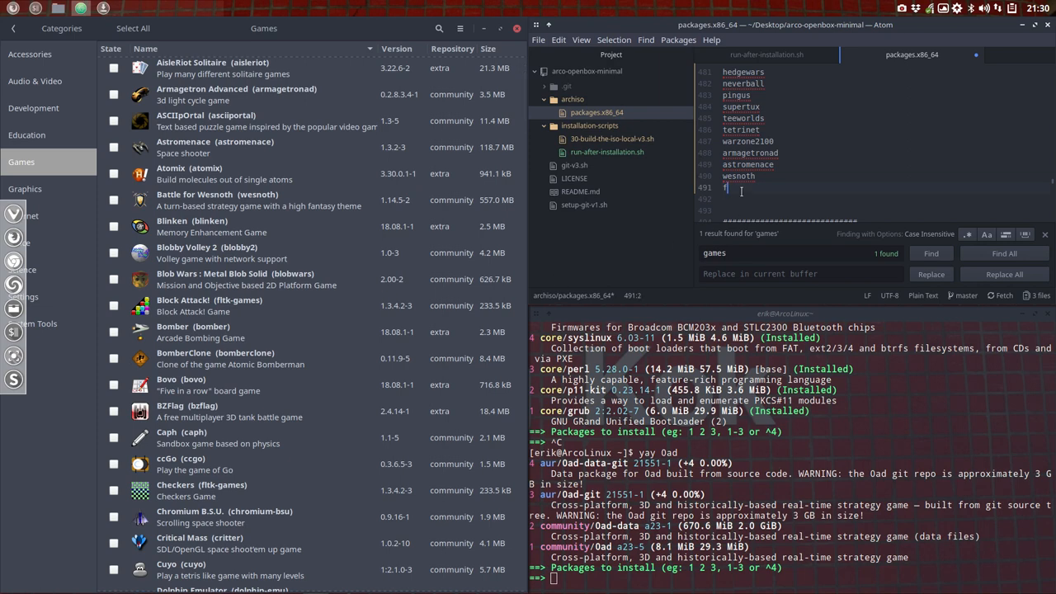
text(ltk)
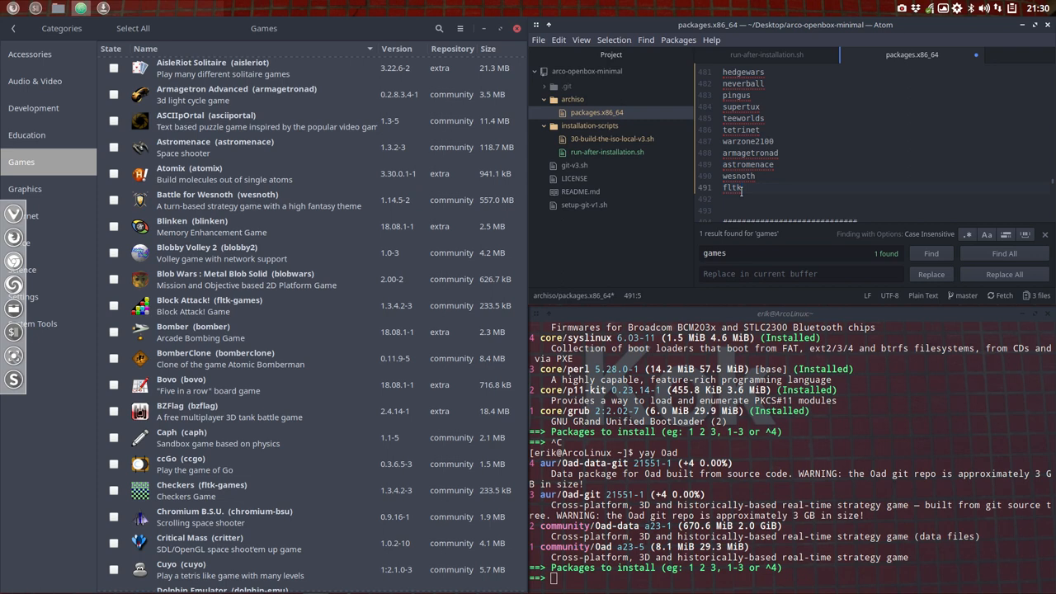
text(-Games)
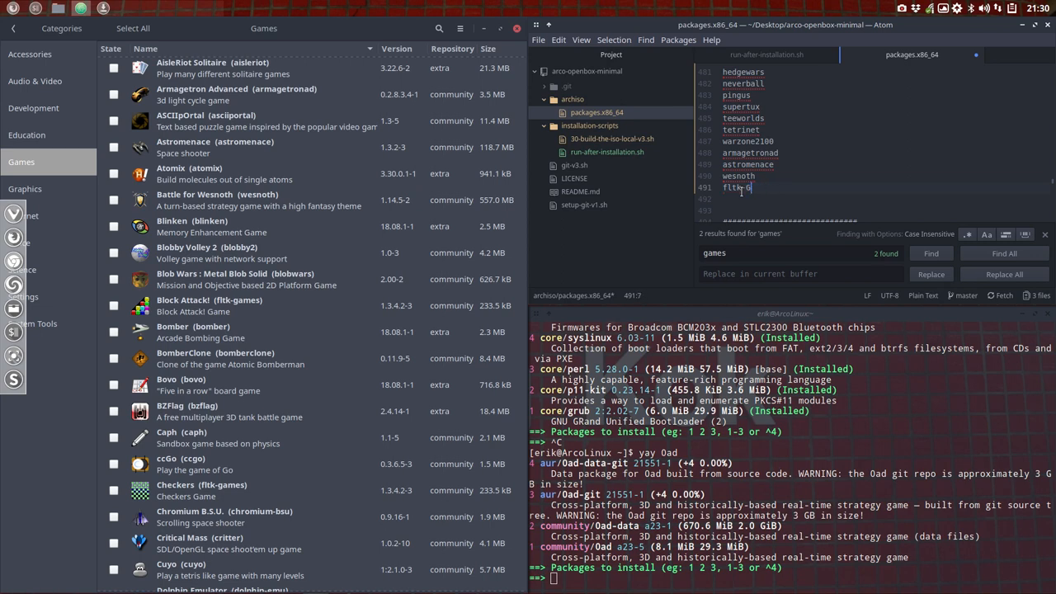
text(-games)
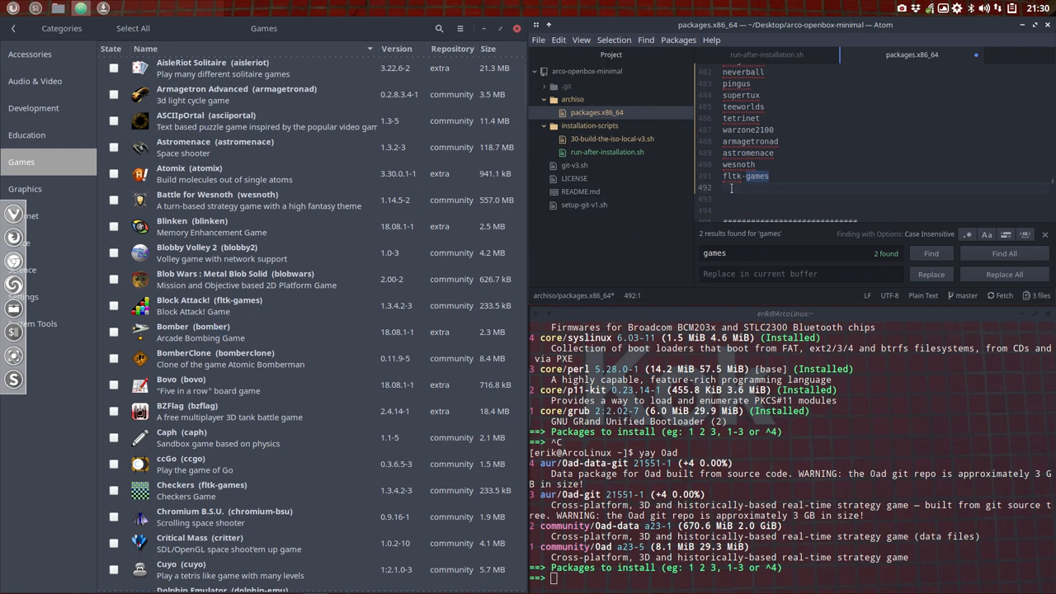
text(bomber)
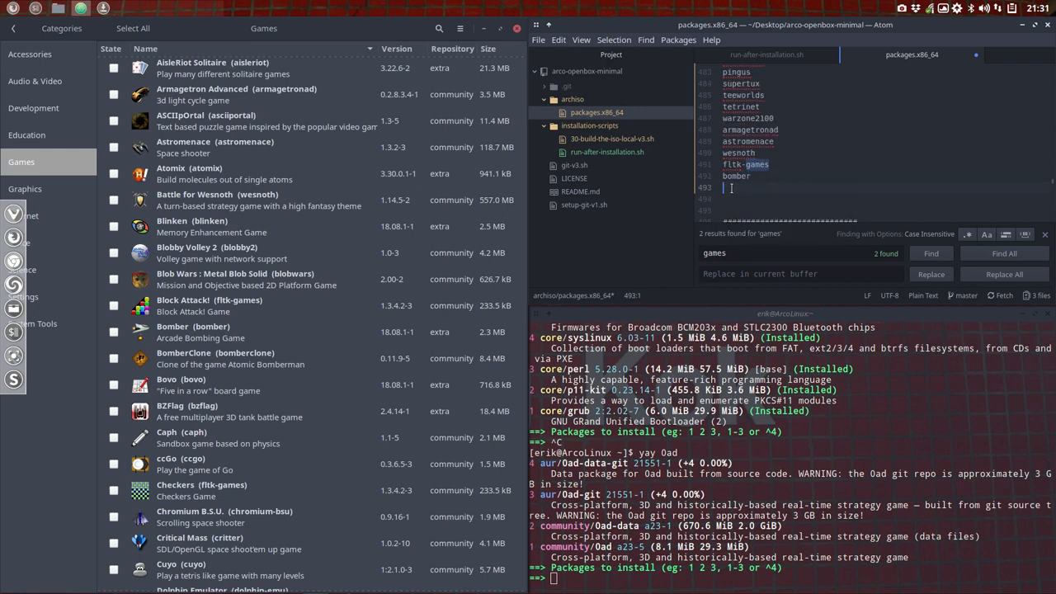
Step: Add chromium-bsu to packages.x86_64 from Pamac's Games listing
scroll(down, 3)
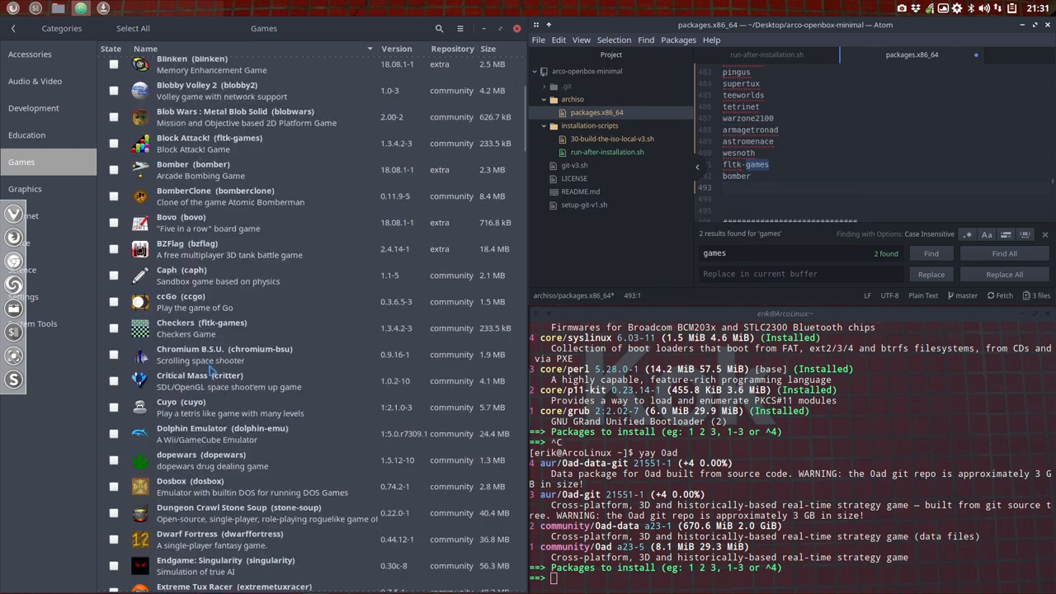
scroll(down, 3)
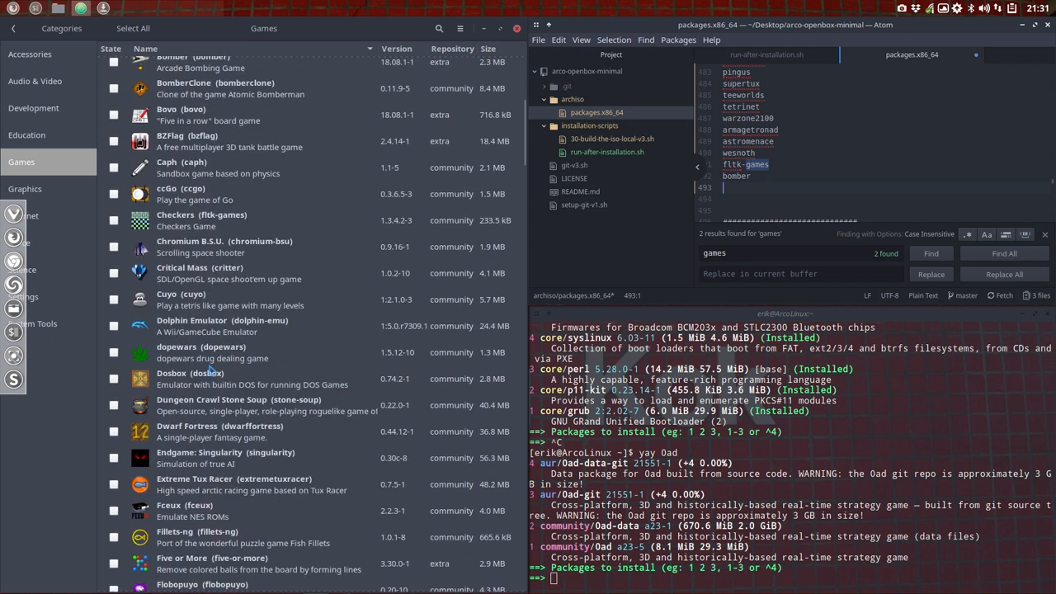
mouse_move(670, 195)
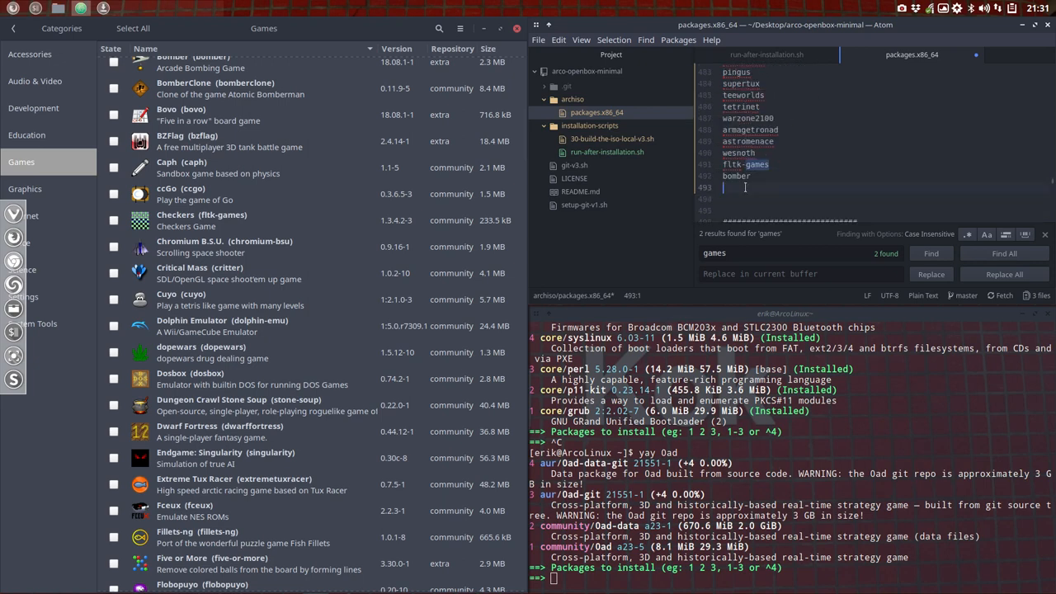
text(chromium-)
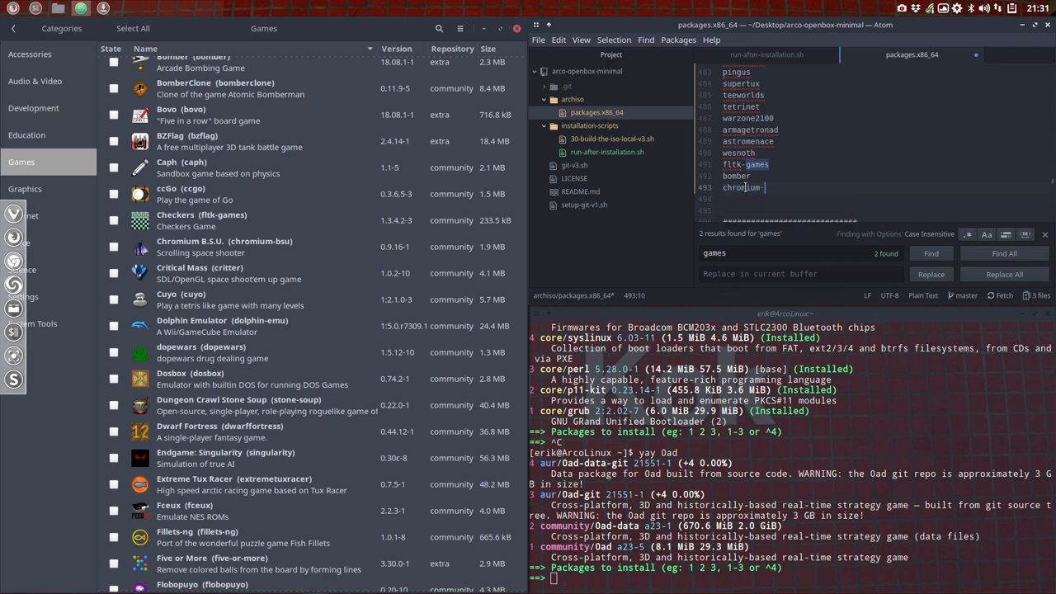
text(buil)
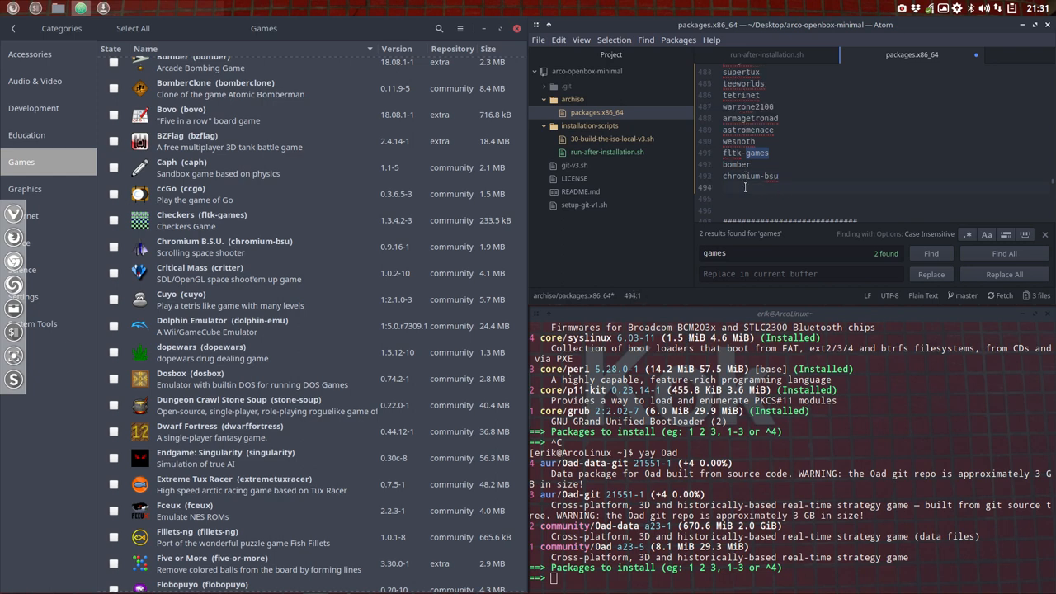
Step: Add hatari to packages.x86_64 after browsing further down the Games listing
scroll(down, 3)
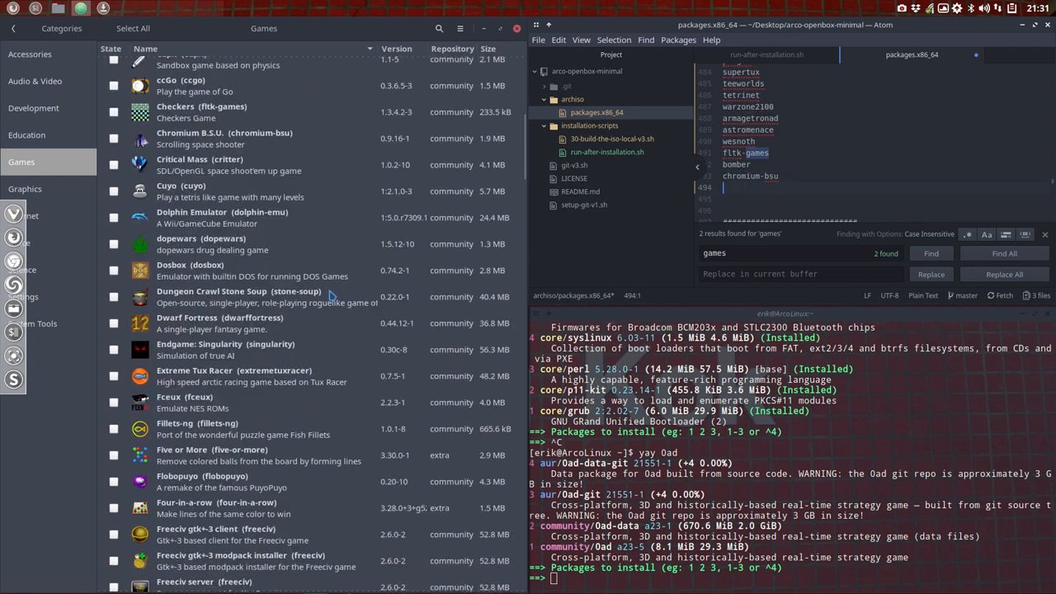
scroll(down, 3)
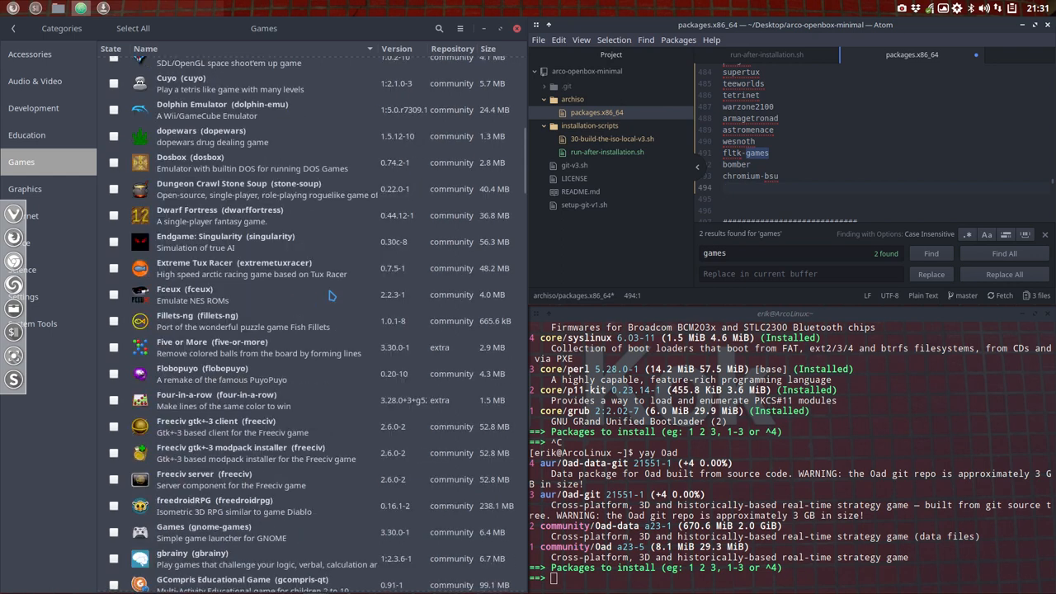
scroll(down, 3)
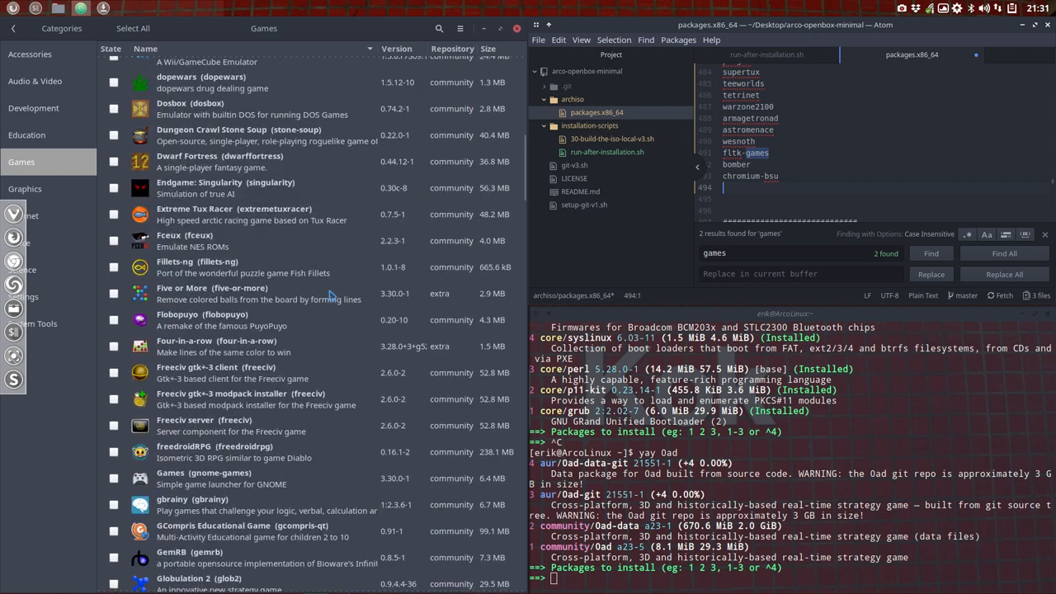
scroll(down, 3)
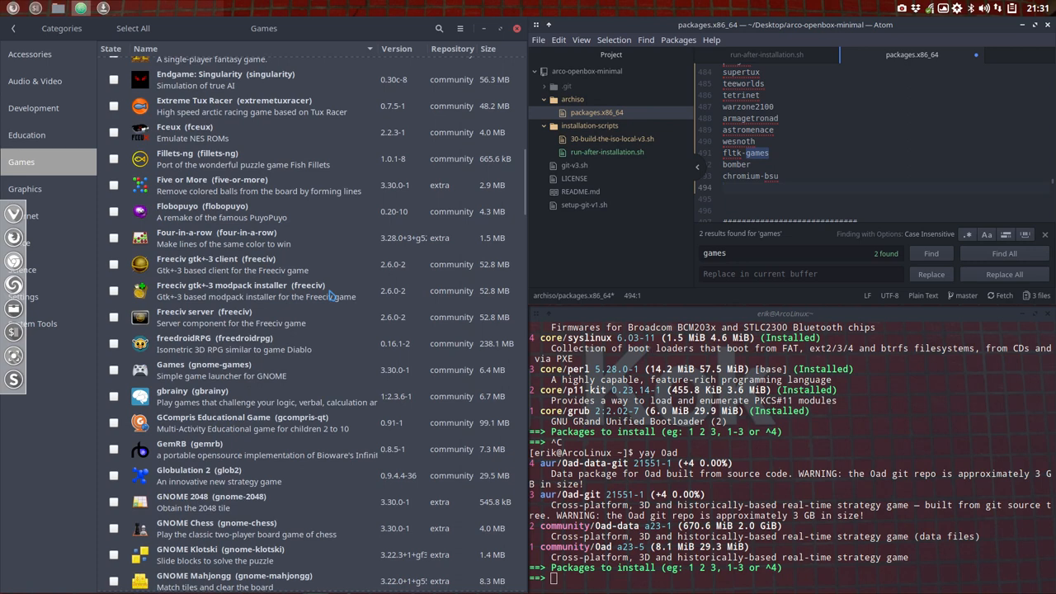
scroll(down, 3)
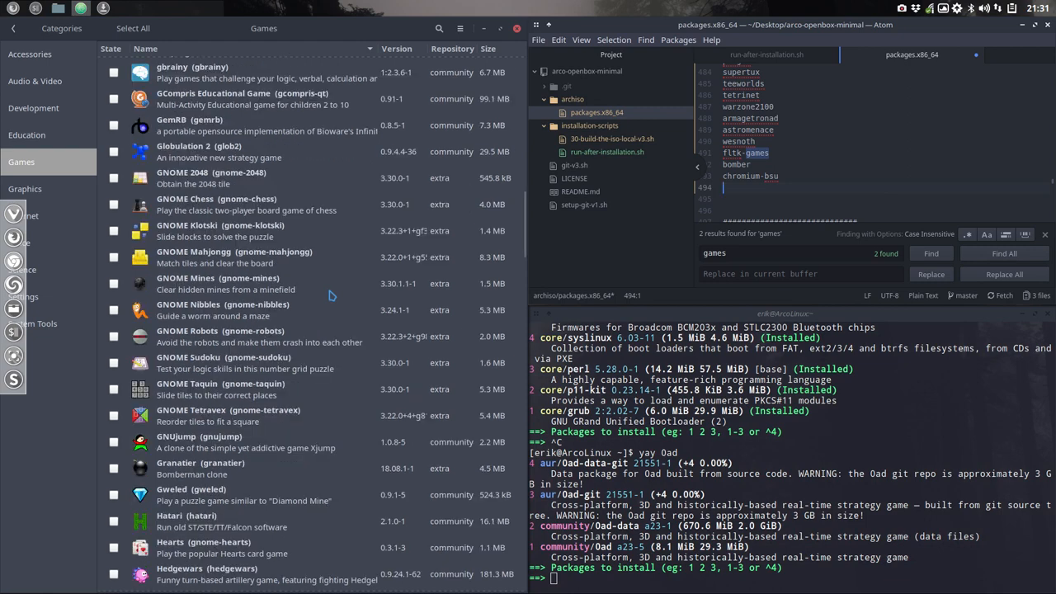
scroll(down, 3)
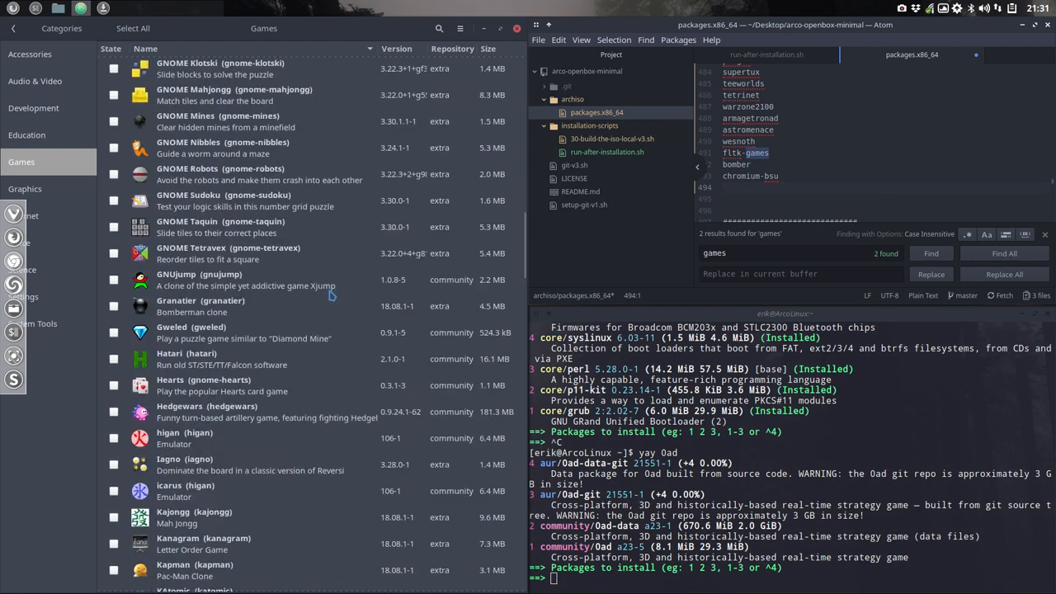
scroll(down, 3)
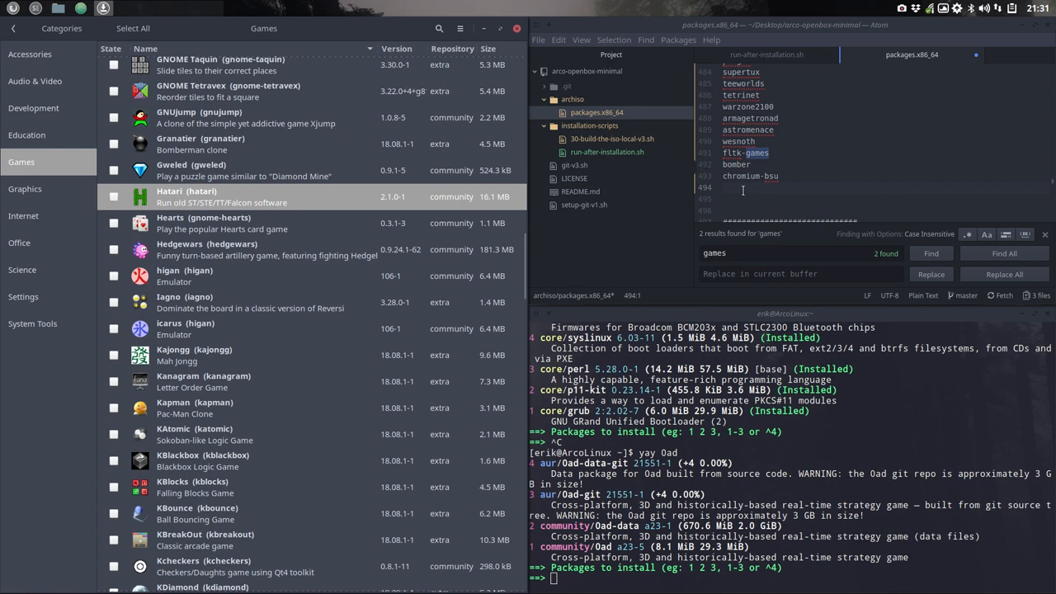
text(hatari)
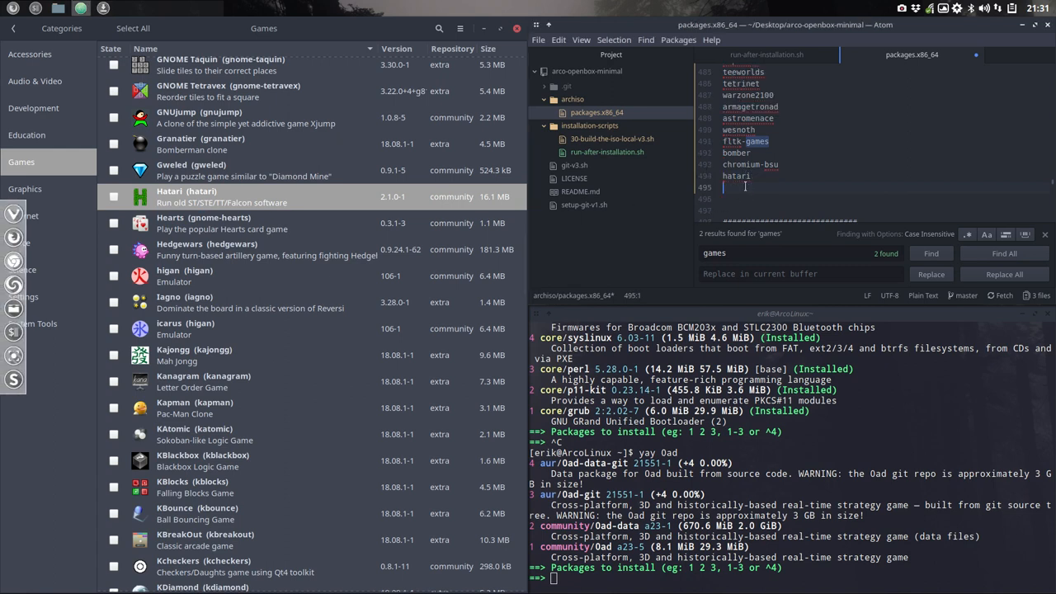
Step: Browse on through the Games listing, typing neverputt and removing it again
scroll(down, 3)
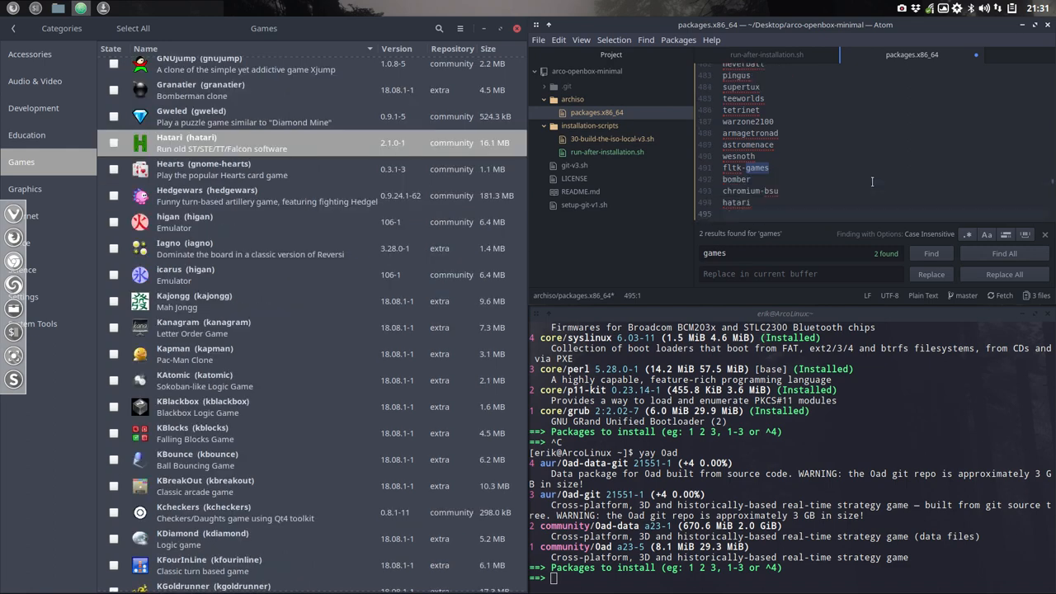
scroll(down, 3)
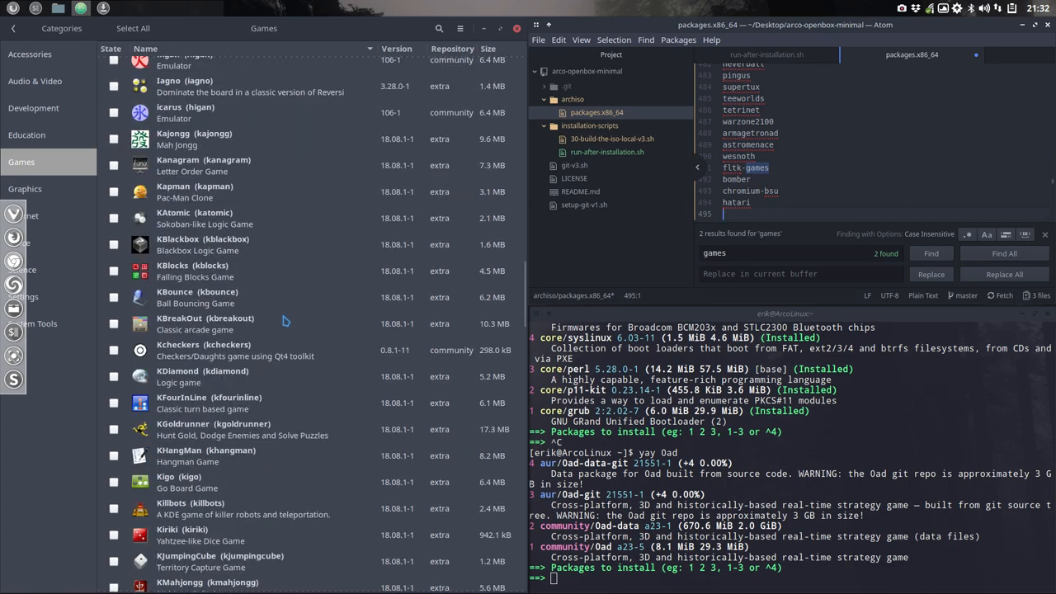
scroll(down, 3)
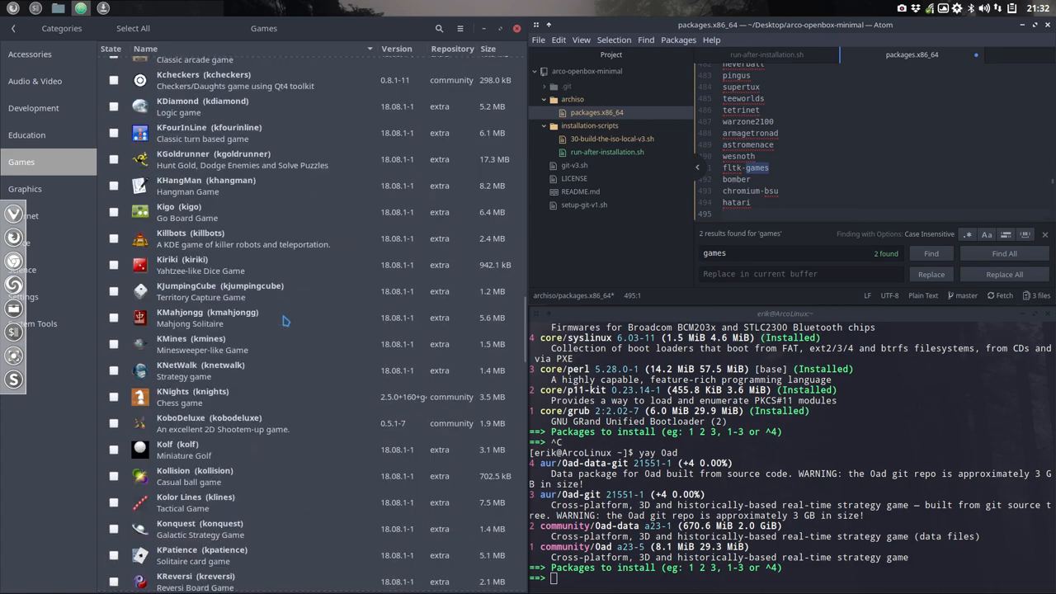
scroll(down, 3)
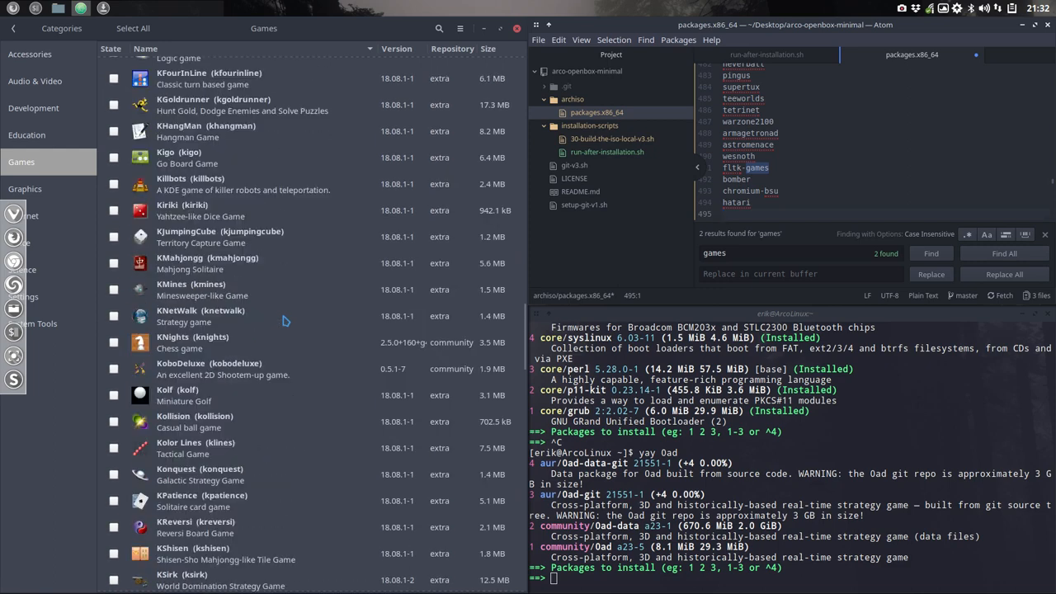
scroll(down, 3)
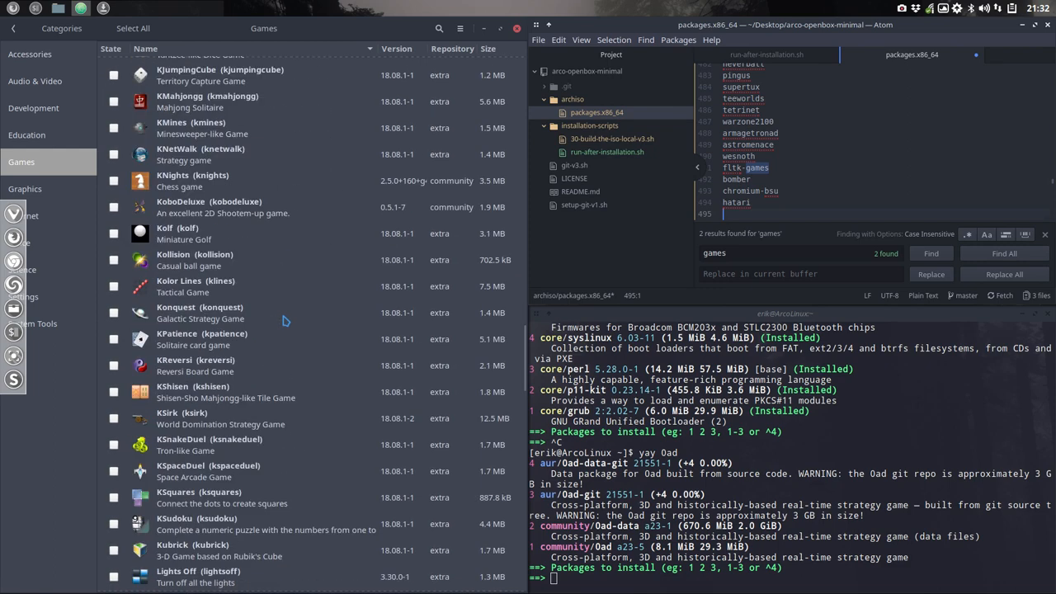
scroll(down, 3)
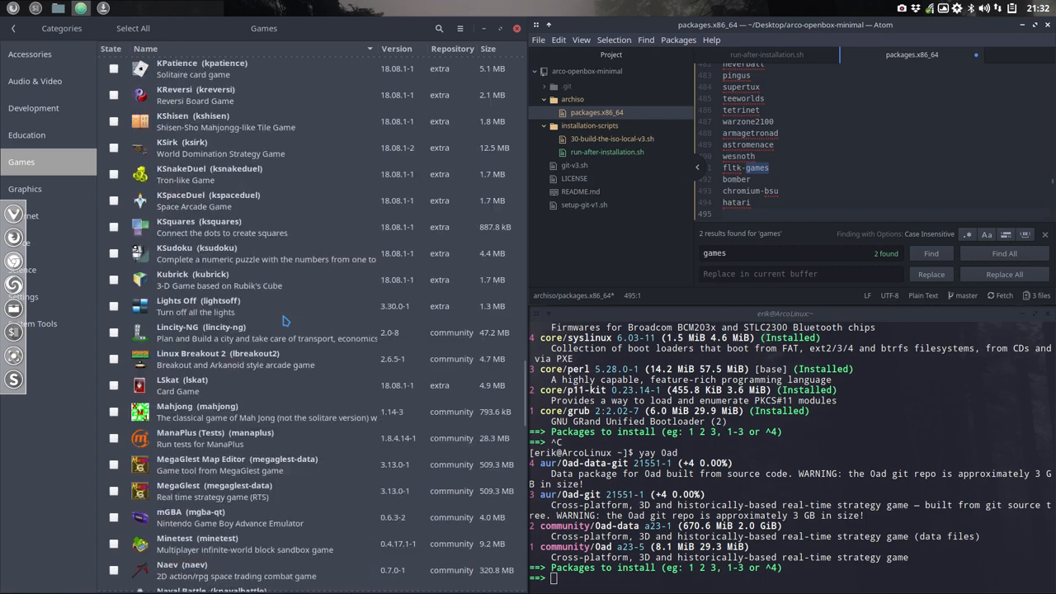
scroll(down, 3)
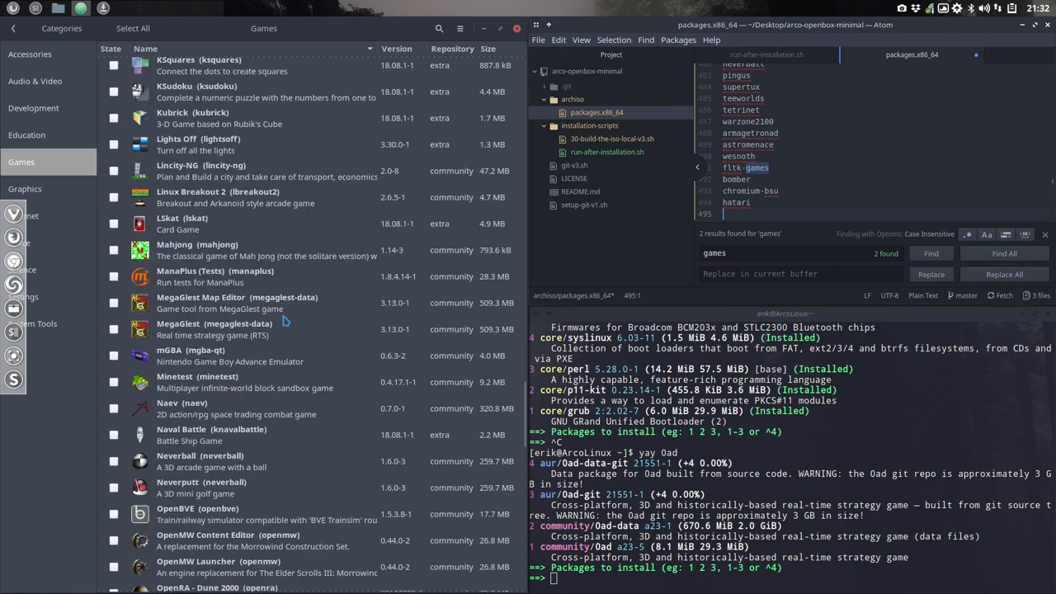
scroll(down, 3)
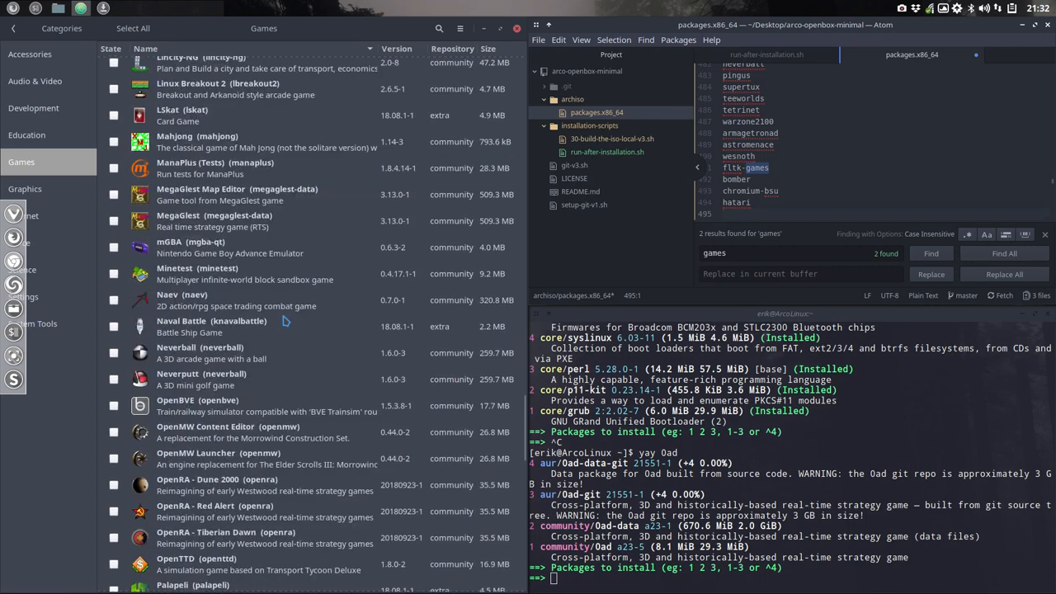
scroll(down, 3)
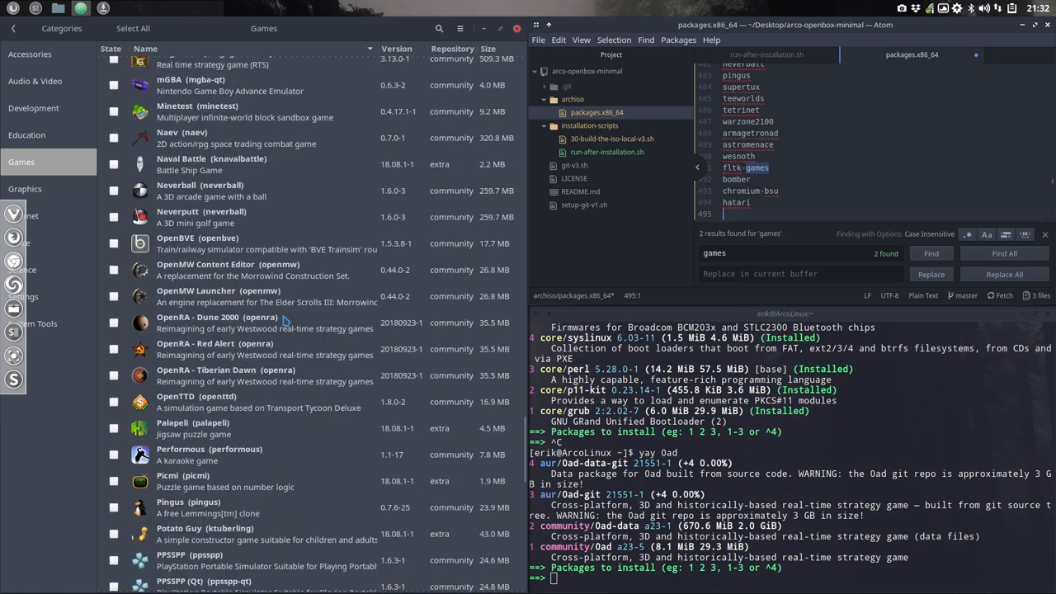
mouse_move(223, 218)
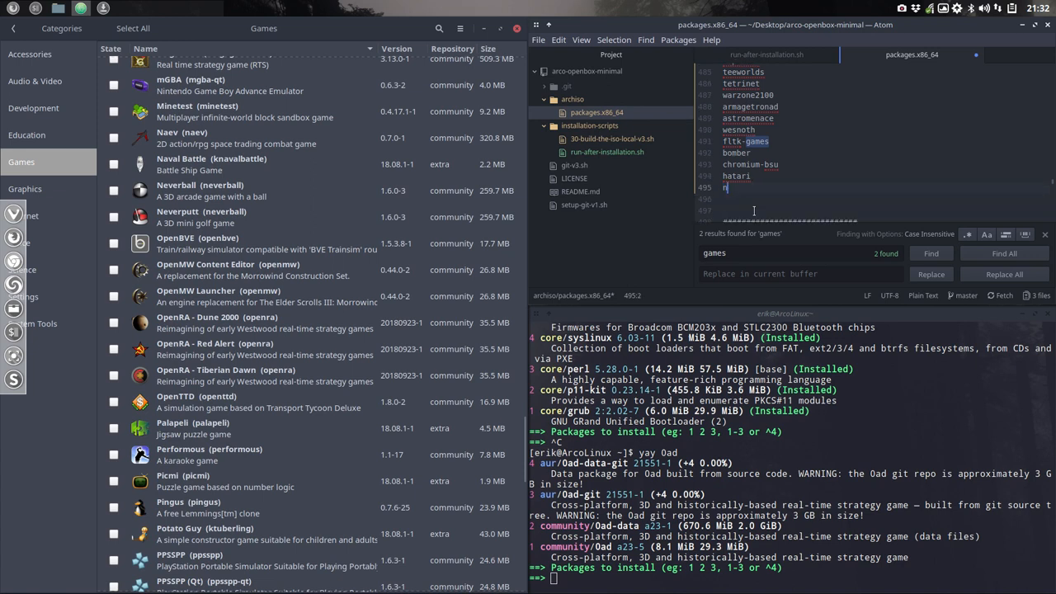
text(everputt)
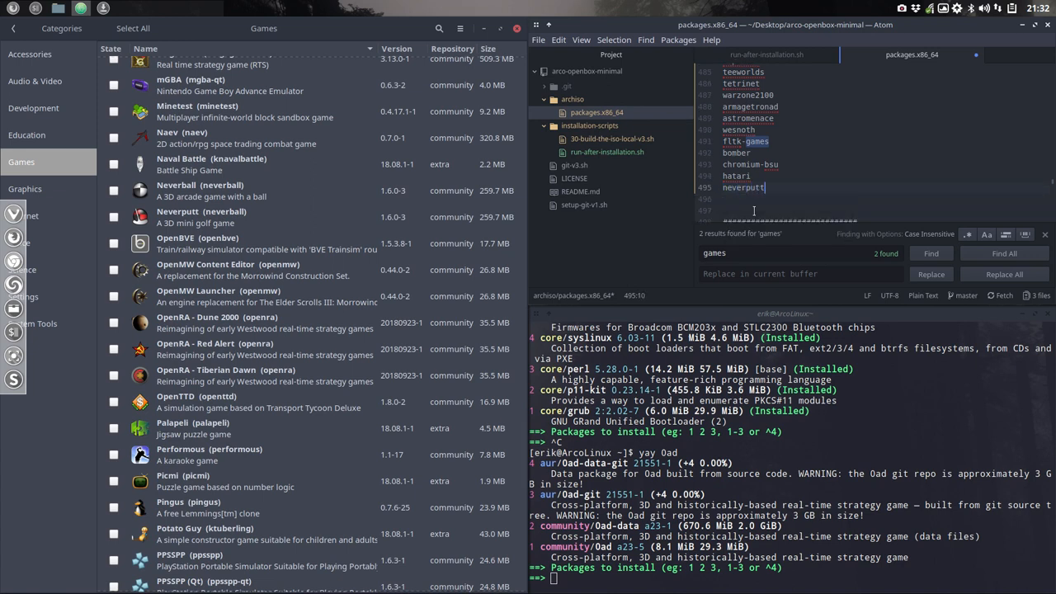
key(BackSpace)
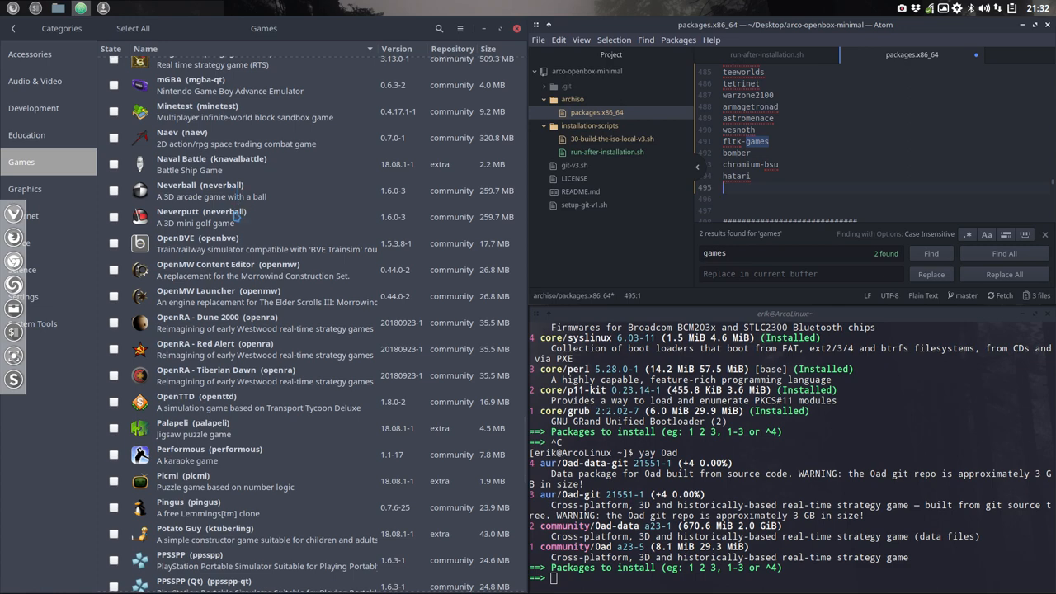
Step: Scroll the rest of Pamac's Games listing down to Zaz
scroll(down, 3)
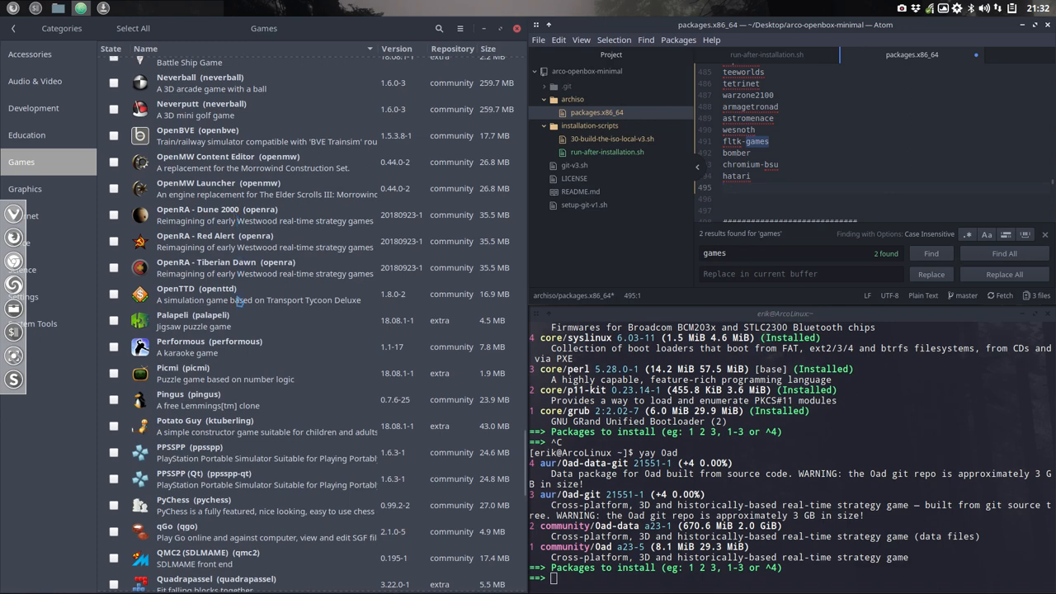
scroll(down, 3)
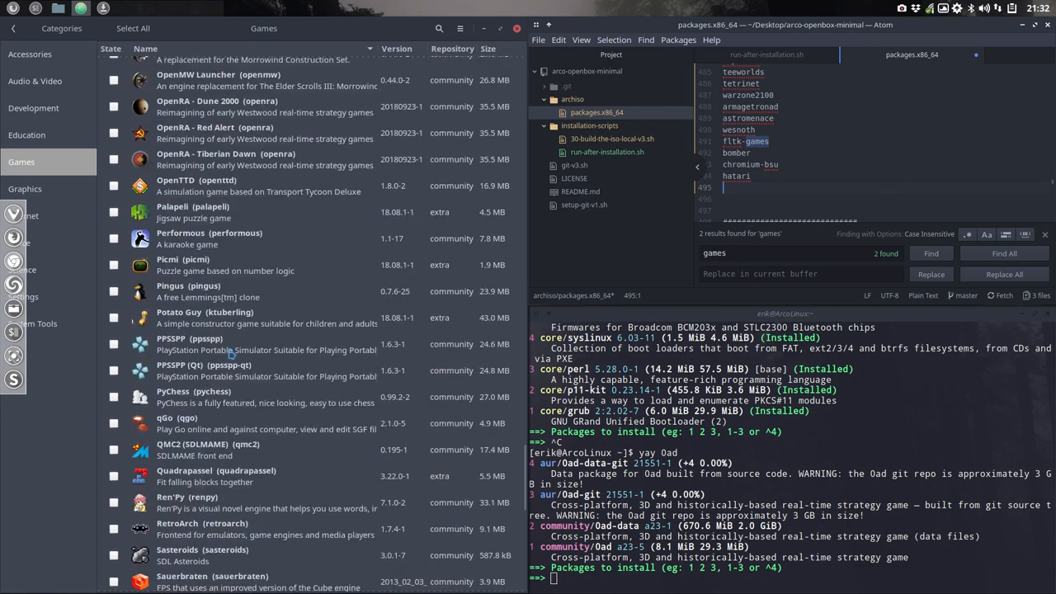
scroll(down, 3)
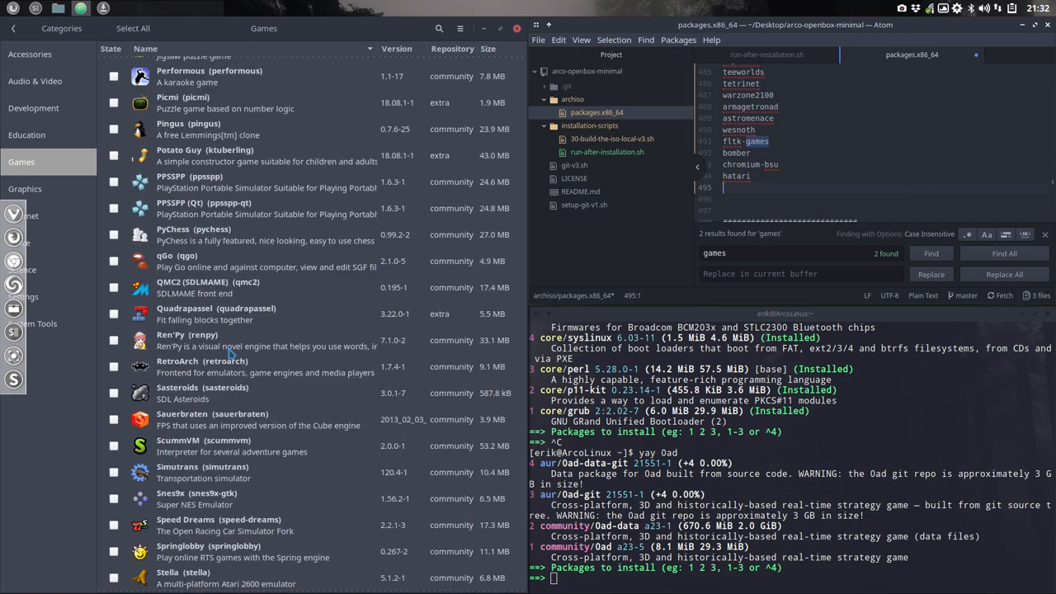
scroll(down, 3)
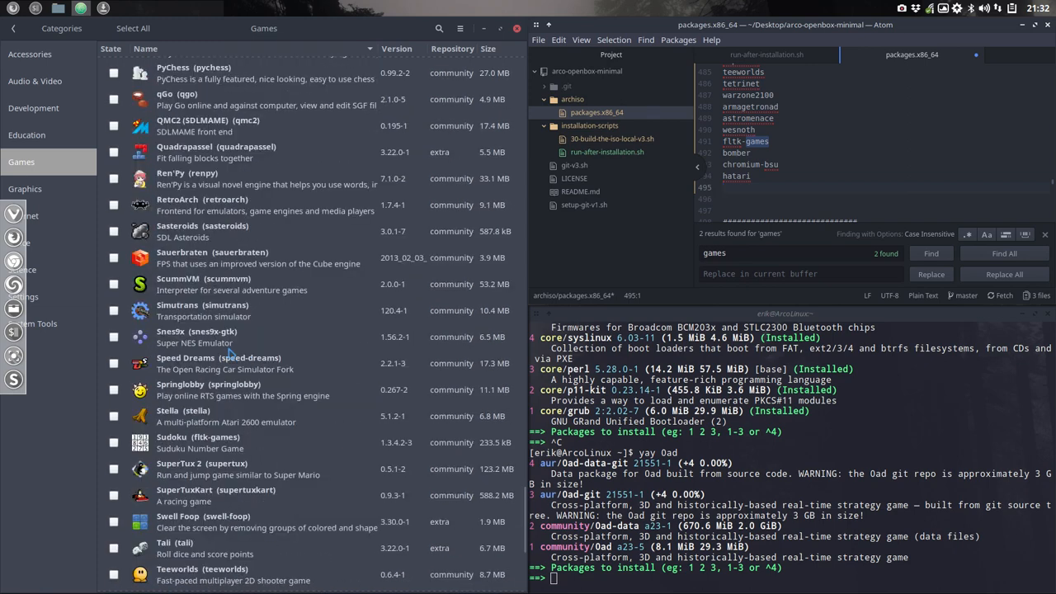
scroll(down, 3)
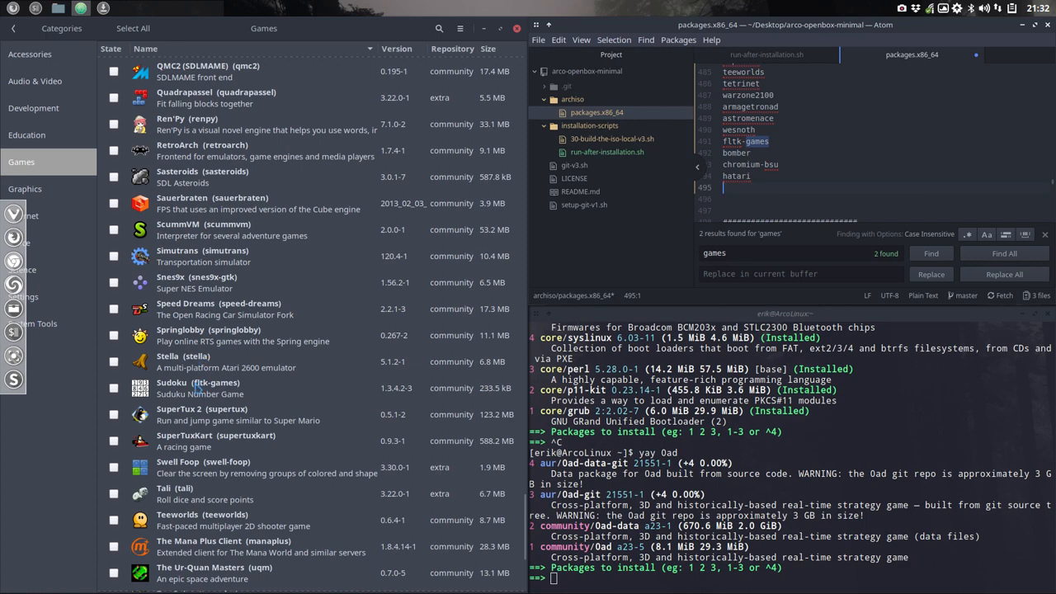
scroll(down, 3)
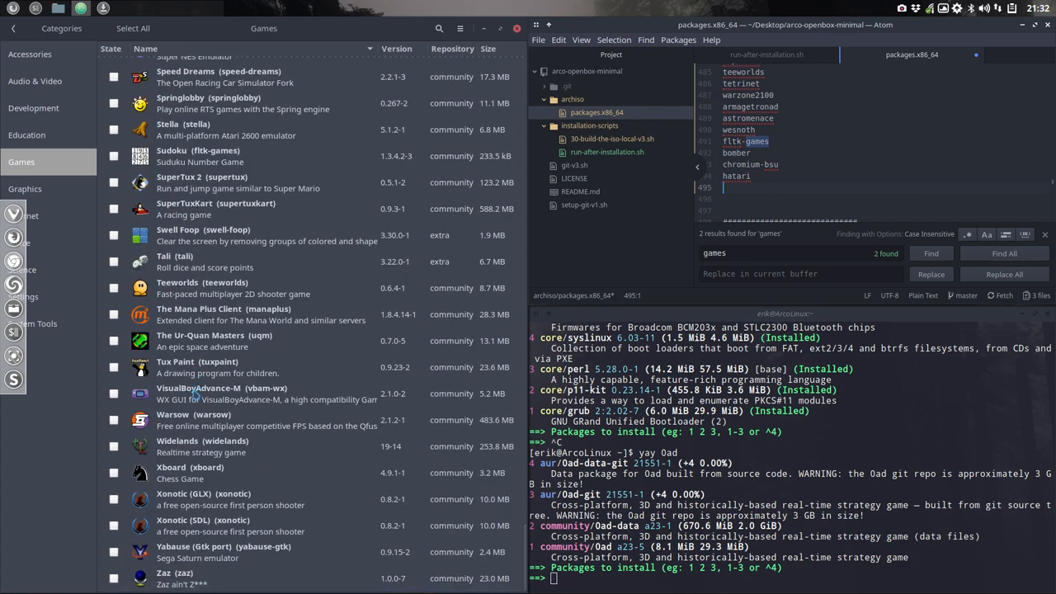
mouse_move(495, 58)
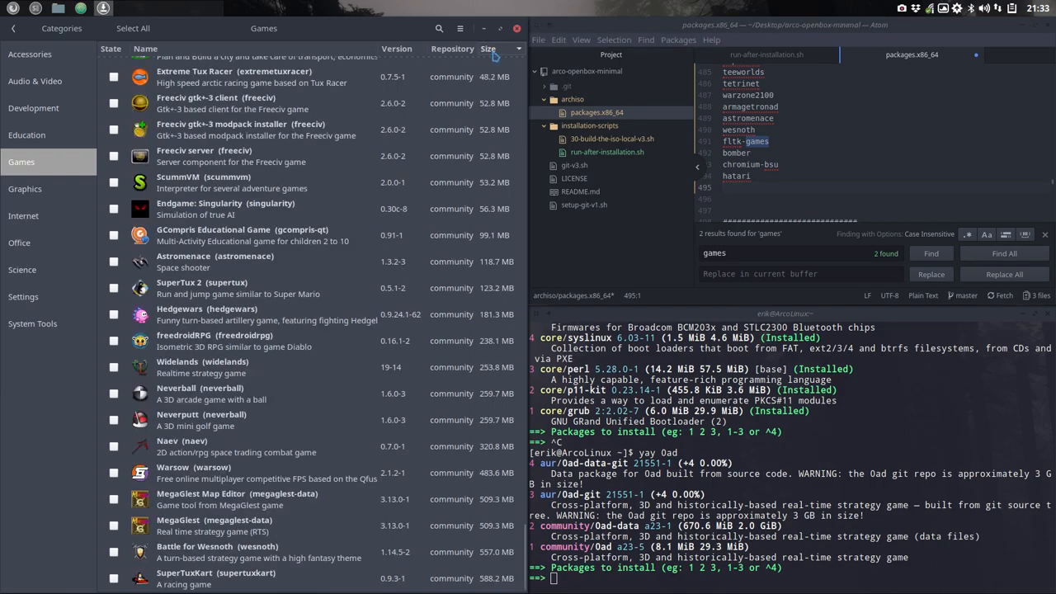
Step: Sort Pamac's games largest first and add warsow and widelands to packages.x86_64
click(488, 48)
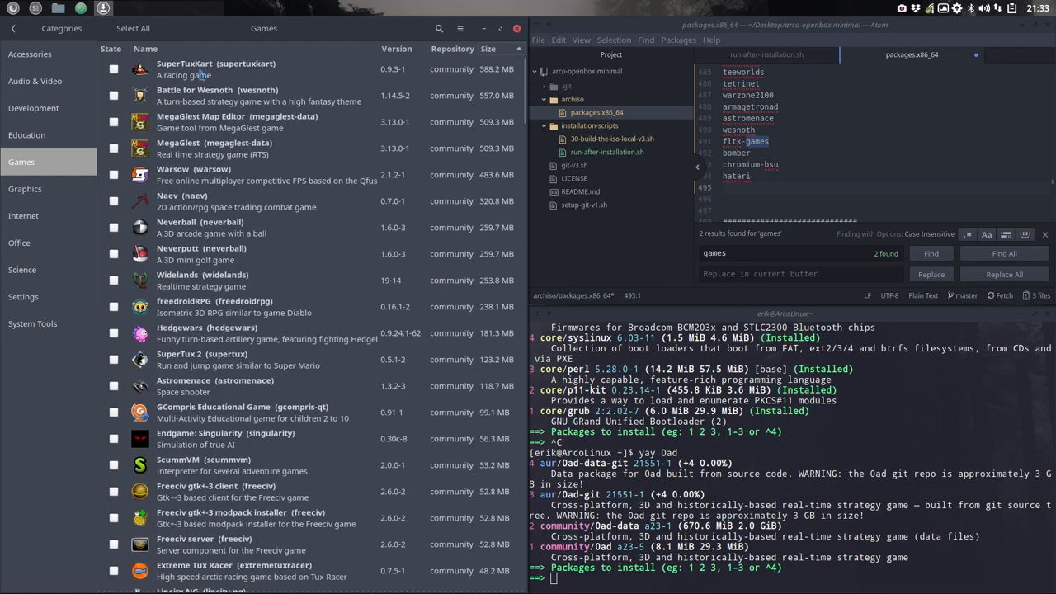
mouse_move(216, 160)
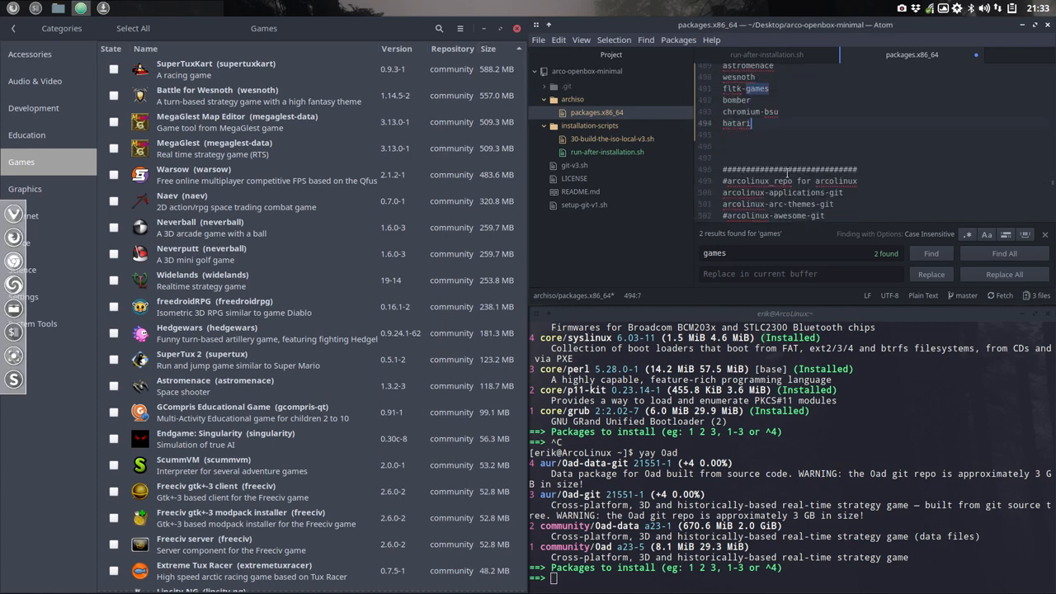
text(war)
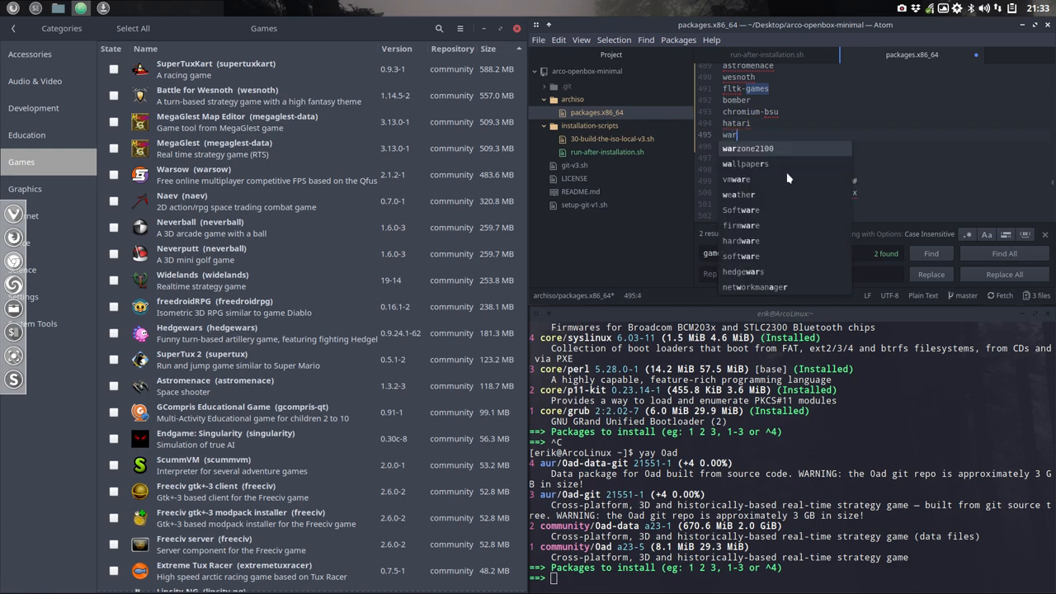
text(sow)
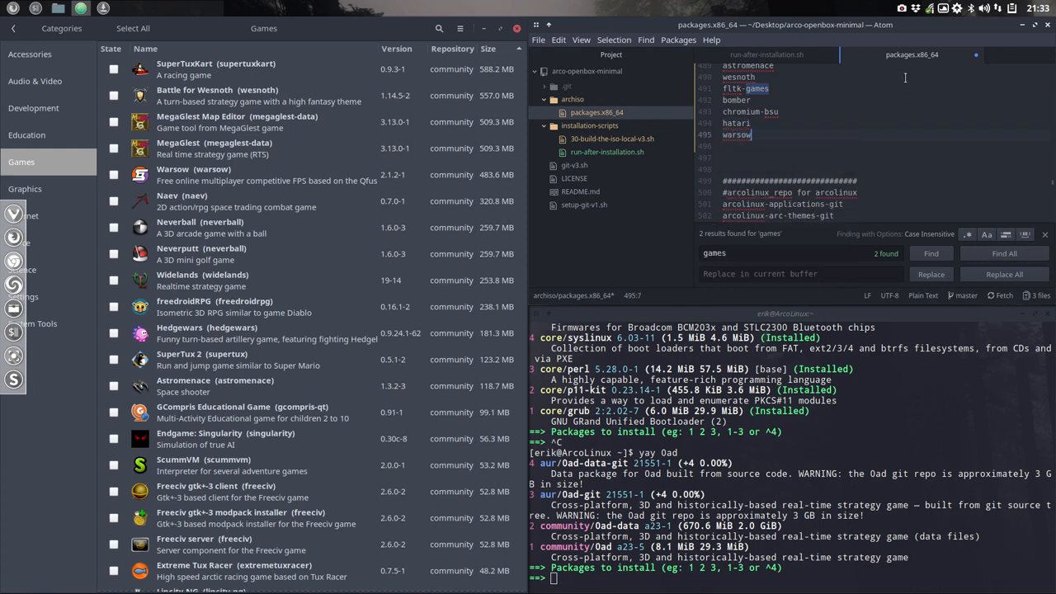
click(607, 151)
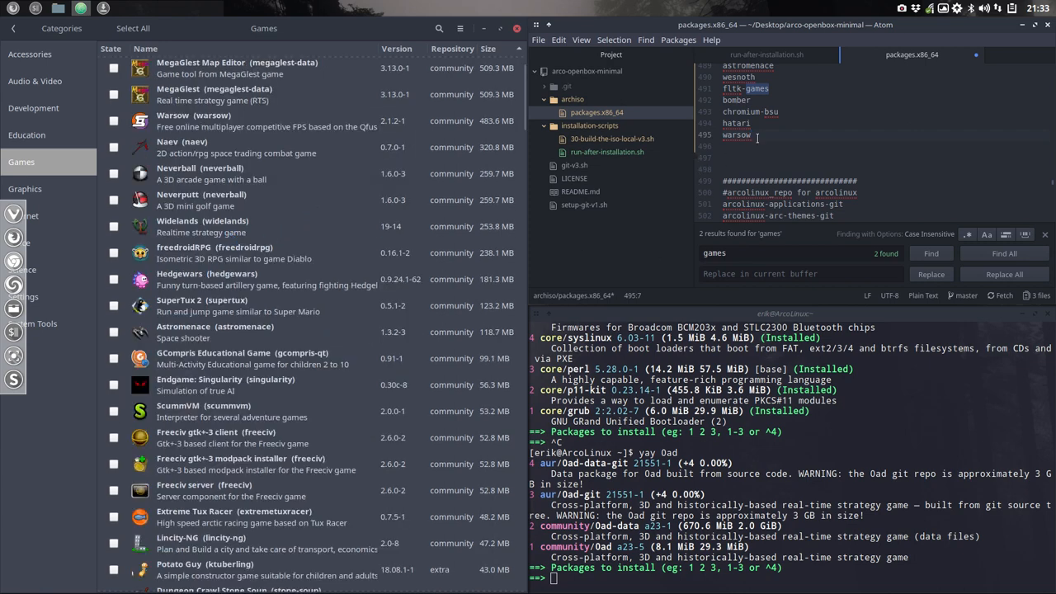
mouse_move(911, 54)
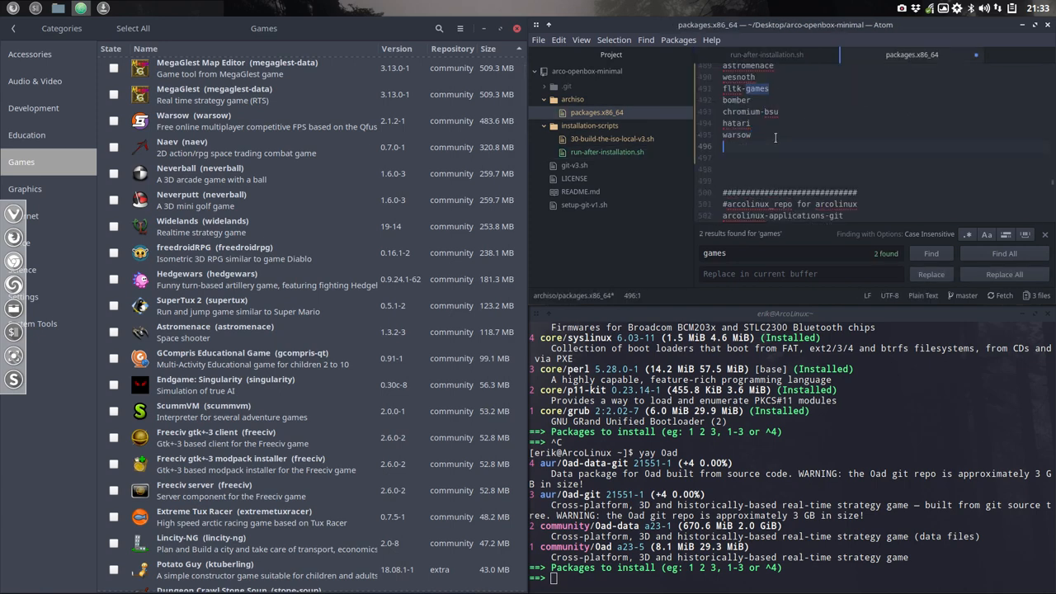
text(widelands)
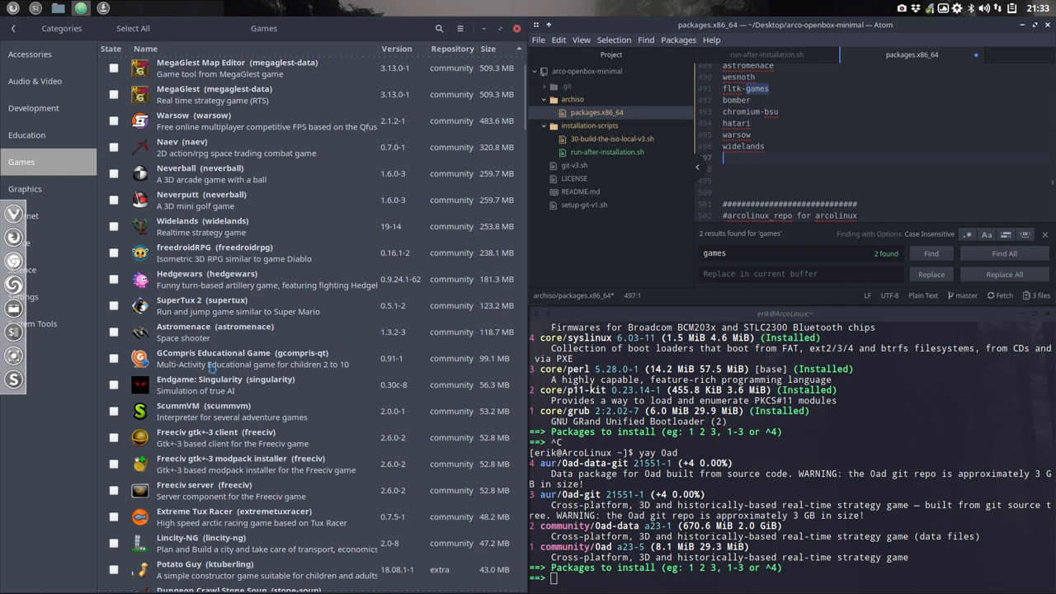
Step: Add openra and kbreakout to packages.x86_64 from the Games listing
scroll(down, 3)
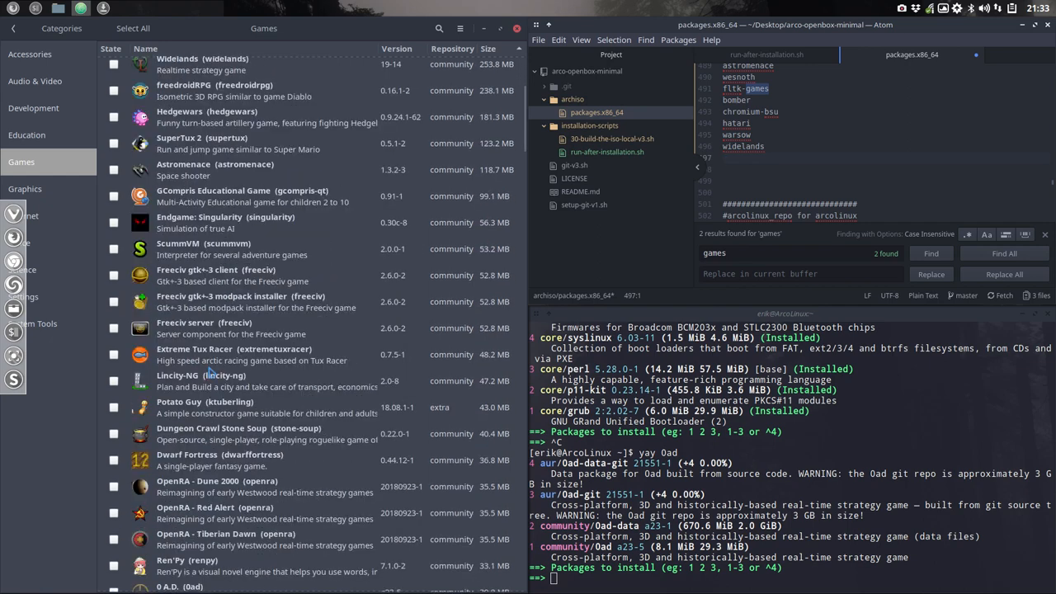
scroll(down, 3)
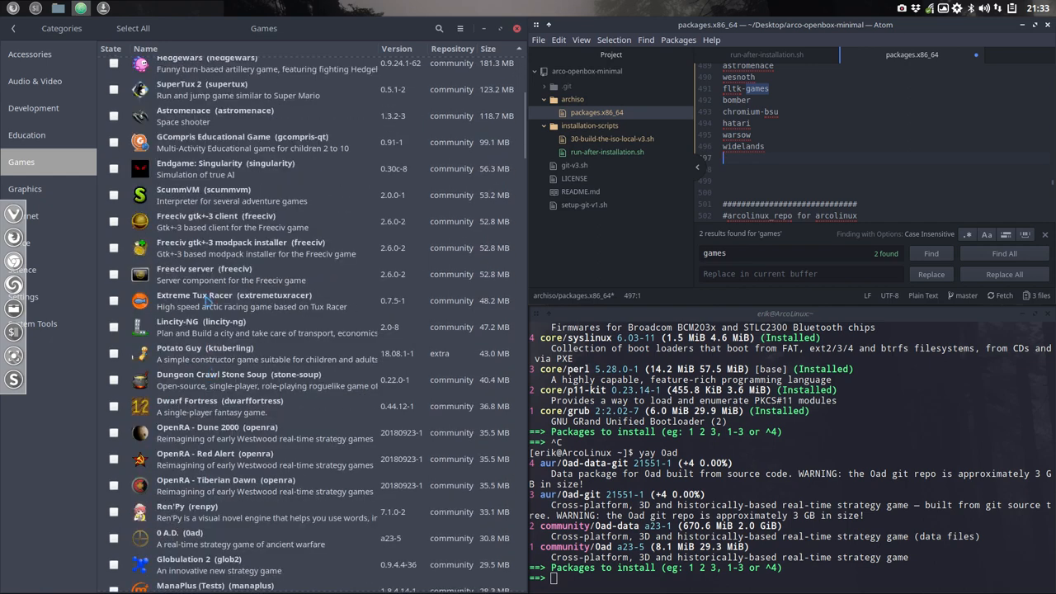
scroll(down, 3)
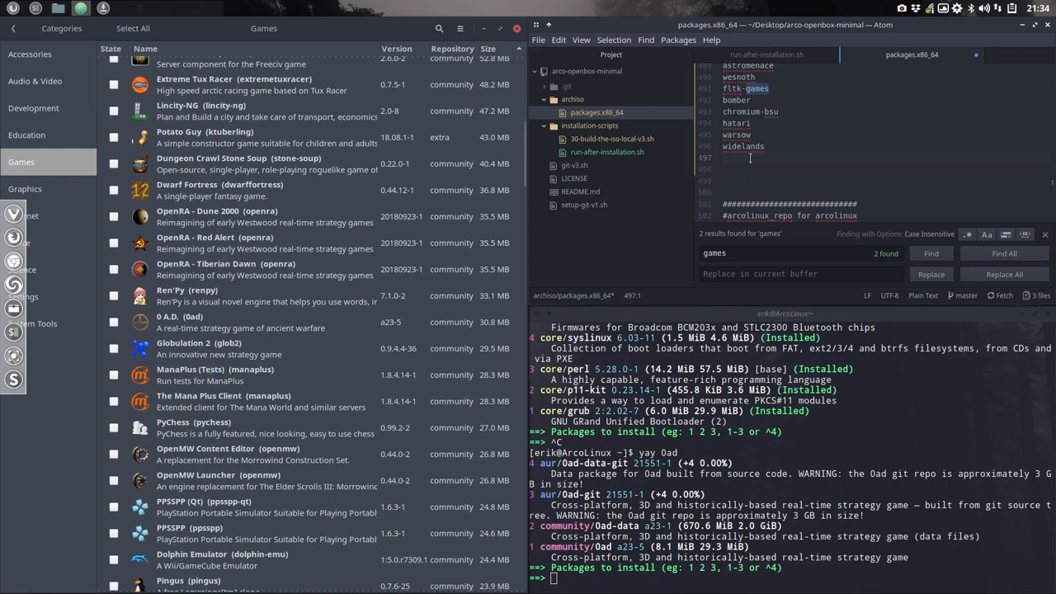
text(0)
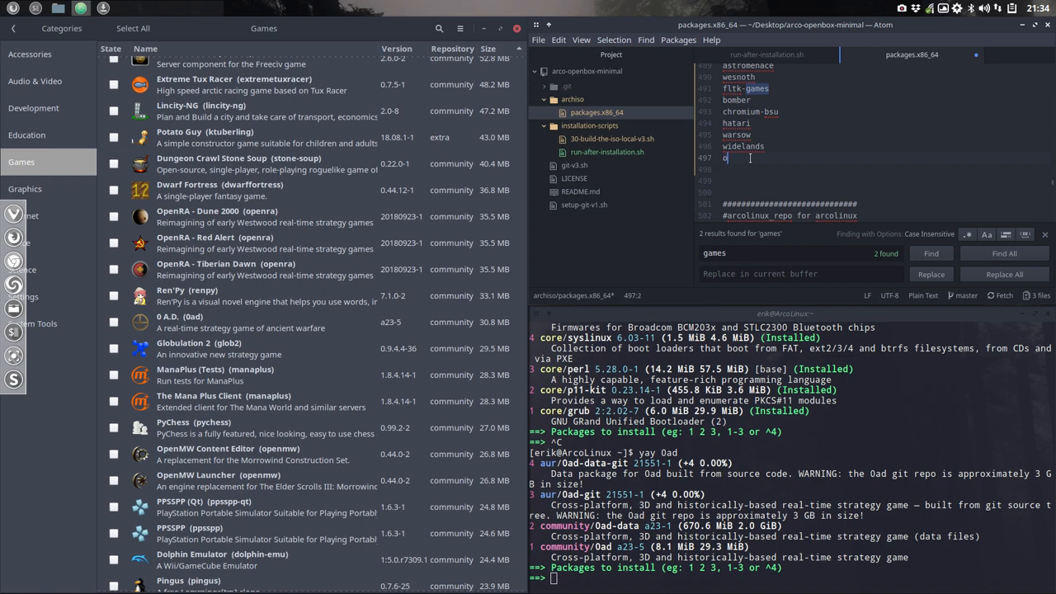
text(penra)
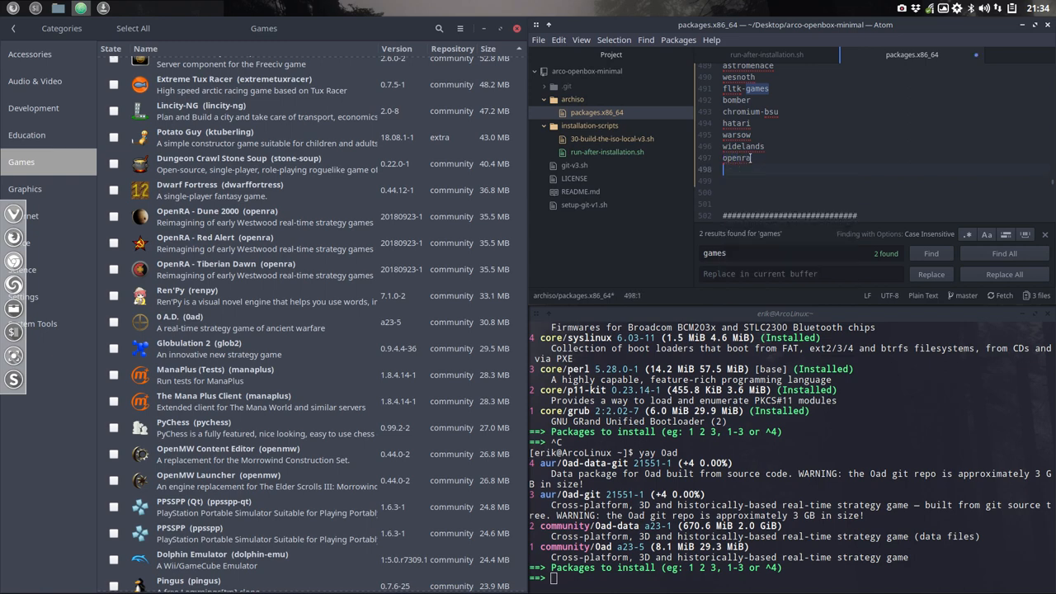
scroll(down, 3)
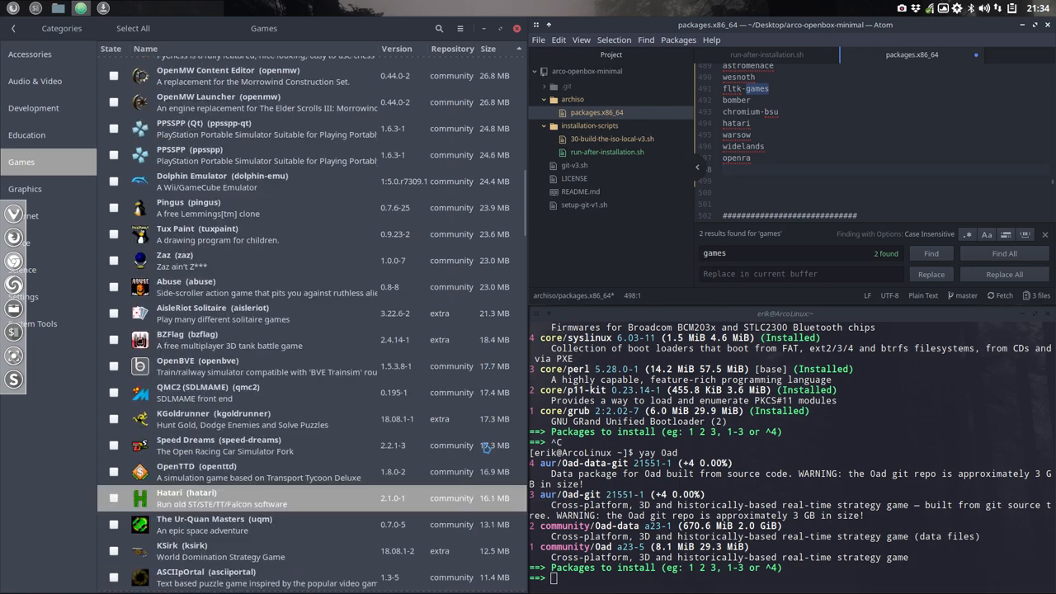
scroll(down, 3)
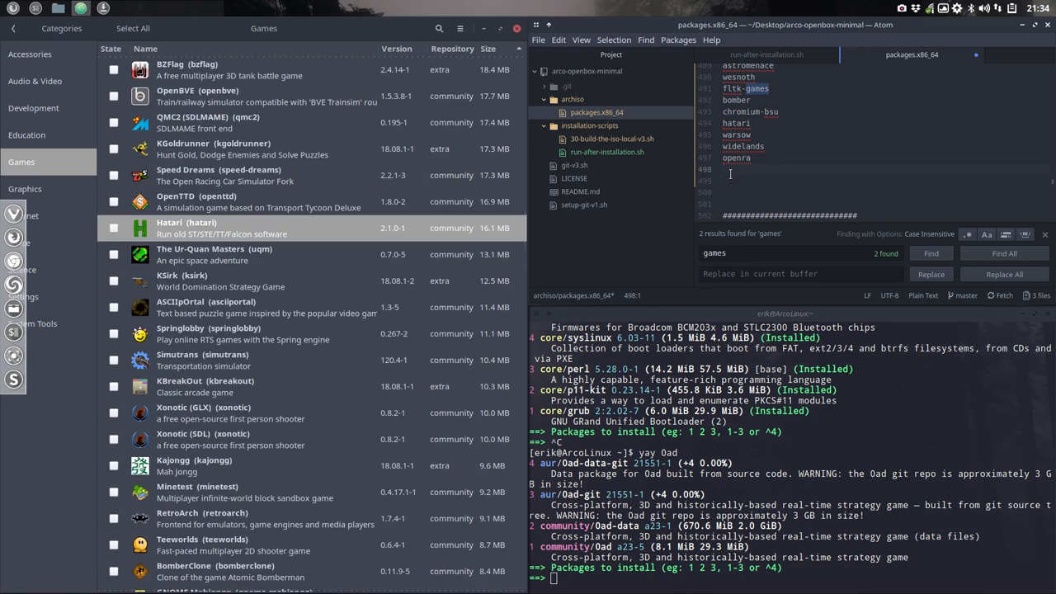
text(kbreakout)
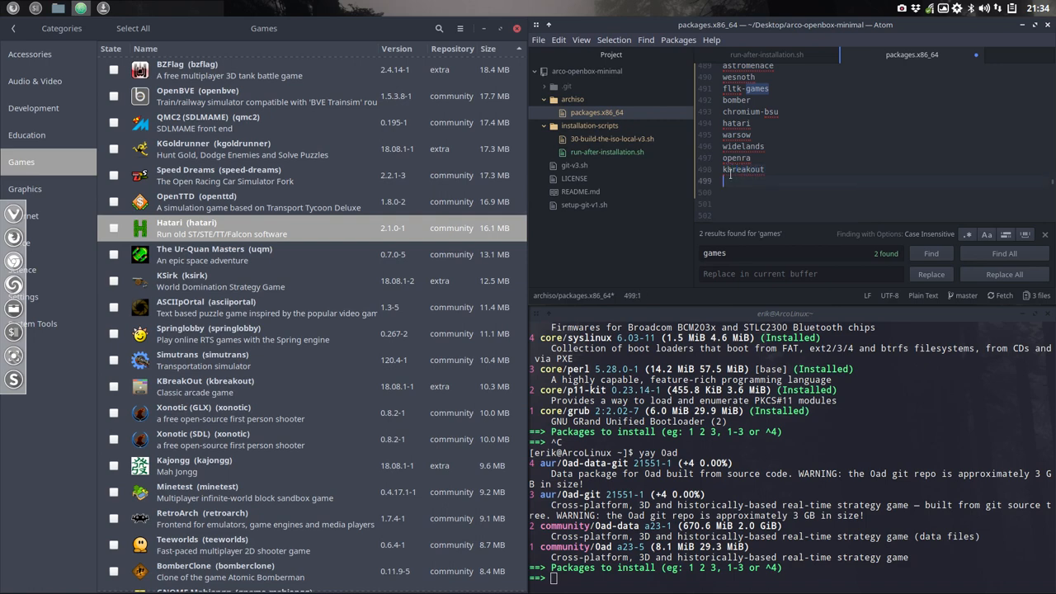
scroll(down, 3)
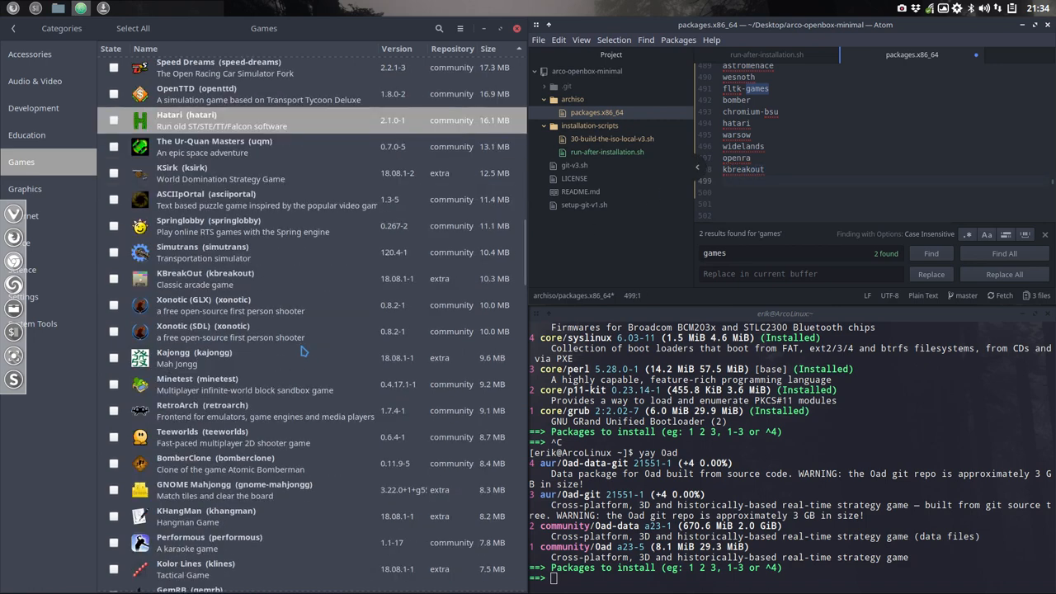
scroll(down, 3)
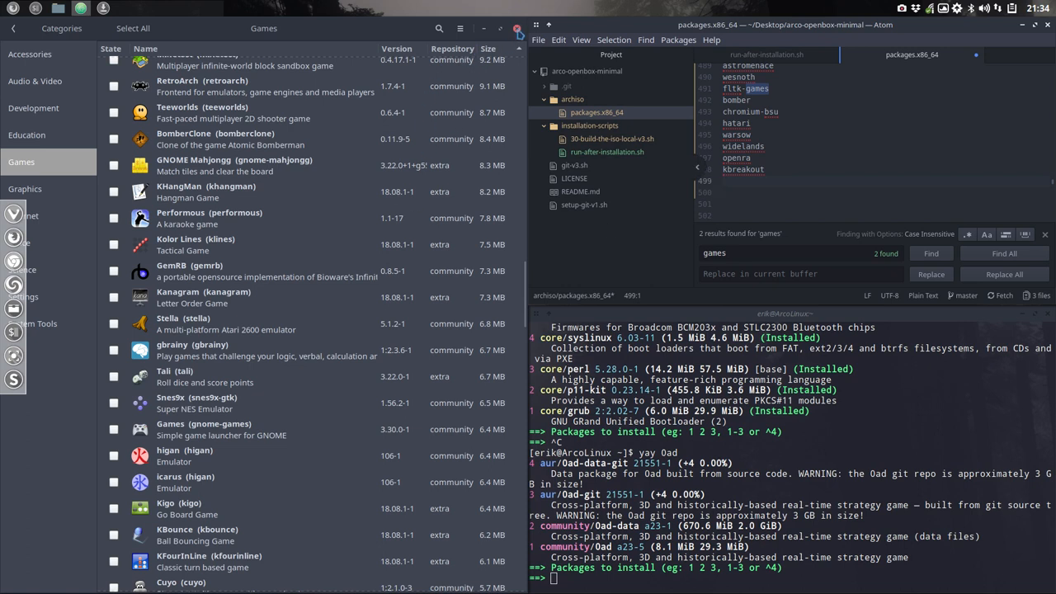
Step: Close Pamac and search Google in Firefox for 'best free games linux'
click(723, 180)
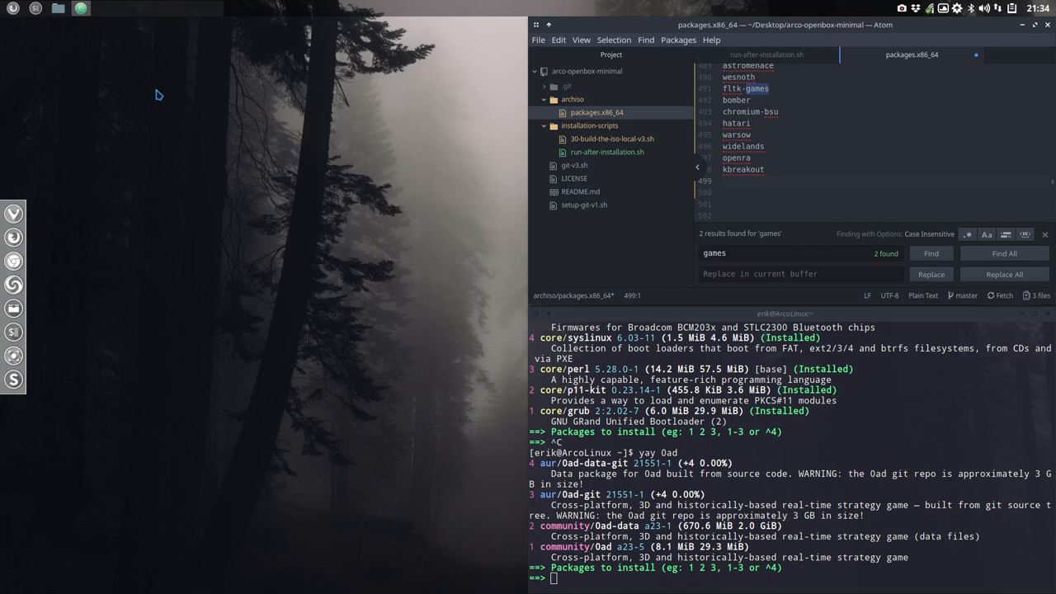
click(79, 9)
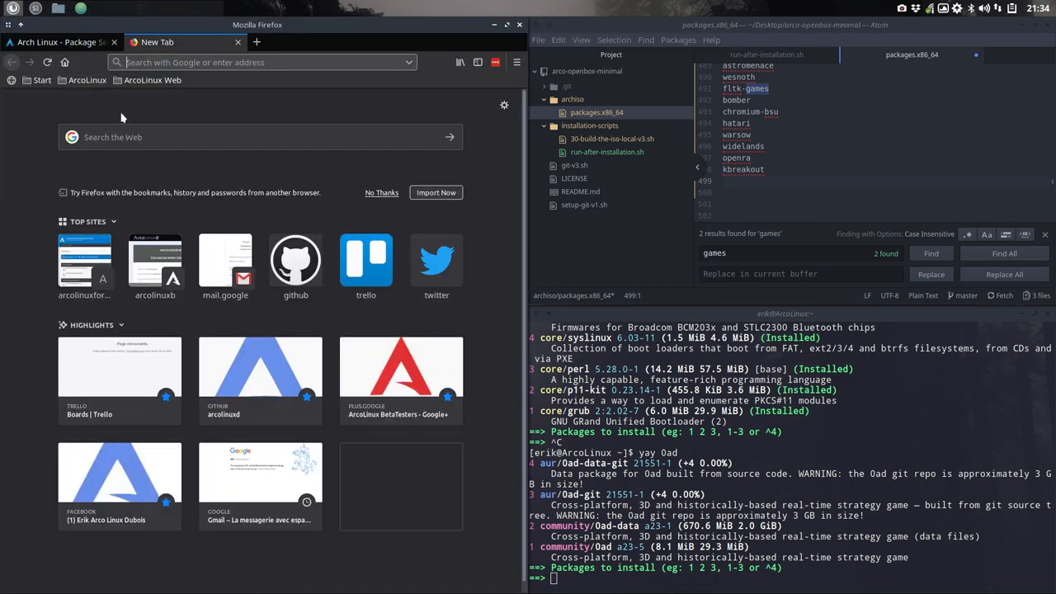
text(b)
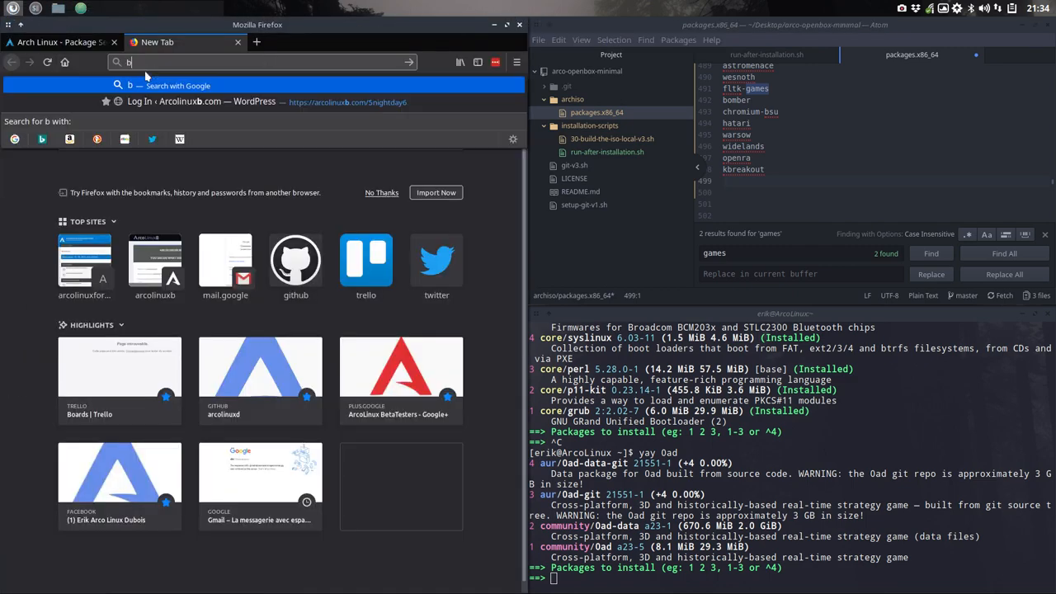
text(est free g)
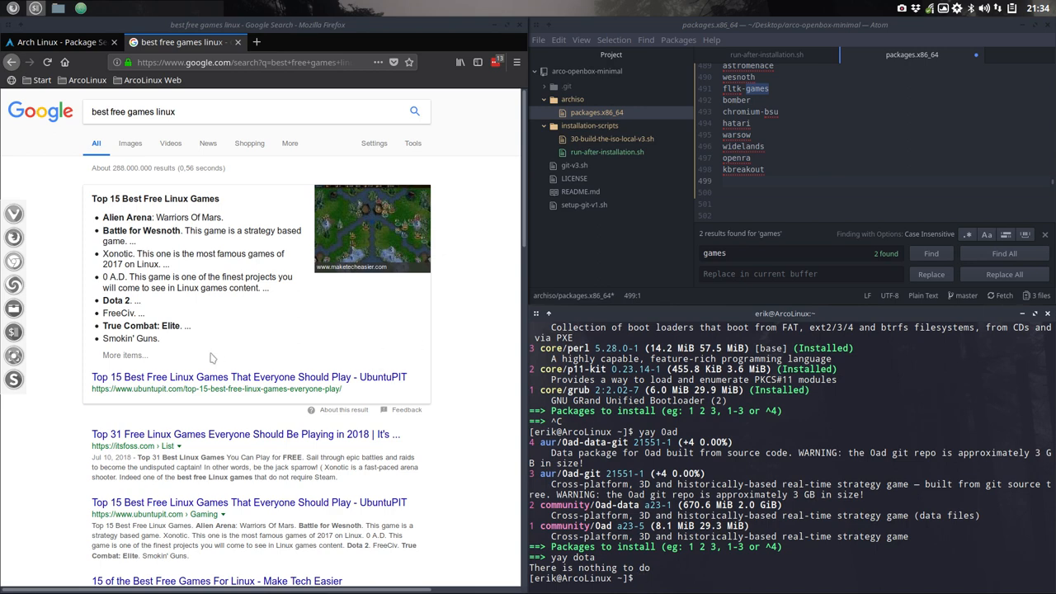
mouse_move(195, 401)
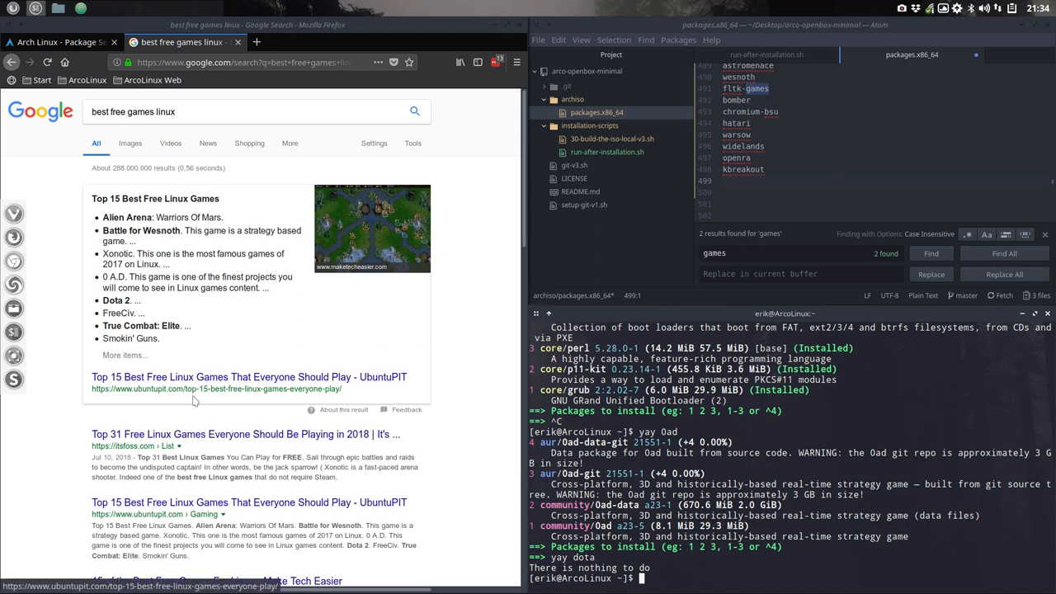
Step: Open UbuntuPIT's 'Top 15 Best Free Linux Games' article and read its first entries
click(248, 376)
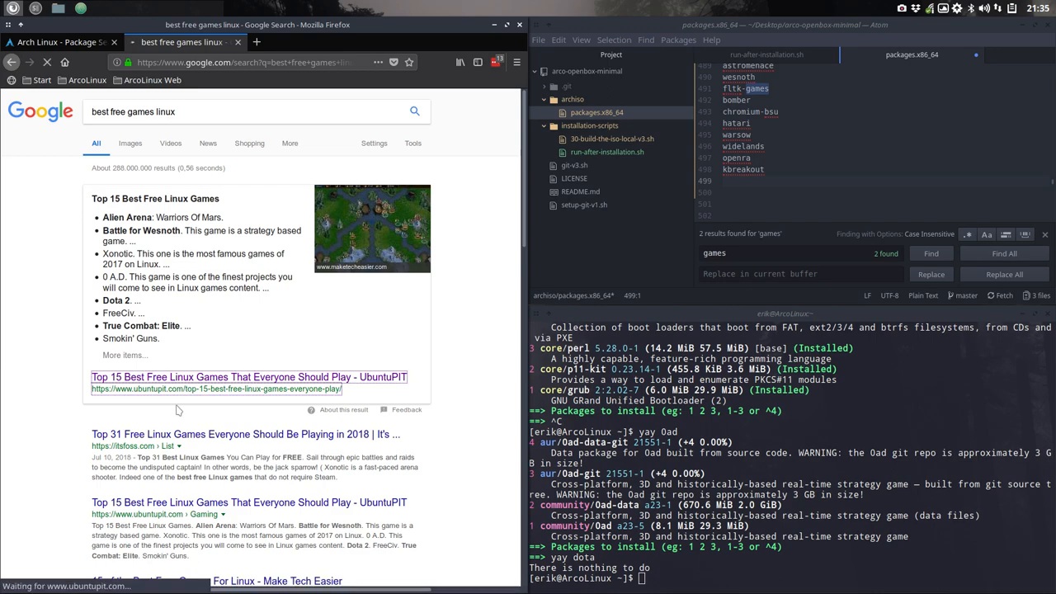
click(247, 377)
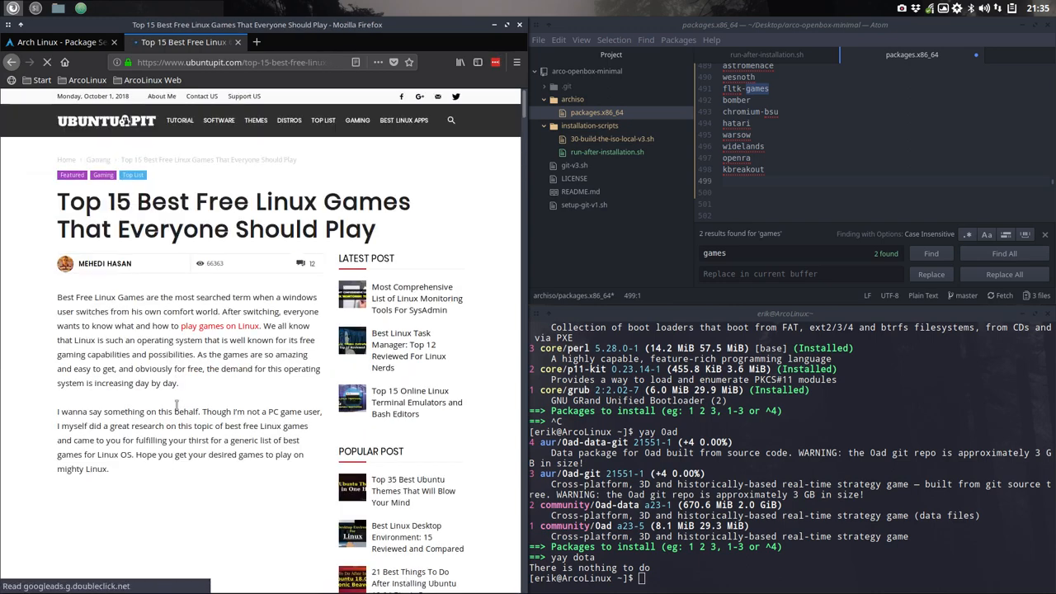
scroll(down, 3)
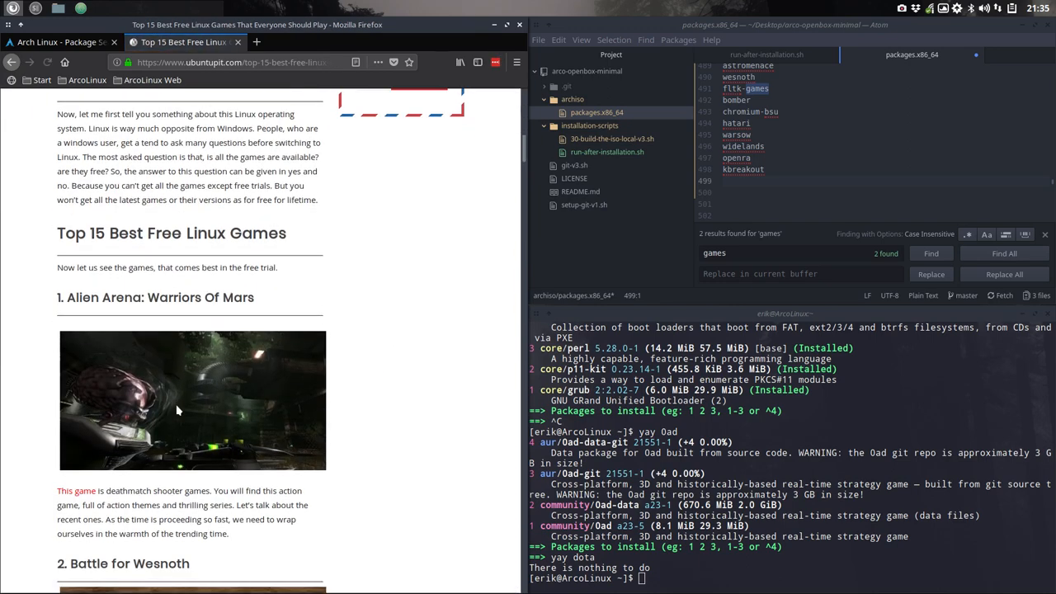
scroll(down, 3)
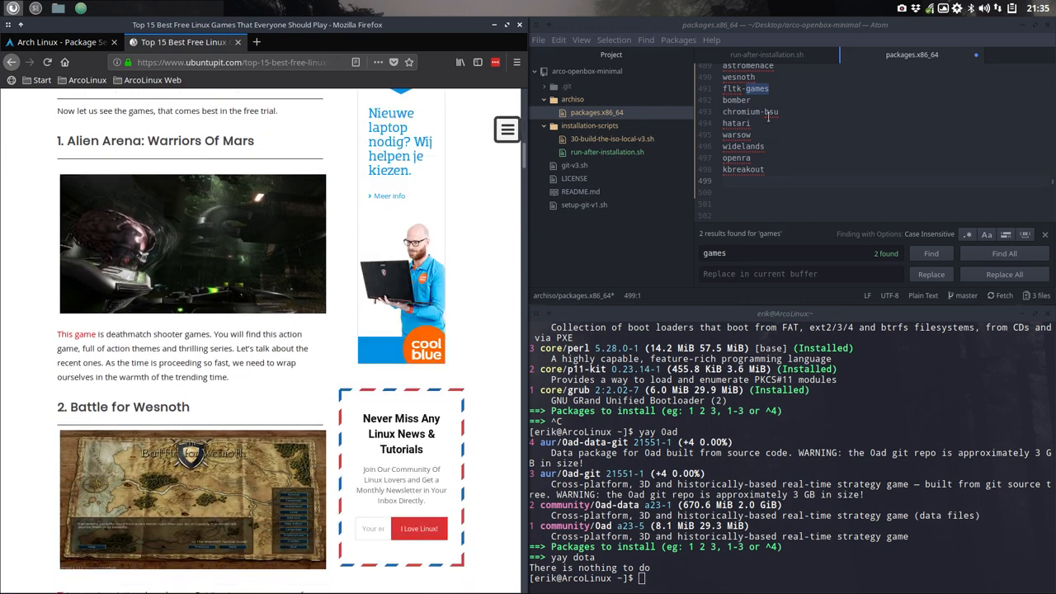
scroll(down, 3)
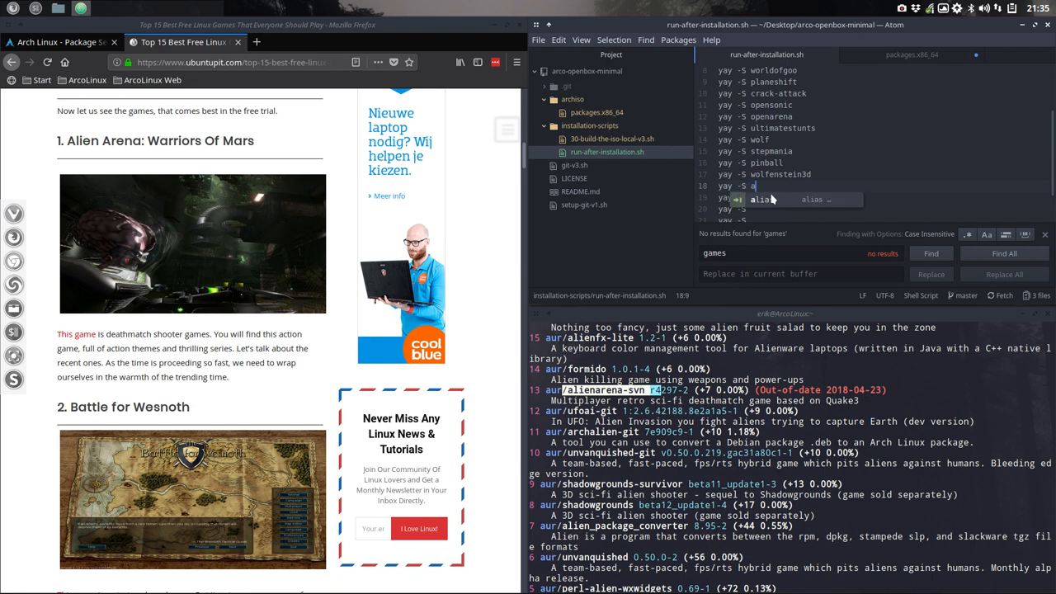
Step: Add 'yay -S alienarena-svn' to run-after-installation.sh
text(lienarena)
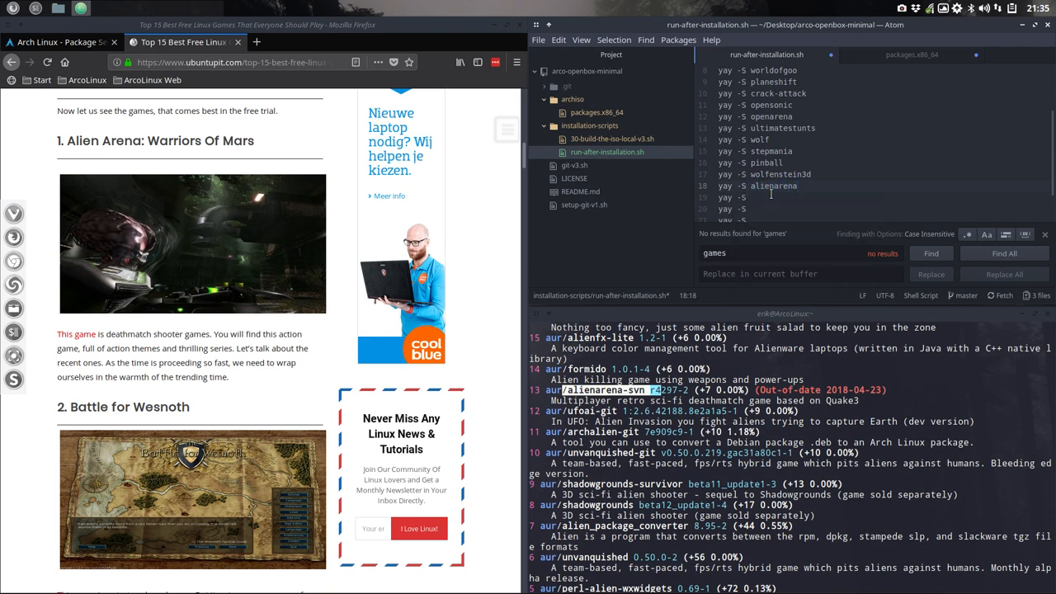
text(-svn)
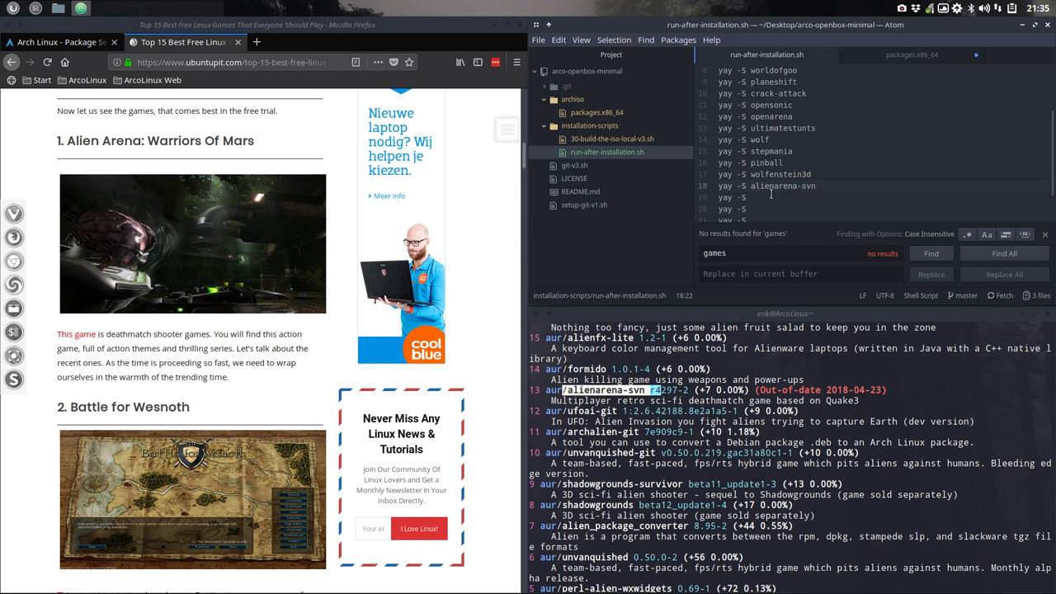
scroll(down, 3)
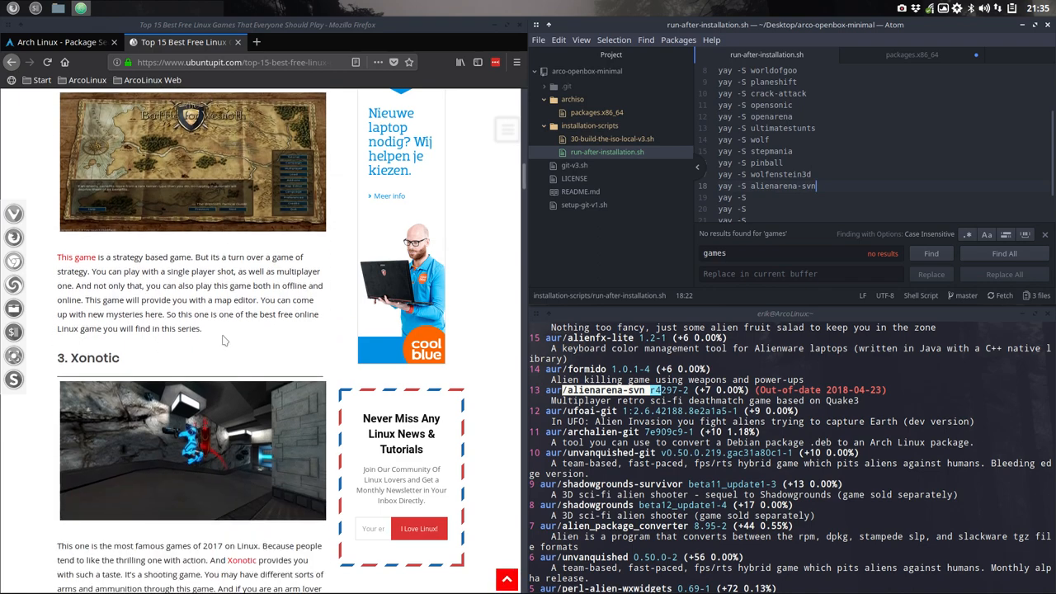
scroll(down, 3)
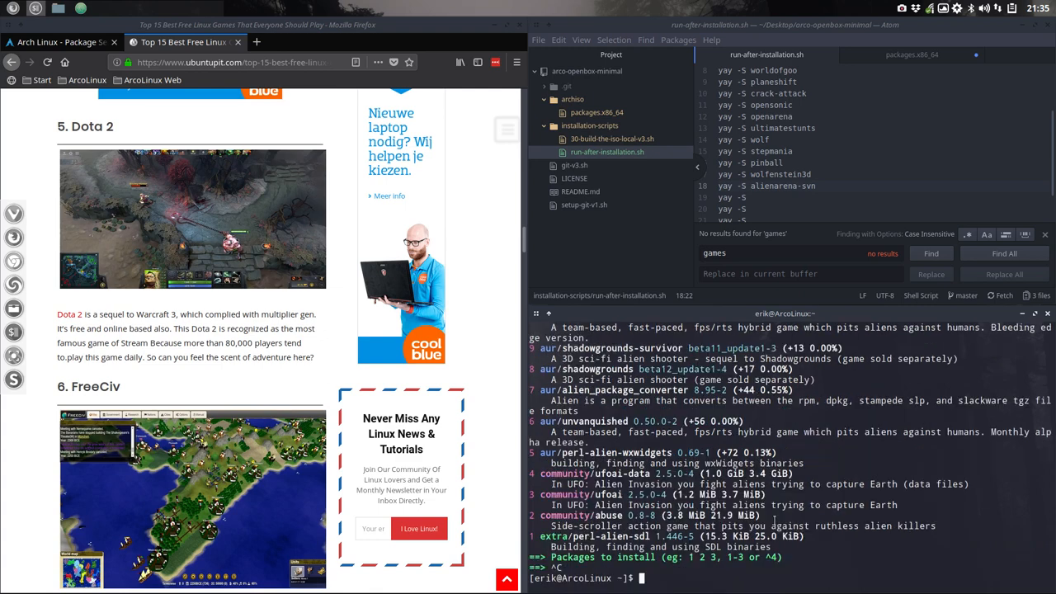
Step: Search yay in the terminal for dota and assault packages
text(yay dota)
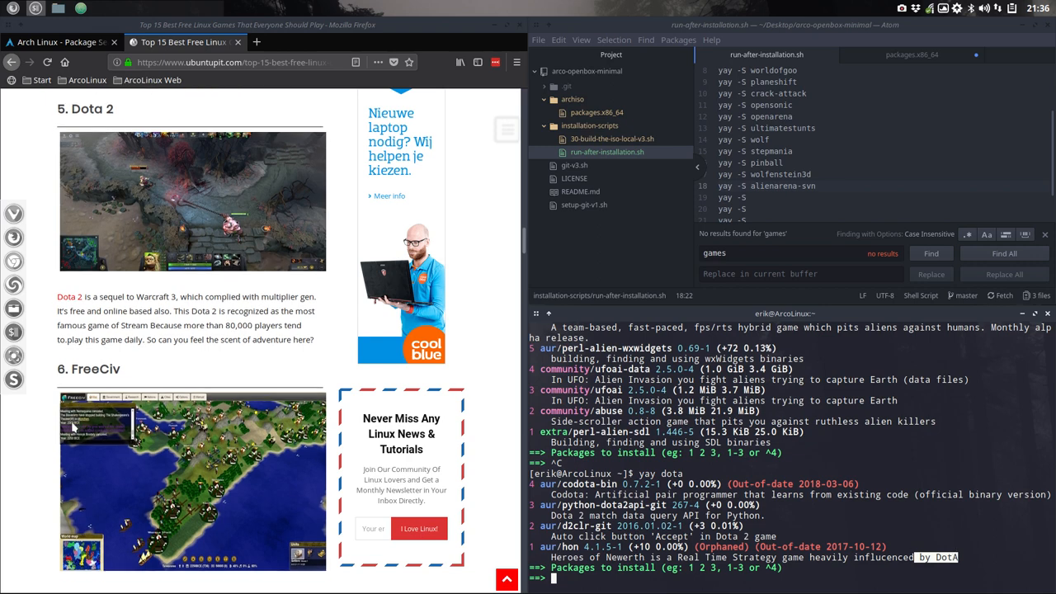
scroll(down, 3)
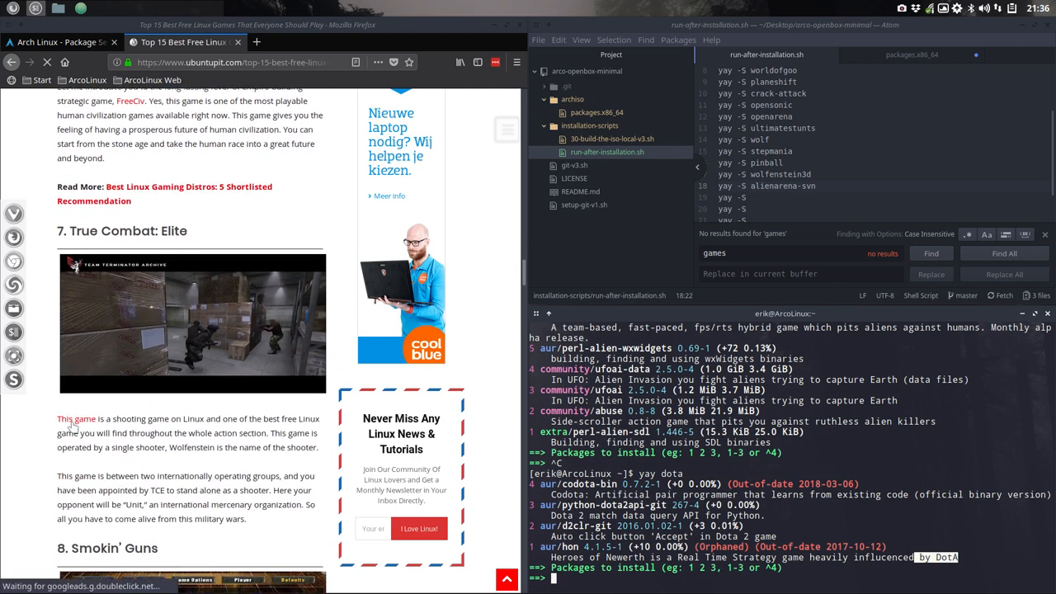
scroll(down, 3)
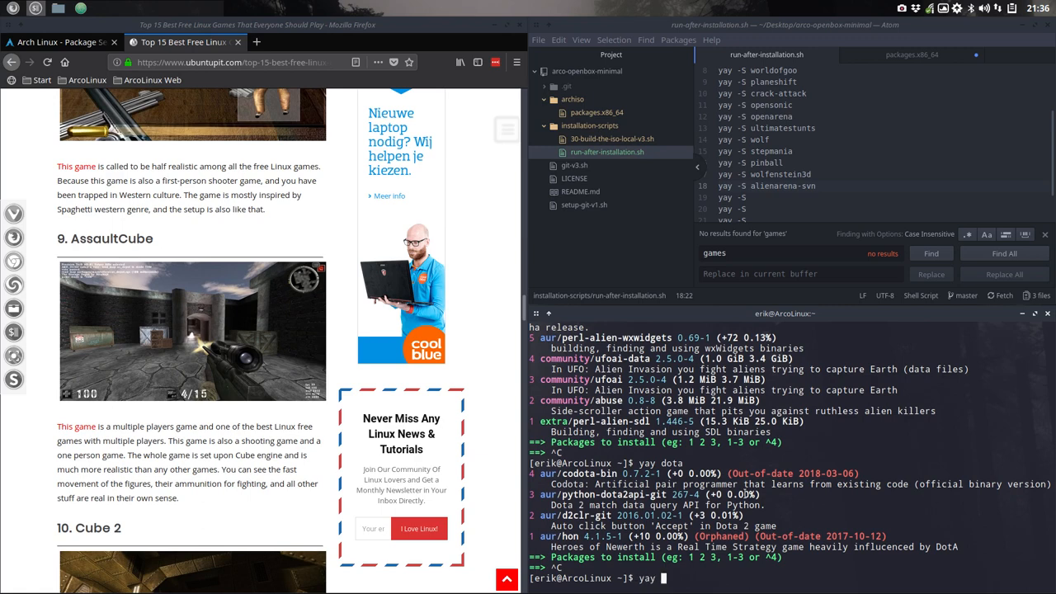
text(assua)
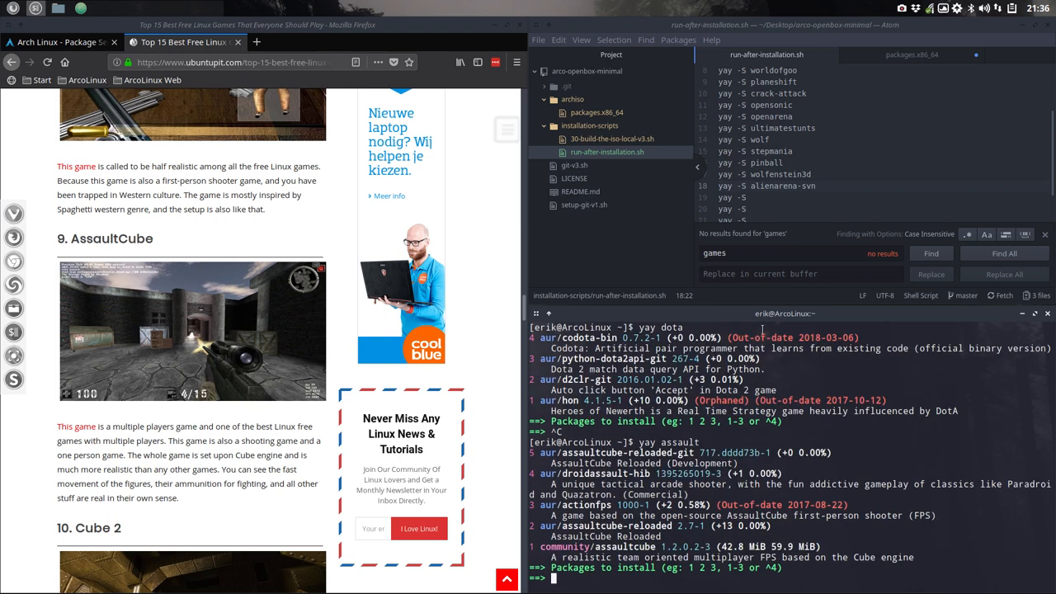
Step: Append assaultcube to packages.x86_64 and browse more recommended free Linux games
click(910, 54)
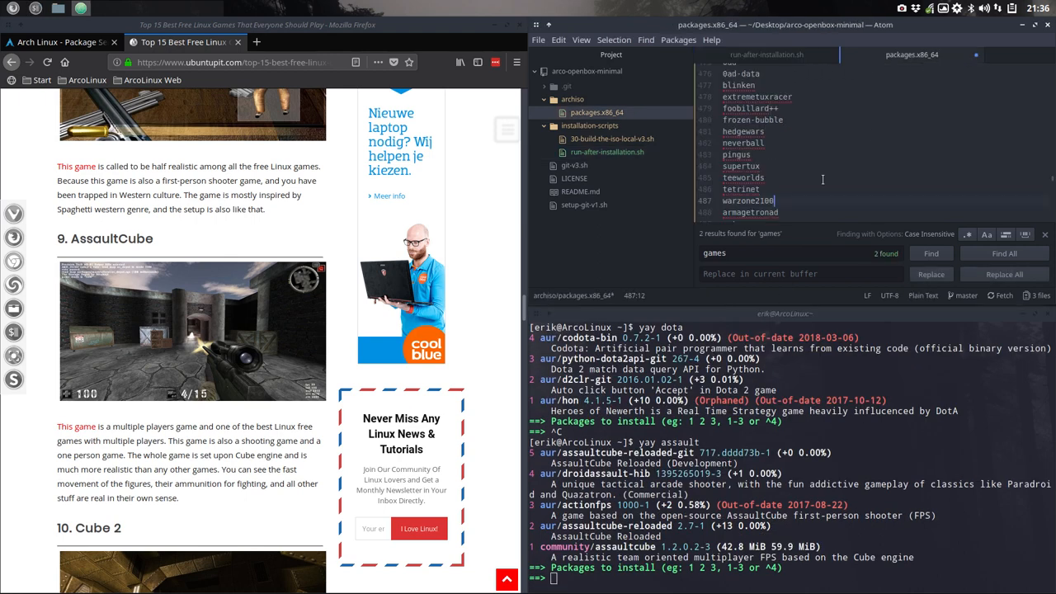
scroll(down, 3)
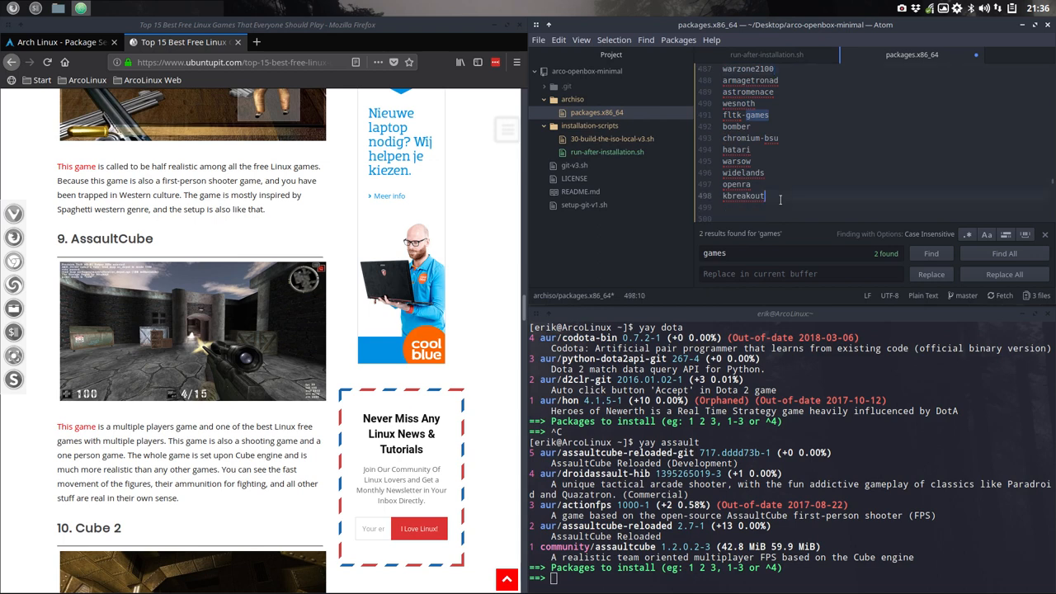
text(a)
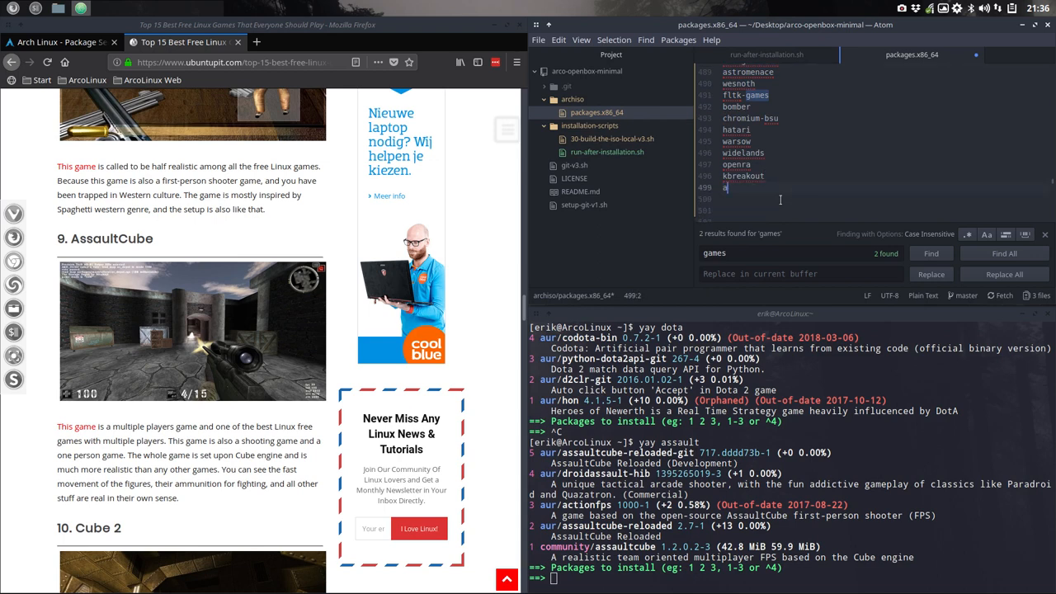
text(ssu)
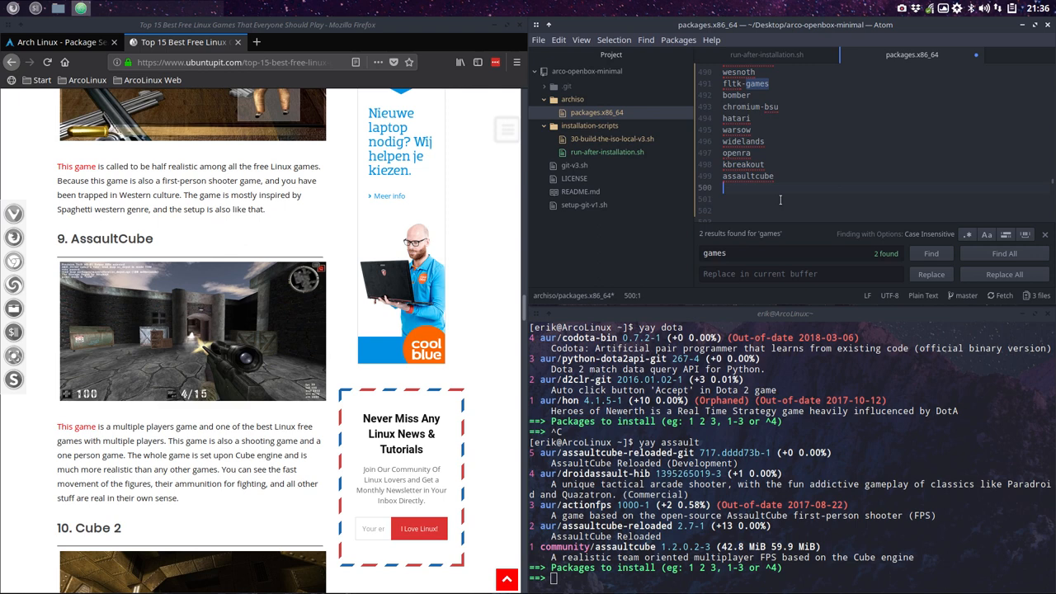
scroll(down, 3)
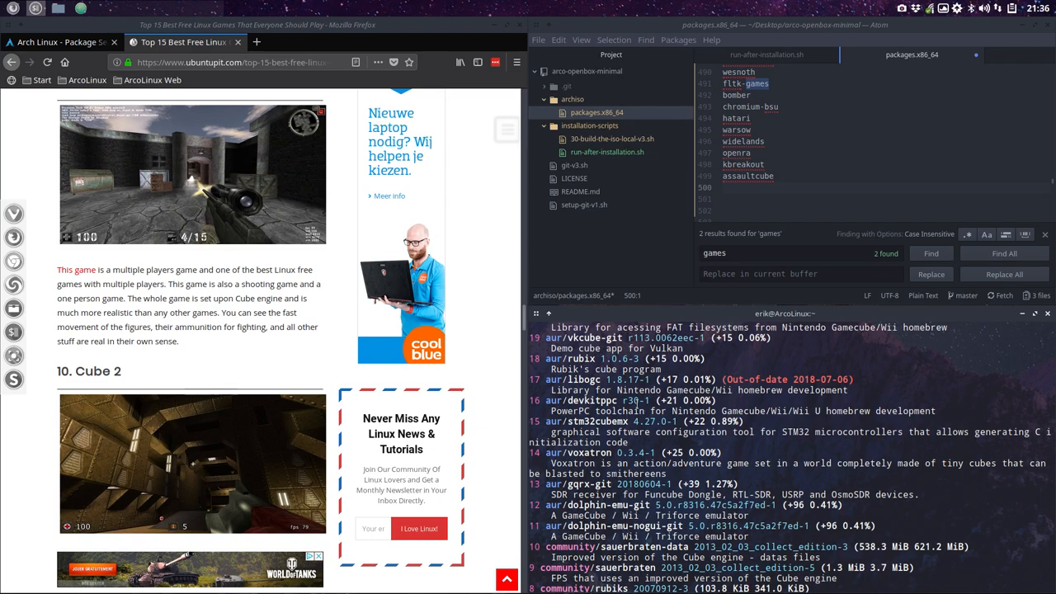
scroll(down, 3)
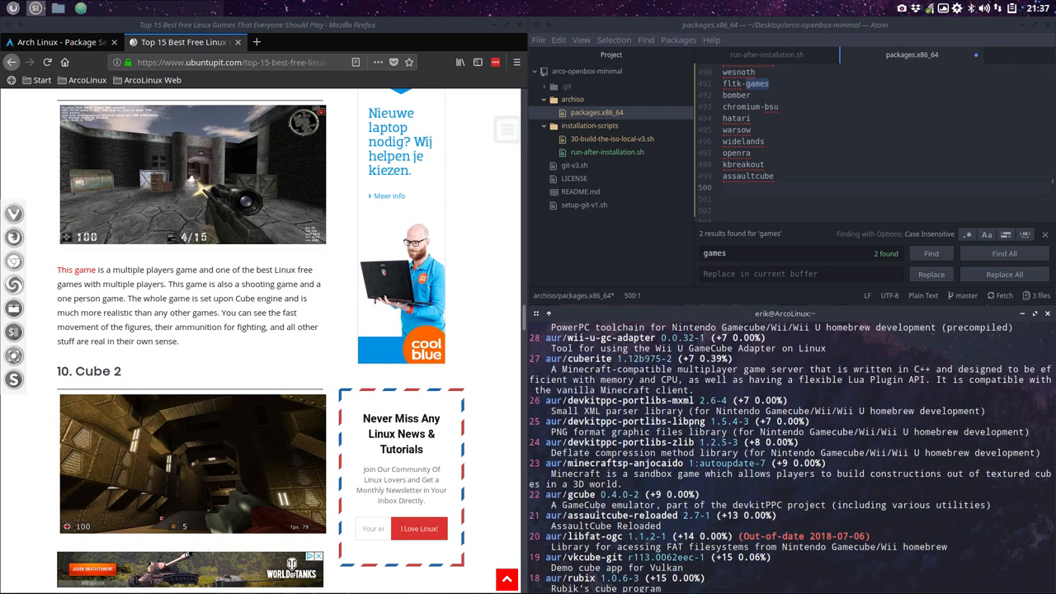
scroll(down, 3)
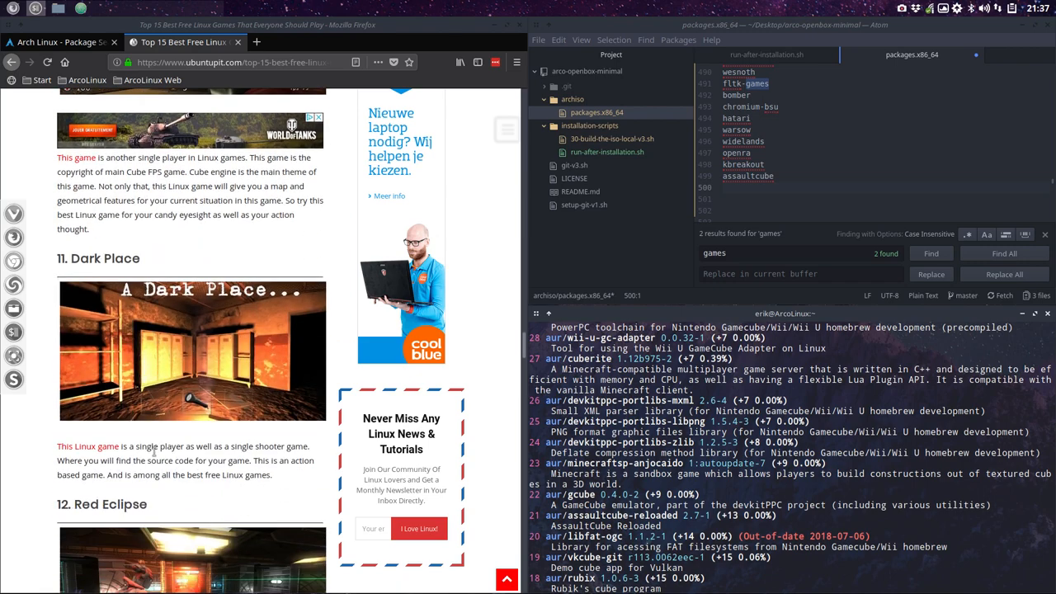
scroll(down, 3)
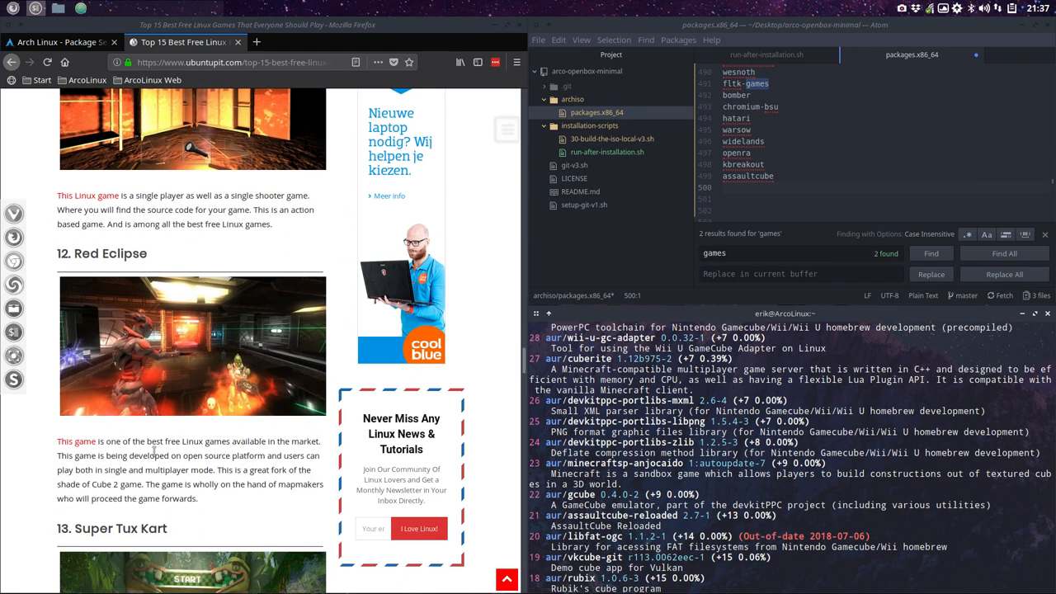
mouse_move(1003, 161)
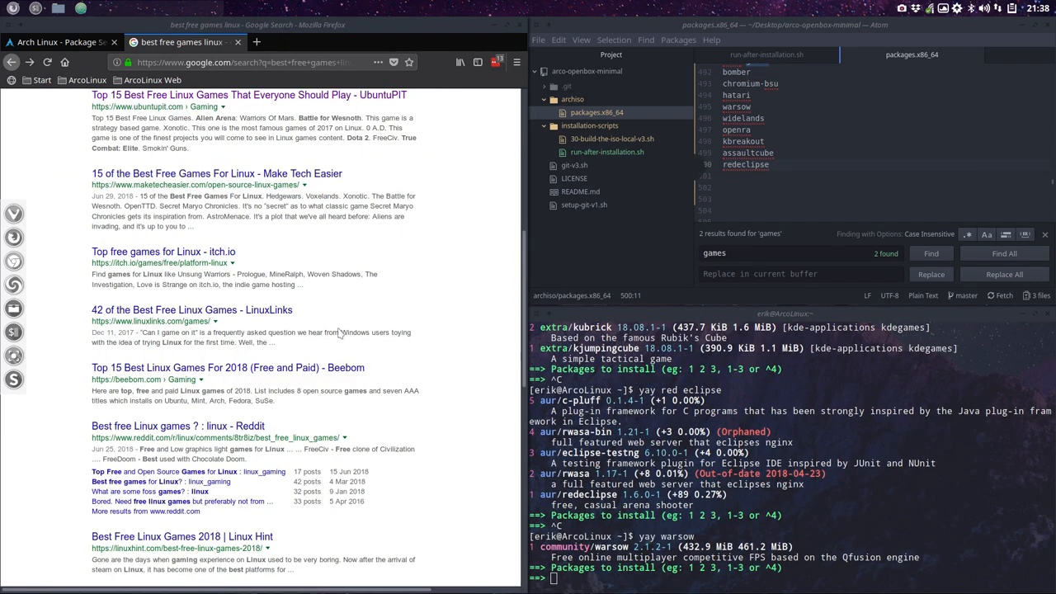
Step: Bring packages.x86_64 full screen showing the Games section from steam to redeclipse
scroll(down, 3)
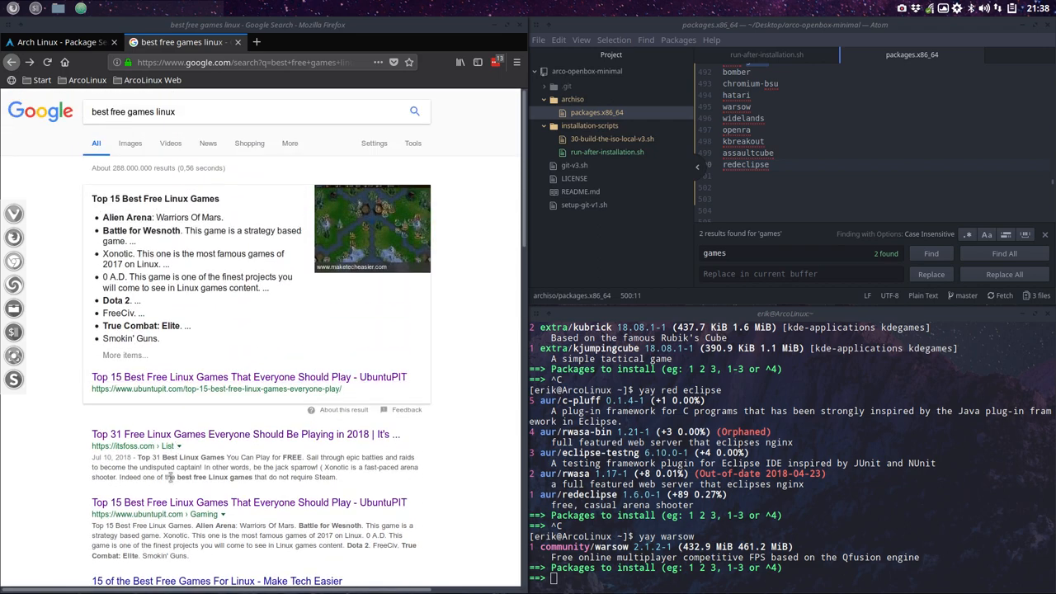
scroll(down, 3)
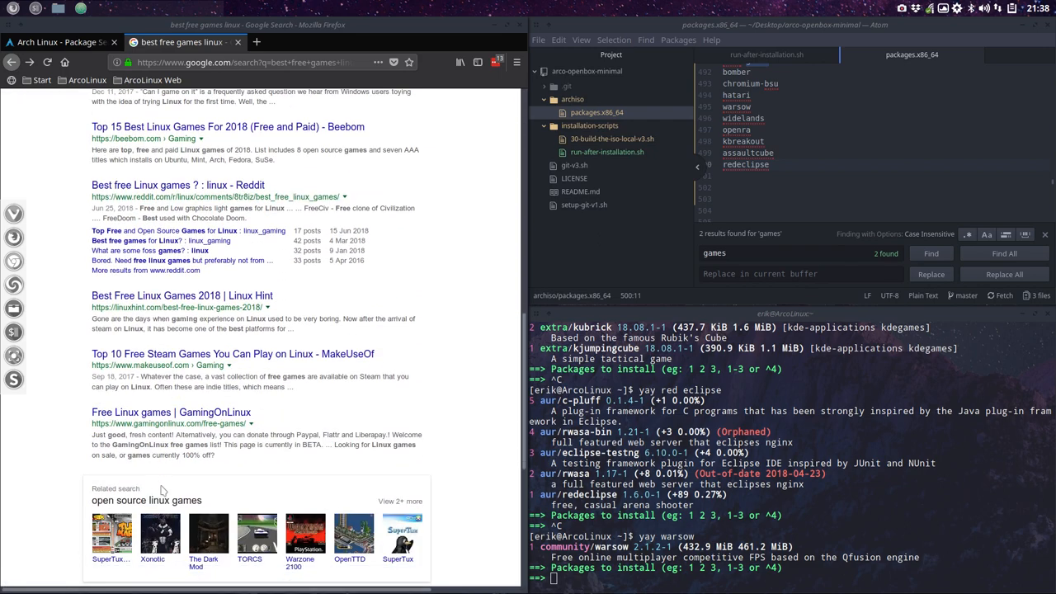
scroll(down, 3)
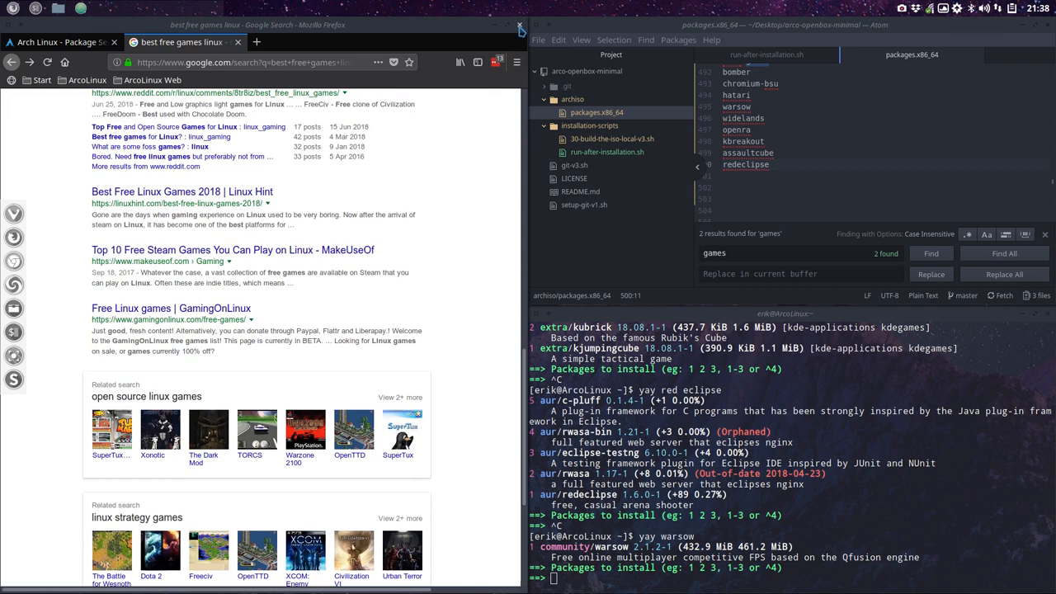
click(520, 25)
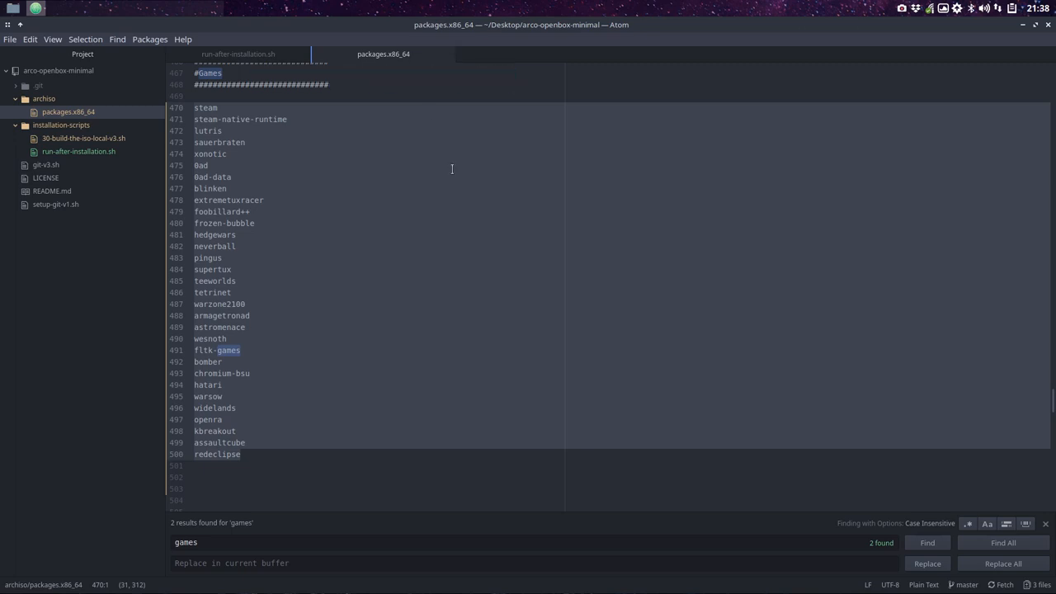
Step: View run-after-installation.sh in Atom, then close Atom to show the project folder
click(238, 52)
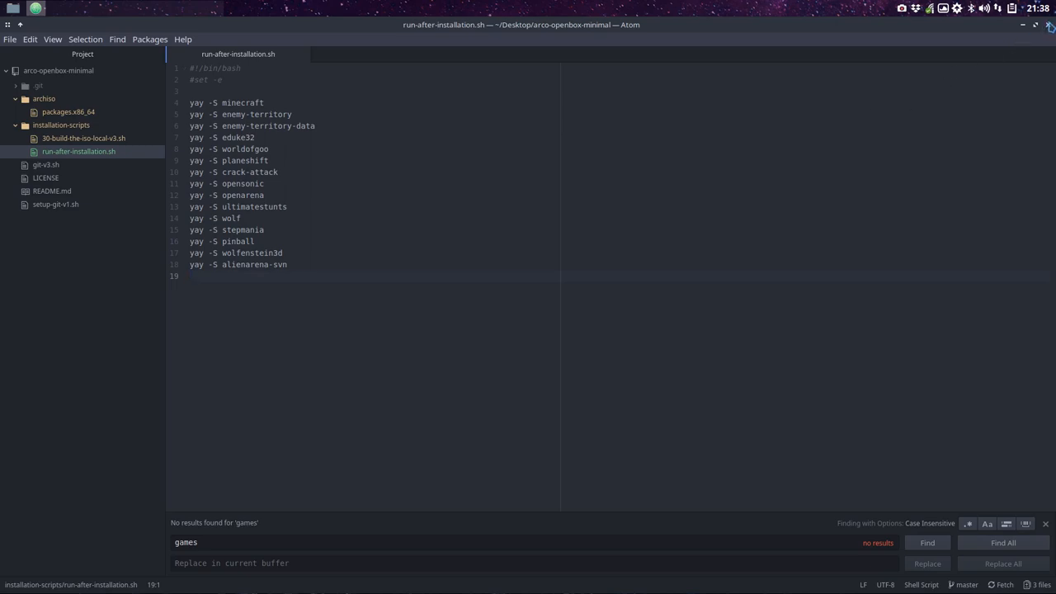
click(1049, 25)
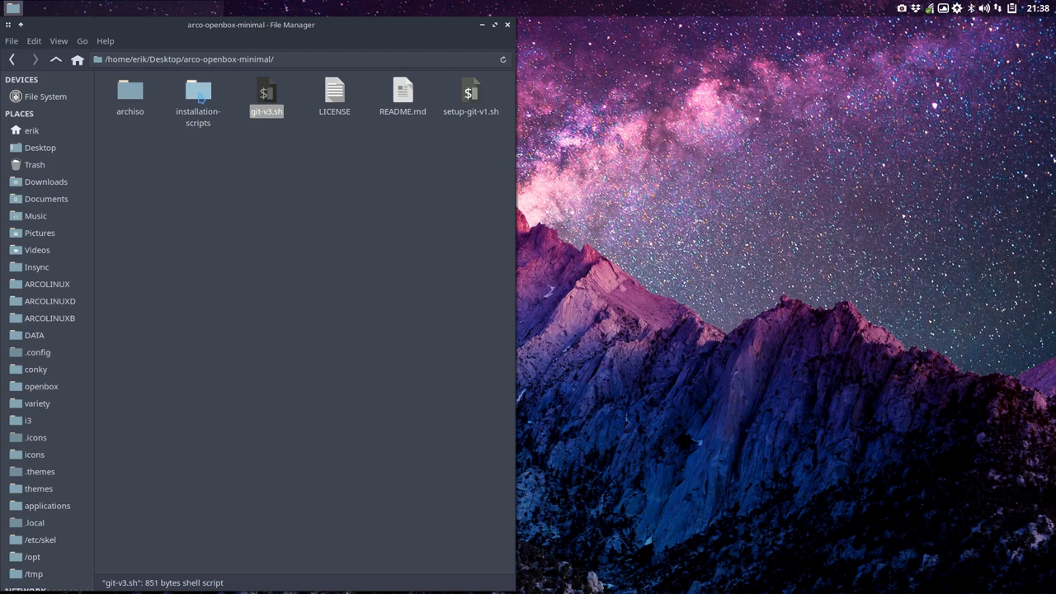
Step: Check 30-build-the-iso-local-v3.sh in the installation-scripts folder and get a terminal there
double_click(198, 91)
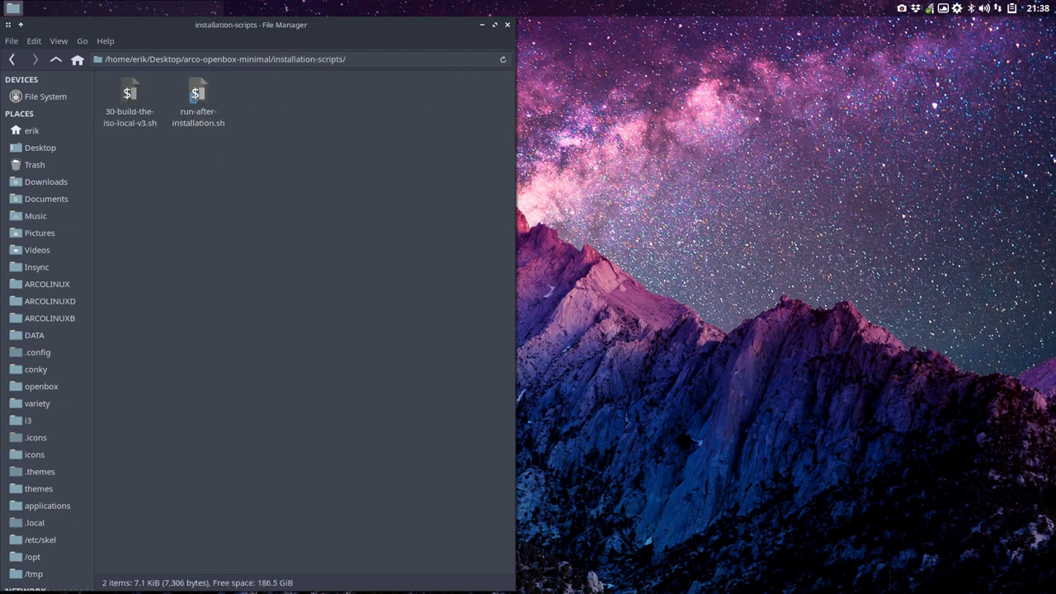
click(129, 94)
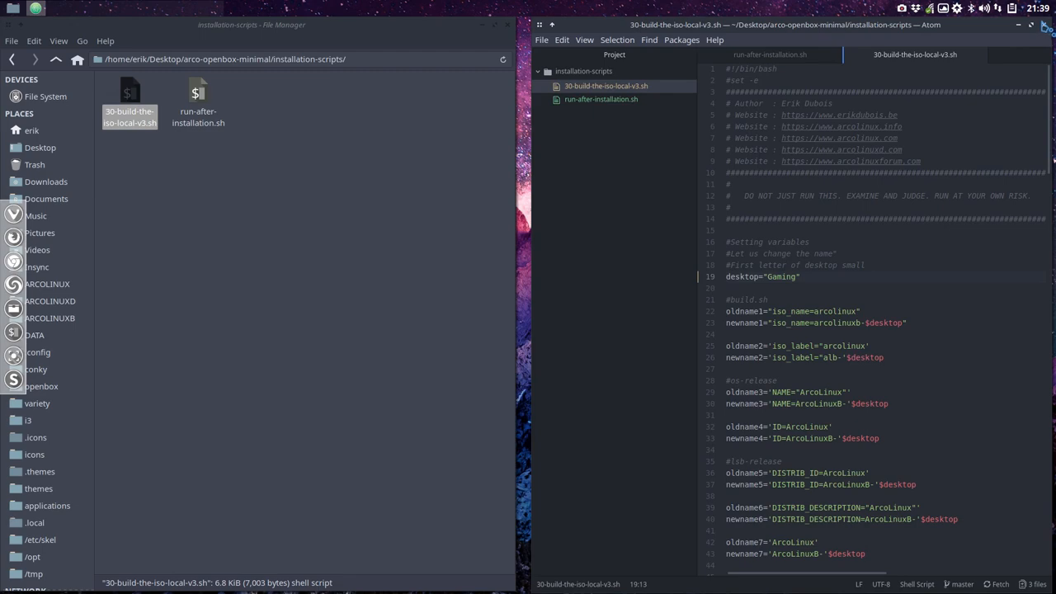
click(1042, 25)
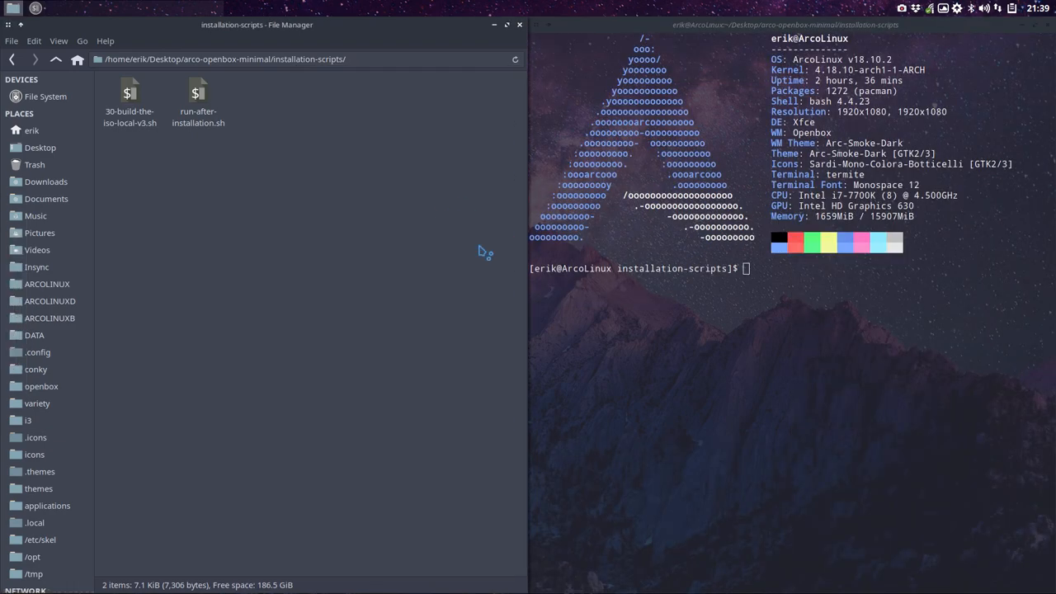
Step: Run ./30-build-the-iso-local-v3.sh to build the Gaming v18.10.2 ISO, closing the terminal when done
text(./)
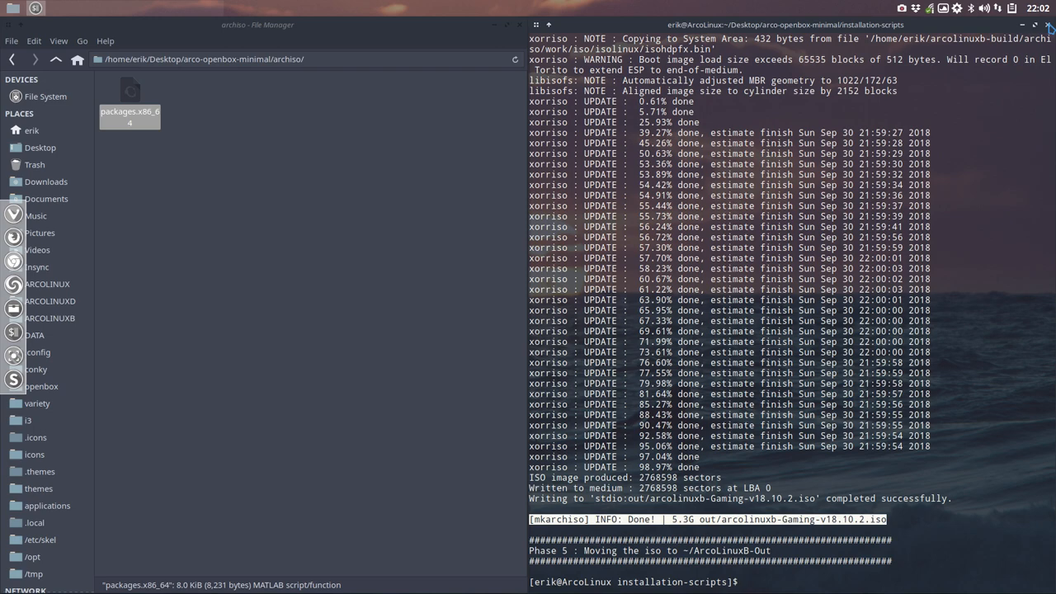
click(1050, 24)
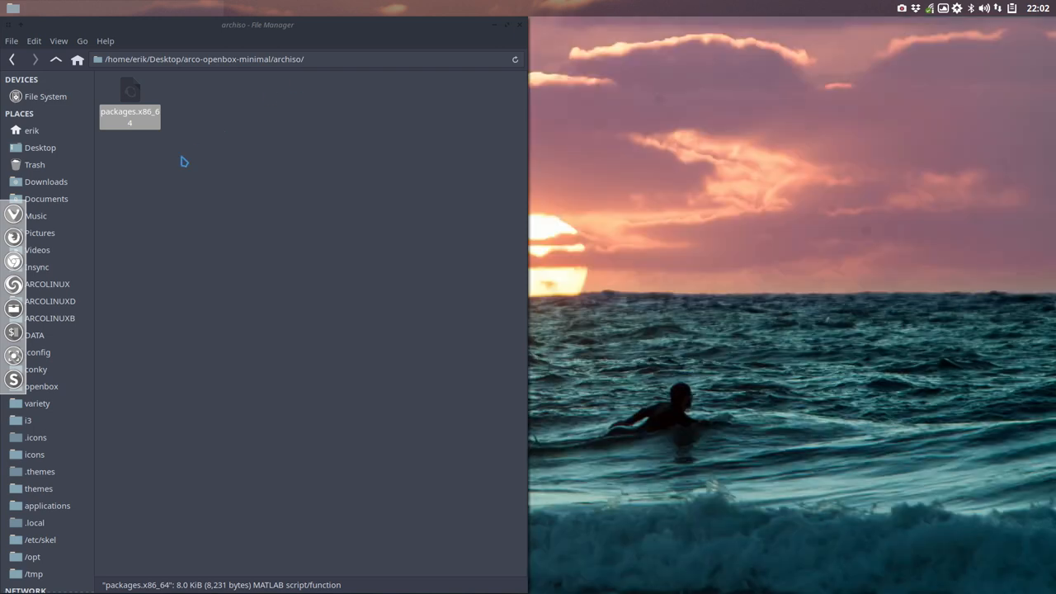
Step: Go home and into ArcoLinuxB-Out to see the 5.3 GiB arcolinuxb-Gaming-v18.10.2.iso
click(31, 131)
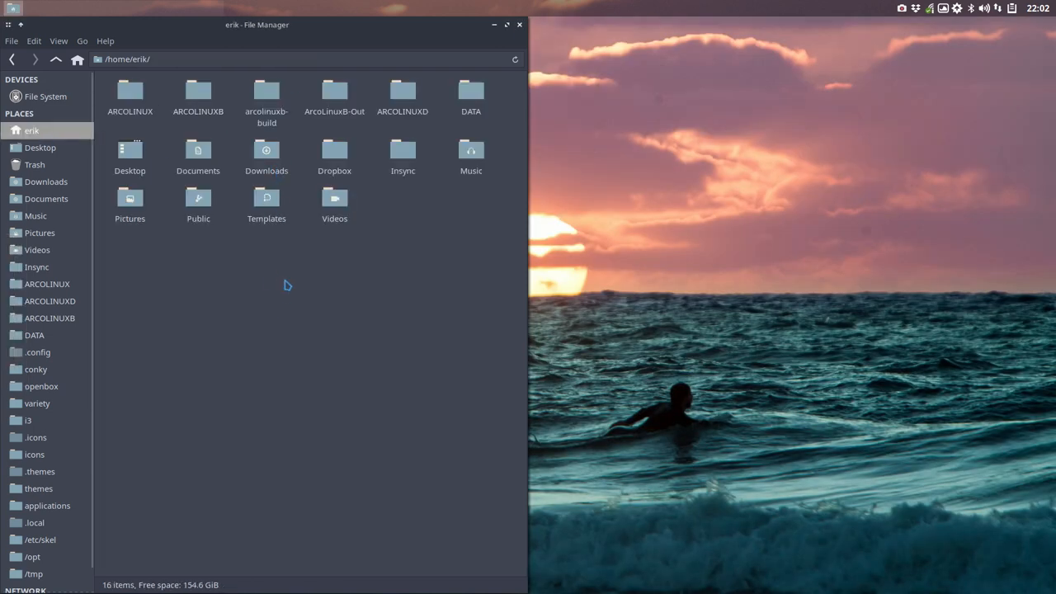
click(267, 94)
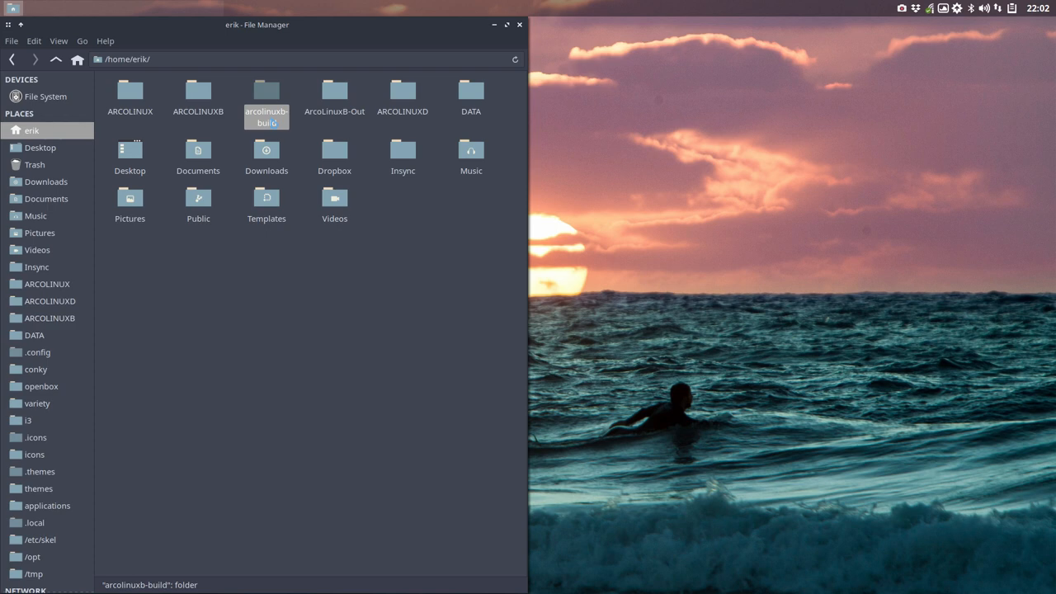
double_click(267, 94)
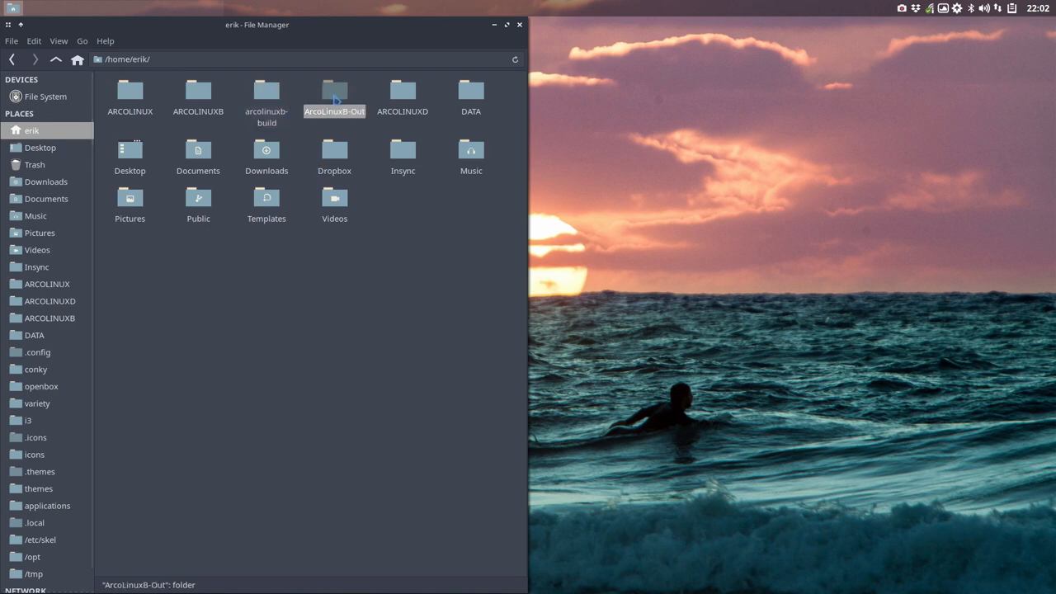
click(267, 94)
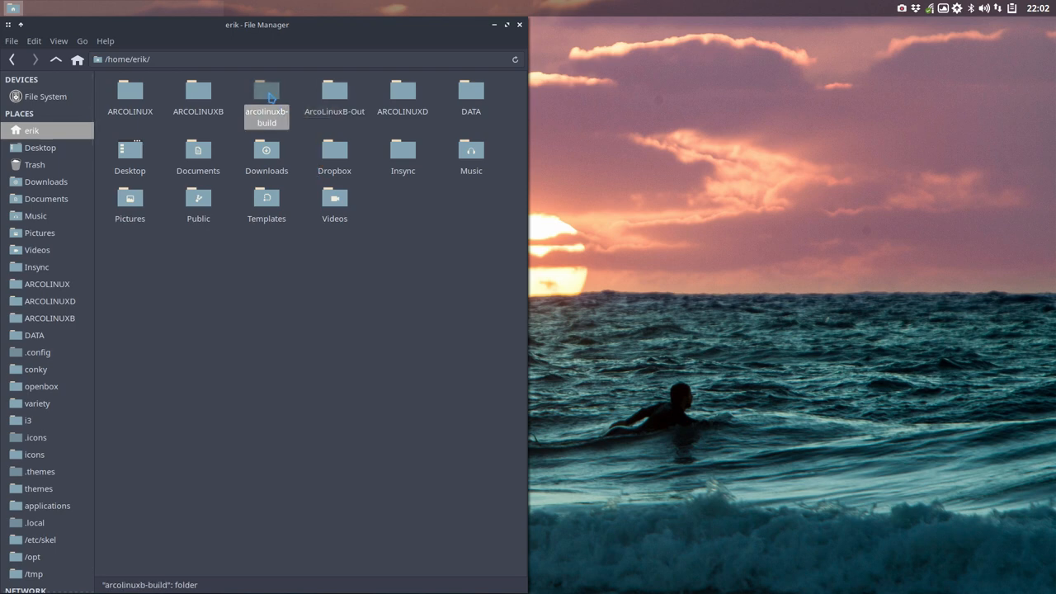
mouse_move(333, 93)
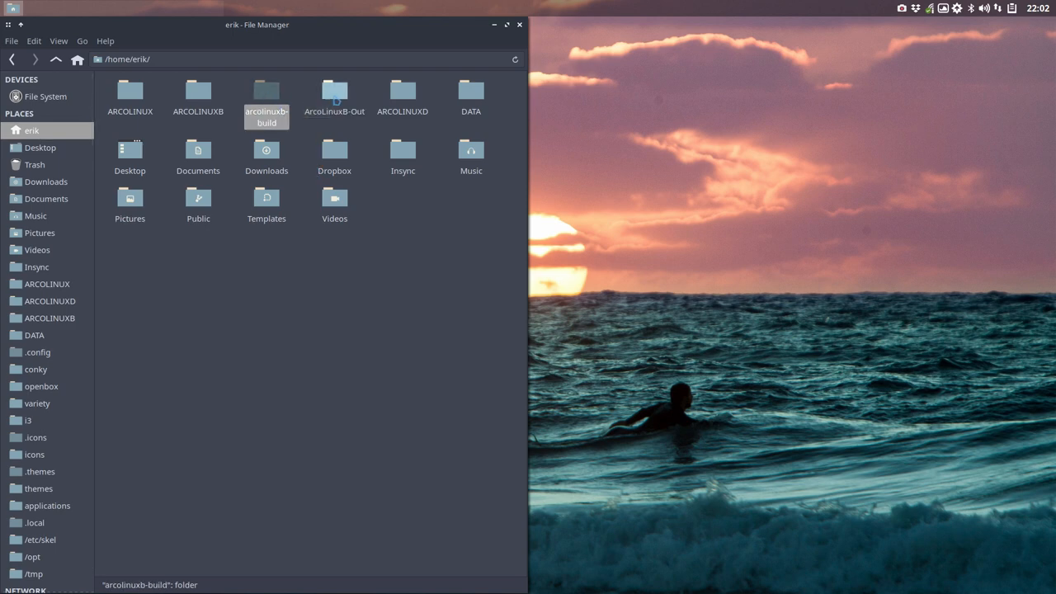
double_click(334, 94)
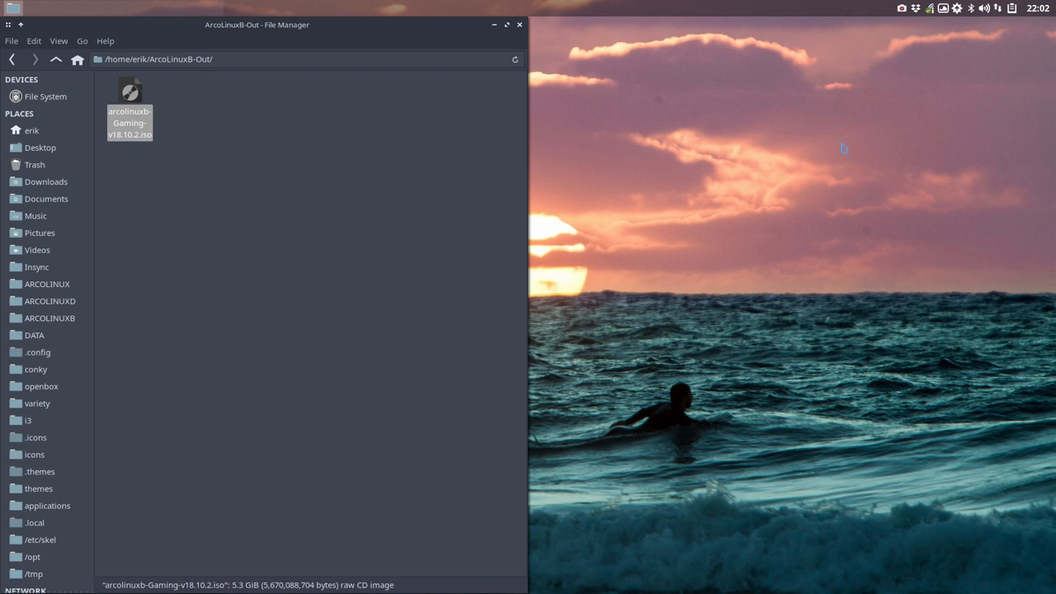
mouse_move(660, 396)
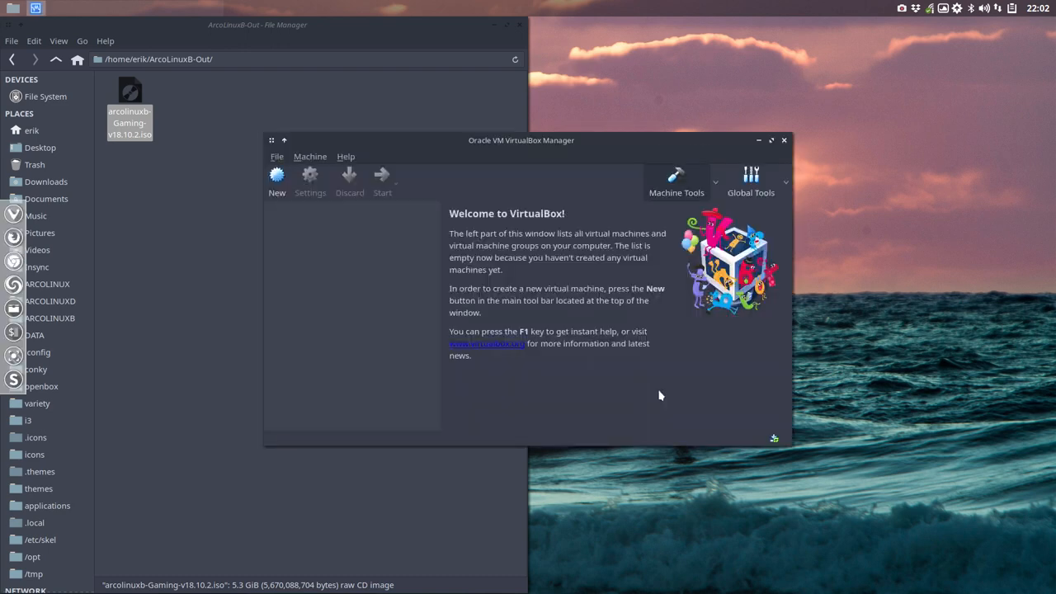
Step: Start a new VM named template of type Linux, version Arch Linux (64-bit)
click(770, 139)
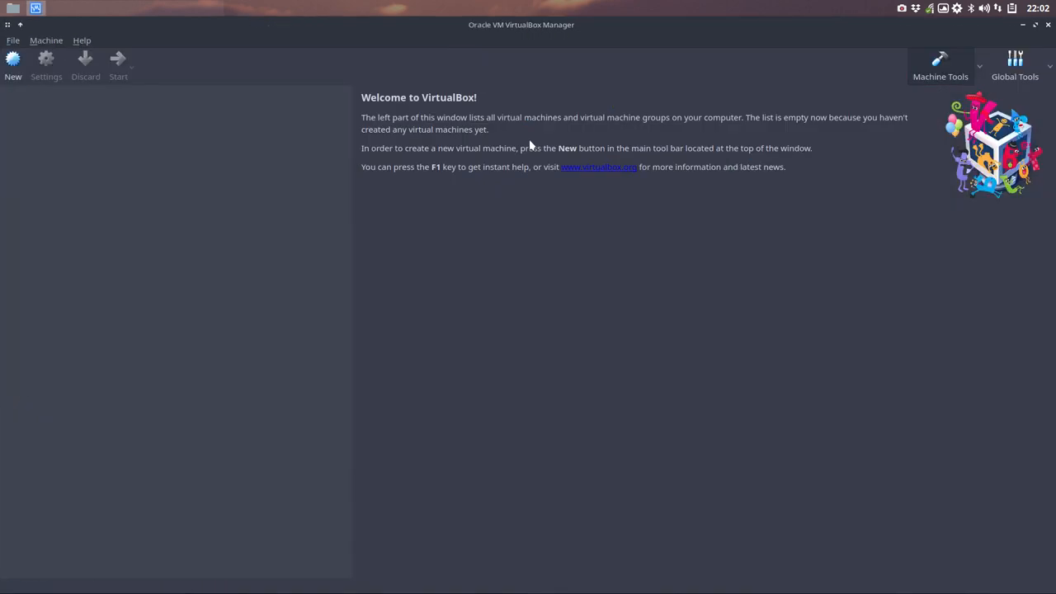
click(13, 63)
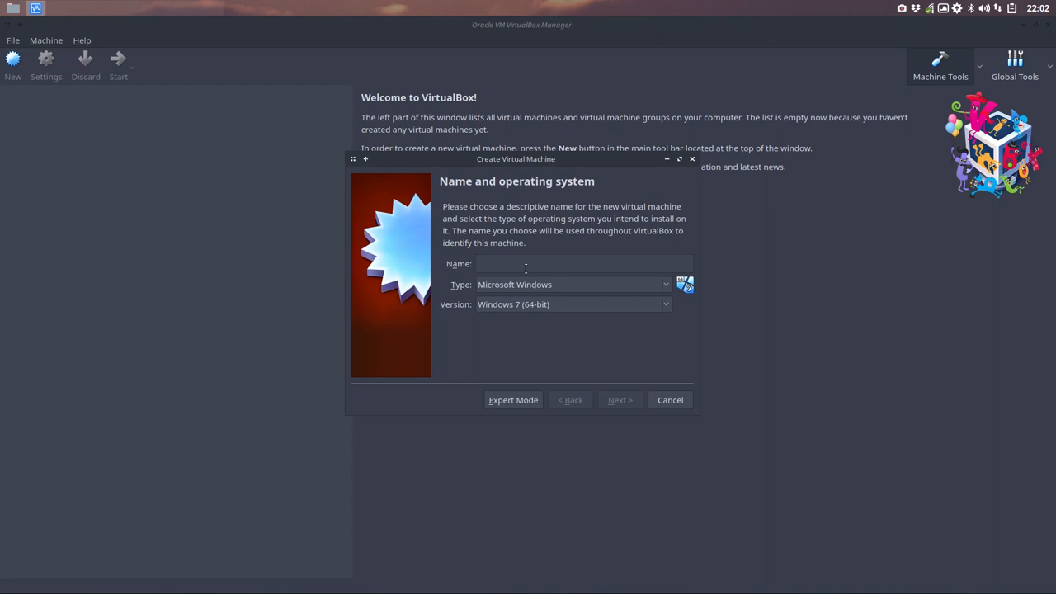
text(template)
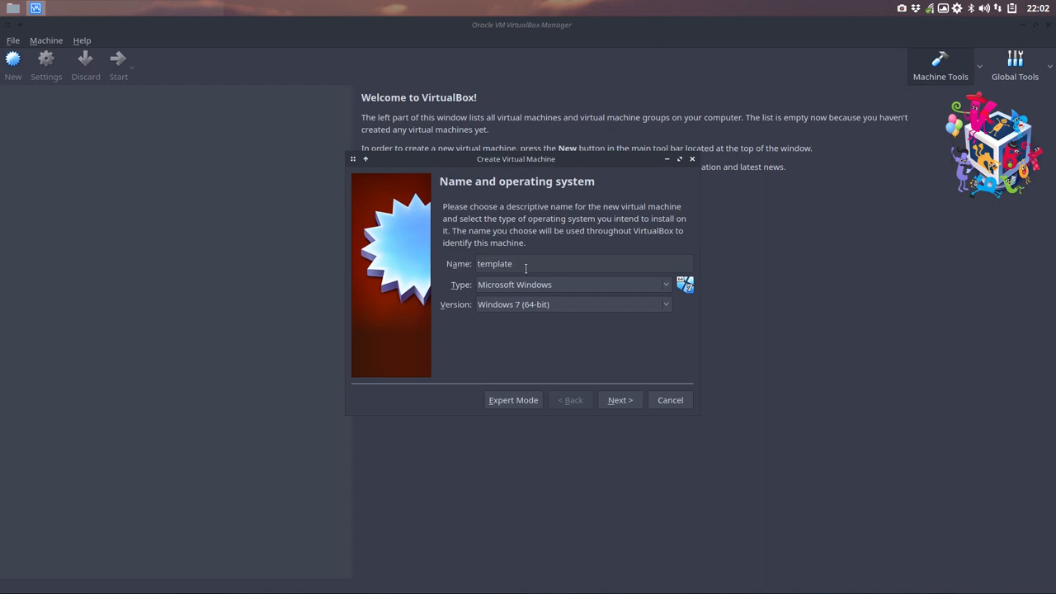
click(573, 284)
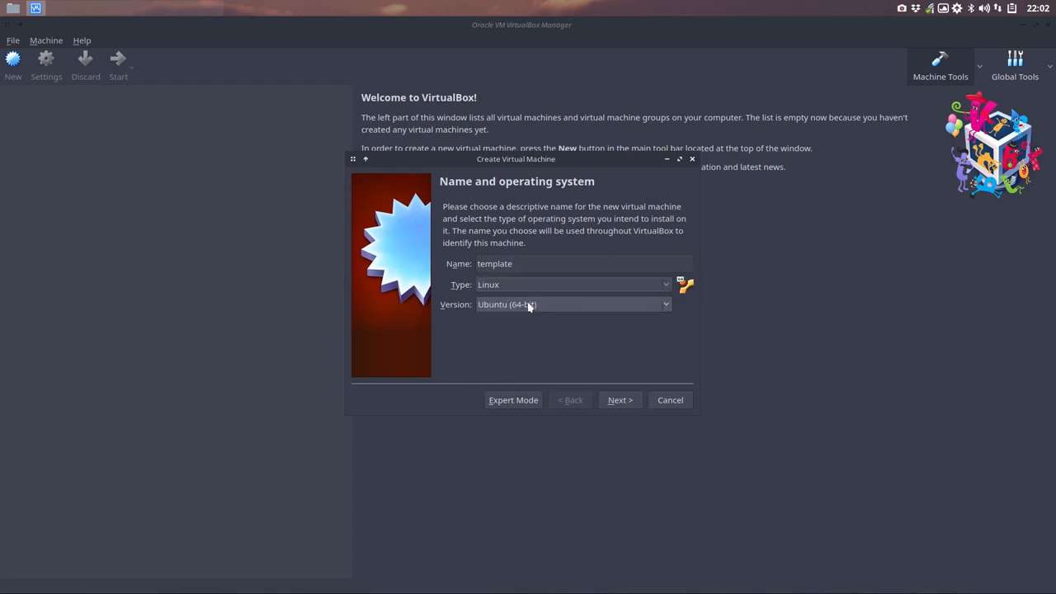
click(665, 303)
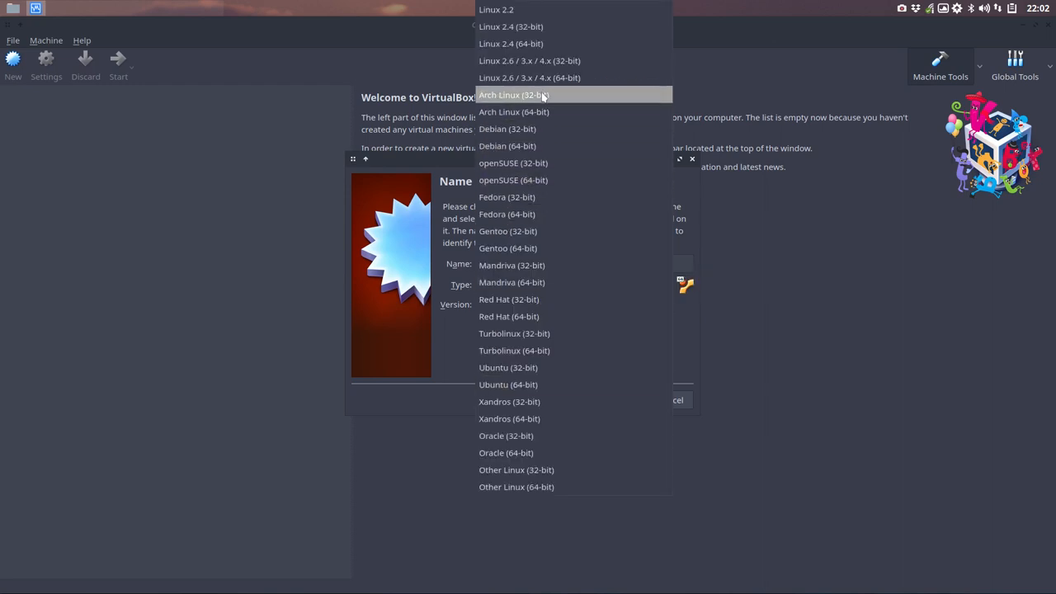
click(511, 112)
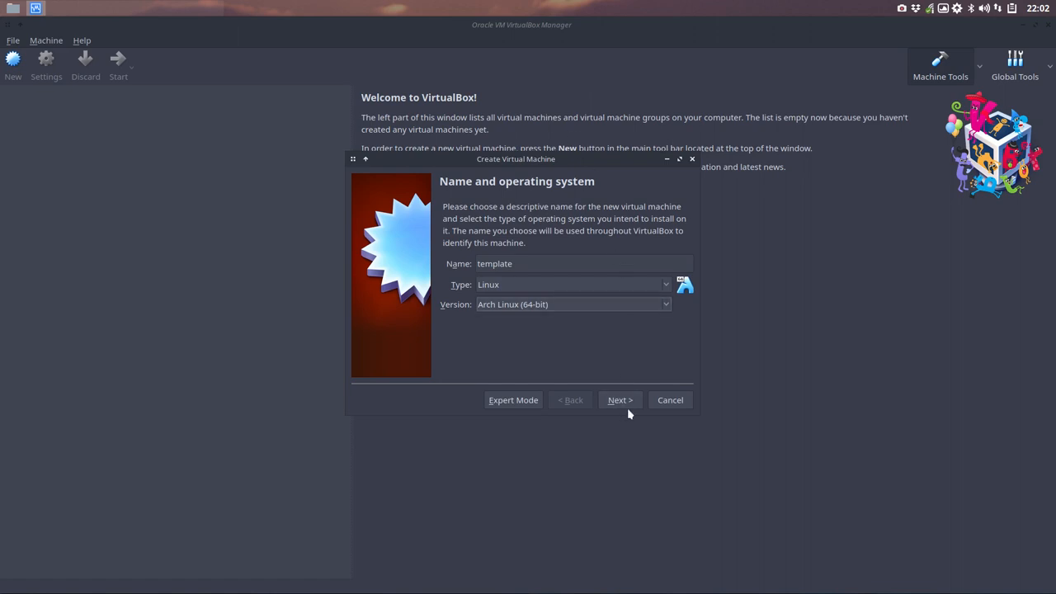
Step: Give the VM 8192 MB of memory and continue to the hard disk step
click(620, 401)
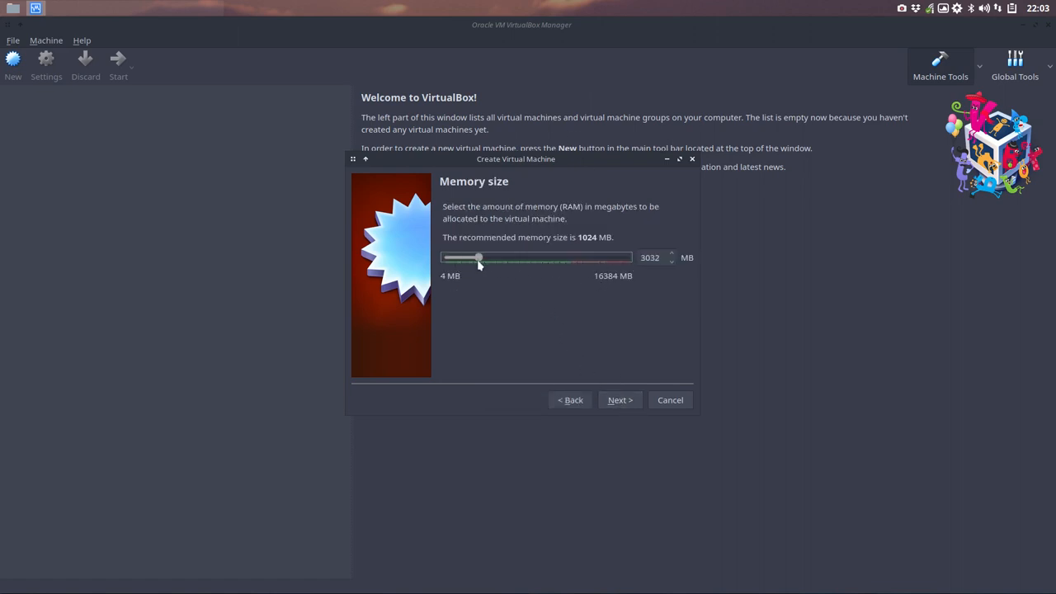
drag(478, 258, 541, 257)
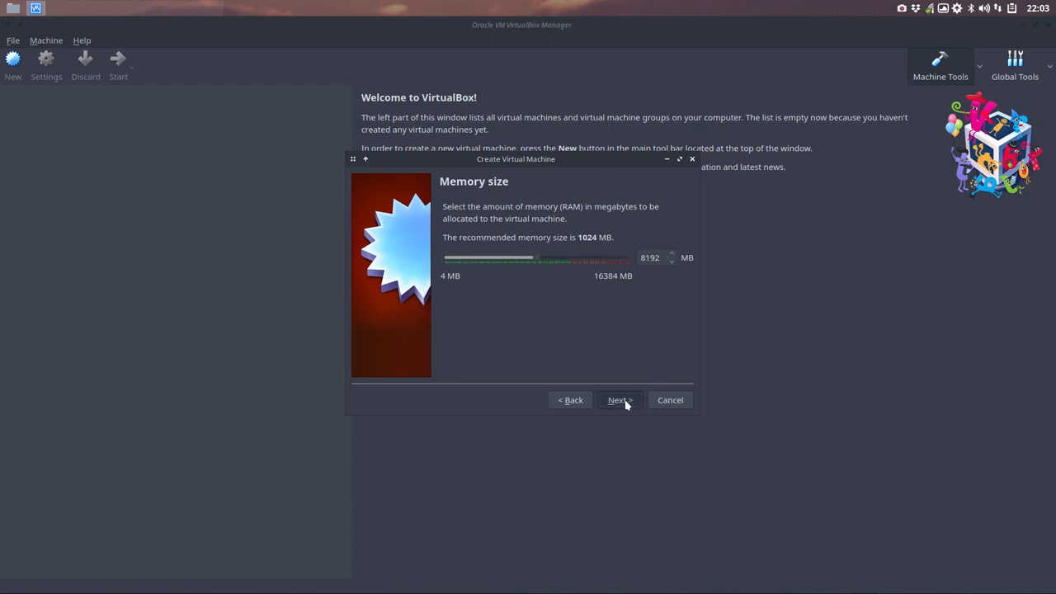
click(618, 401)
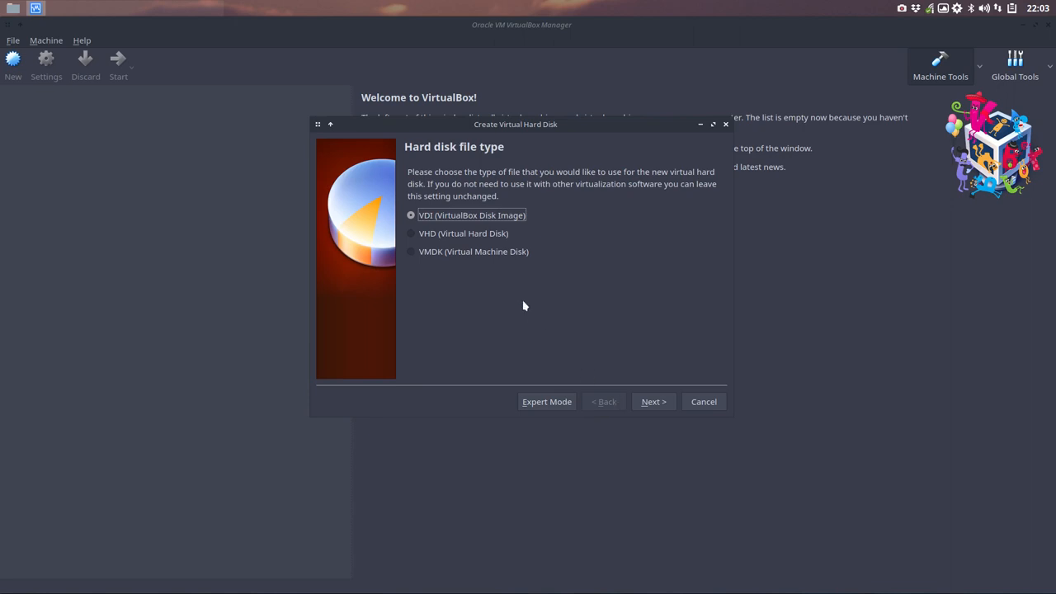
Step: Create a dynamically allocated 30 GB VDI disk, finishing the template VM
click(653, 401)
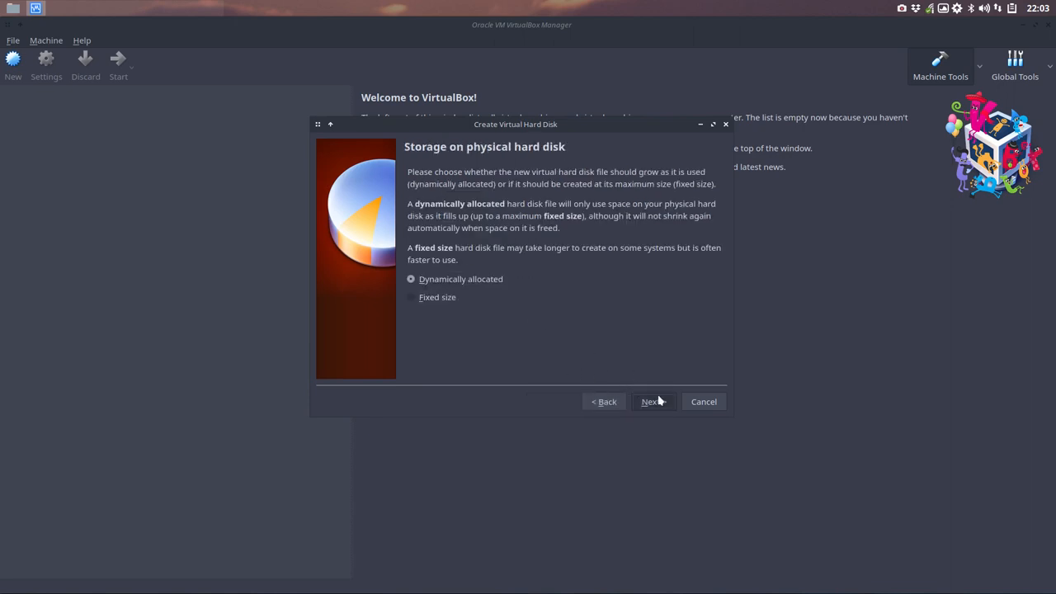
click(651, 401)
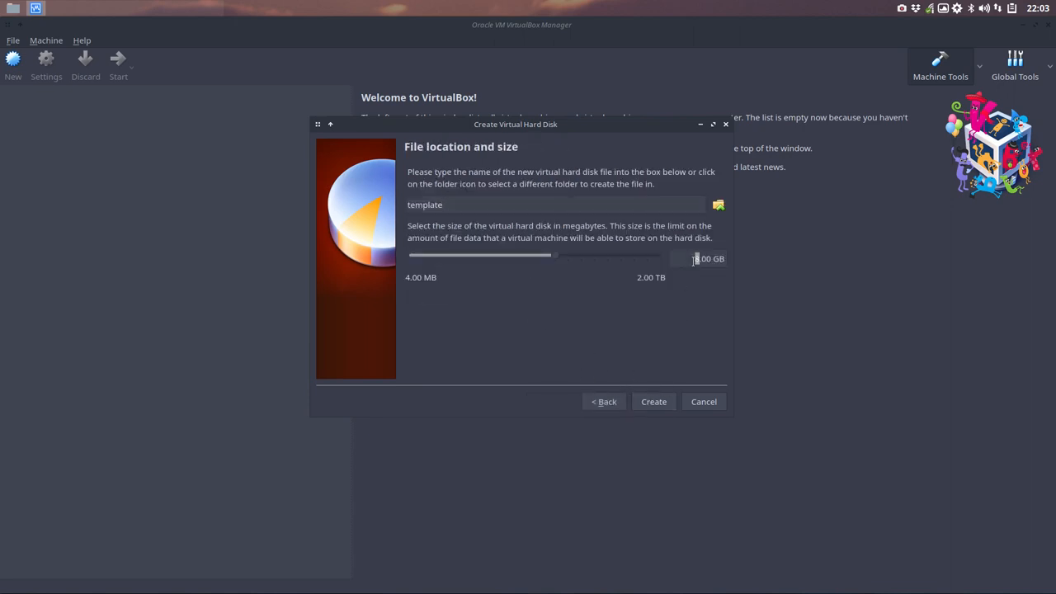
drag(553, 254, 564, 254)
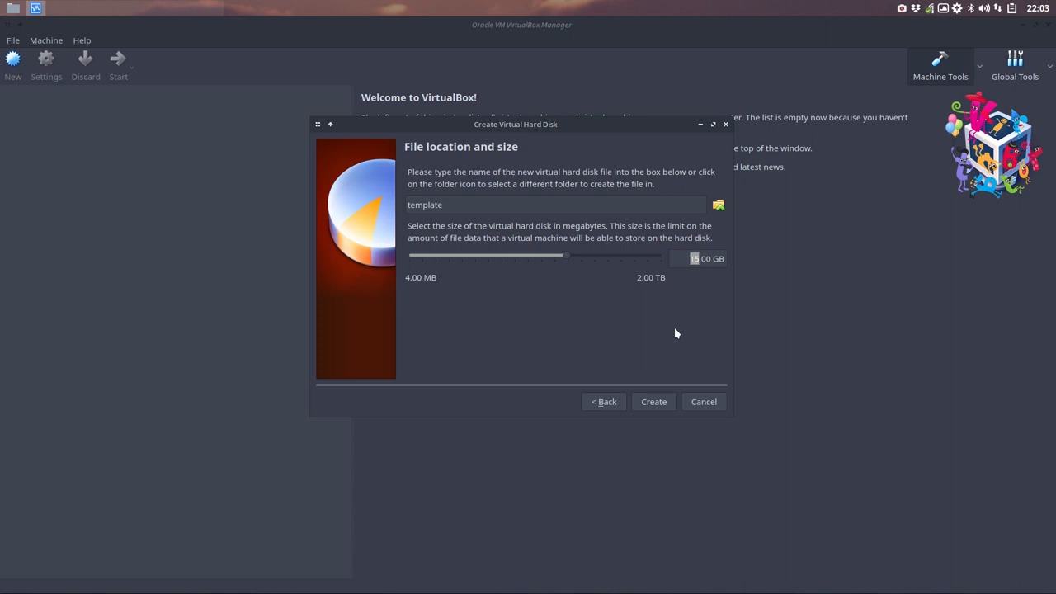
drag(564, 254, 579, 255)
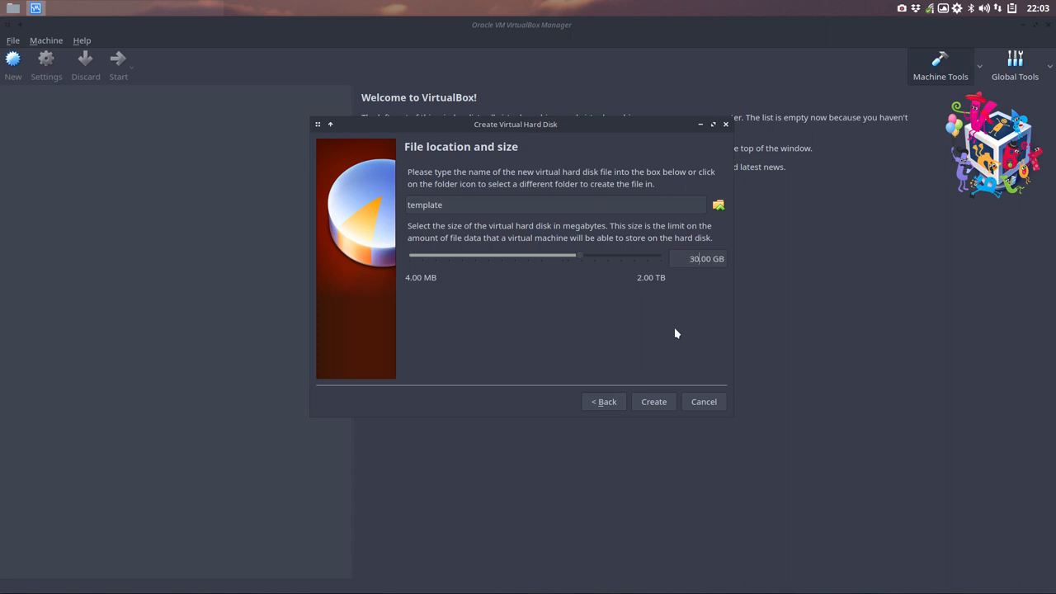
click(653, 401)
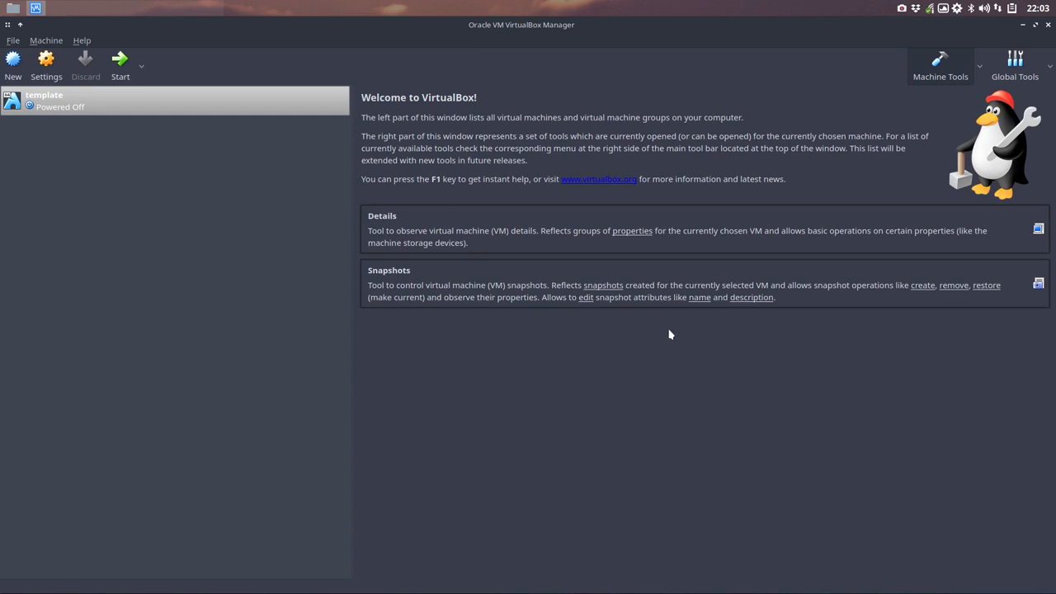
Step: In the template VM's settings, set System to 4 processors and review the motherboard
right_click(43, 99)
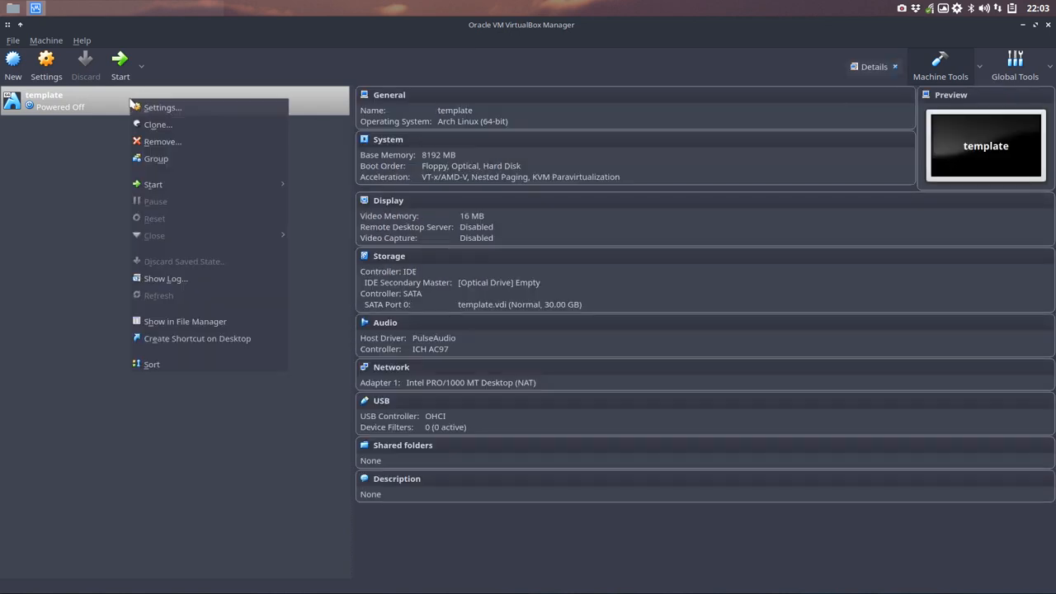
click(162, 107)
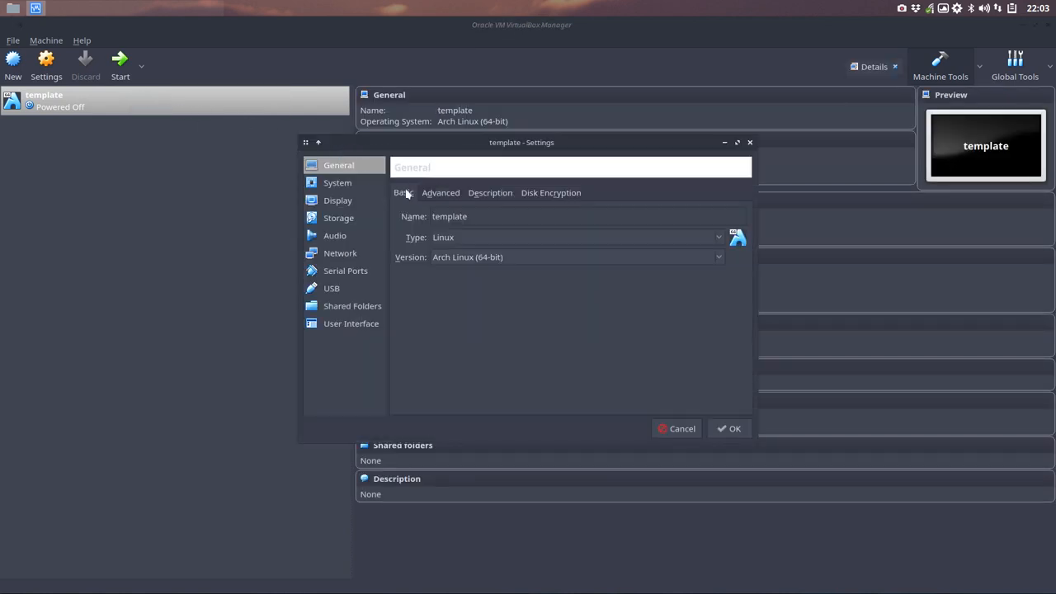
click(337, 181)
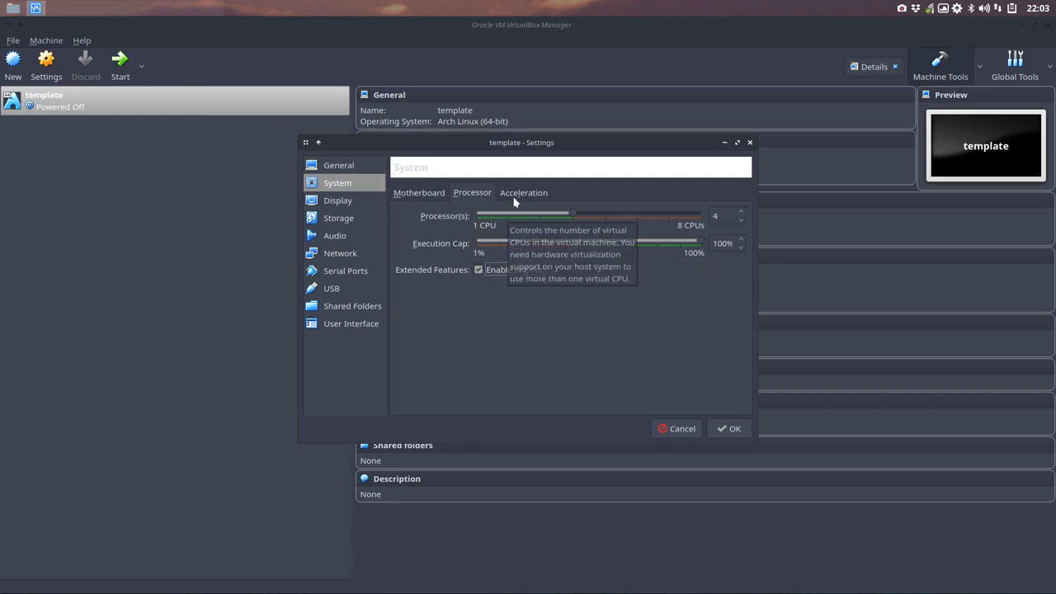
click(420, 192)
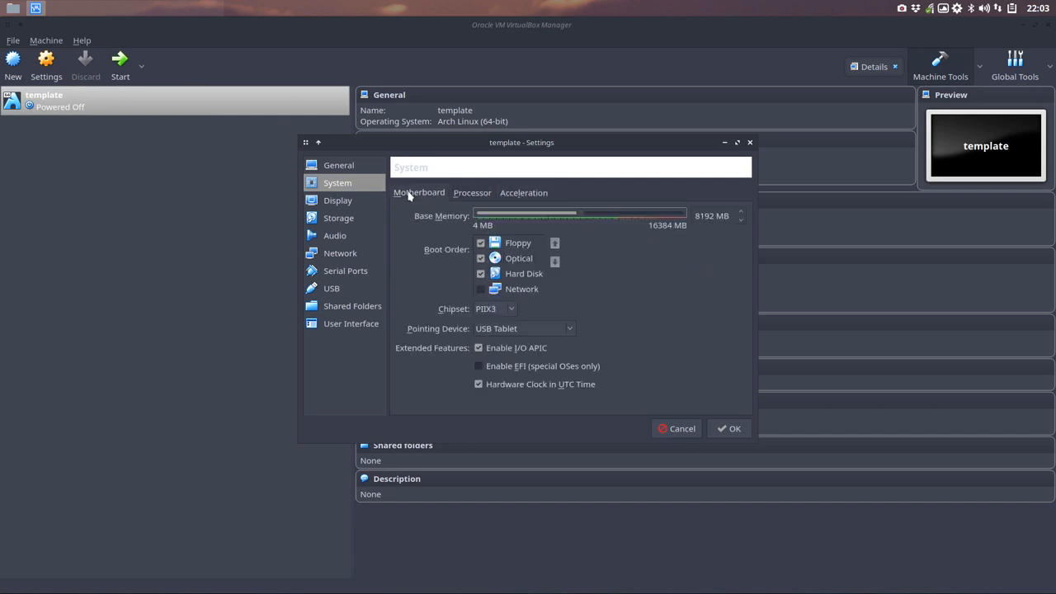
Step: Set Display video memory to 64 MB with 3D acceleration, check Storage, and save
click(336, 199)
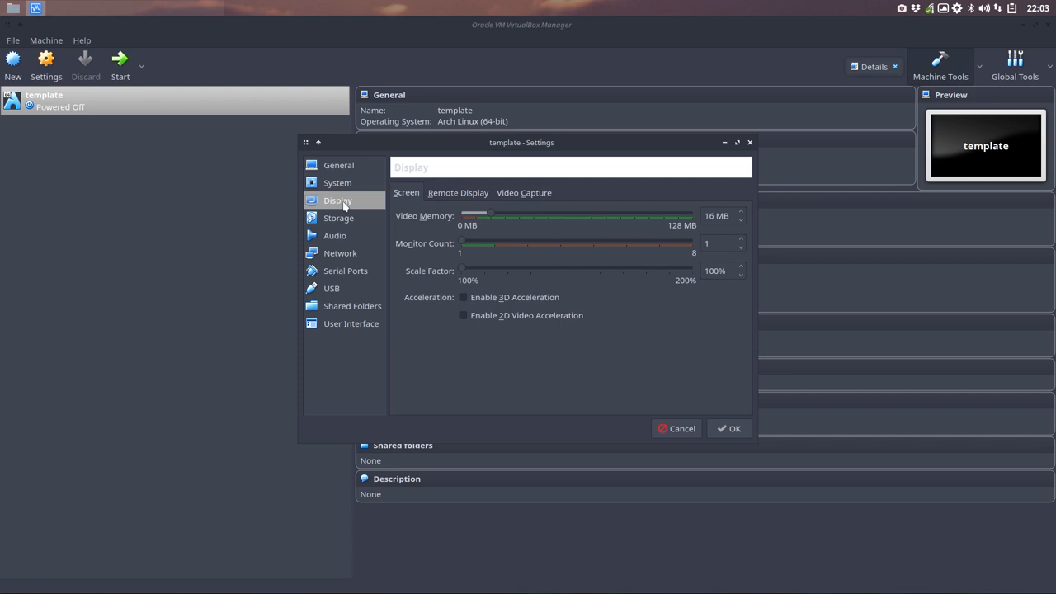
drag(491, 214, 581, 214)
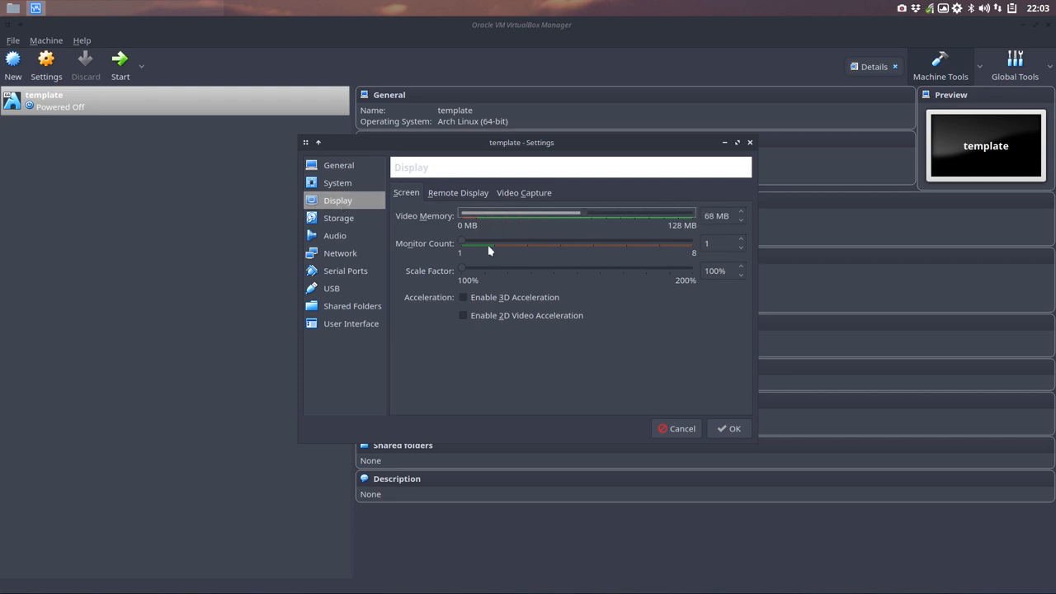
click(458, 191)
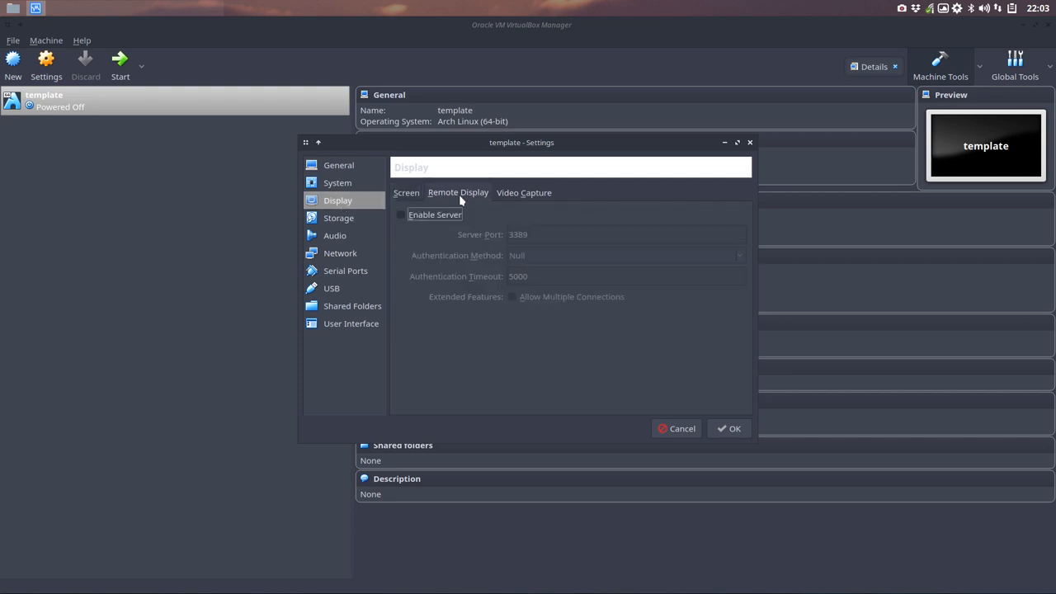
click(339, 218)
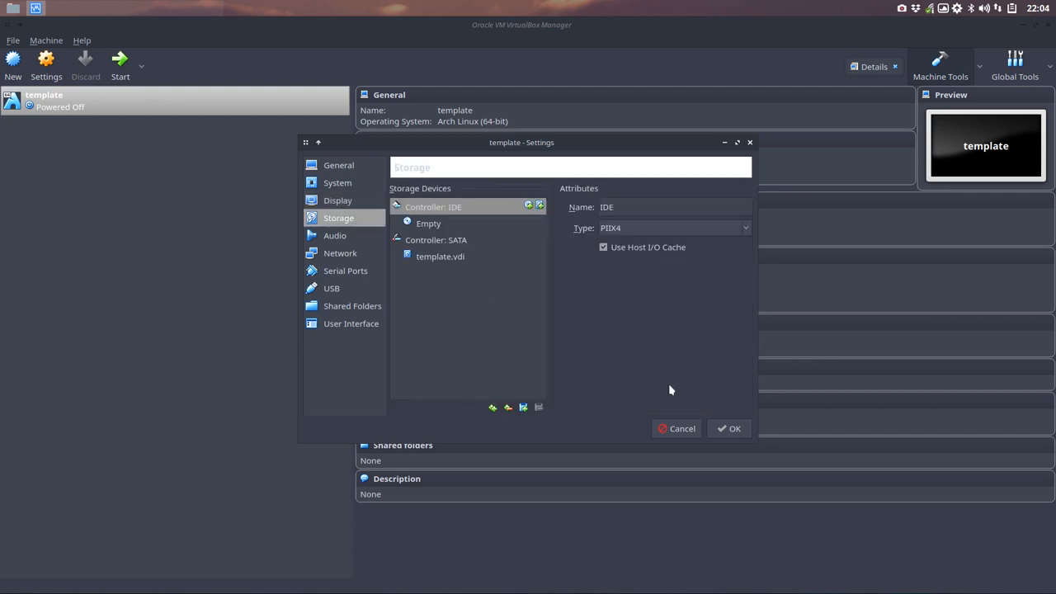
click(729, 429)
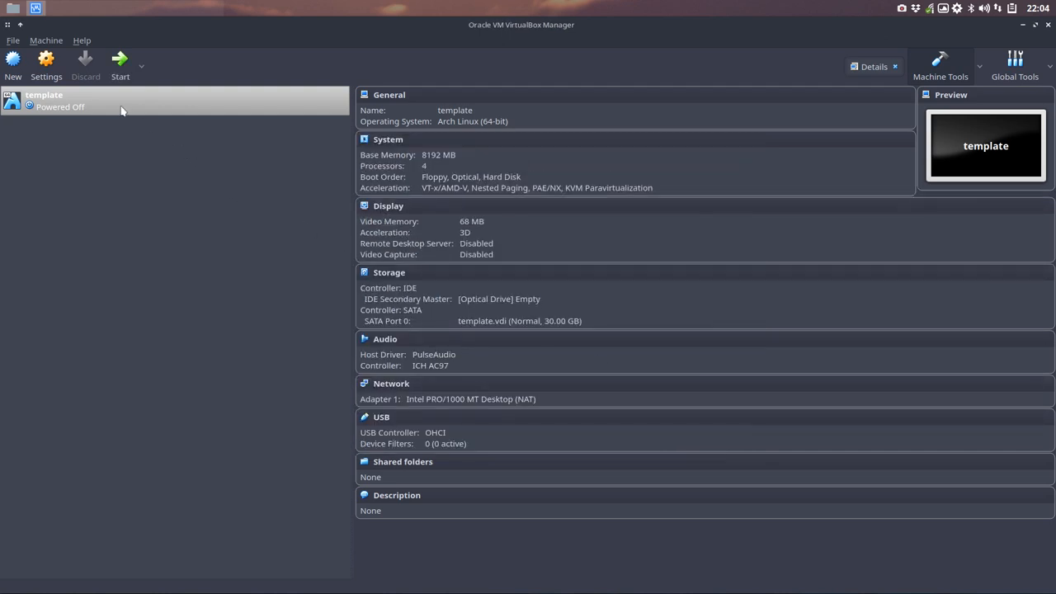
Step: Start the template VM booting from the built Gaming ISO and run it full-screen
click(118, 62)
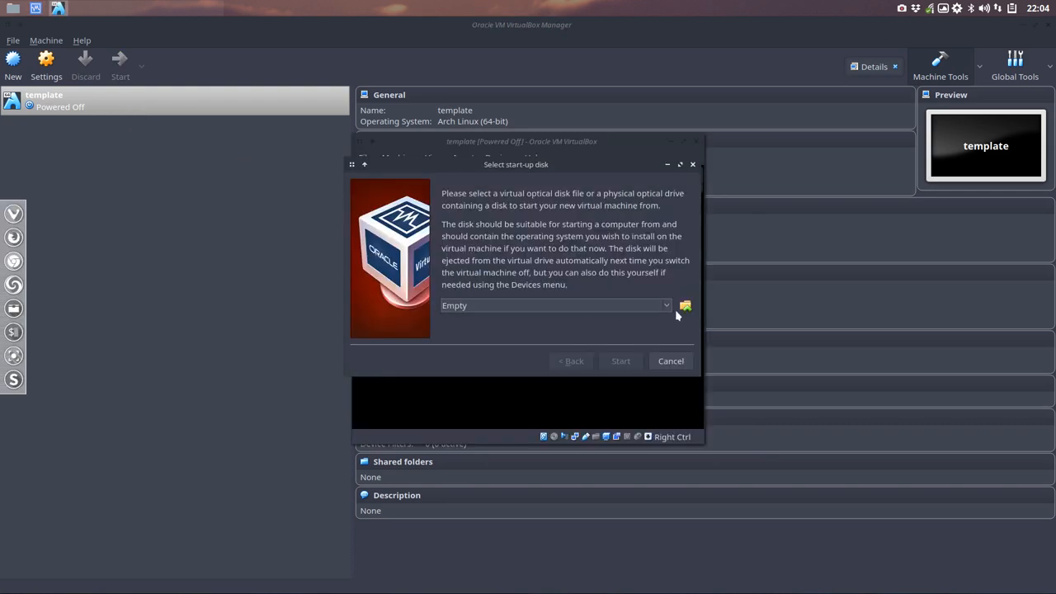
click(684, 305)
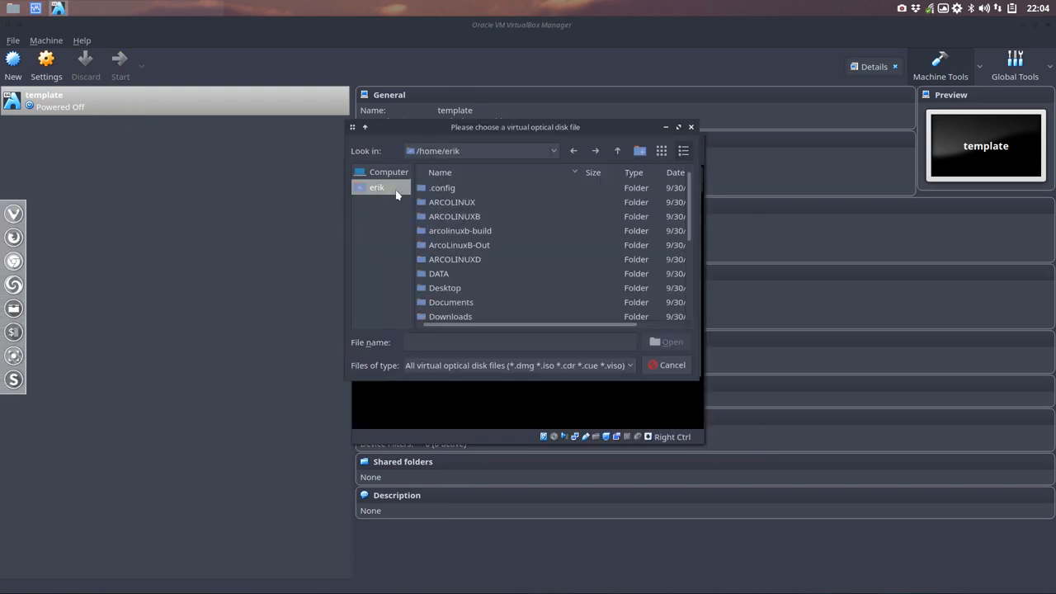
click(459, 244)
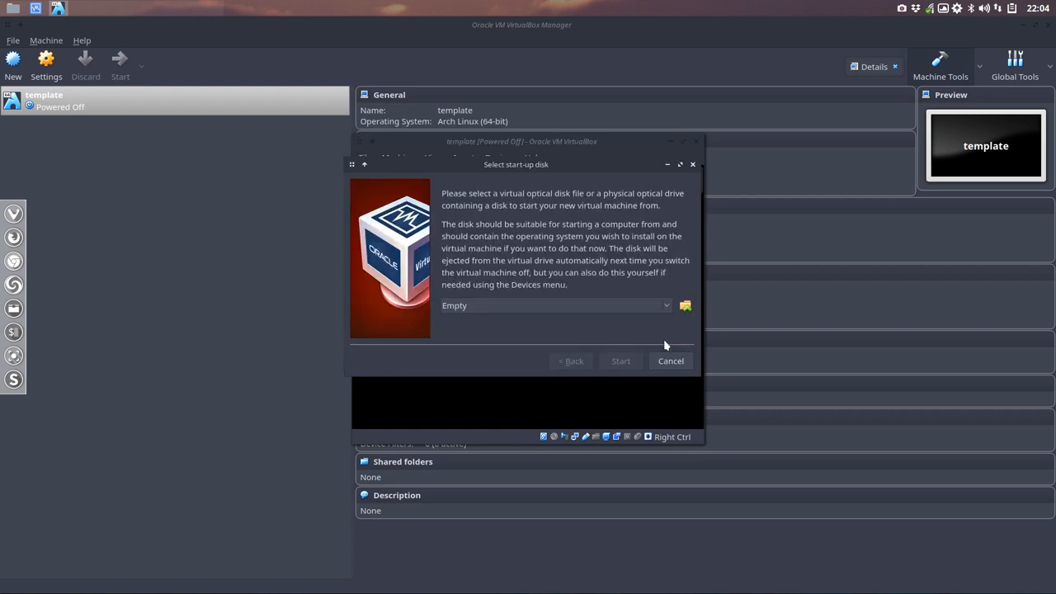
click(620, 360)
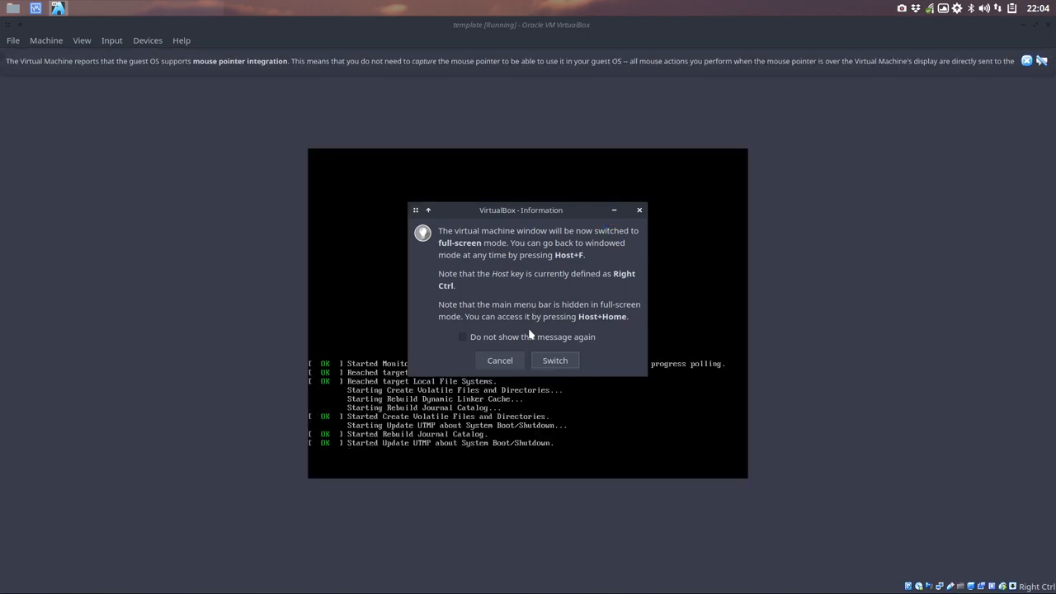
click(554, 360)
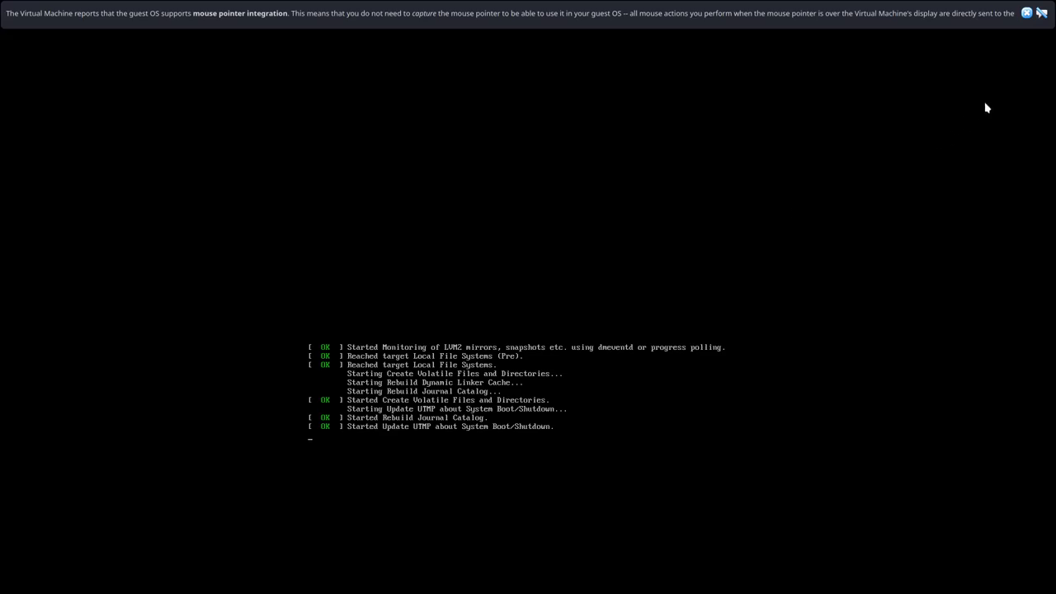
click(1027, 13)
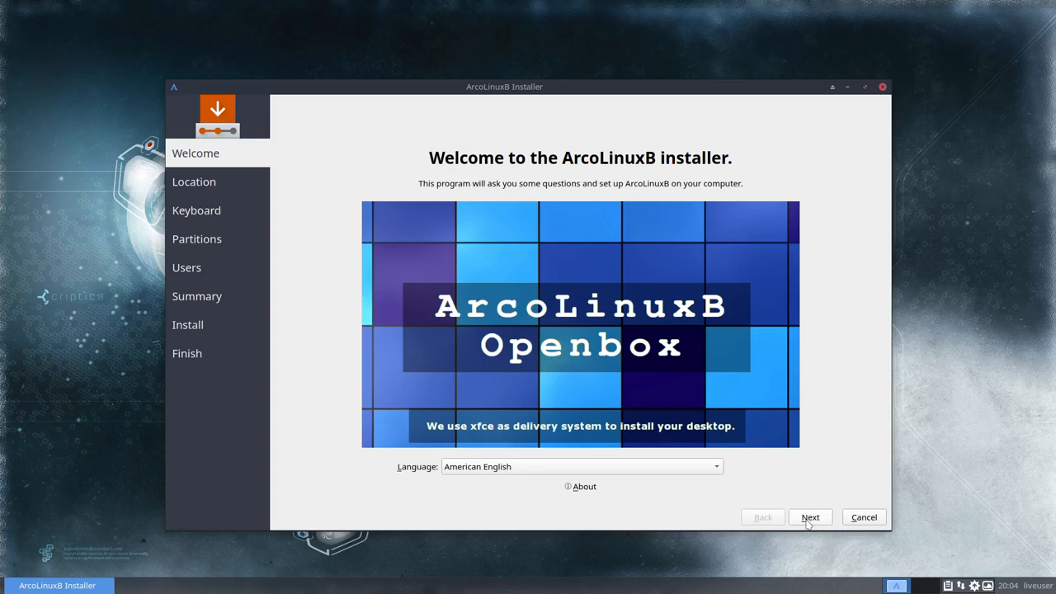
Step: Choose the Belgian keyboard layout and keep erase-disk partitioning
click(808, 516)
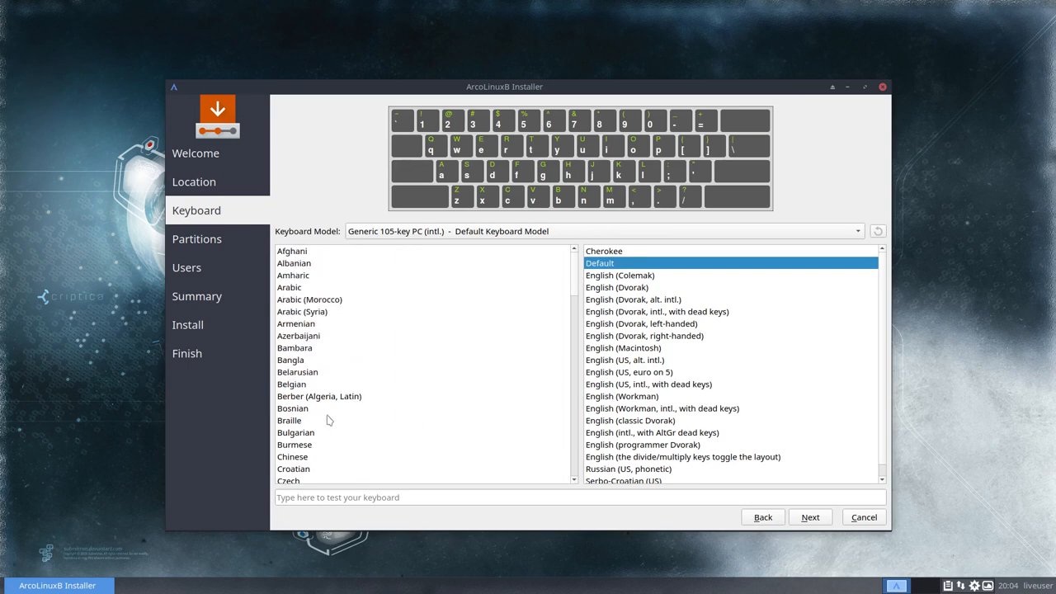
mouse_move(309, 380)
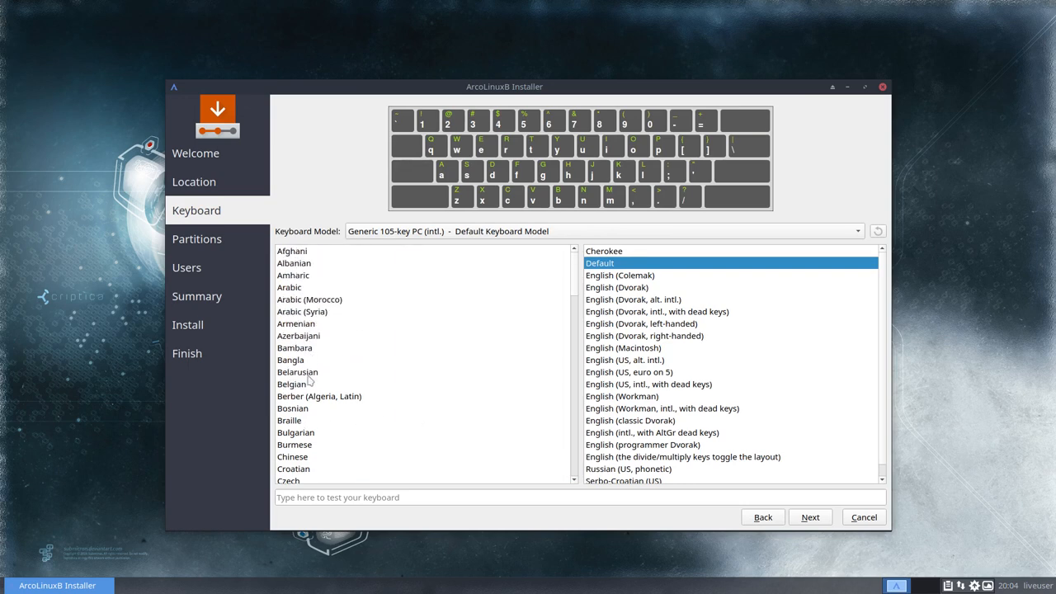
click(291, 383)
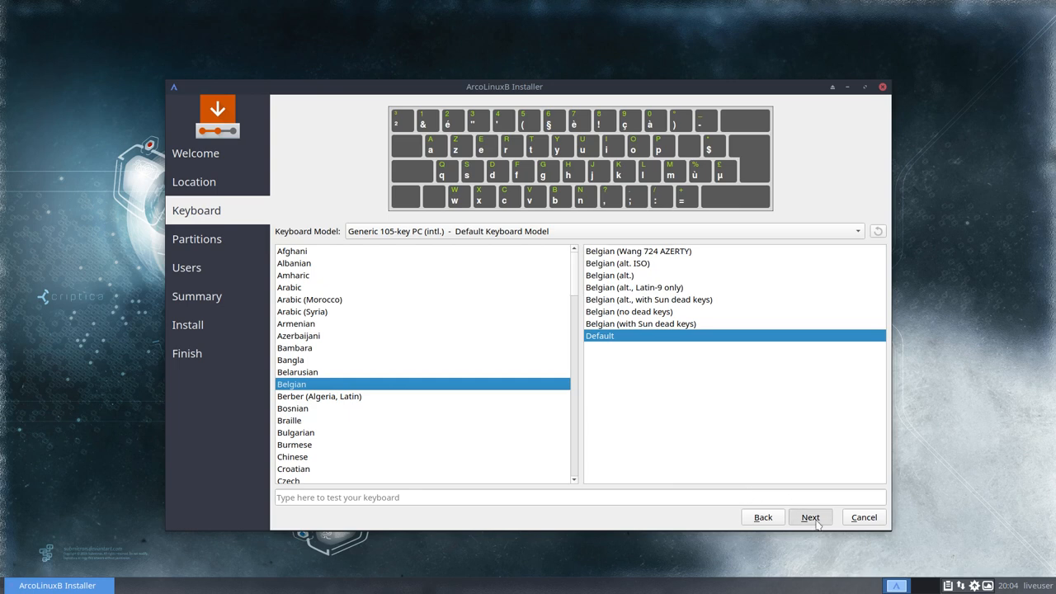
click(809, 517)
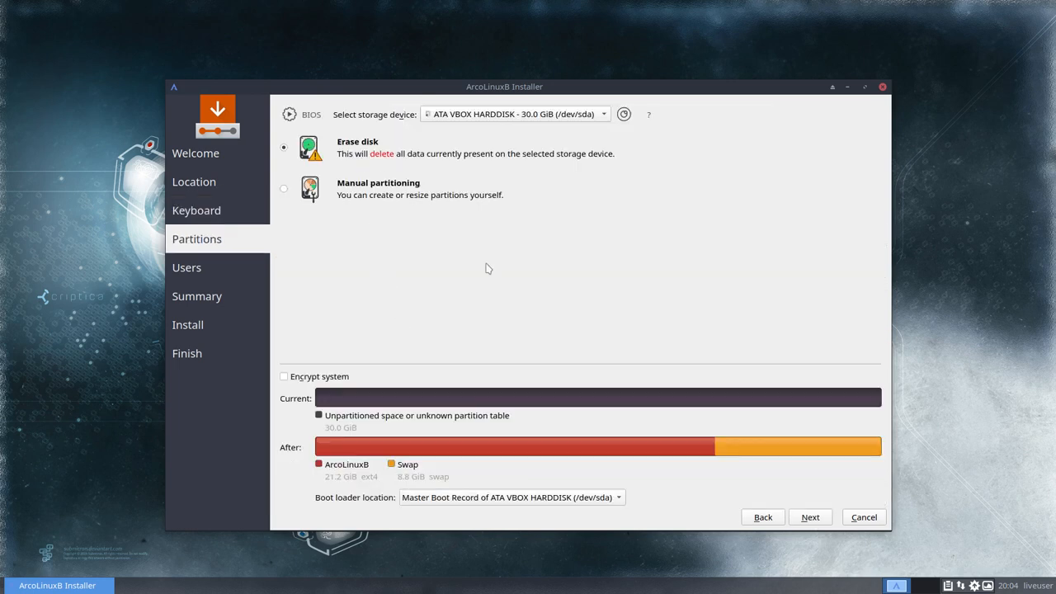
click(808, 517)
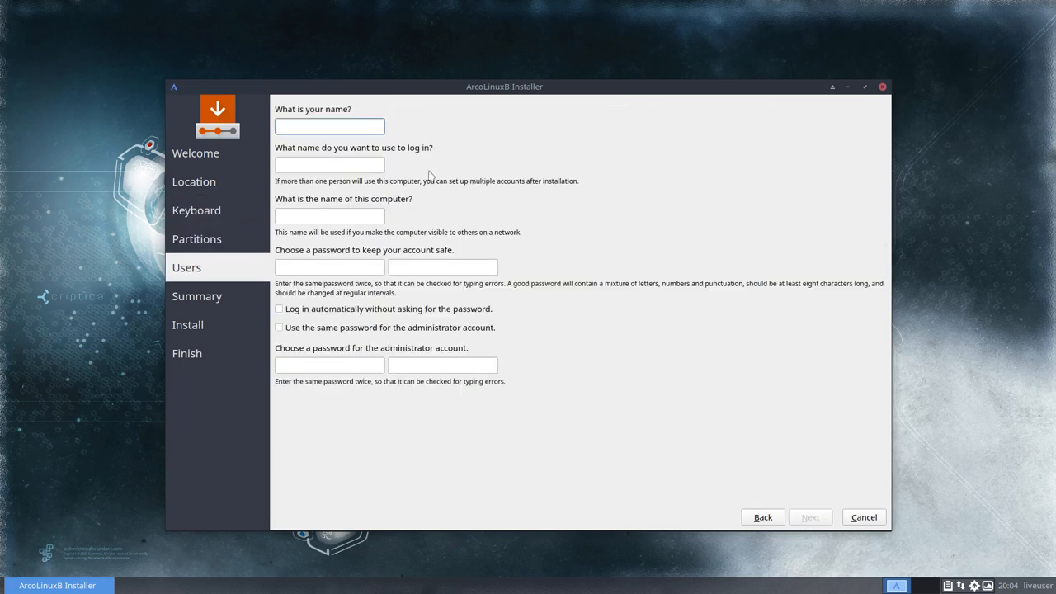
Step: Create user erik with computer name ArcoLinux-Gamez, password and auto-login, then continue
text(erik)
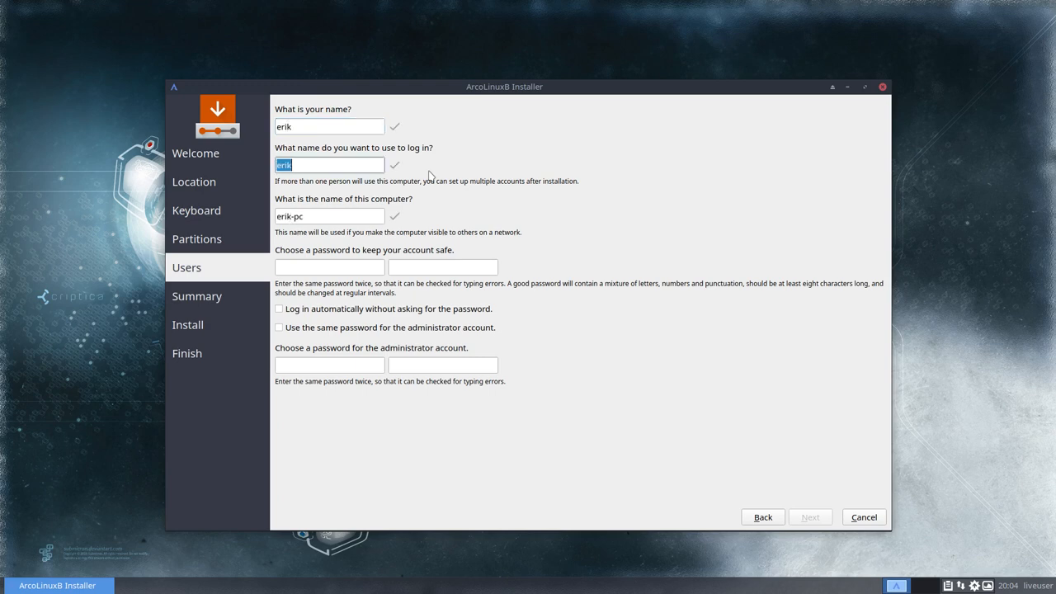
text(ArcoLinux-G)
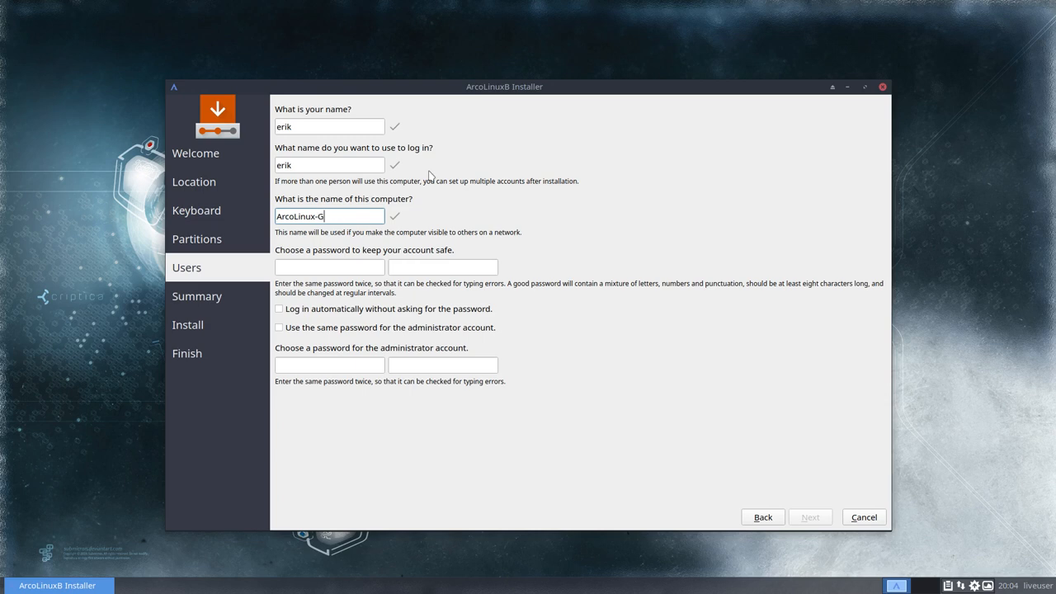
text(amez)
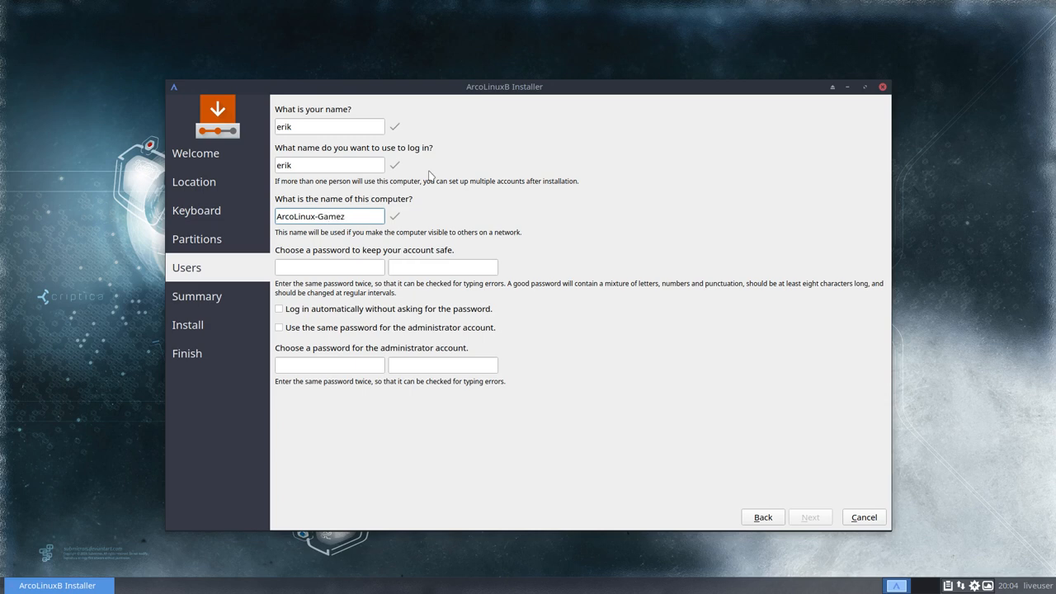
click(330, 267)
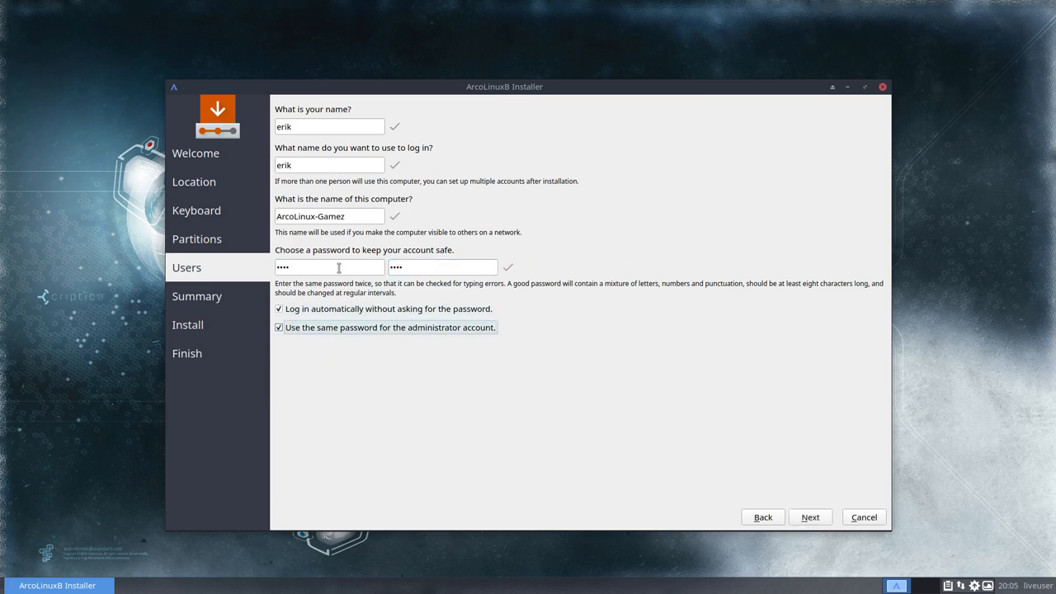
mouse_move(808, 517)
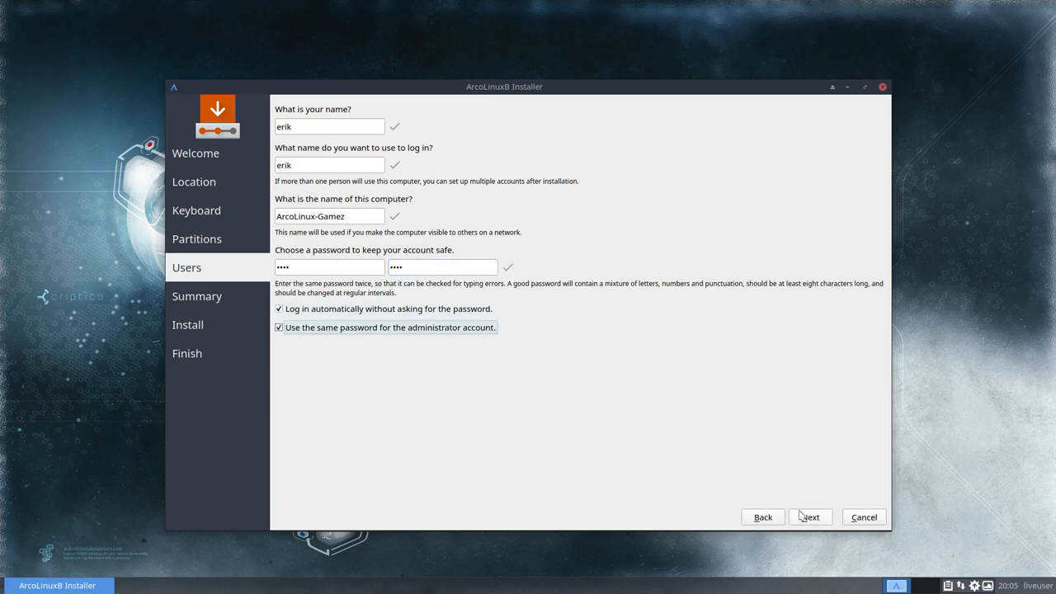
click(809, 516)
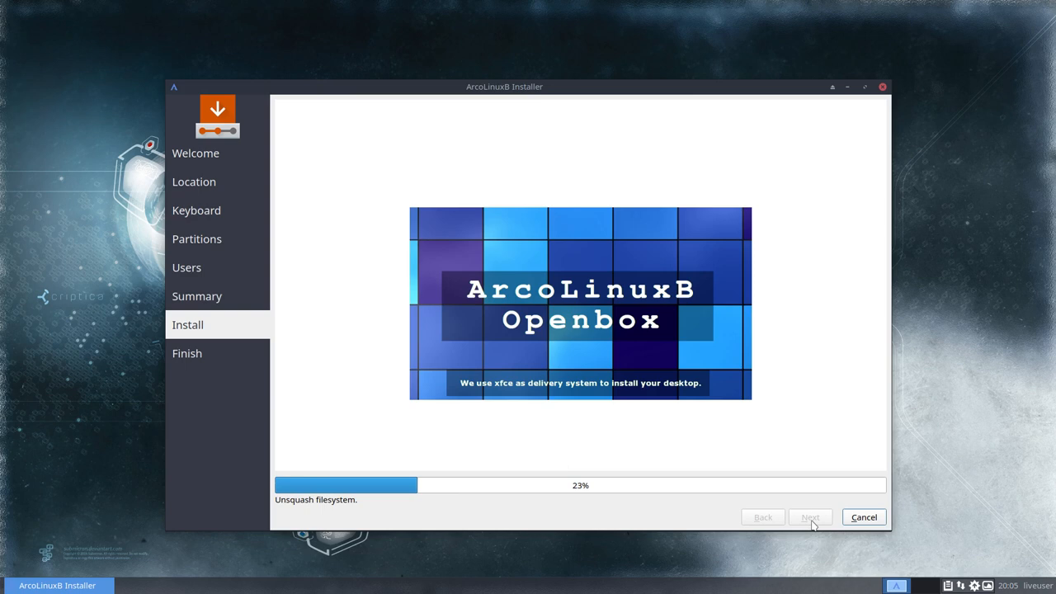
mouse_move(797, 195)
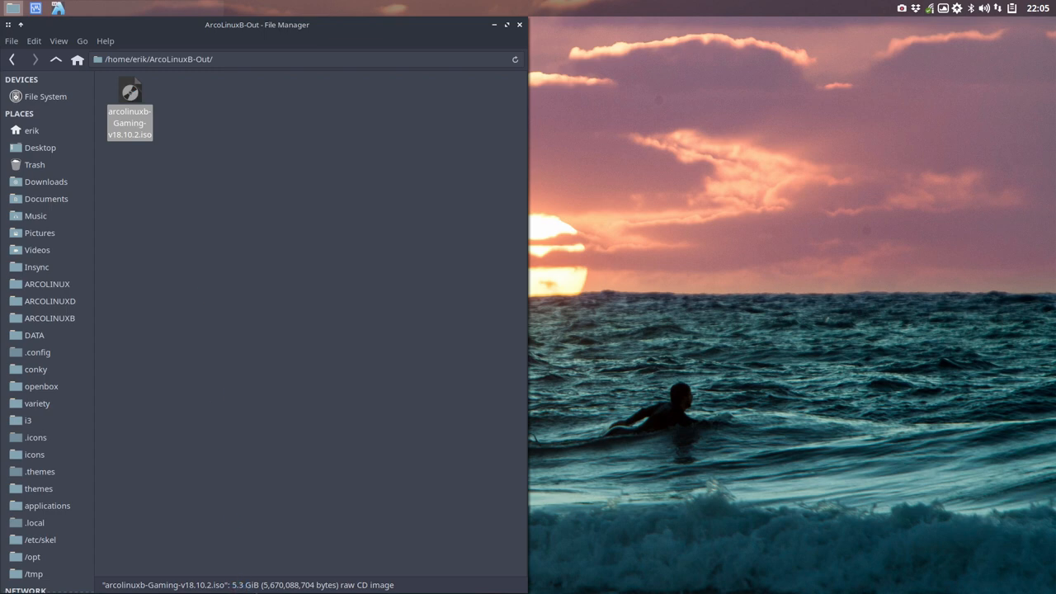
mouse_move(273, 590)
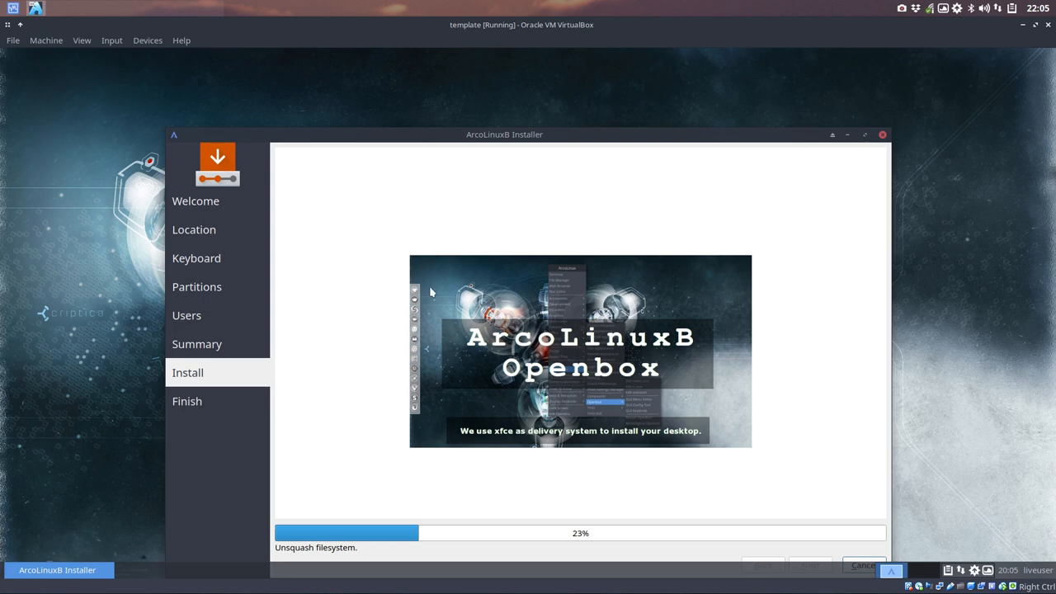
mouse_move(300, 551)
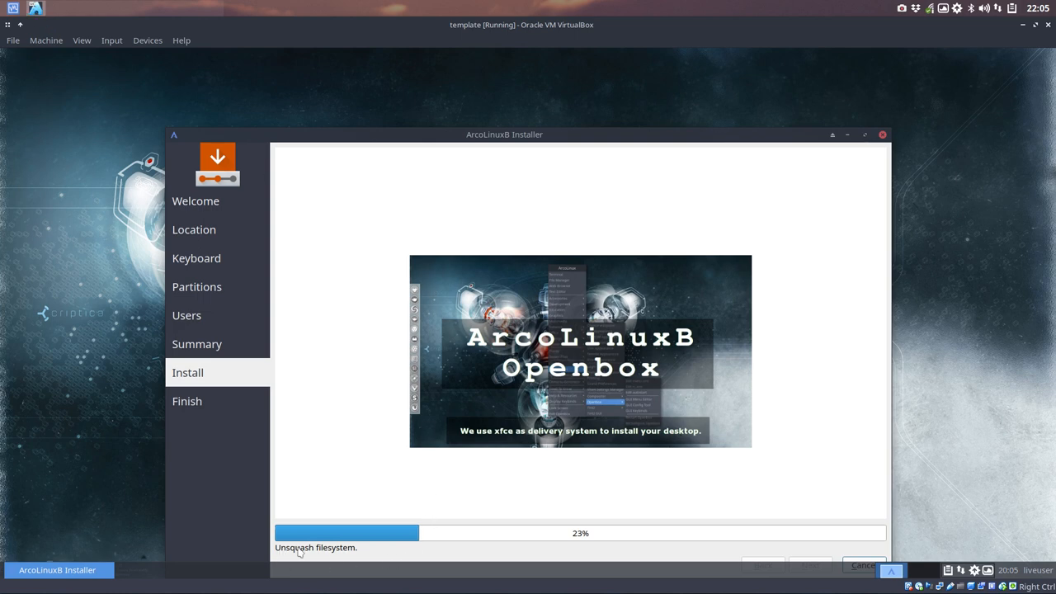
mouse_move(313, 551)
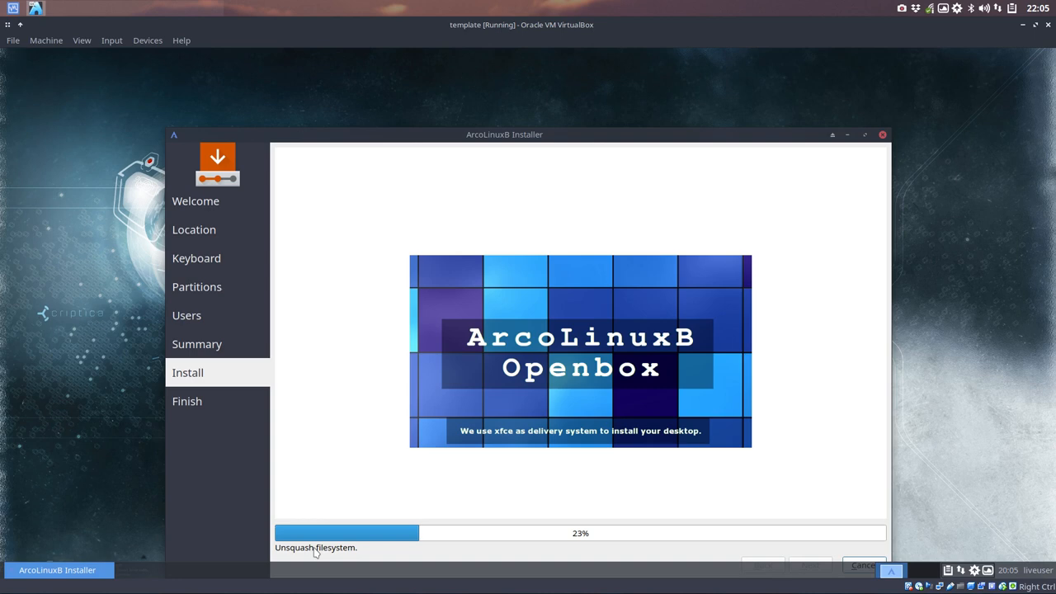
mouse_move(440, 521)
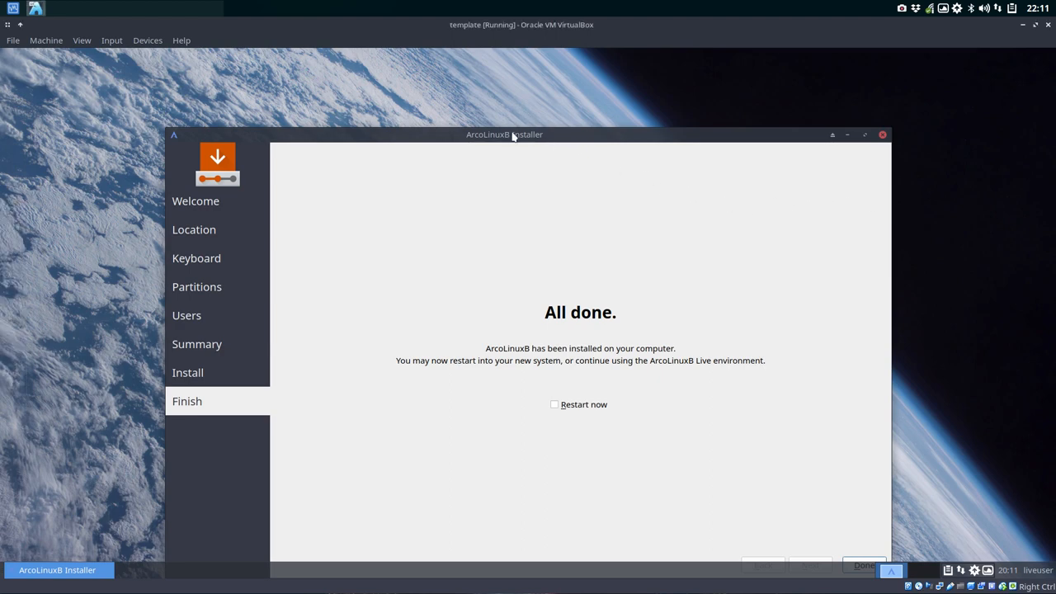
Step: Tick 'Restart now' on the Finish page and close the installer to reboot the VM
drag(505, 135, 487, 87)
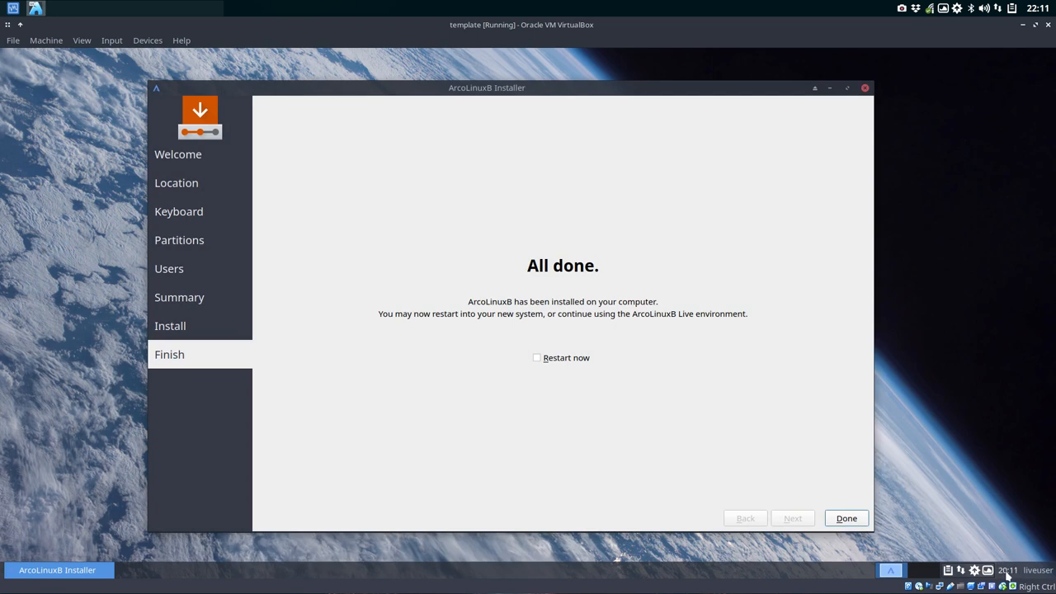
mouse_move(548, 363)
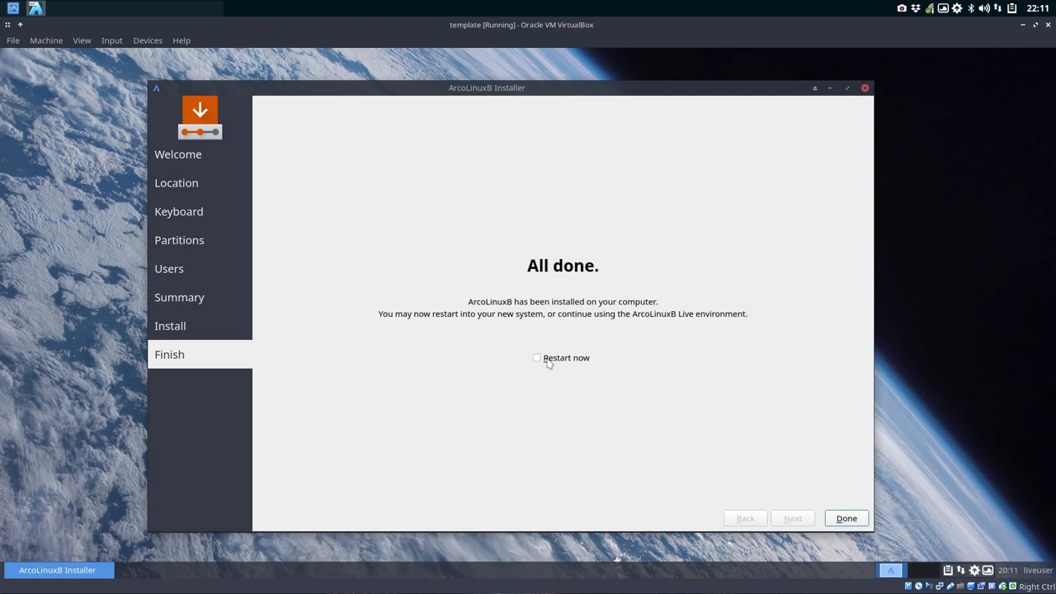
click(536, 356)
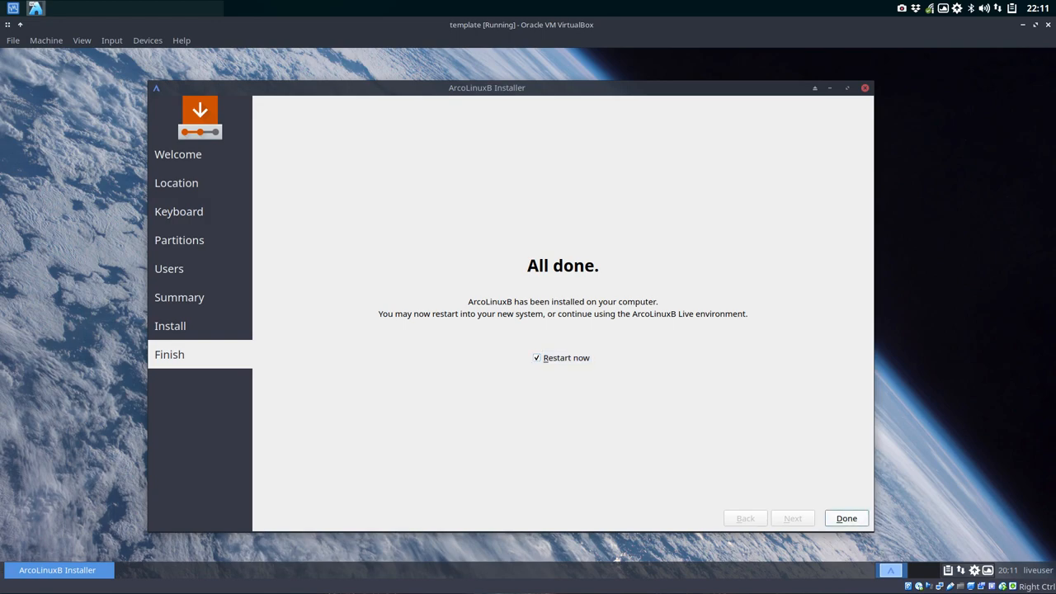
click(845, 518)
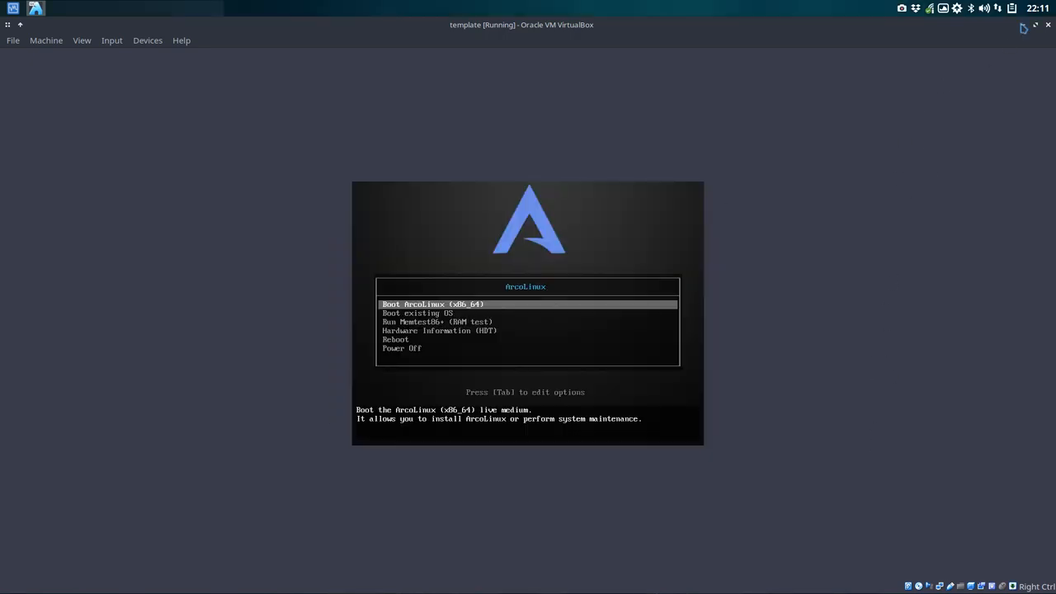
mouse_move(602, 221)
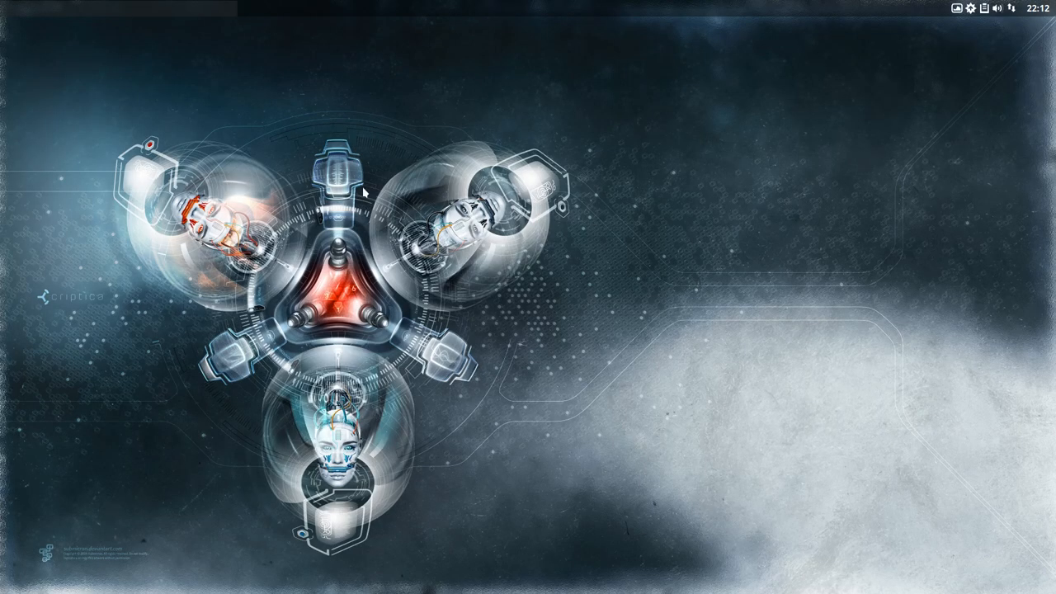
mouse_move(283, 185)
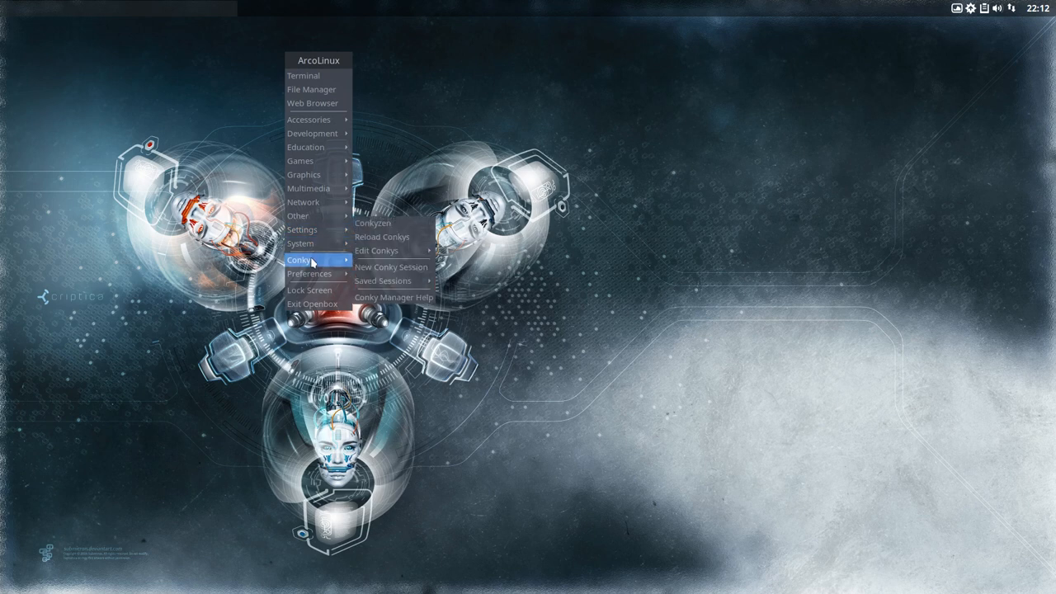
mouse_move(311, 274)
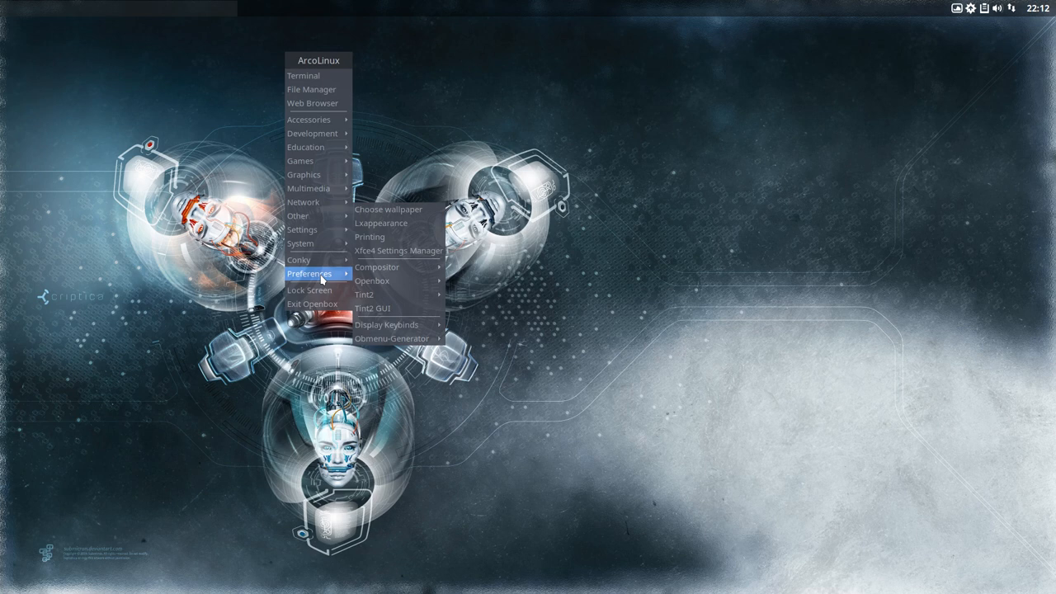
mouse_move(310, 290)
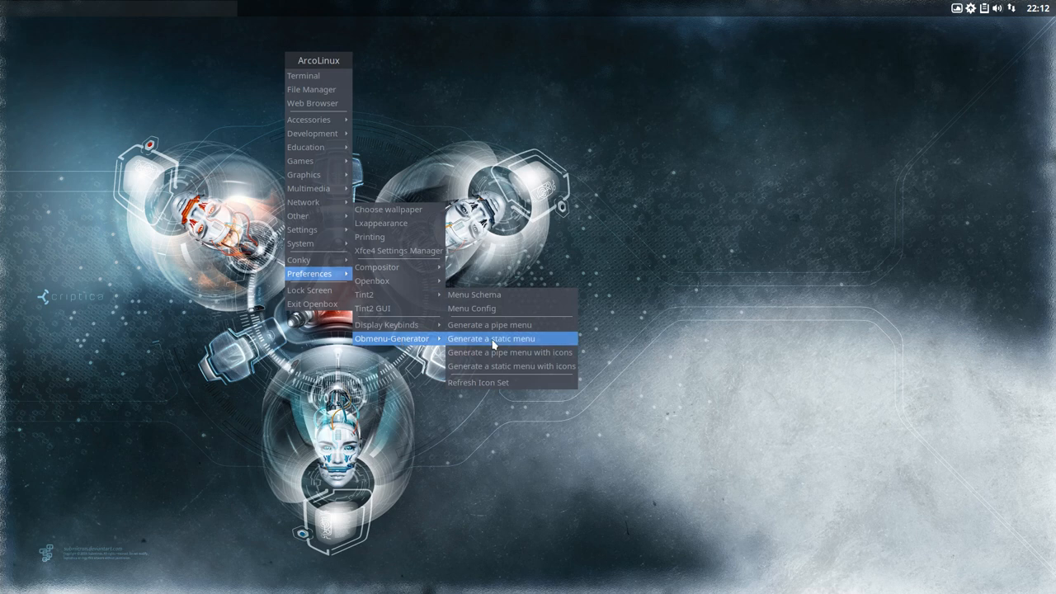
mouse_move(509, 340)
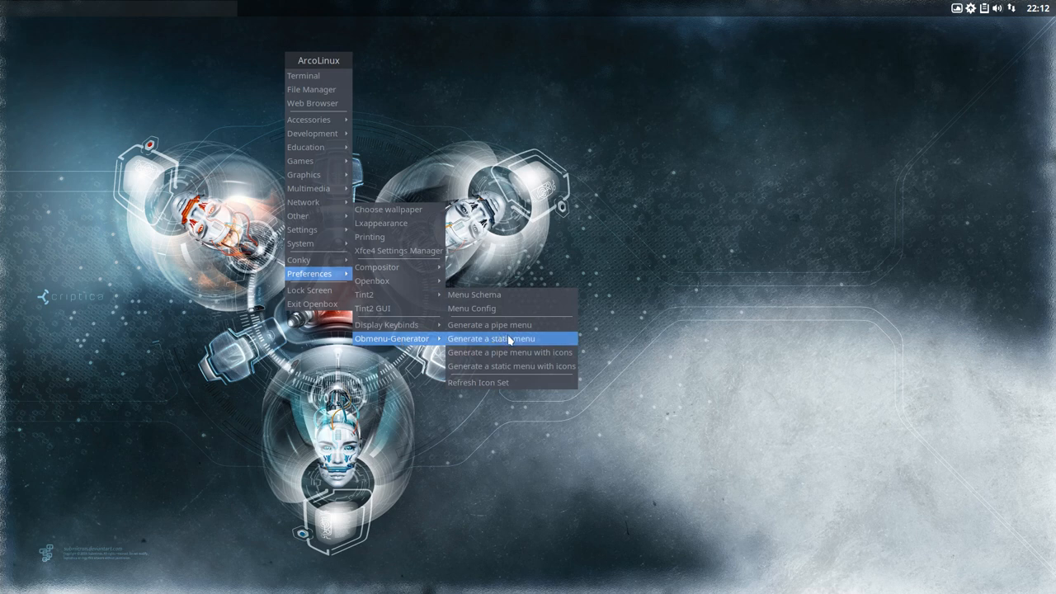
Step: Generate a static Obmenu-Generator menu and reopen the desktop menu to see entries with icons
click(492, 338)
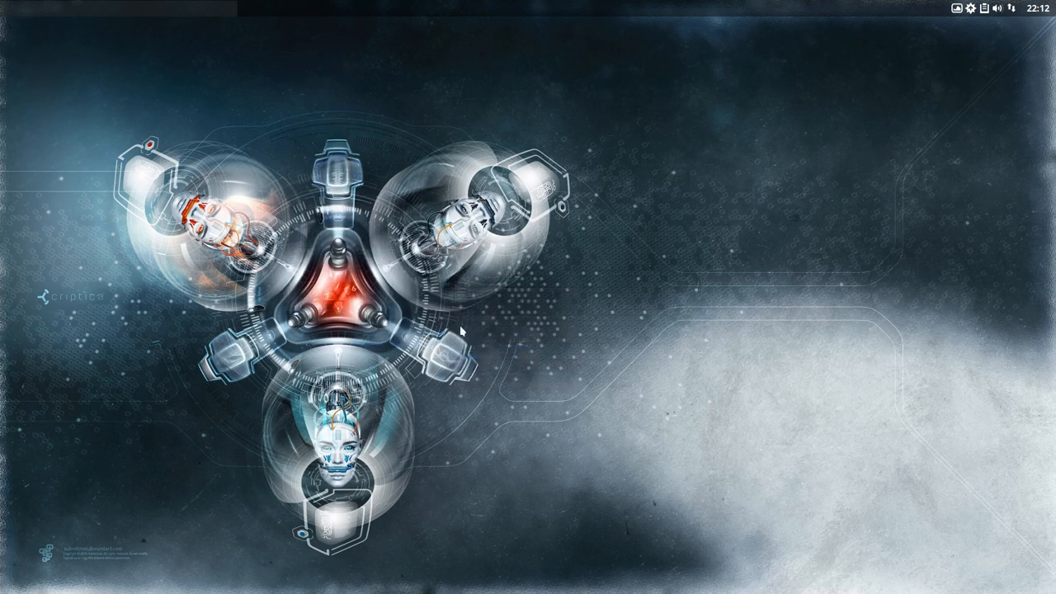
right_click(460, 330)
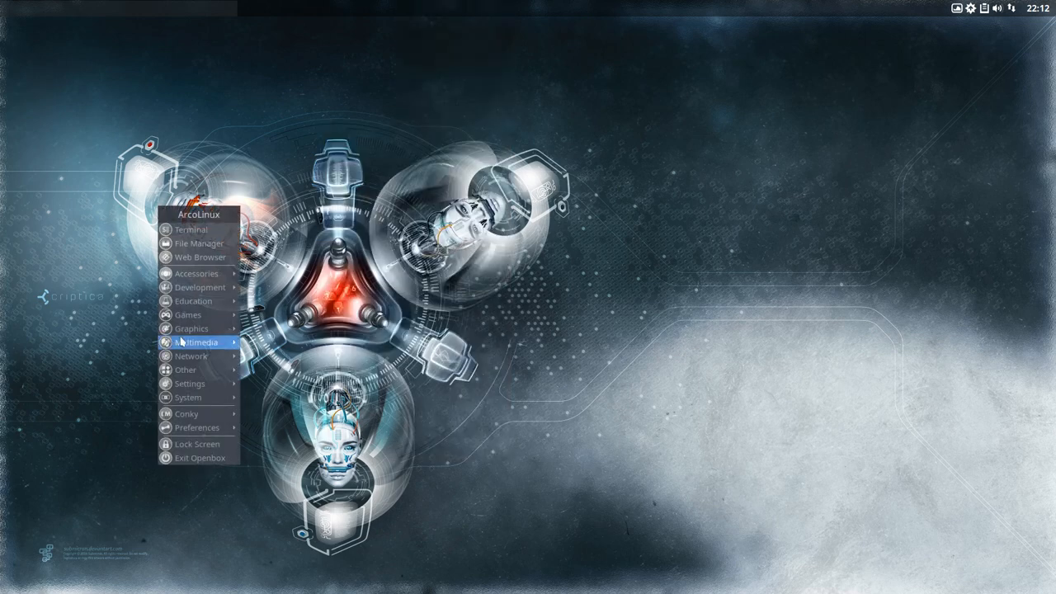
Step: Open the Games submenu listing titles from 0 A.D. and AssaultCube to Warsow and Xonotic
click(188, 314)
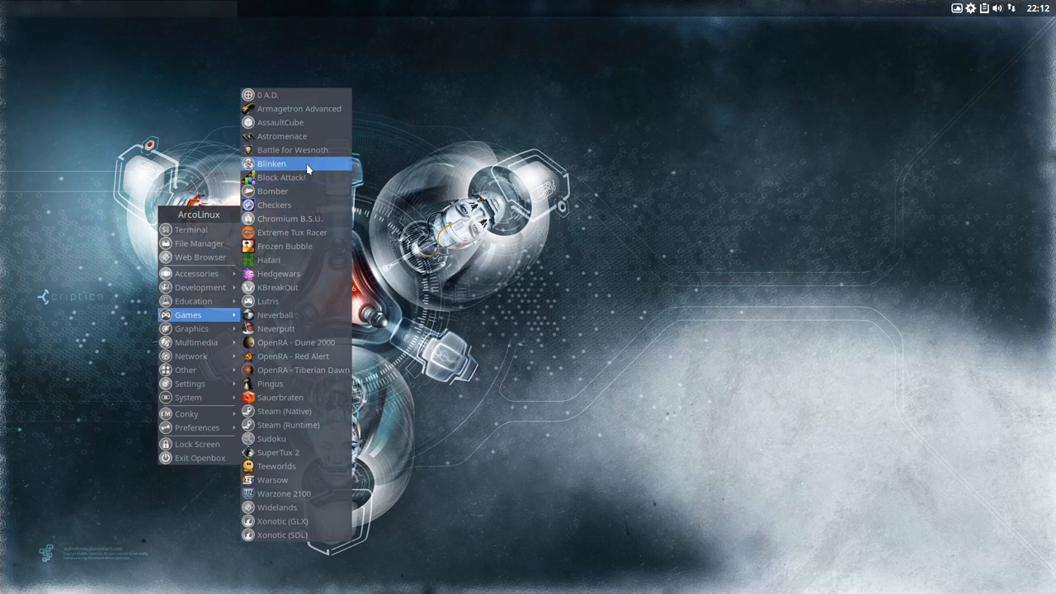
mouse_move(311, 136)
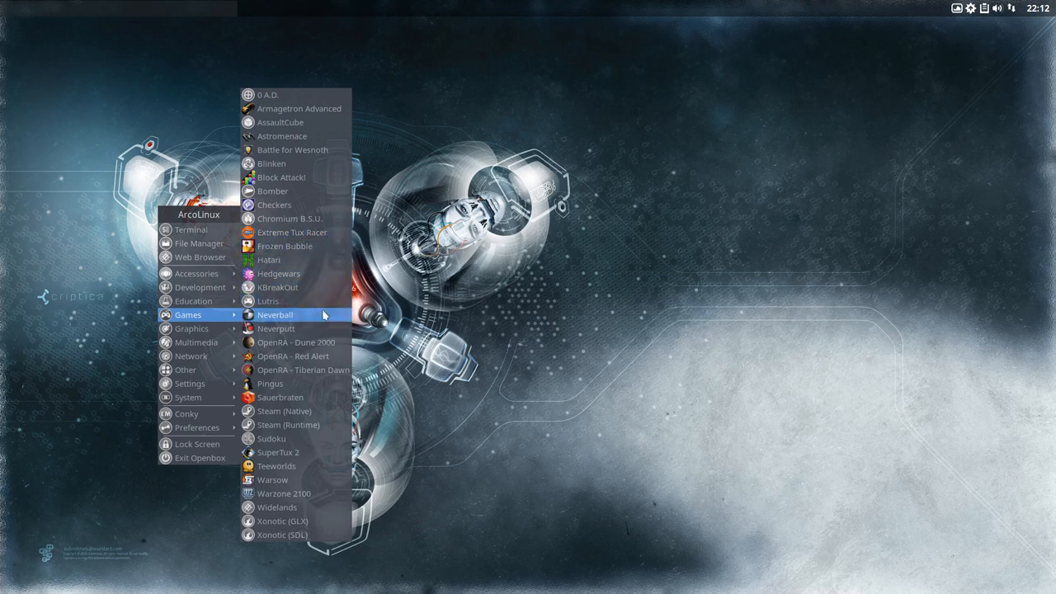
mouse_move(315, 342)
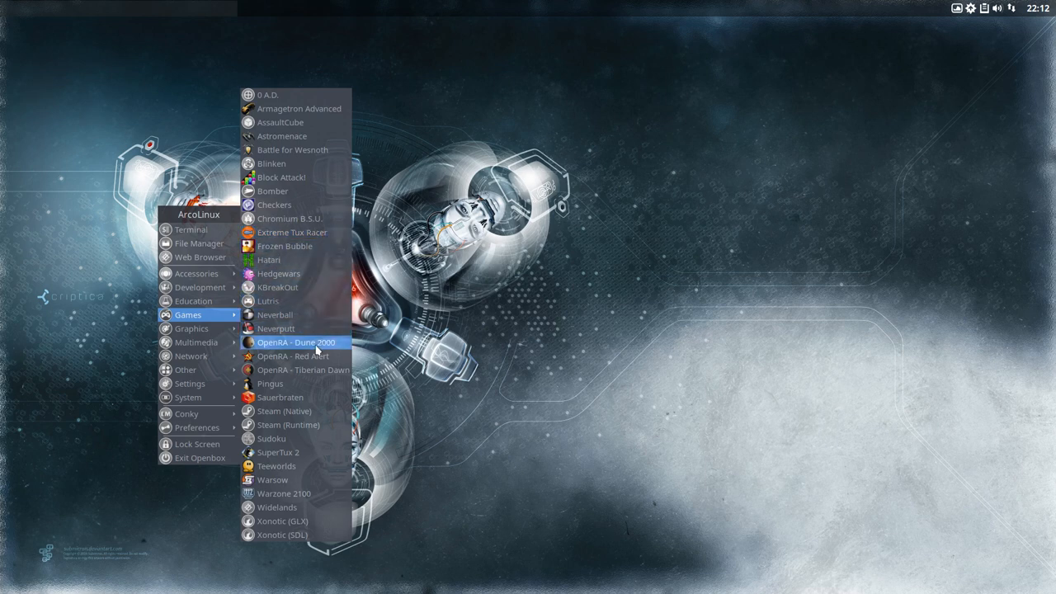
mouse_move(313, 356)
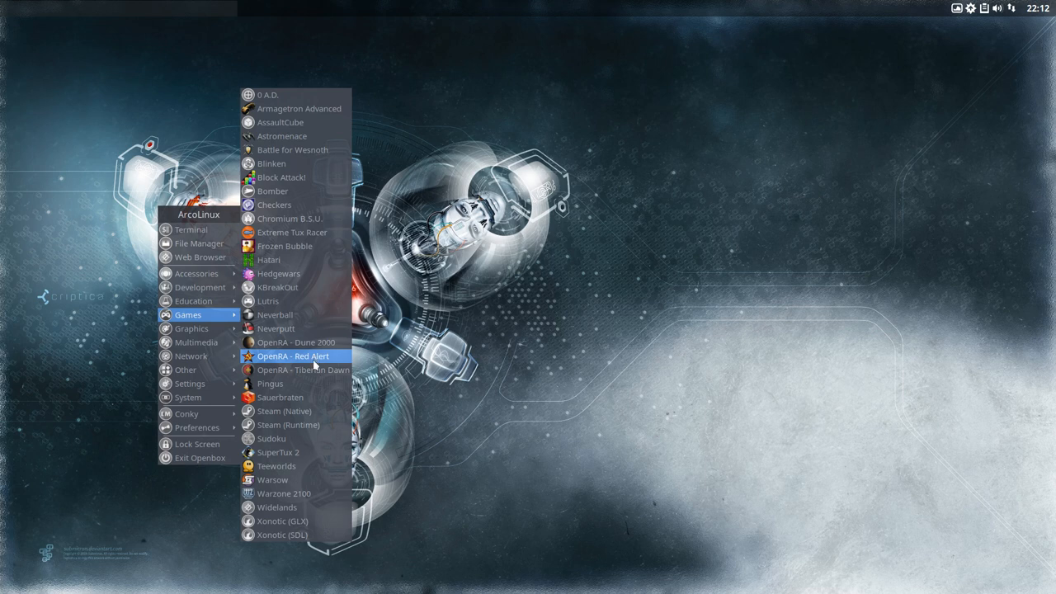
mouse_move(312, 404)
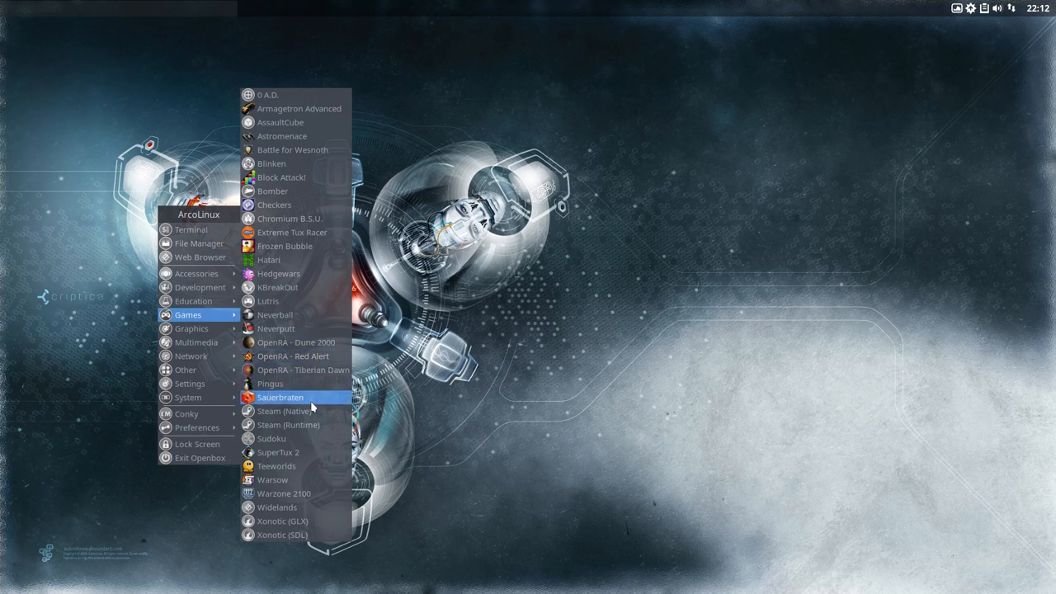
mouse_move(290, 493)
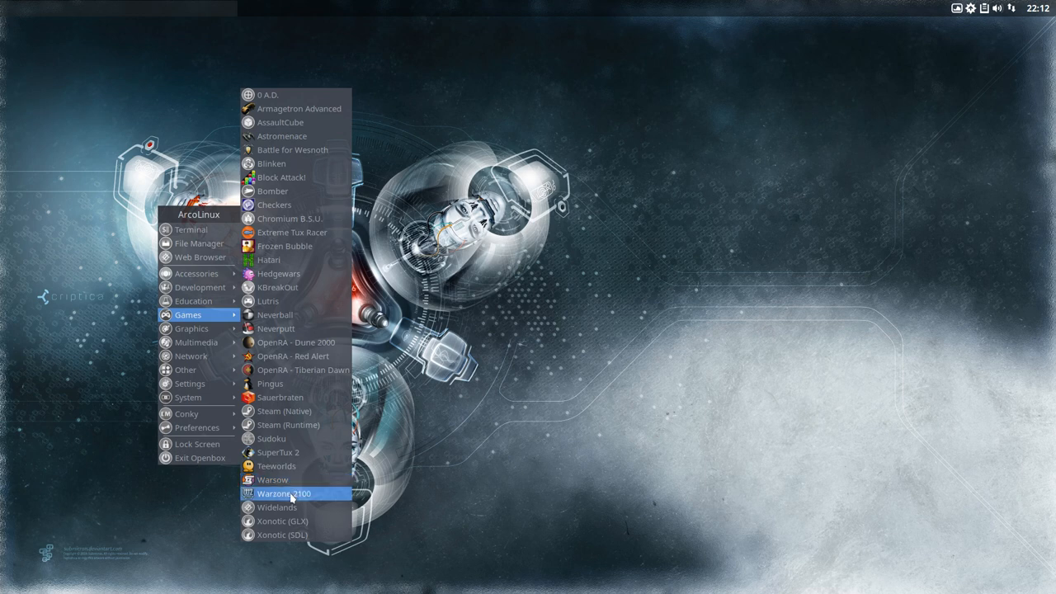
mouse_move(288, 466)
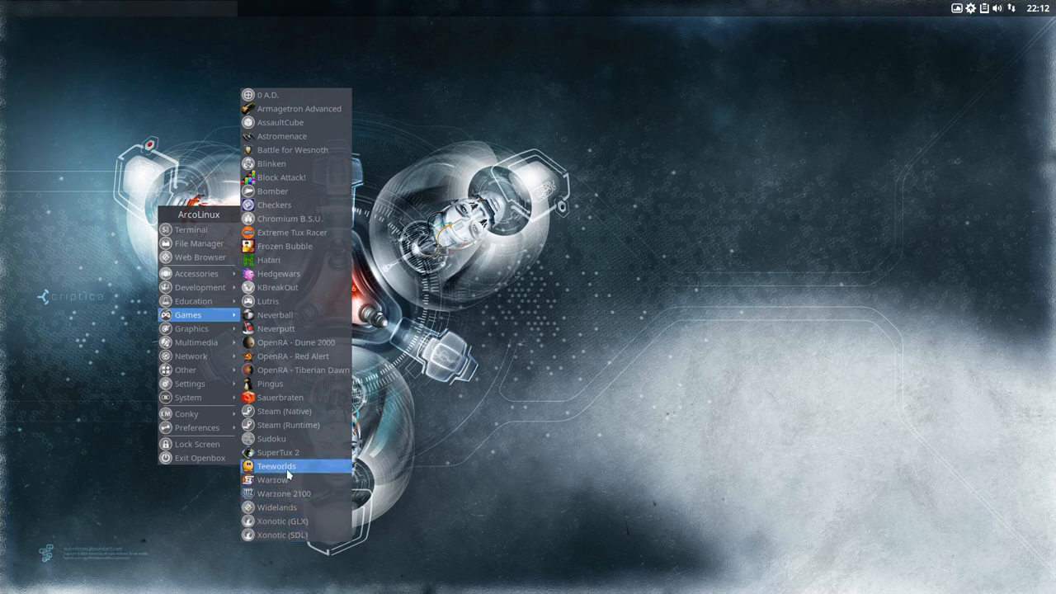
mouse_move(304, 246)
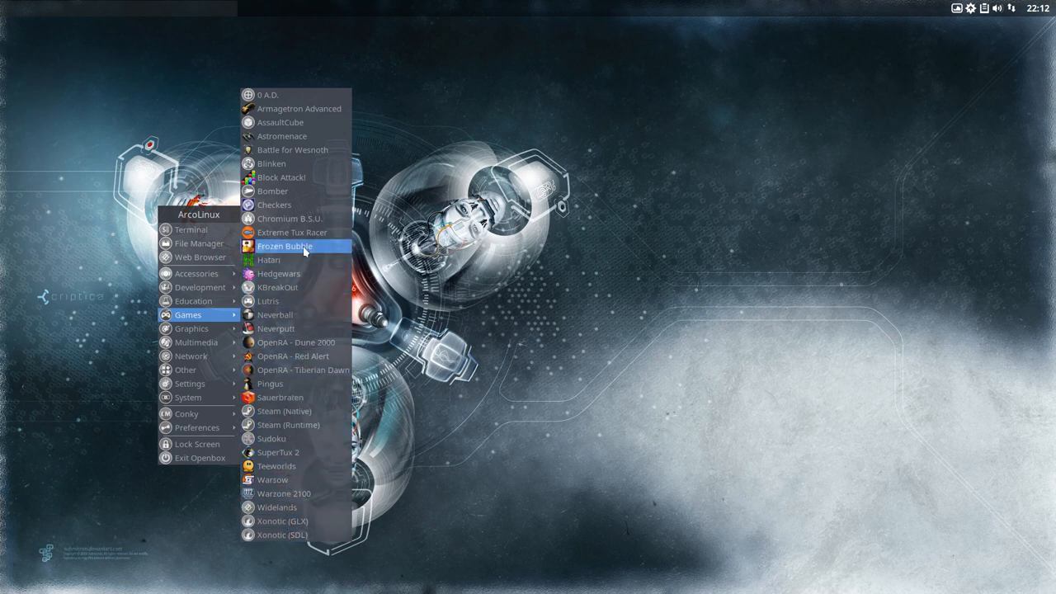
mouse_move(311, 94)
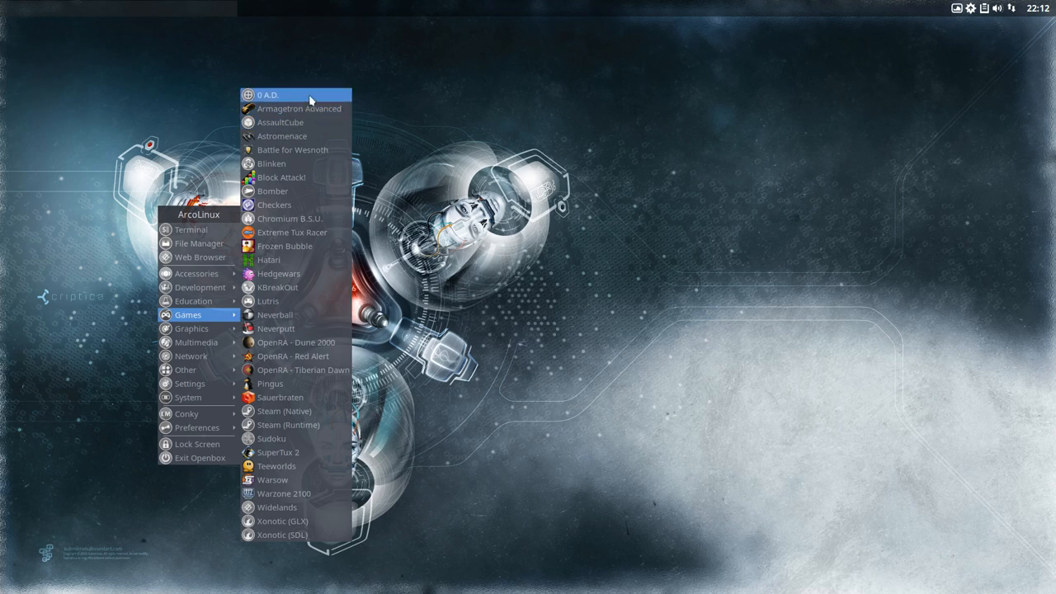